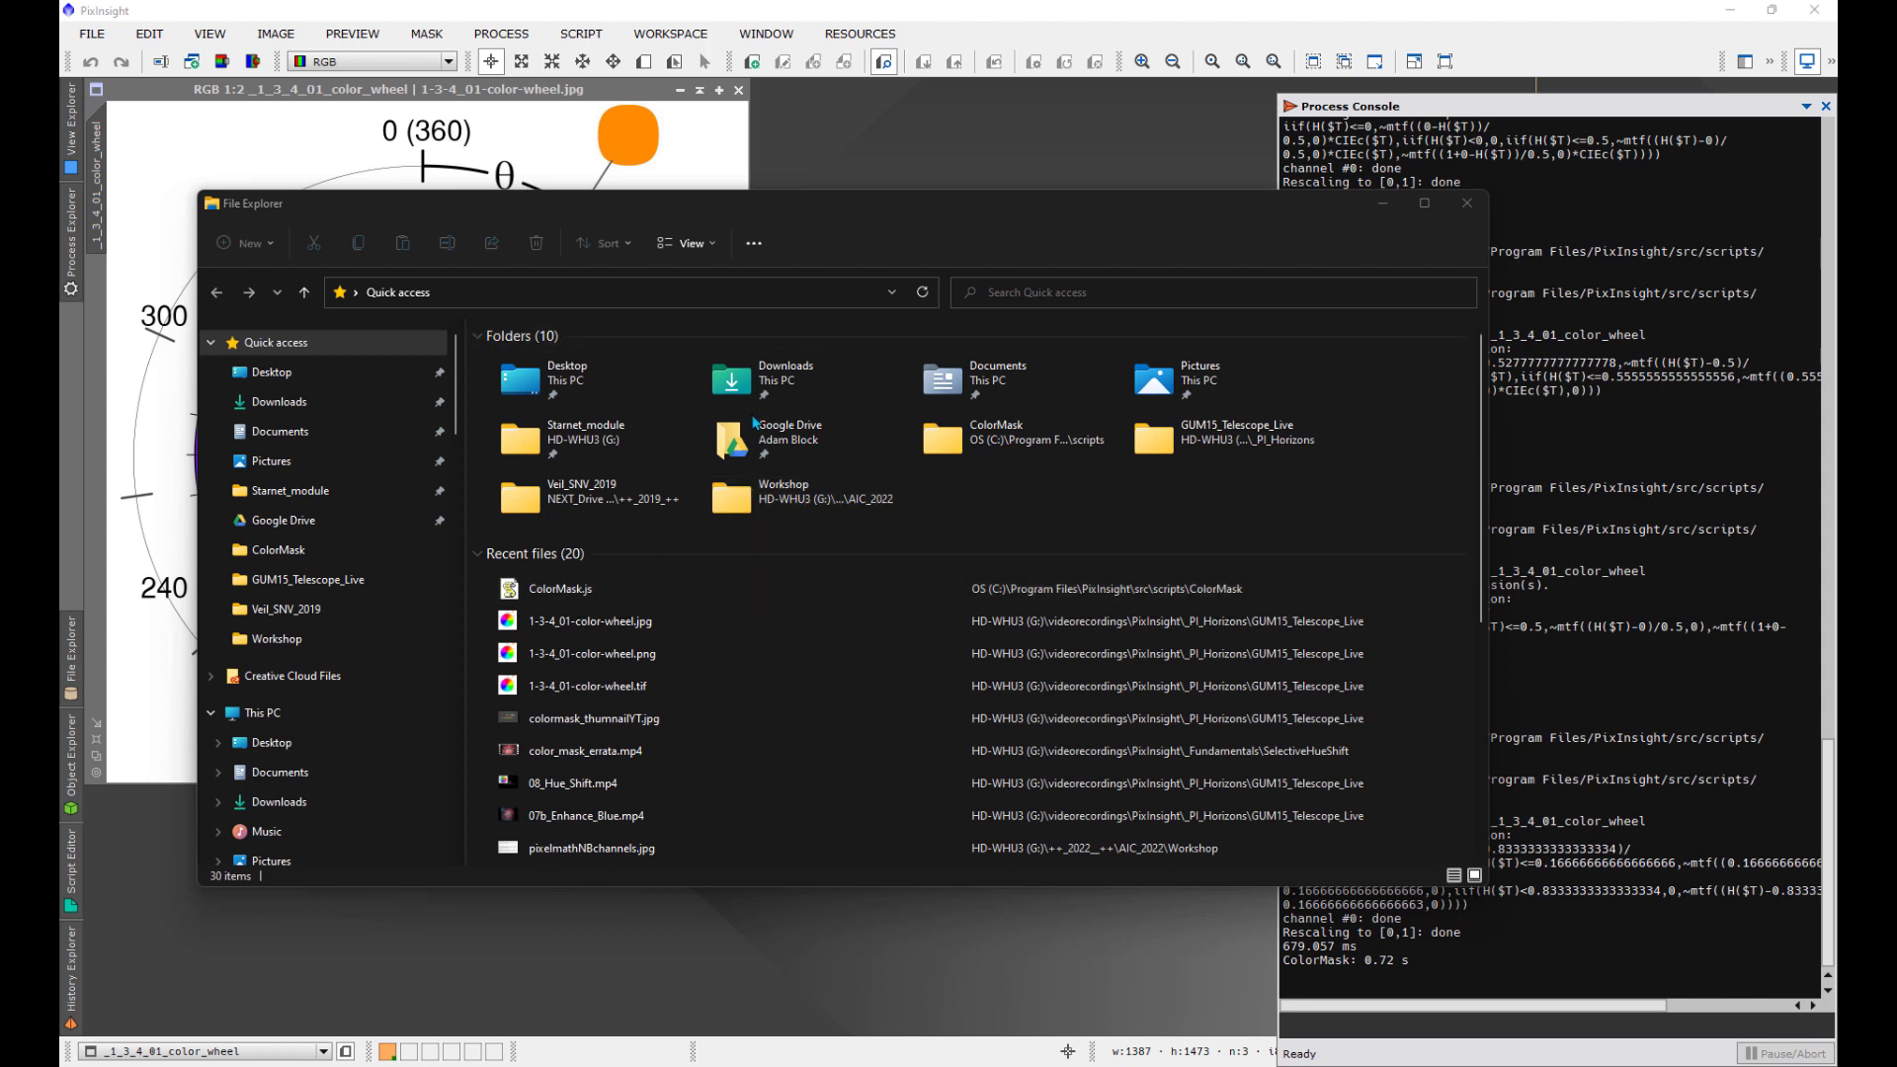
# Step: Browse to C:\Program Files\PixInsight\src\scripts and select the ColorMask folder
pyautogui.click(593, 653)
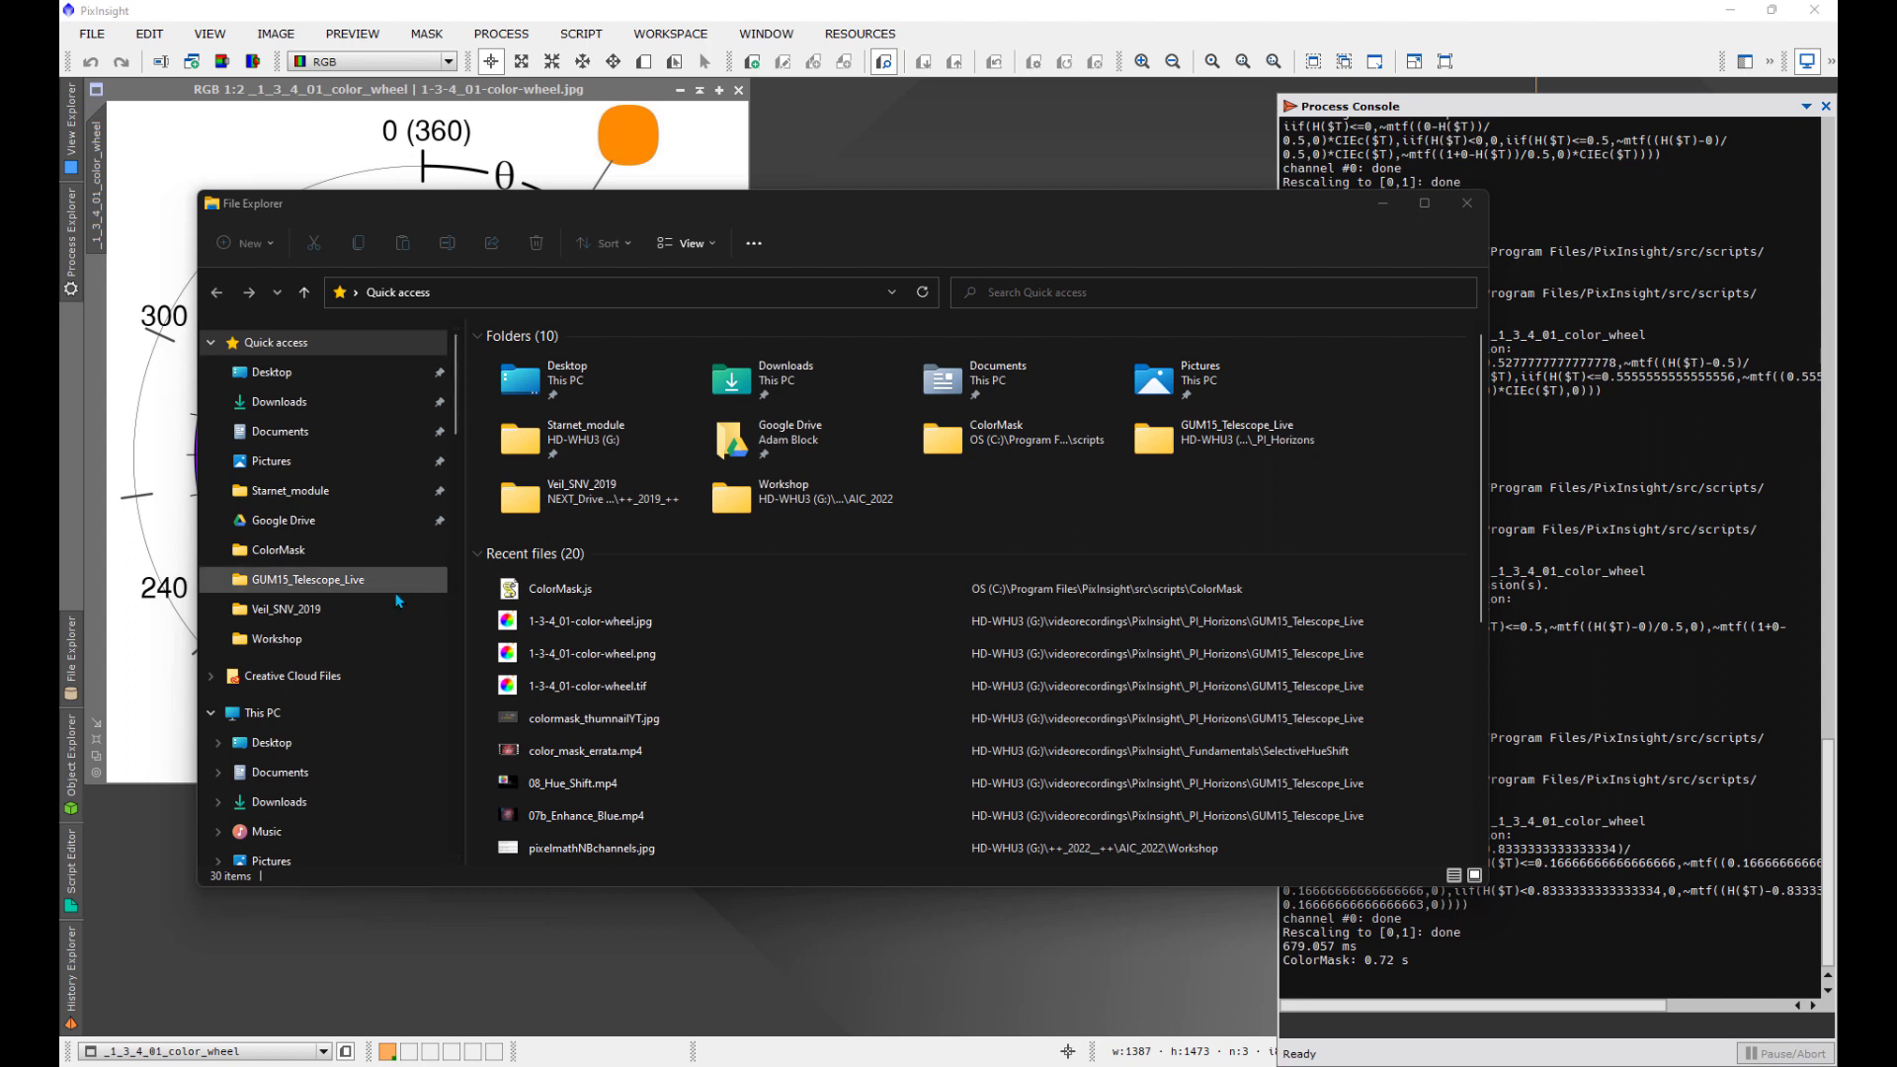
pyautogui.moveTo(287, 613)
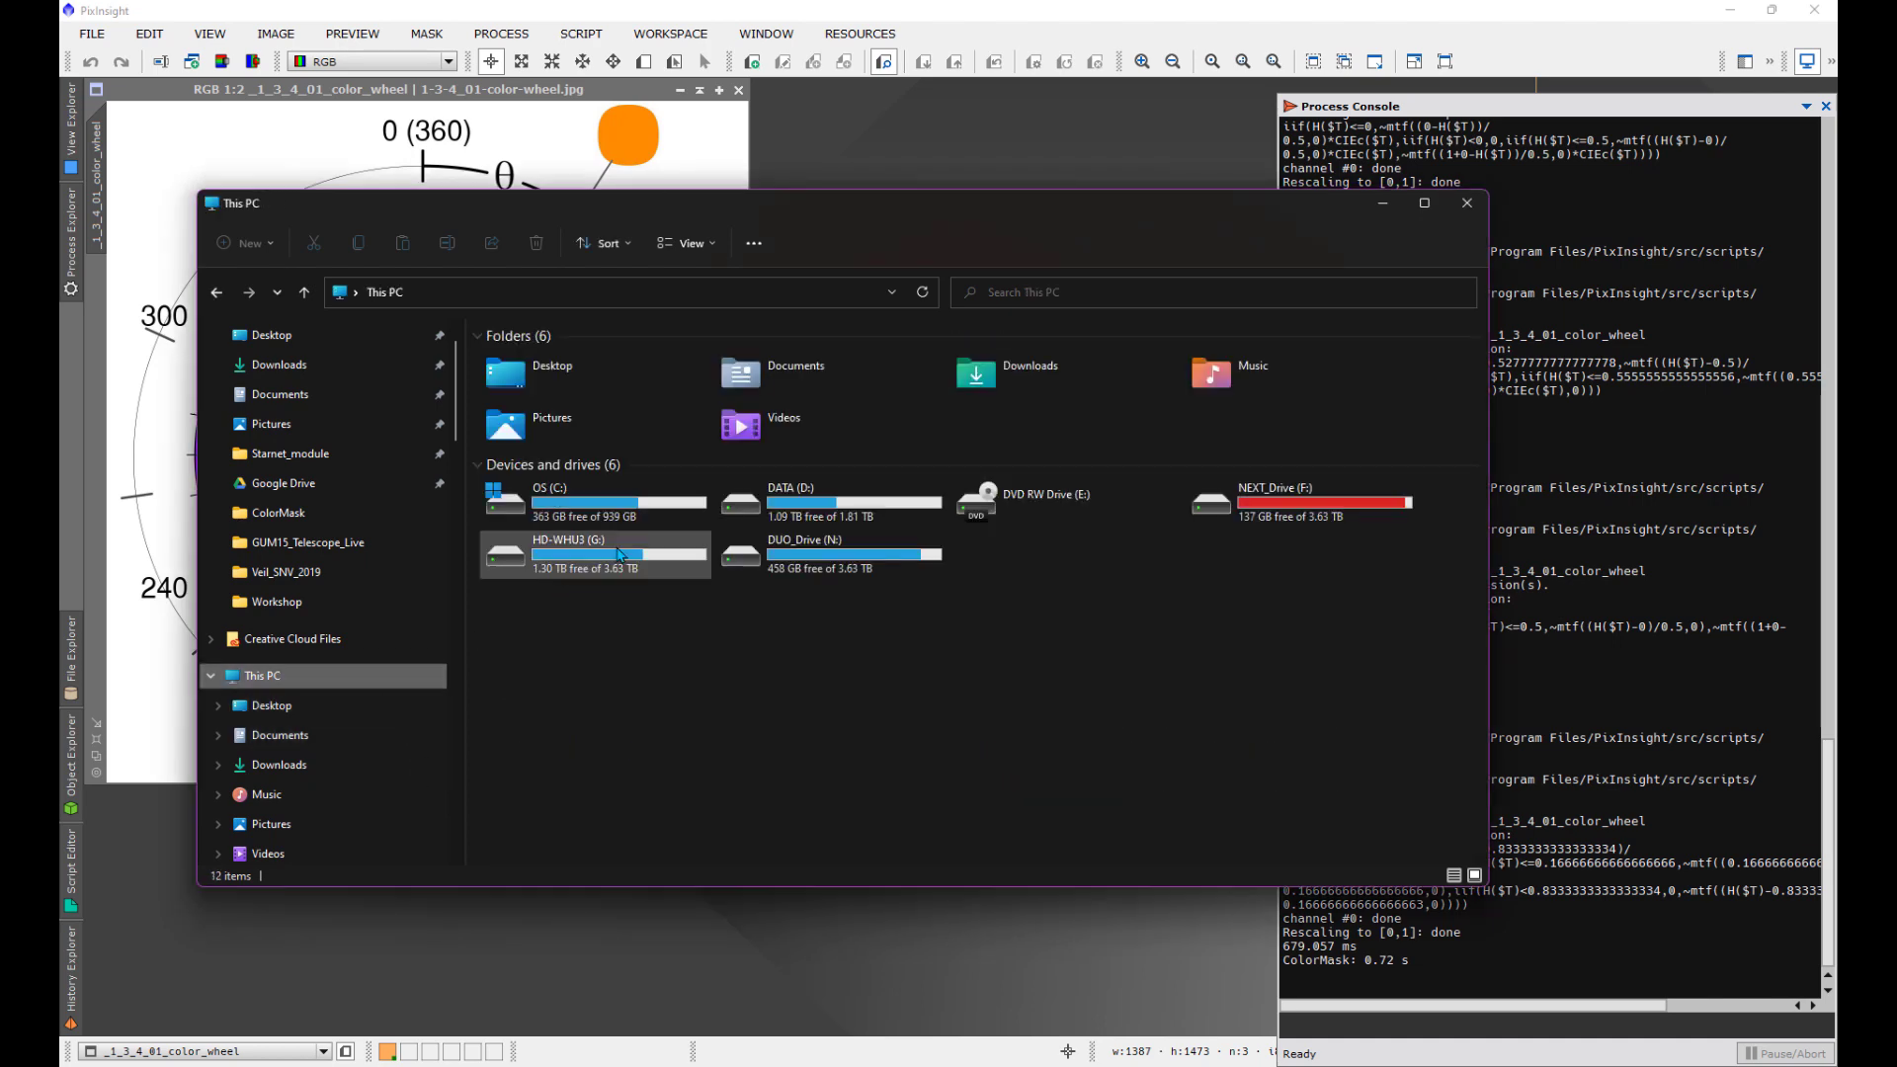
pyautogui.doubleClick(551, 492)
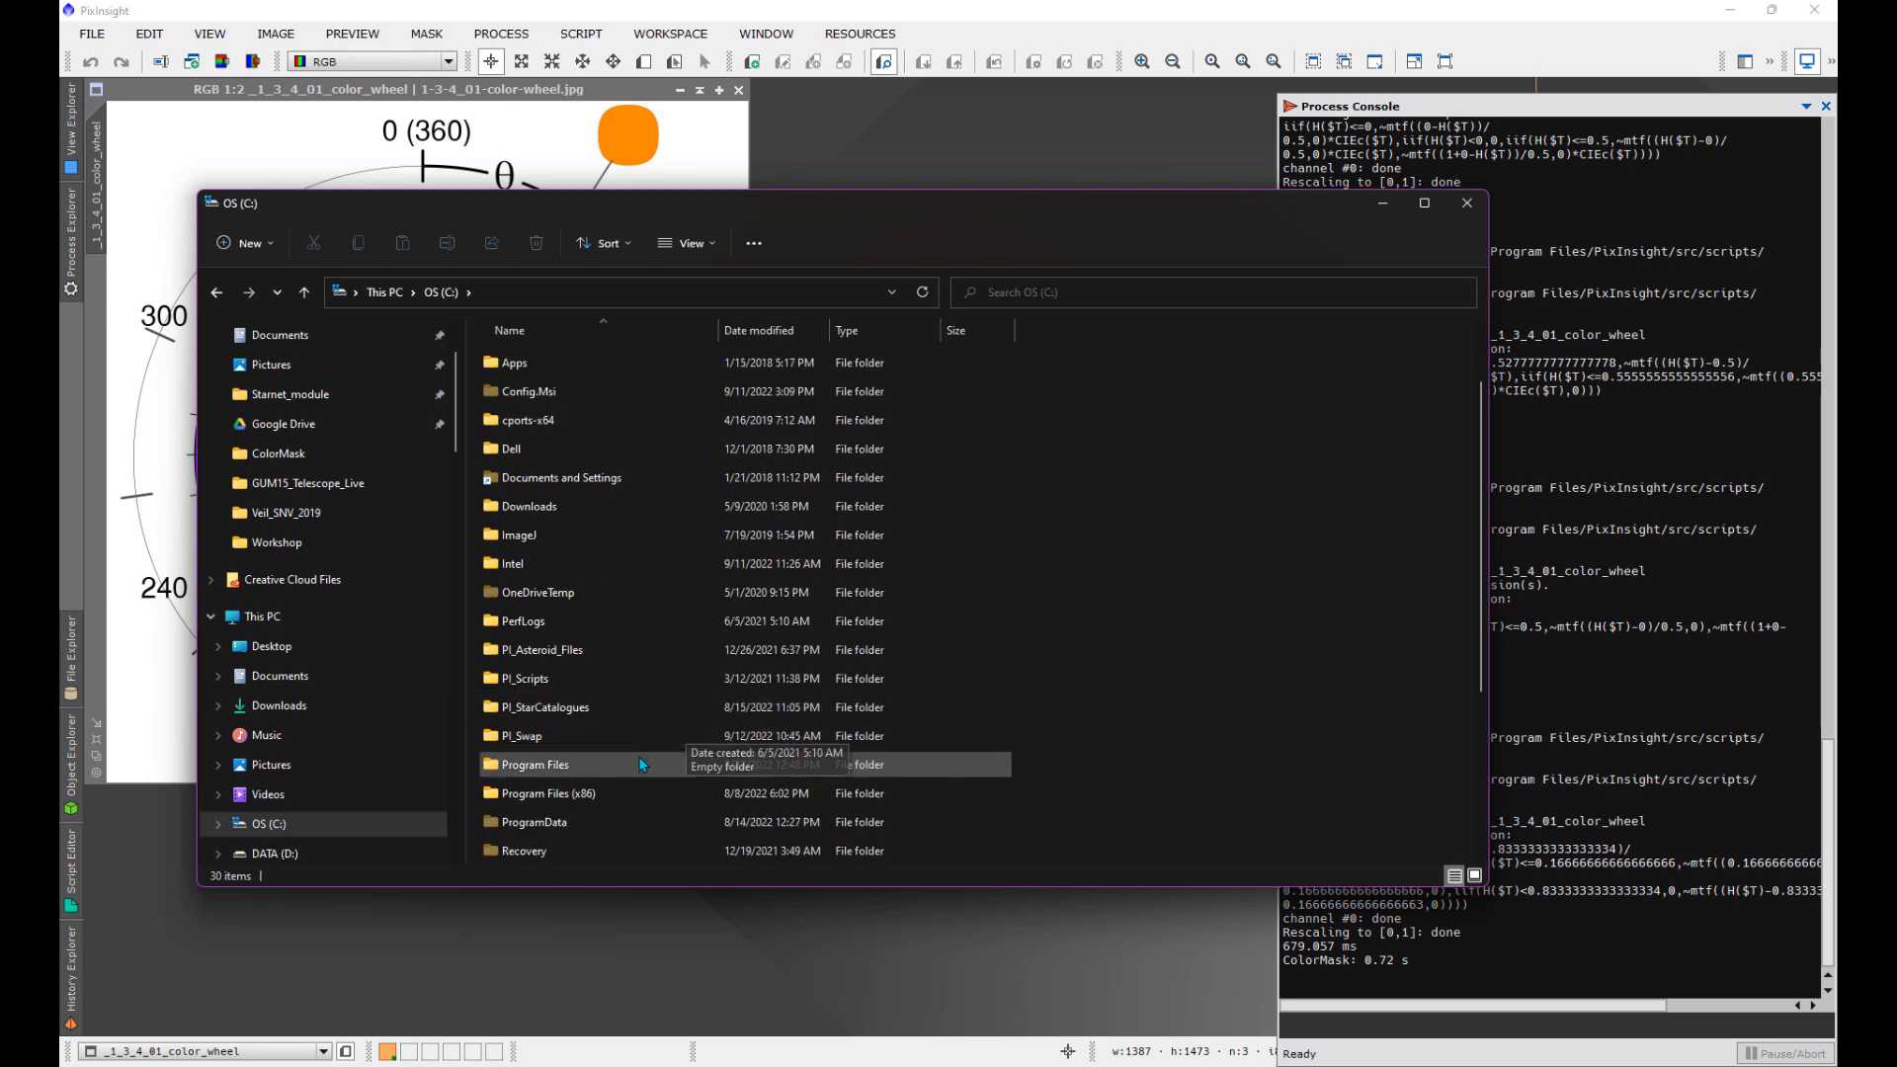
pyautogui.doubleClick(534, 764)
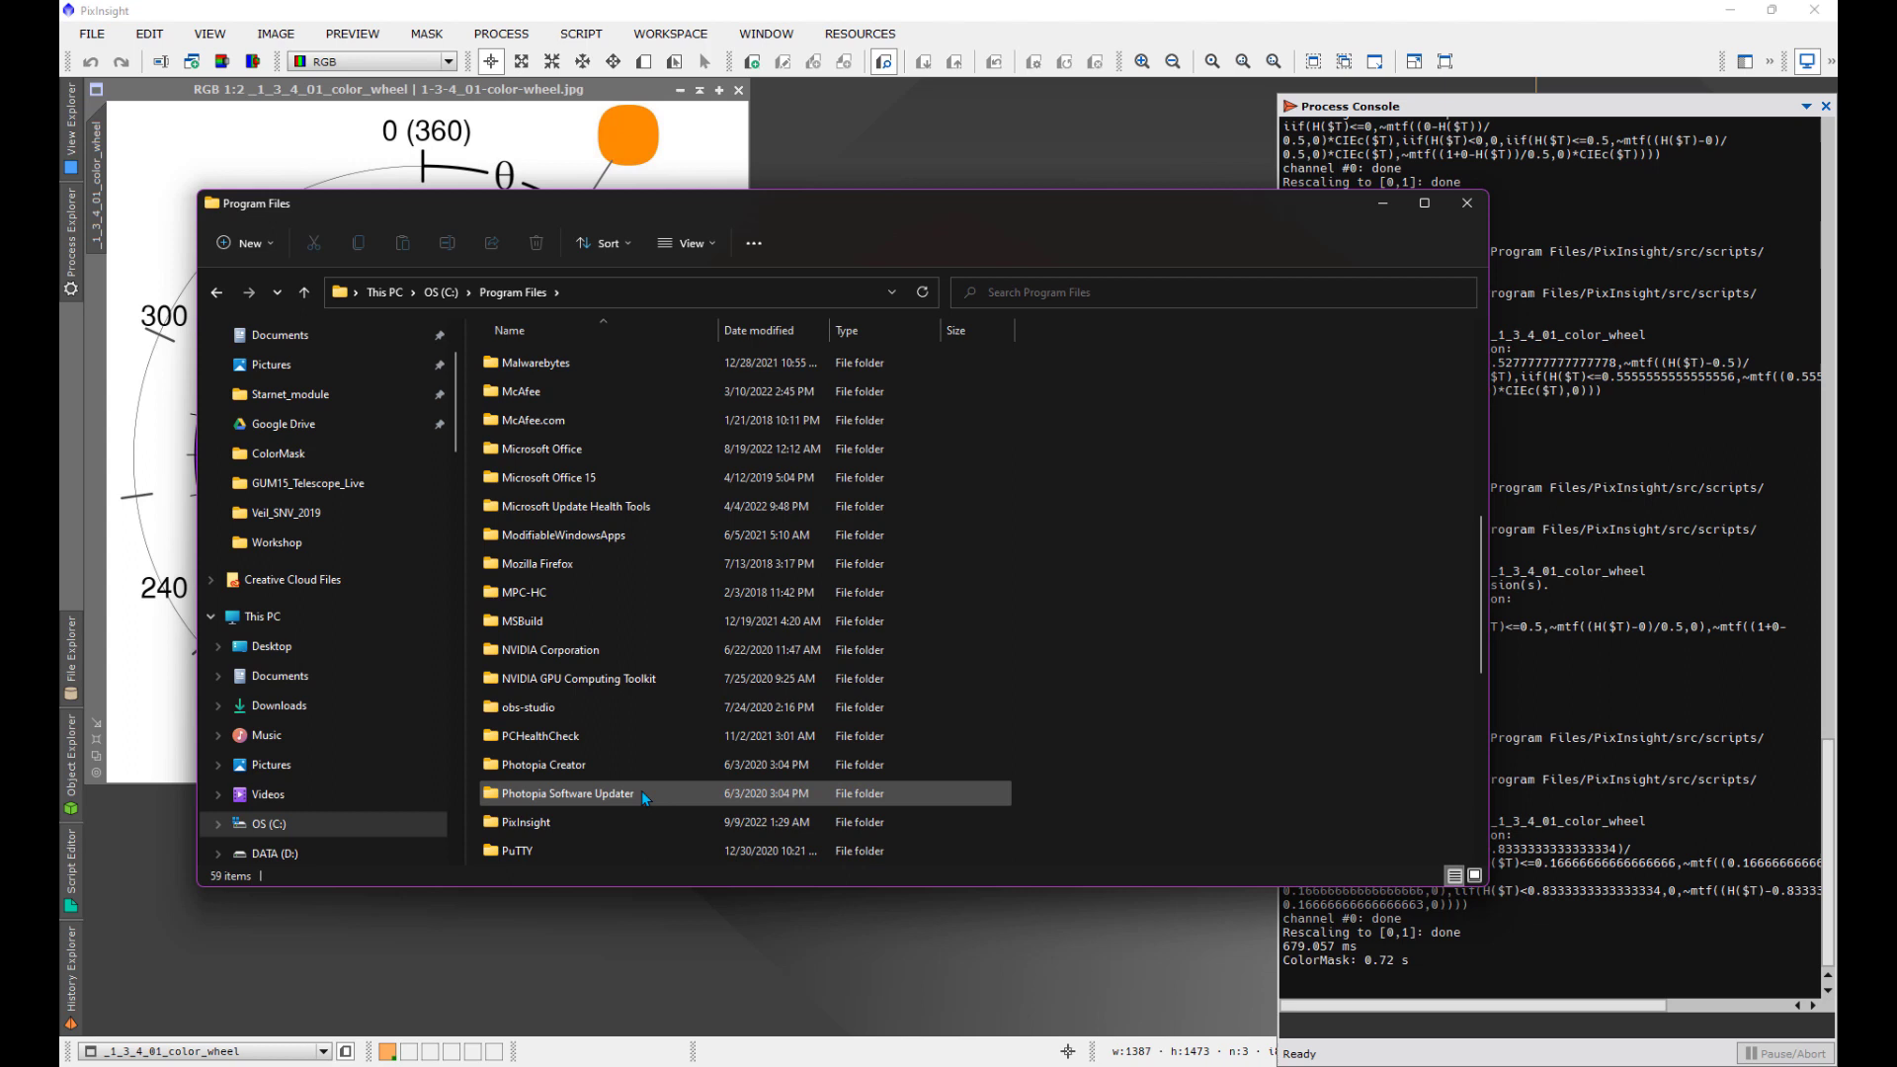
pyautogui.scroll(-3)
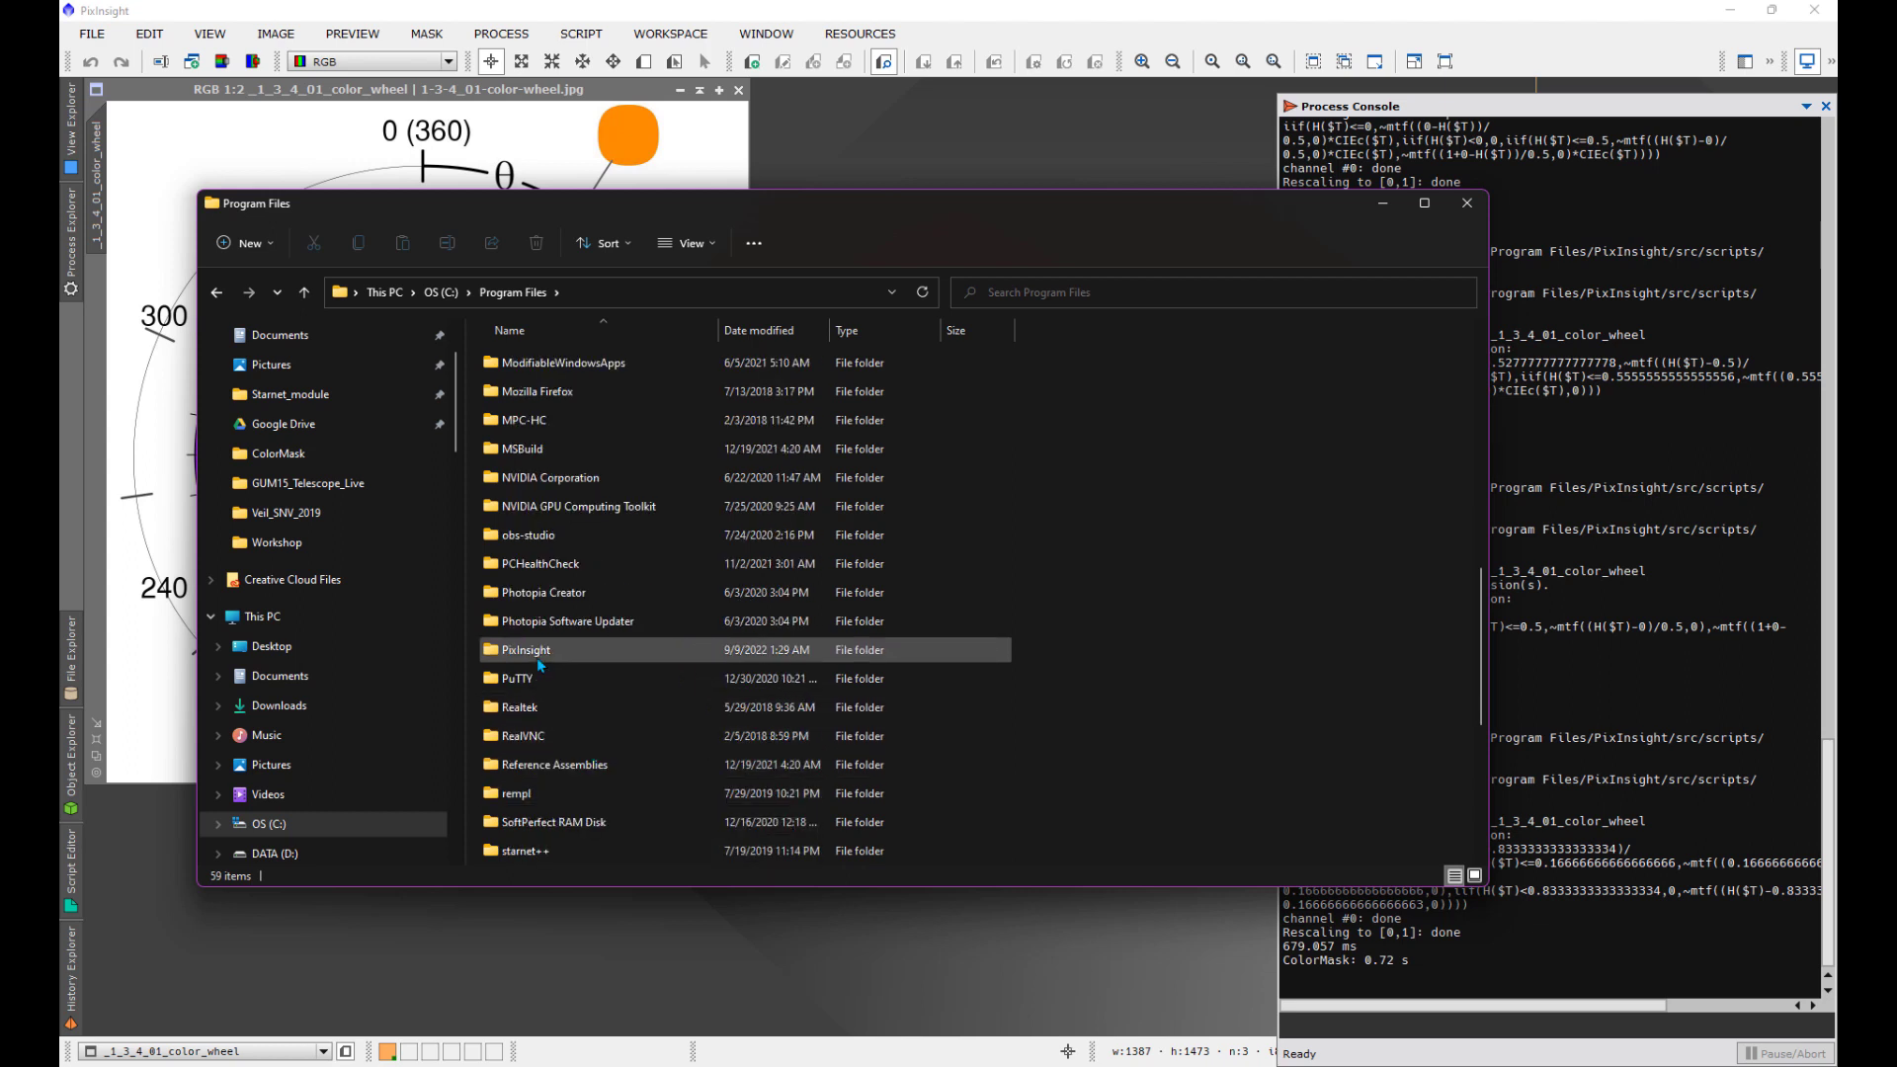
pyautogui.doubleClick(525, 650)
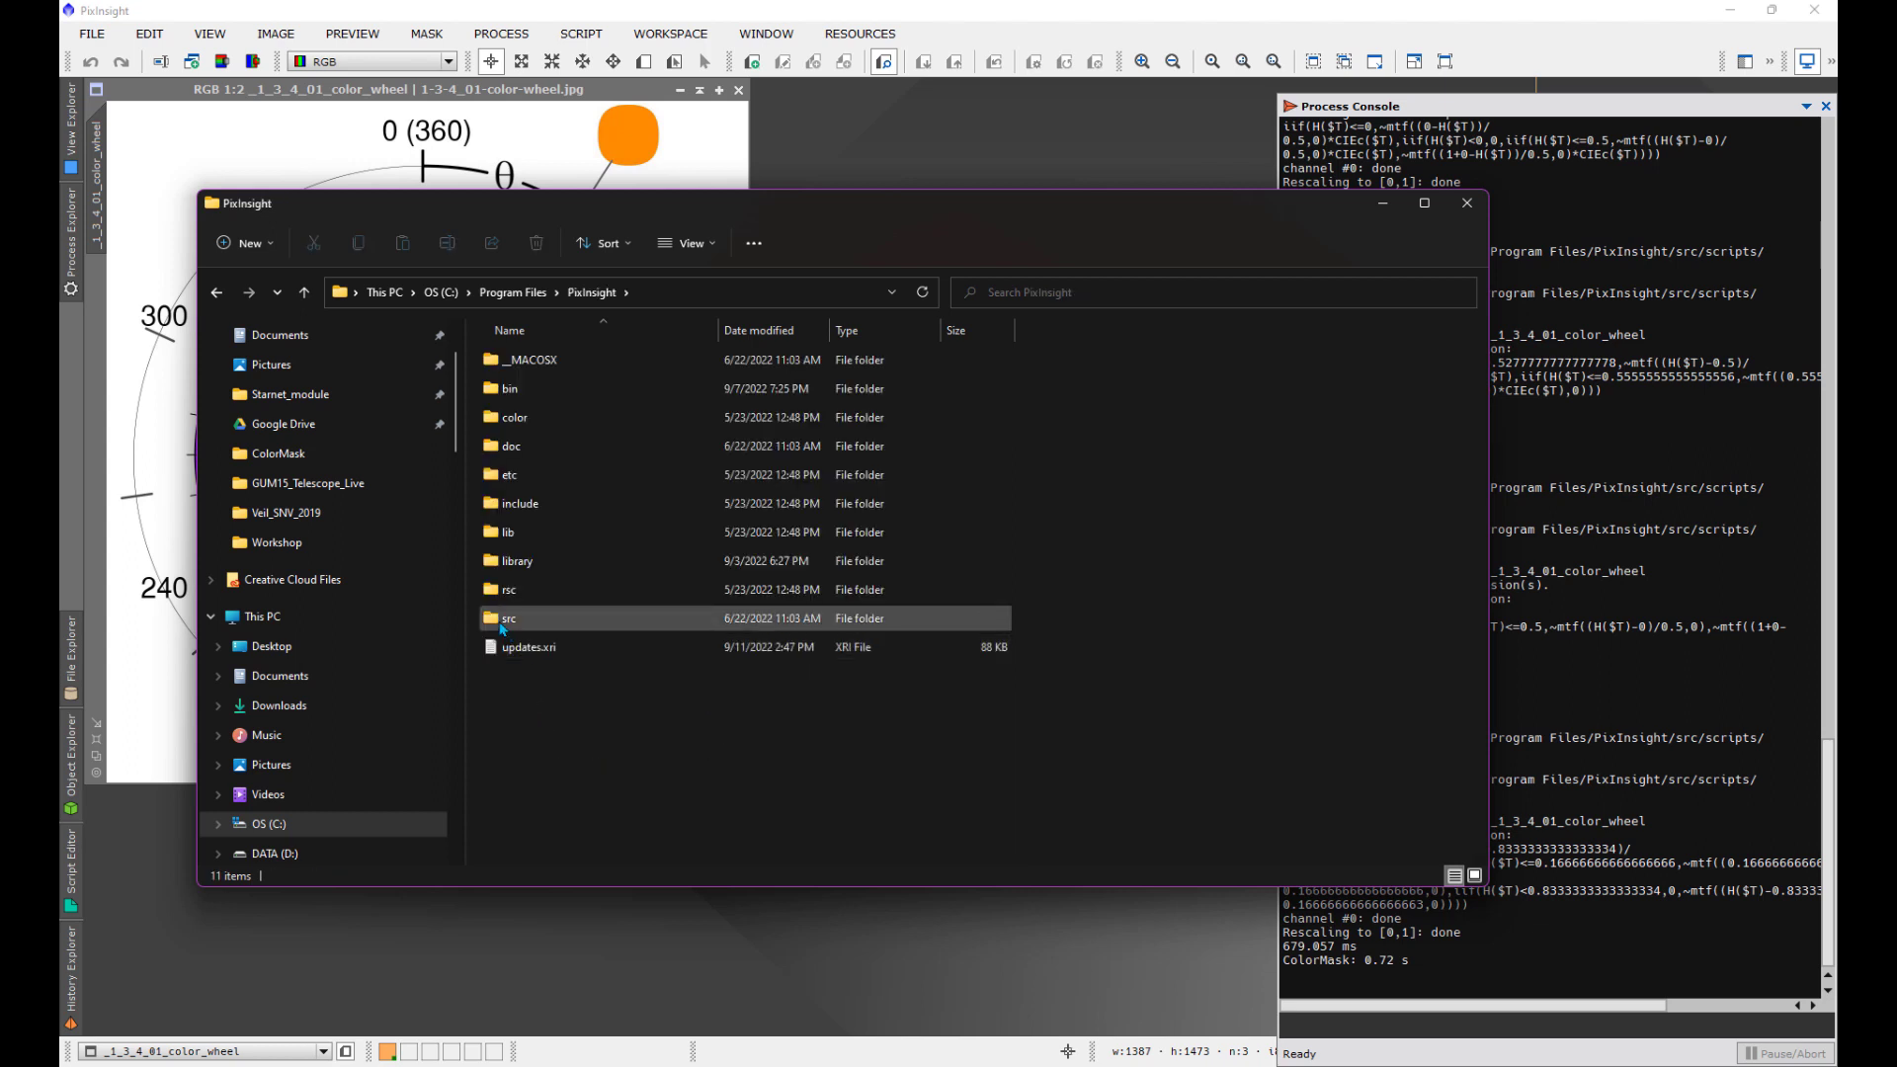
pyautogui.moveTo(507, 623)
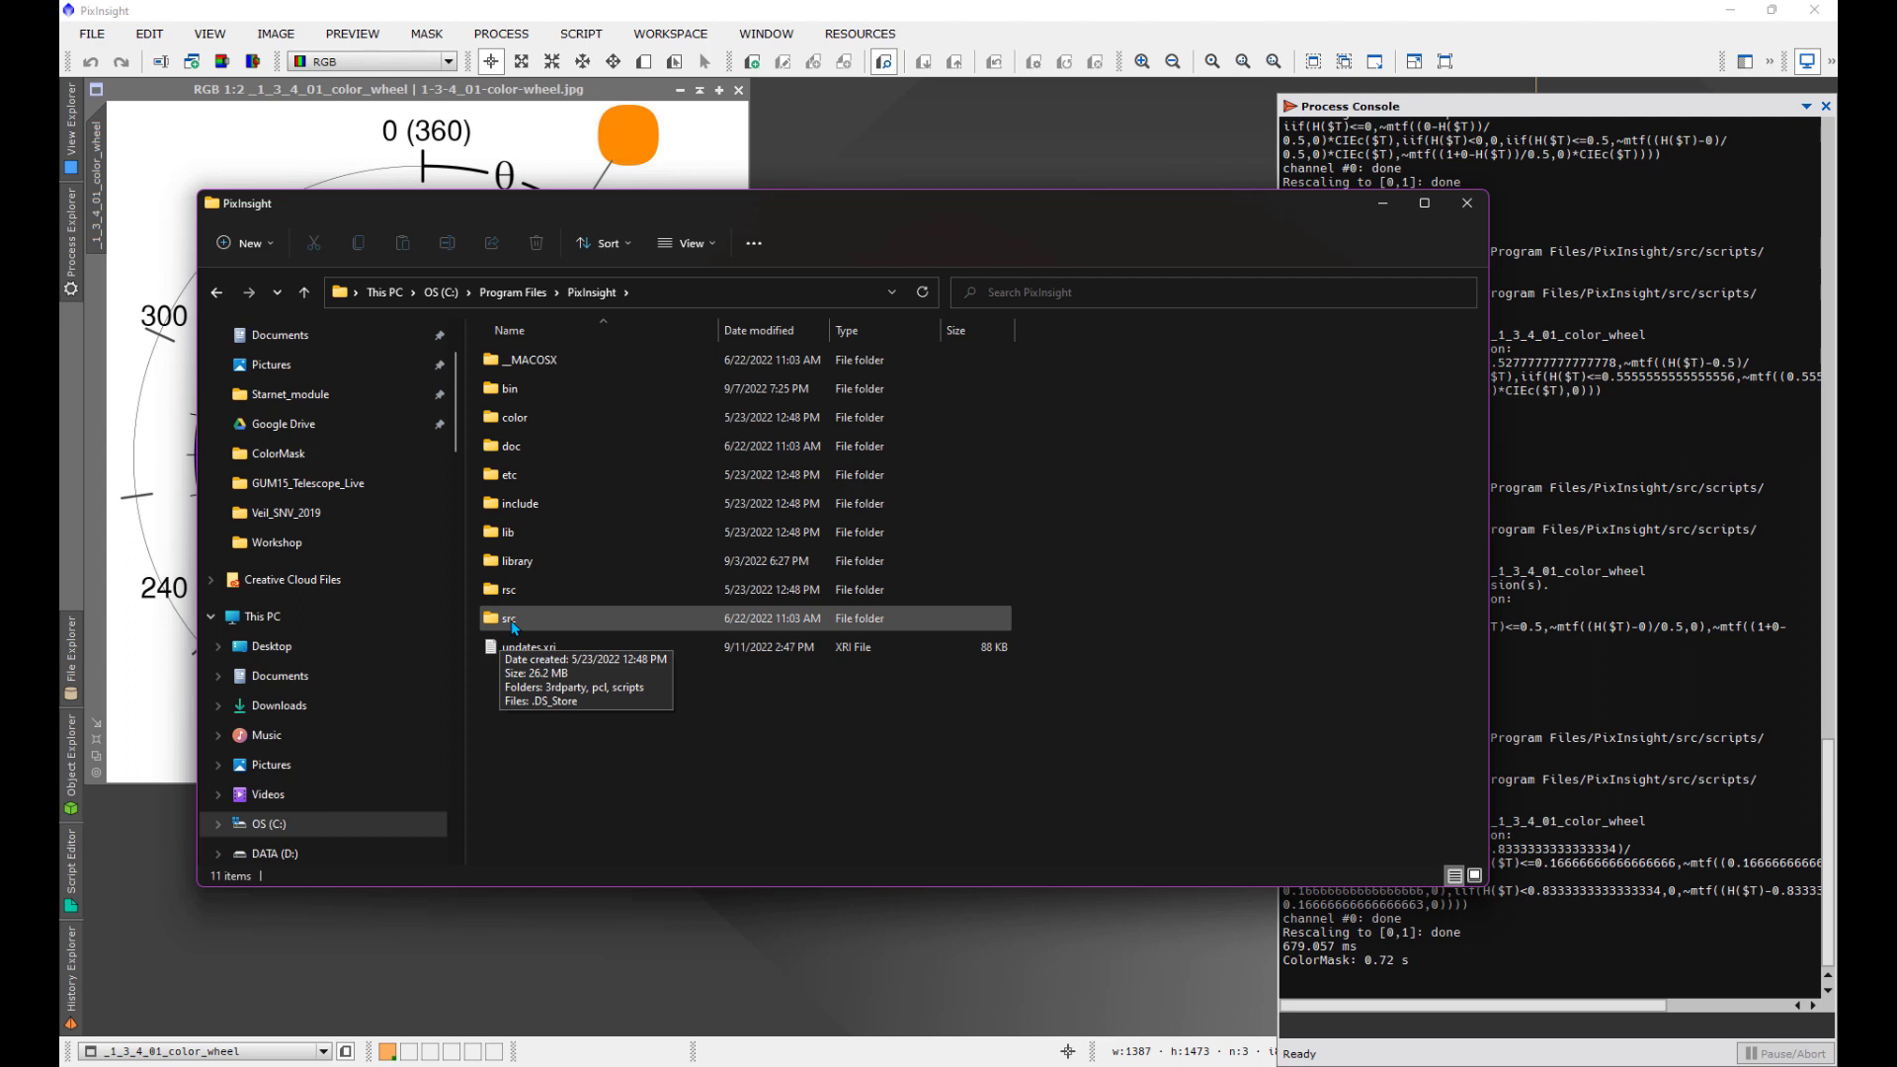
pyautogui.click(508, 619)
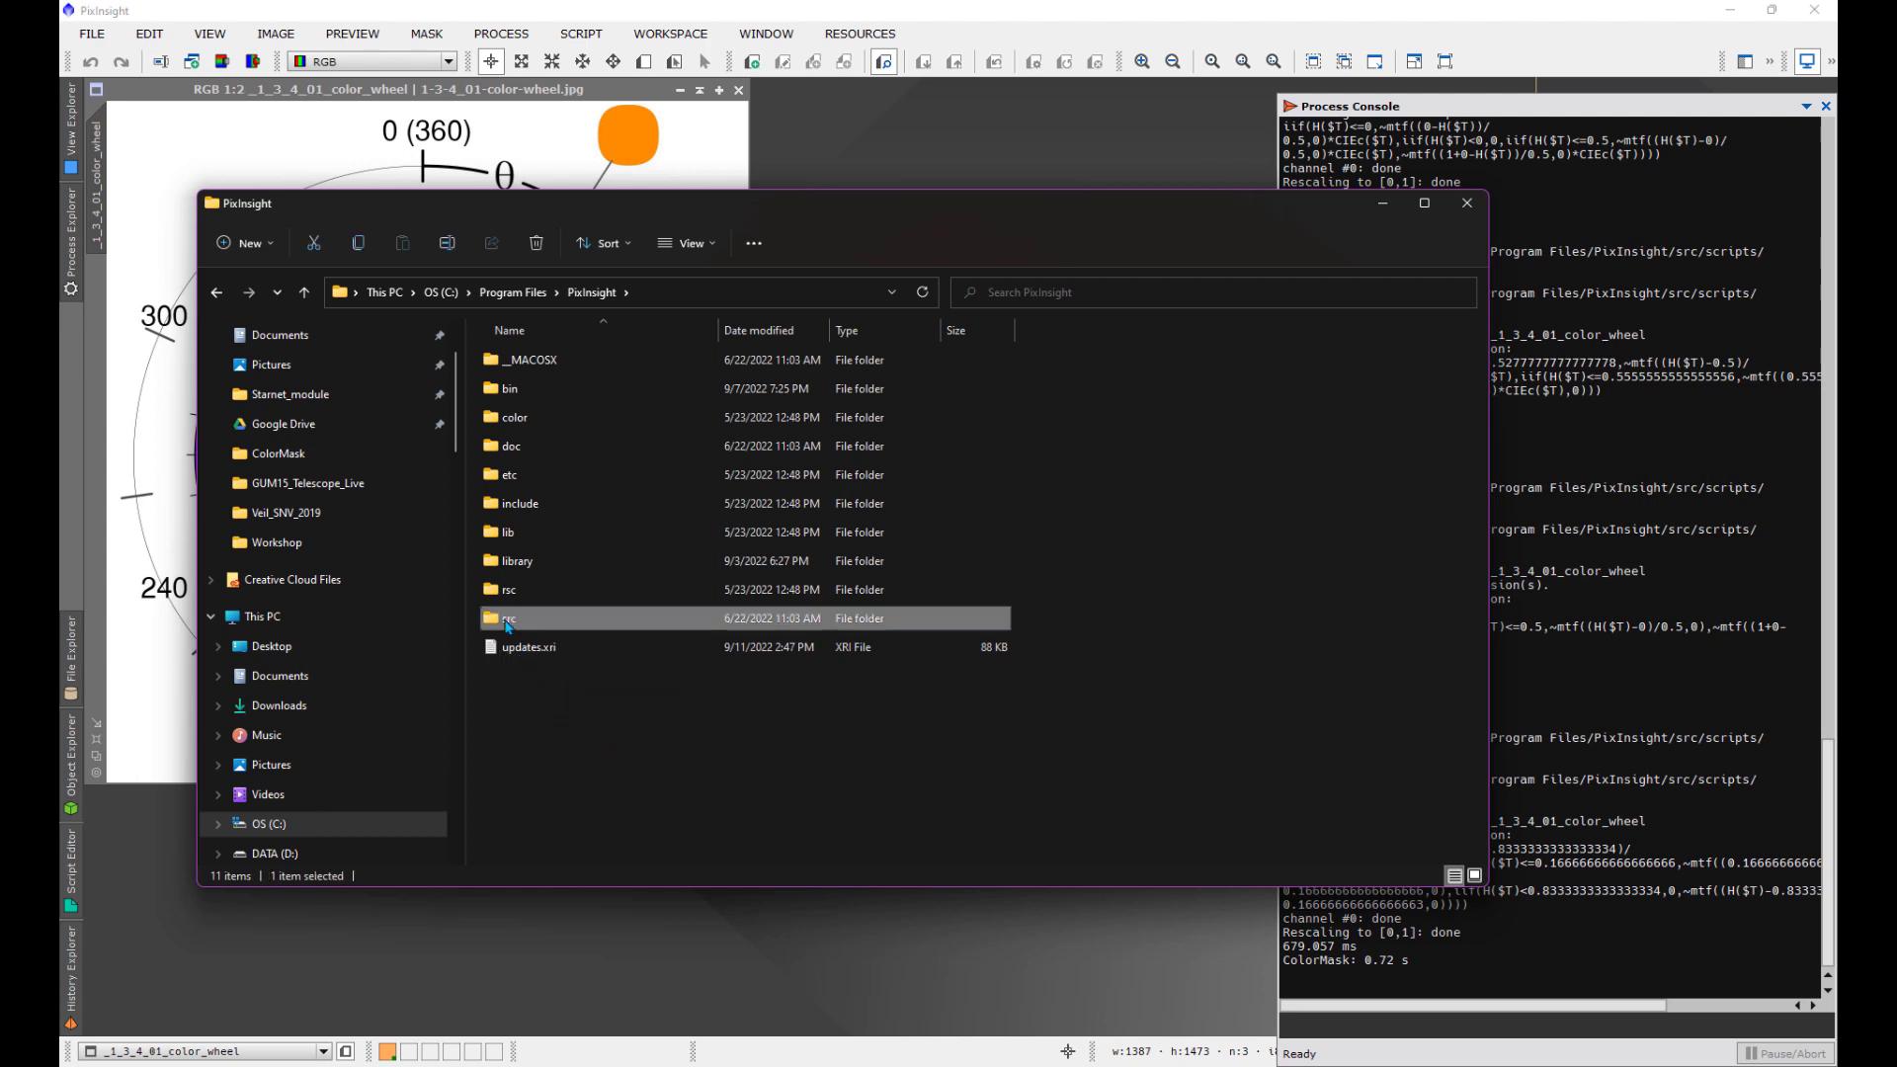
pyautogui.doubleClick(508, 617)
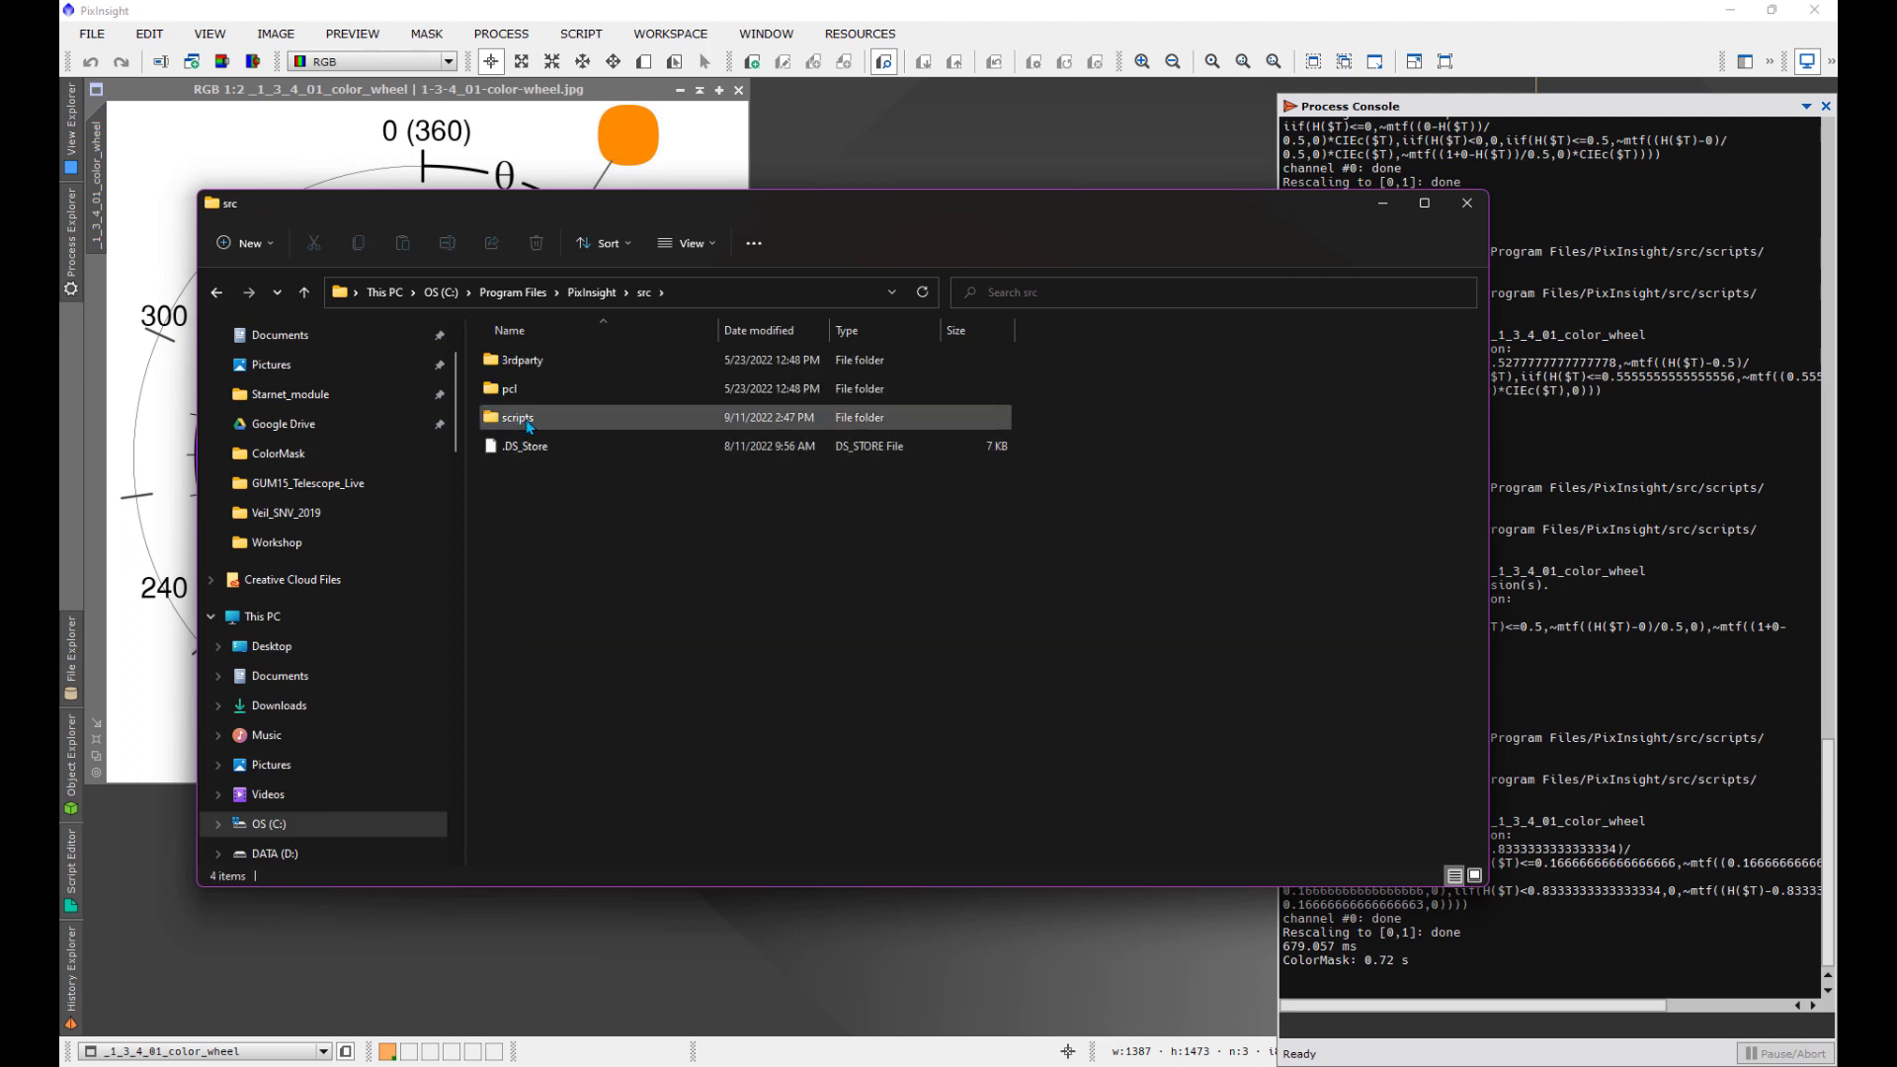
pyautogui.doubleClick(517, 417)
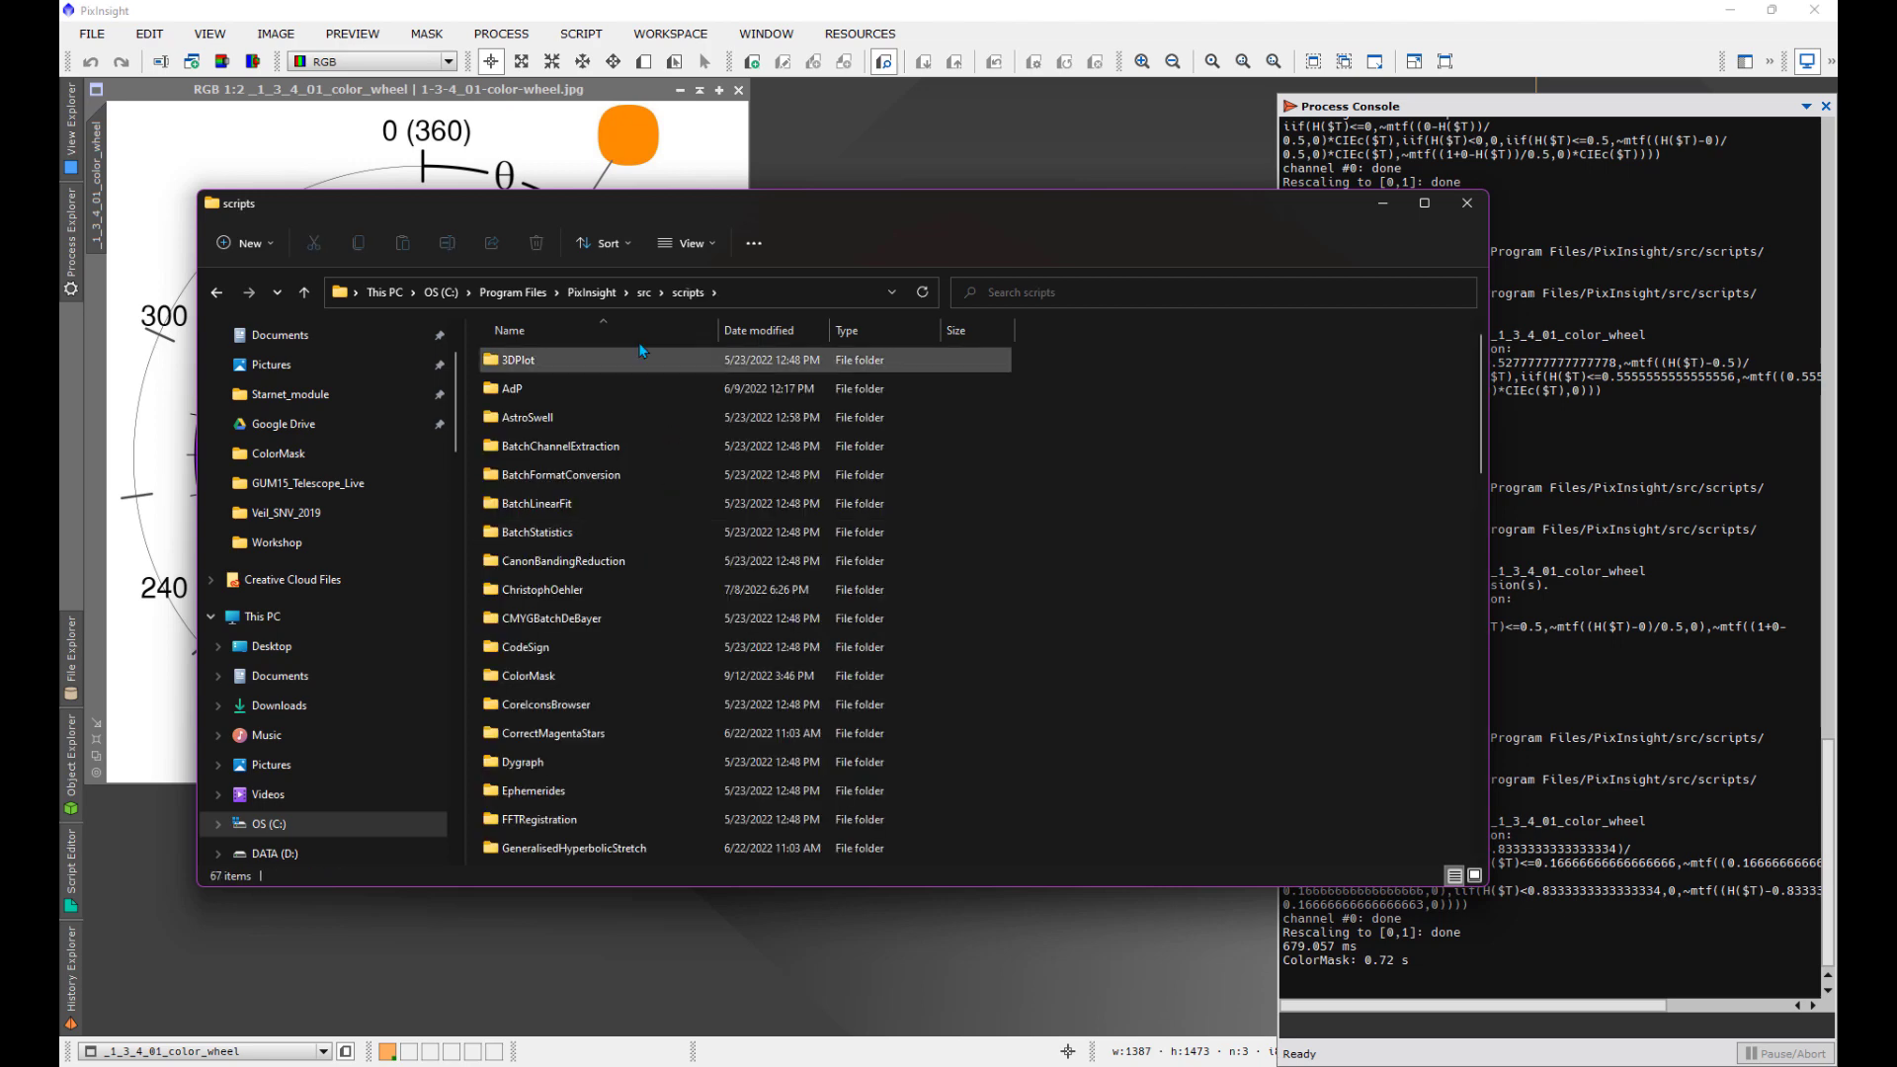
pyautogui.scroll(-3)
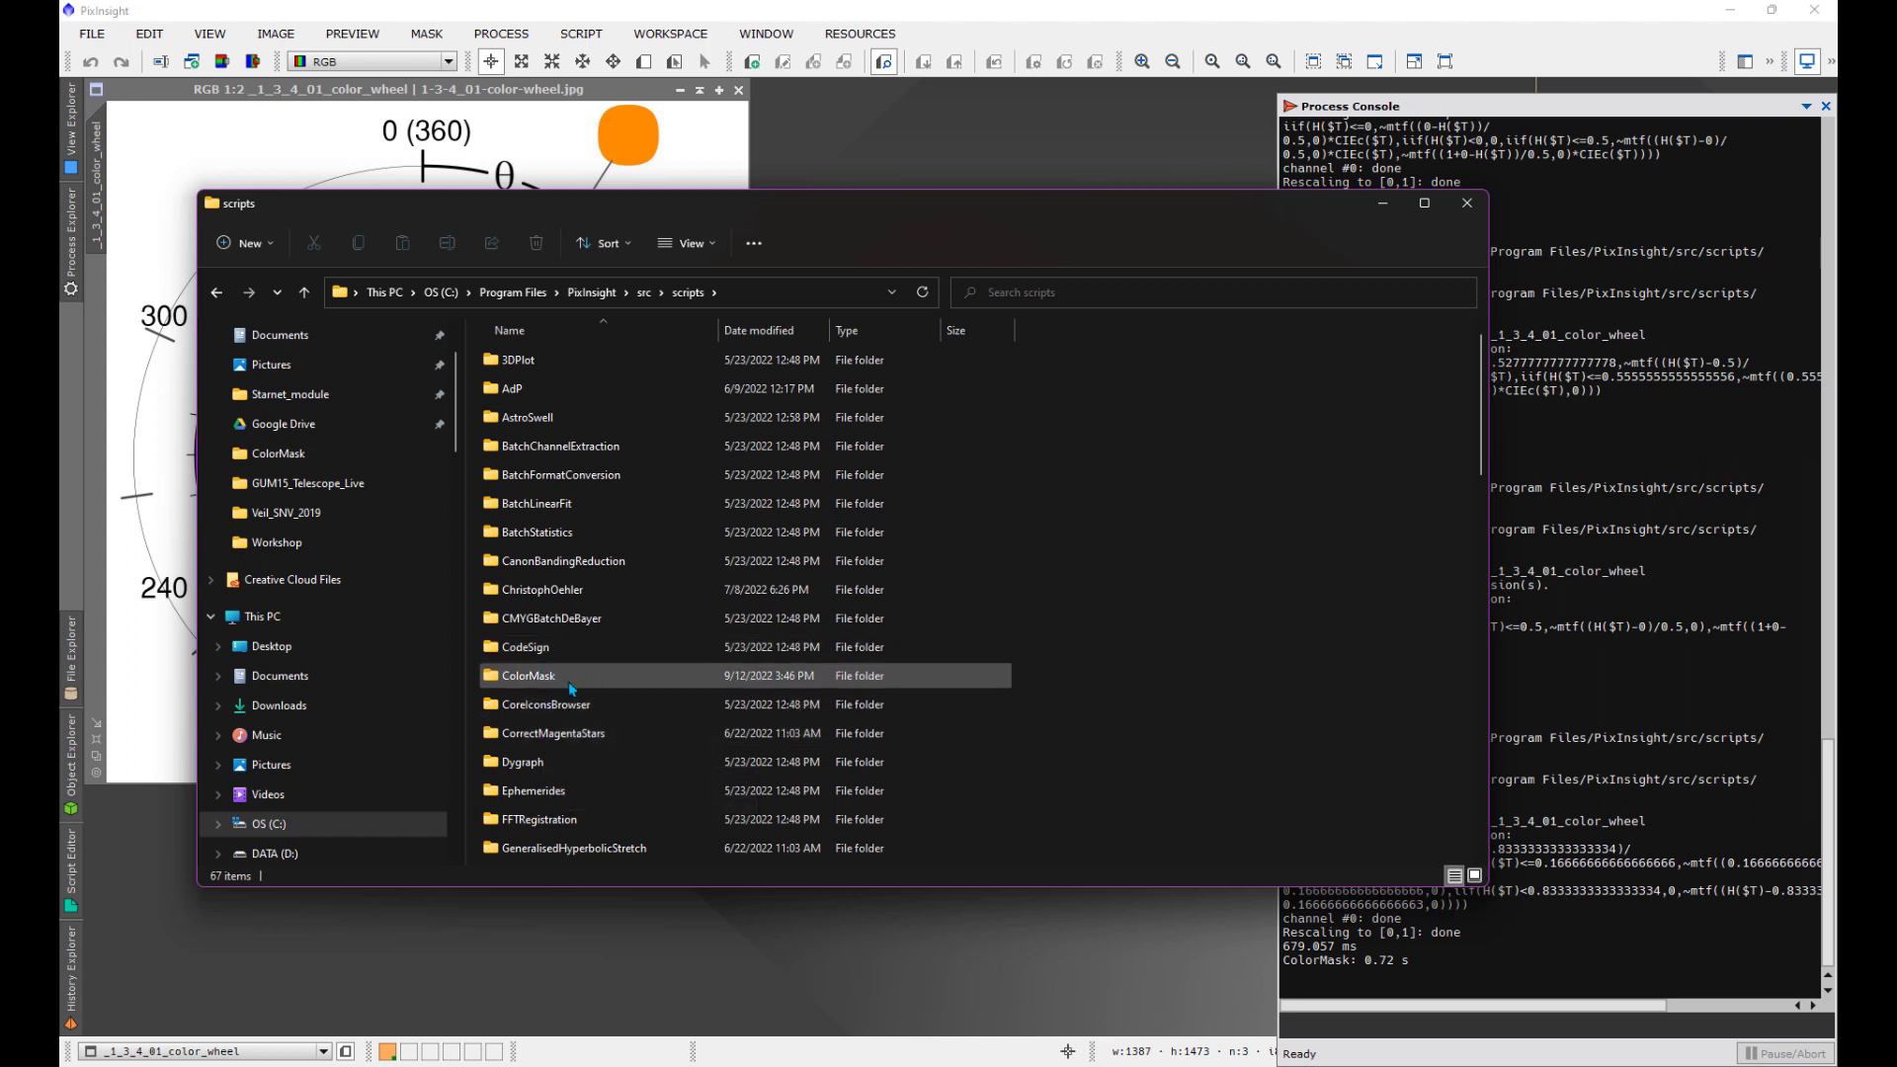
pyautogui.click(526, 675)
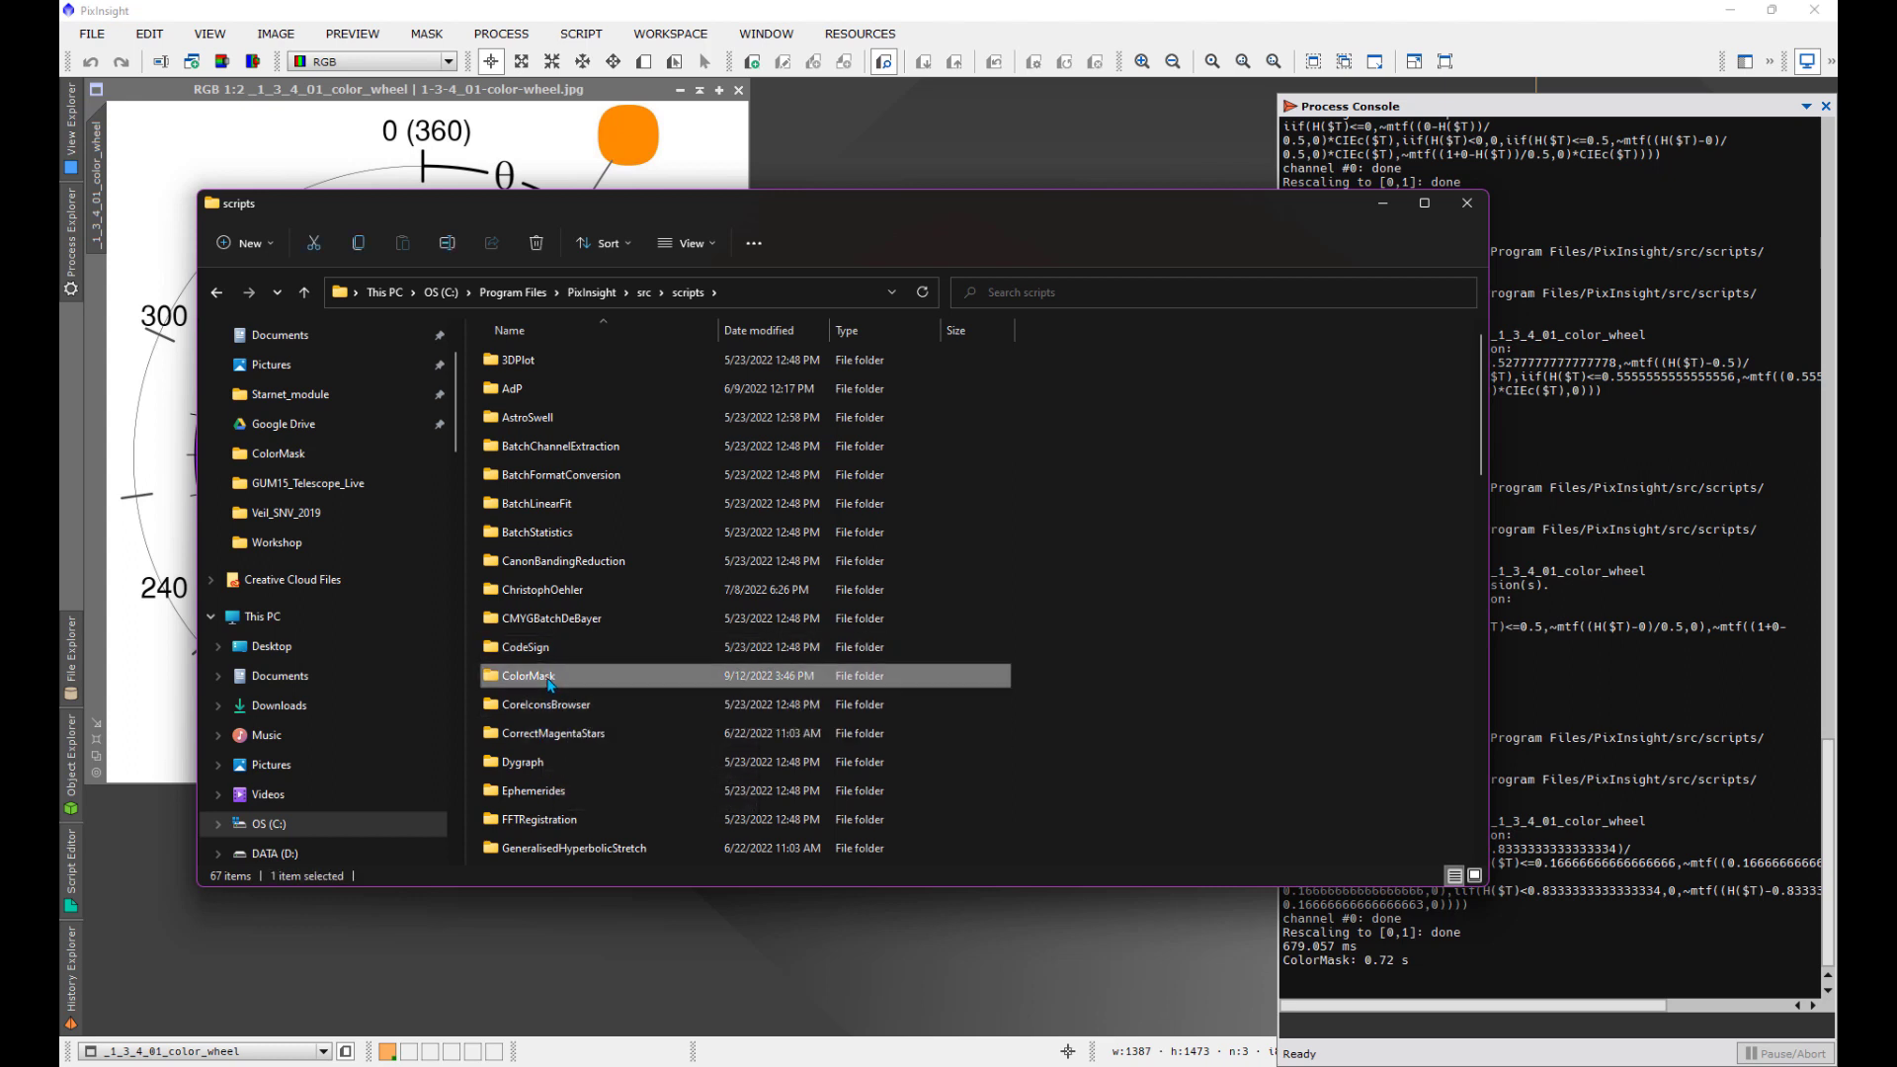
# Step: Open ColorMask.js from the ColorMask folder in Notepad using Open with
pyautogui.doubleClick(527, 674)
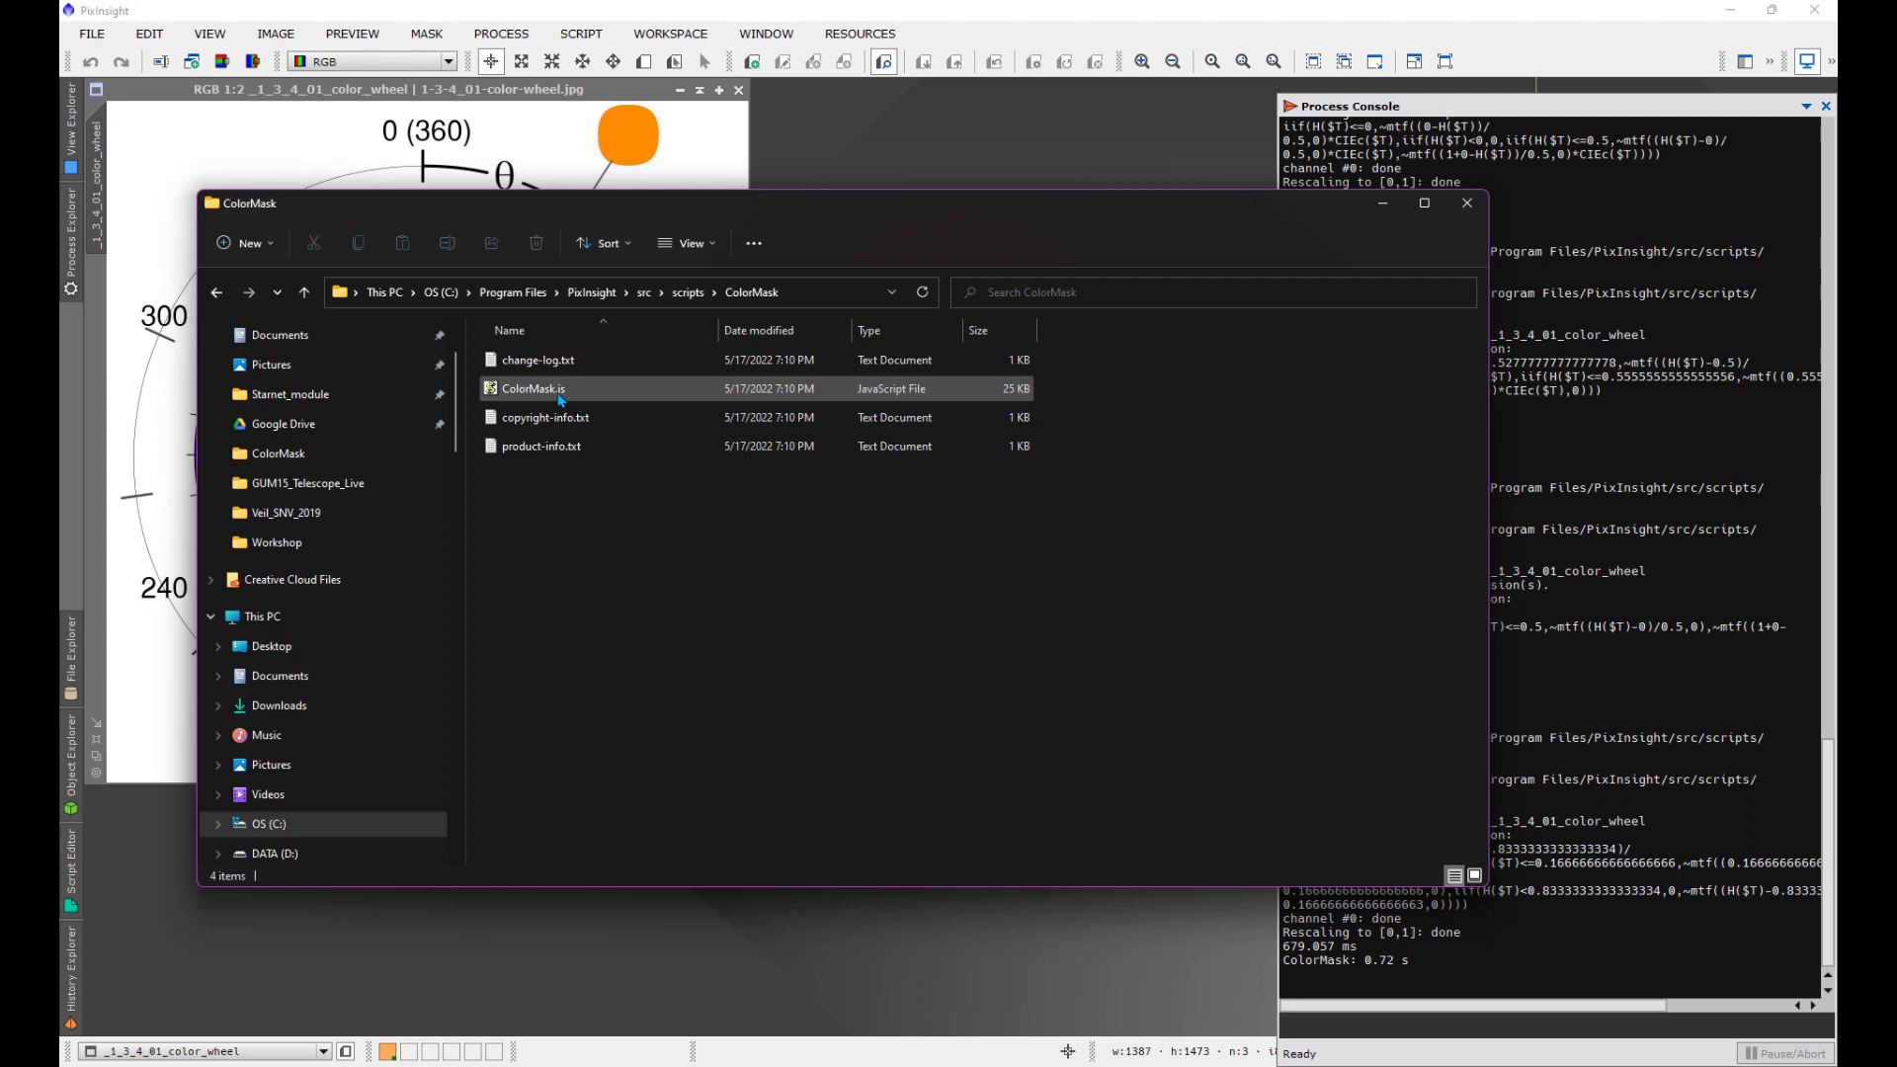
pyautogui.moveTo(532, 389)
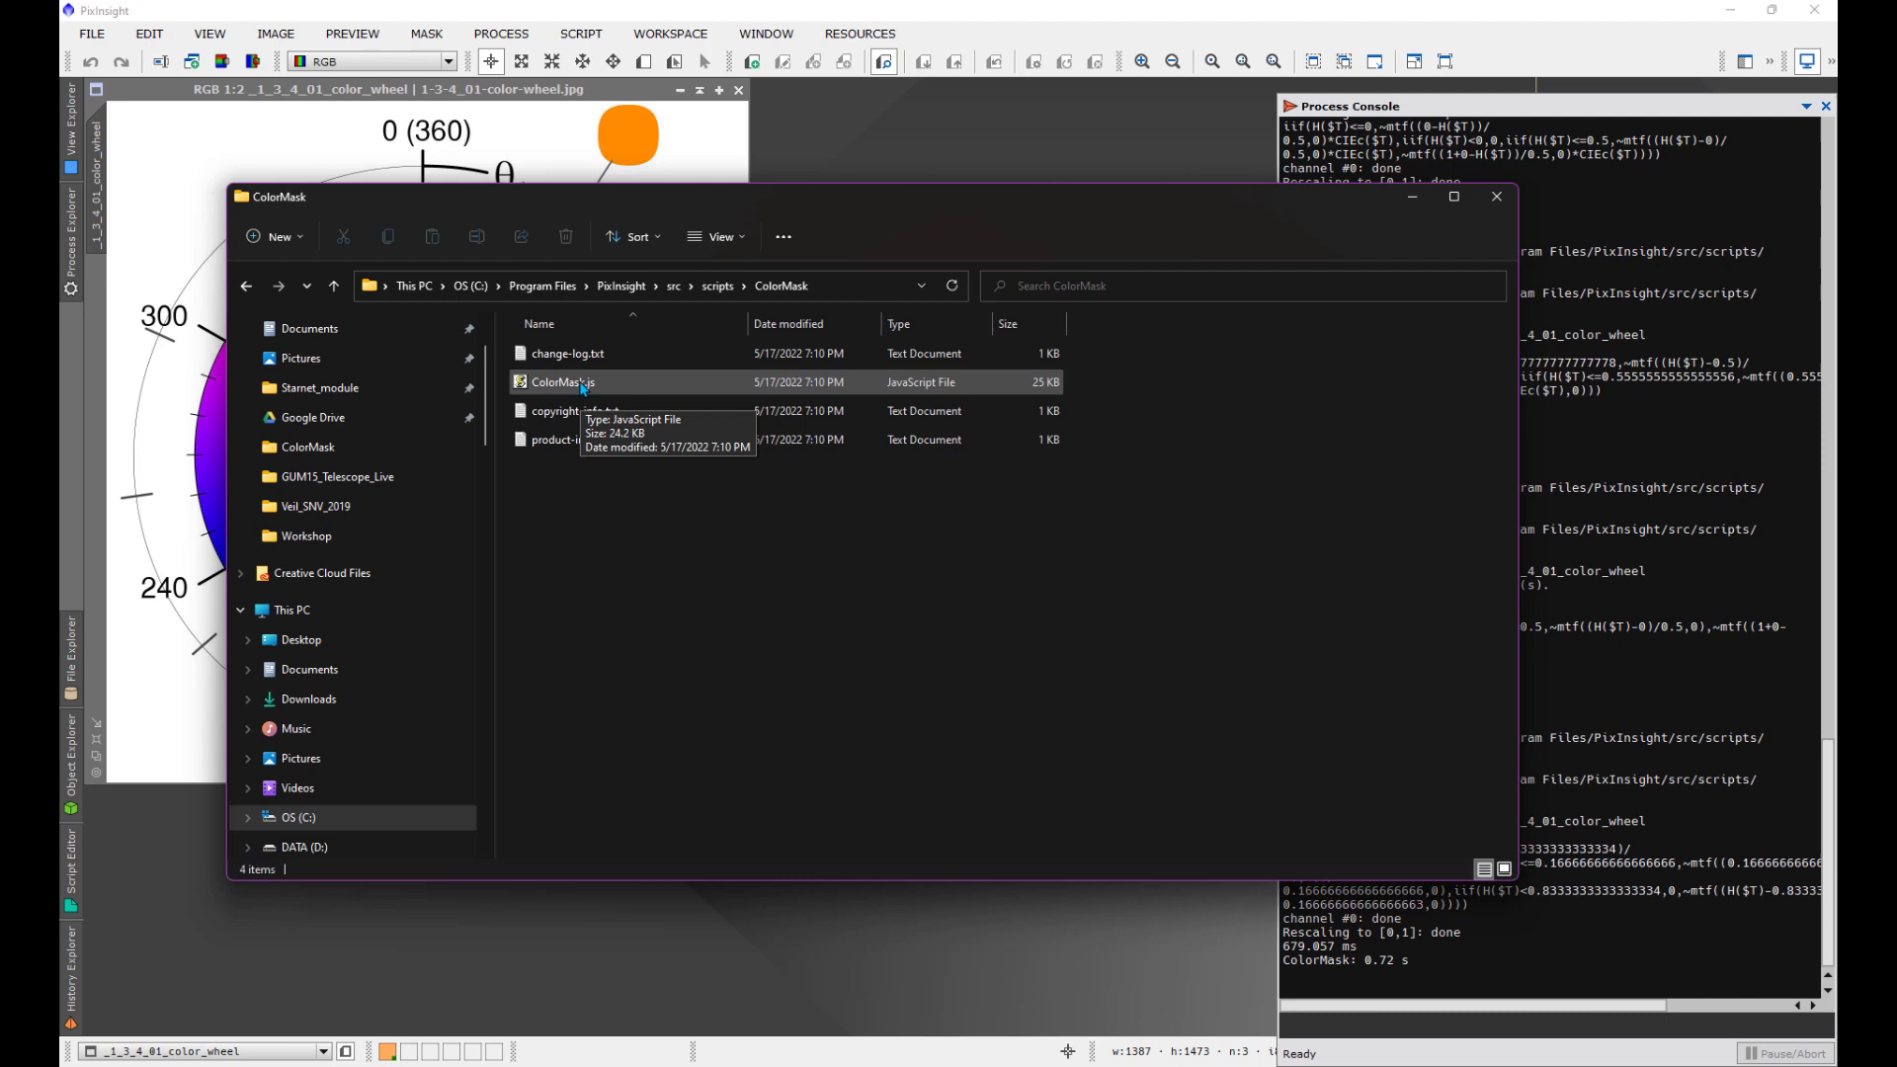
pyautogui.rightClick(559, 381)
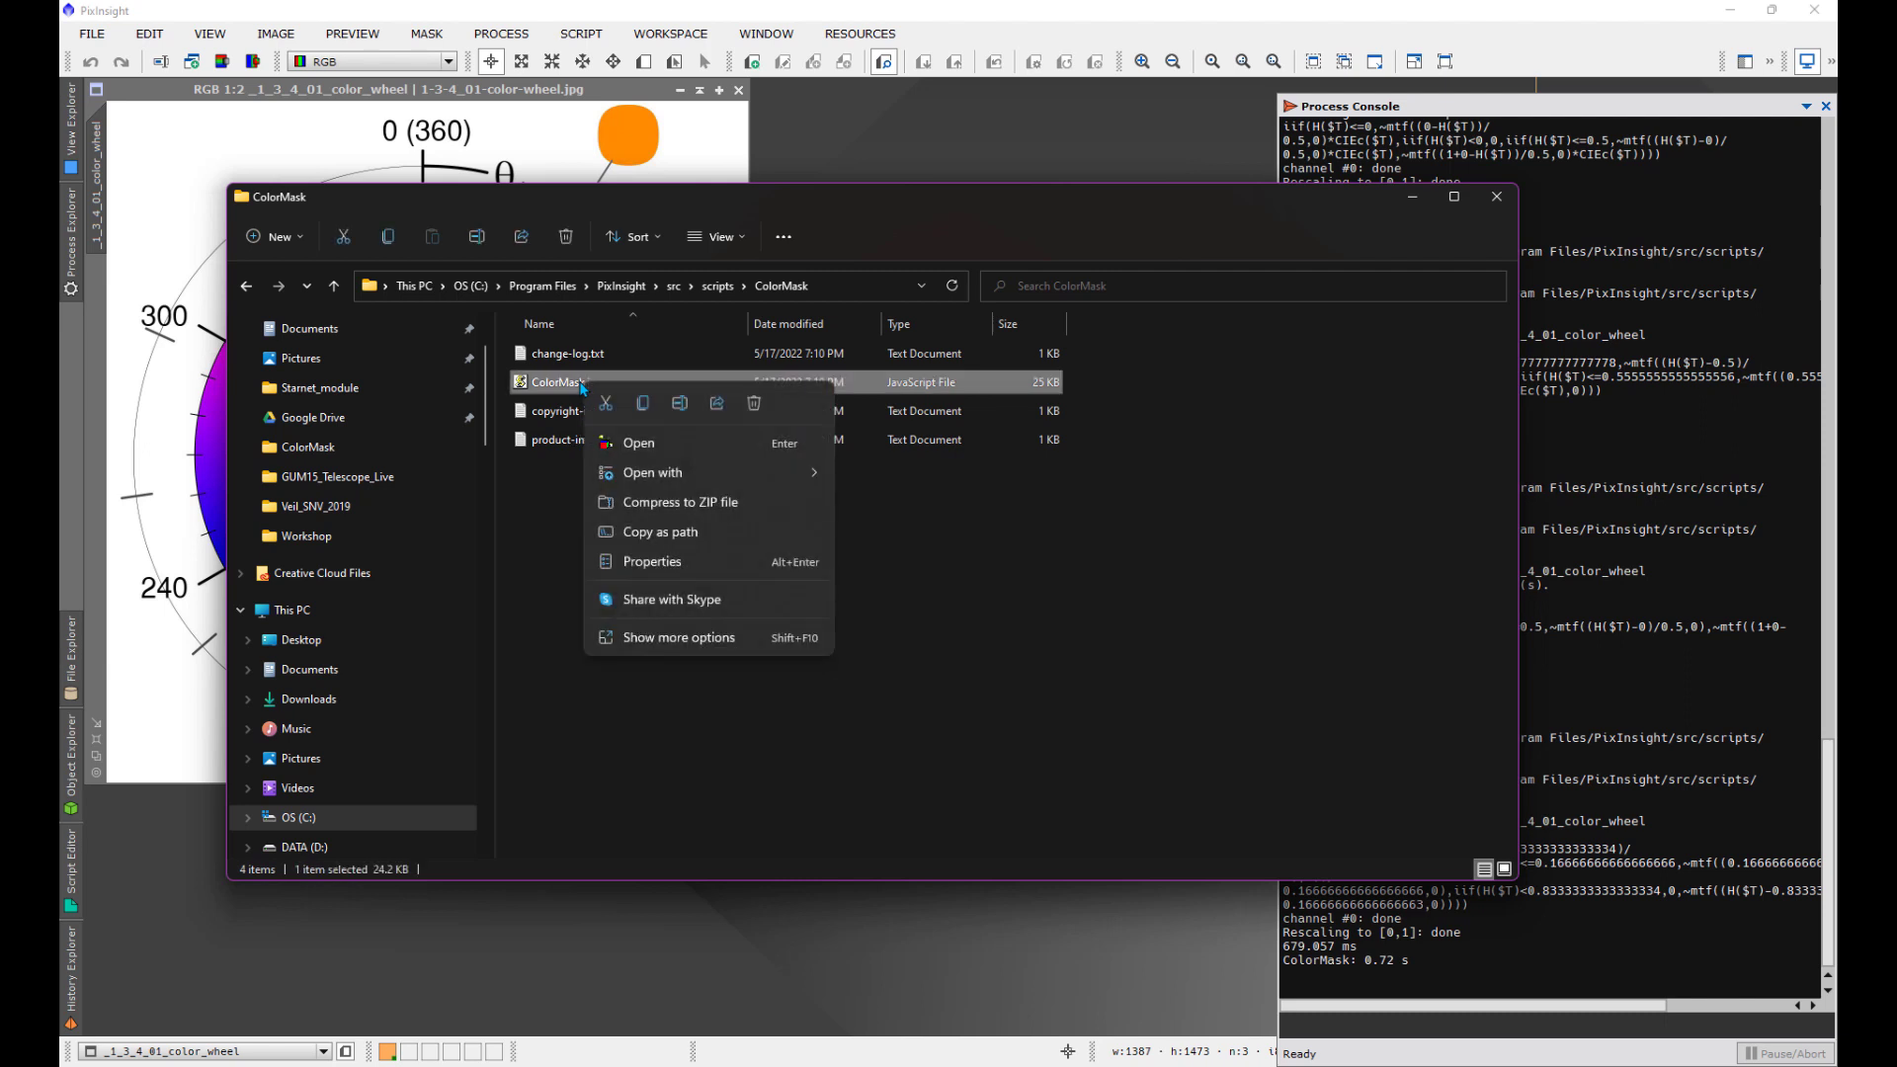
pyautogui.click(652, 472)
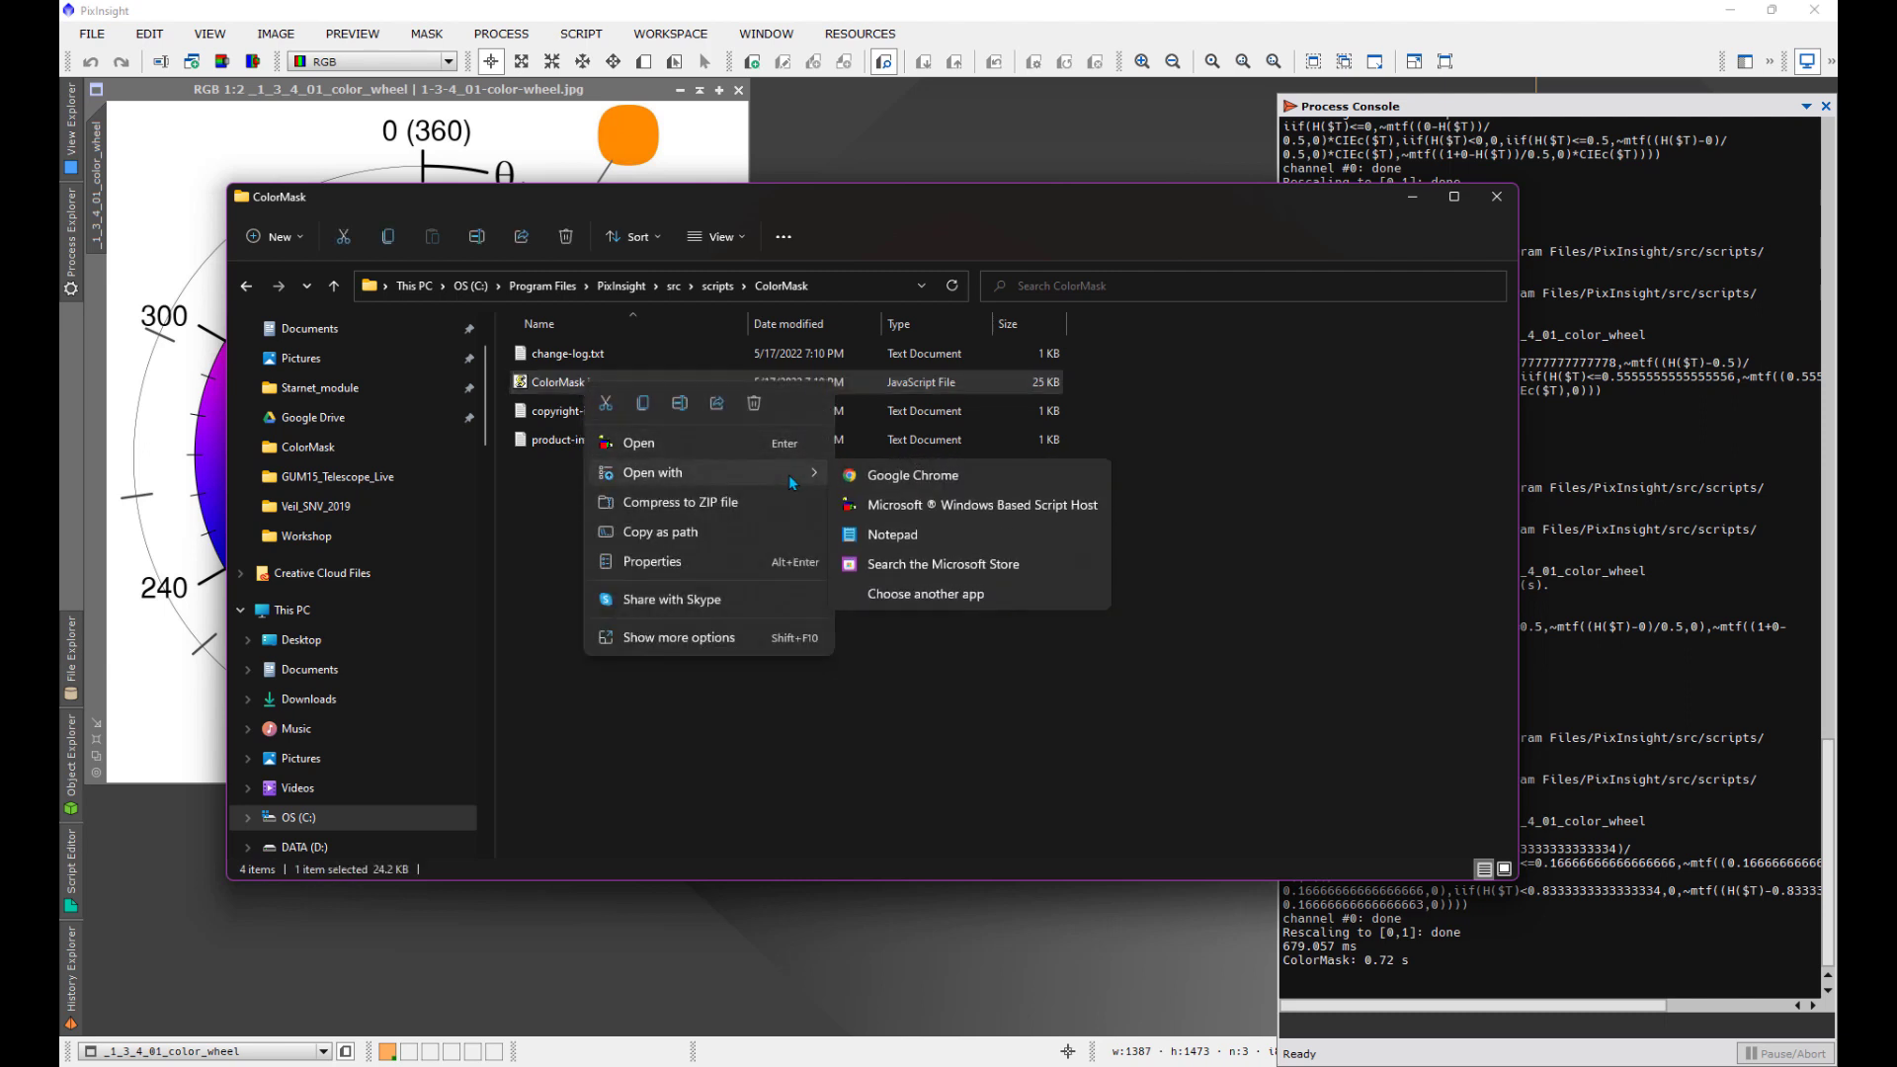
pyautogui.moveTo(891, 534)
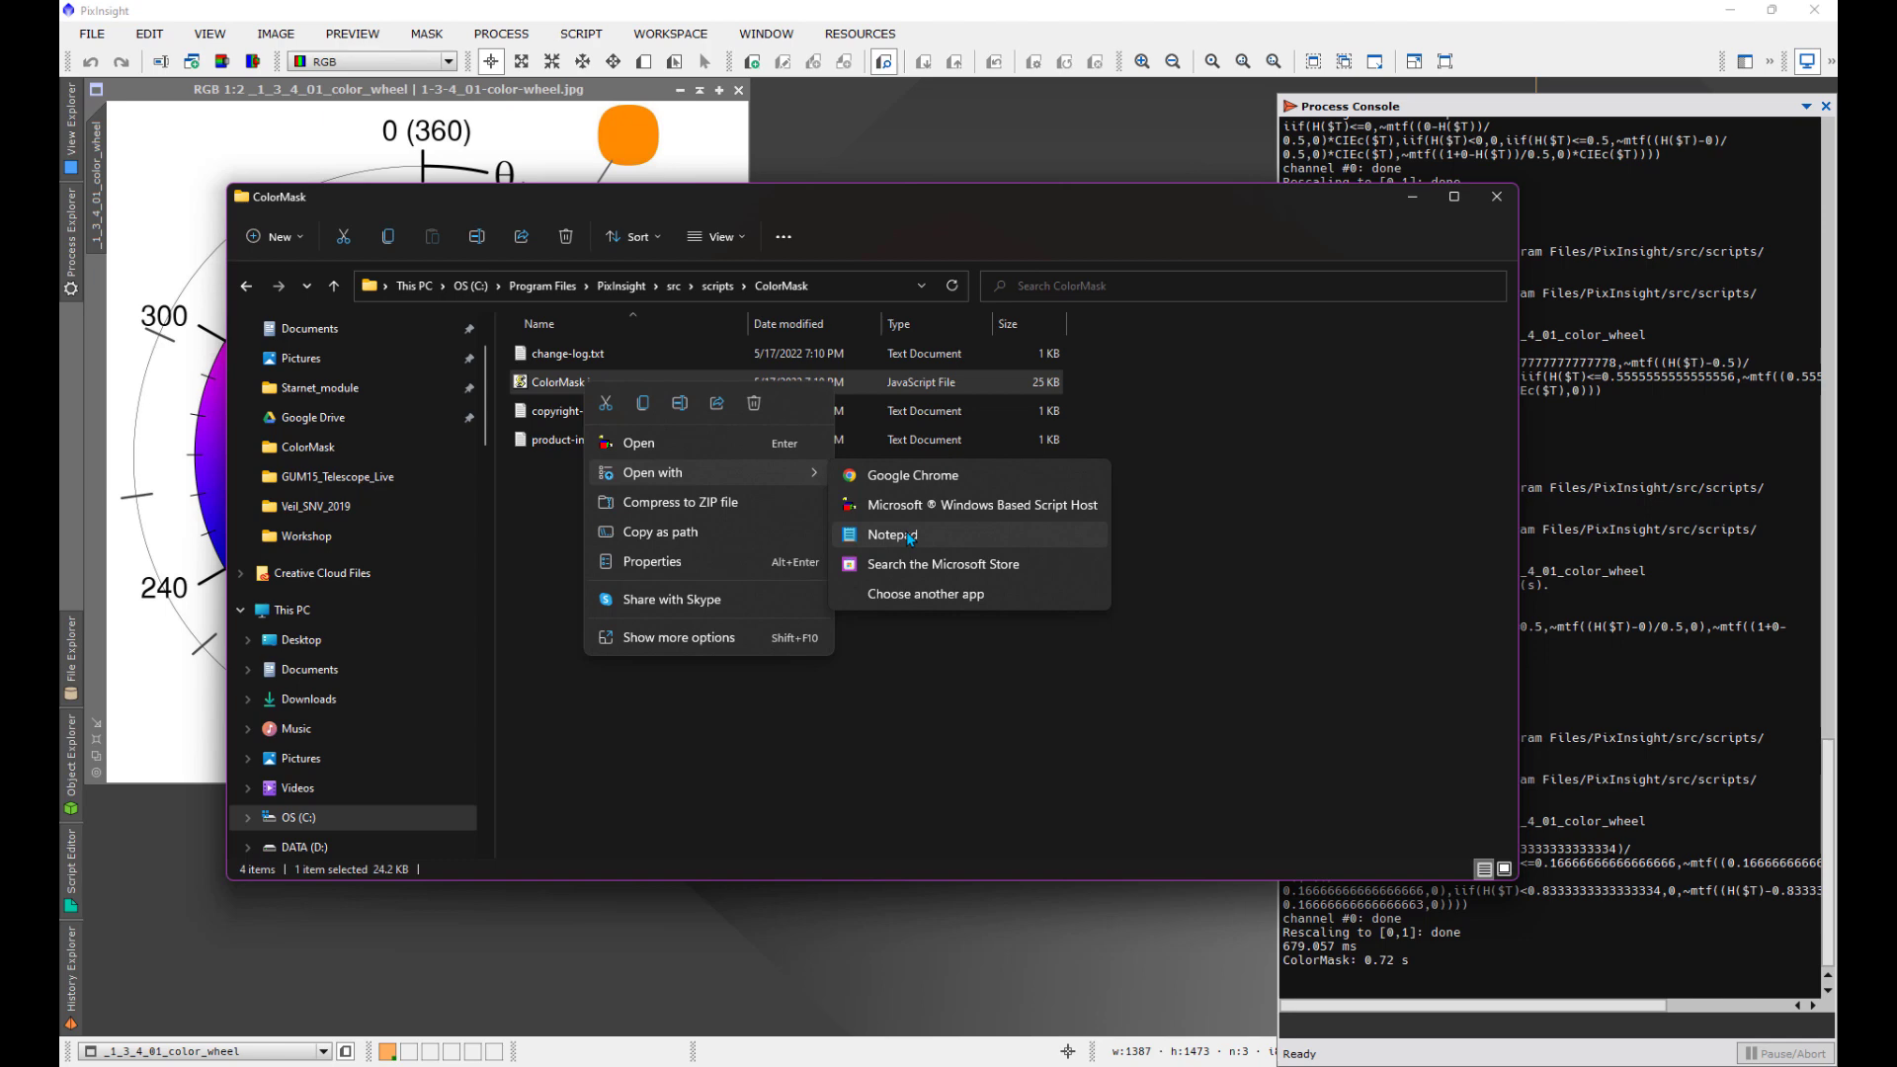
pyautogui.click(891, 535)
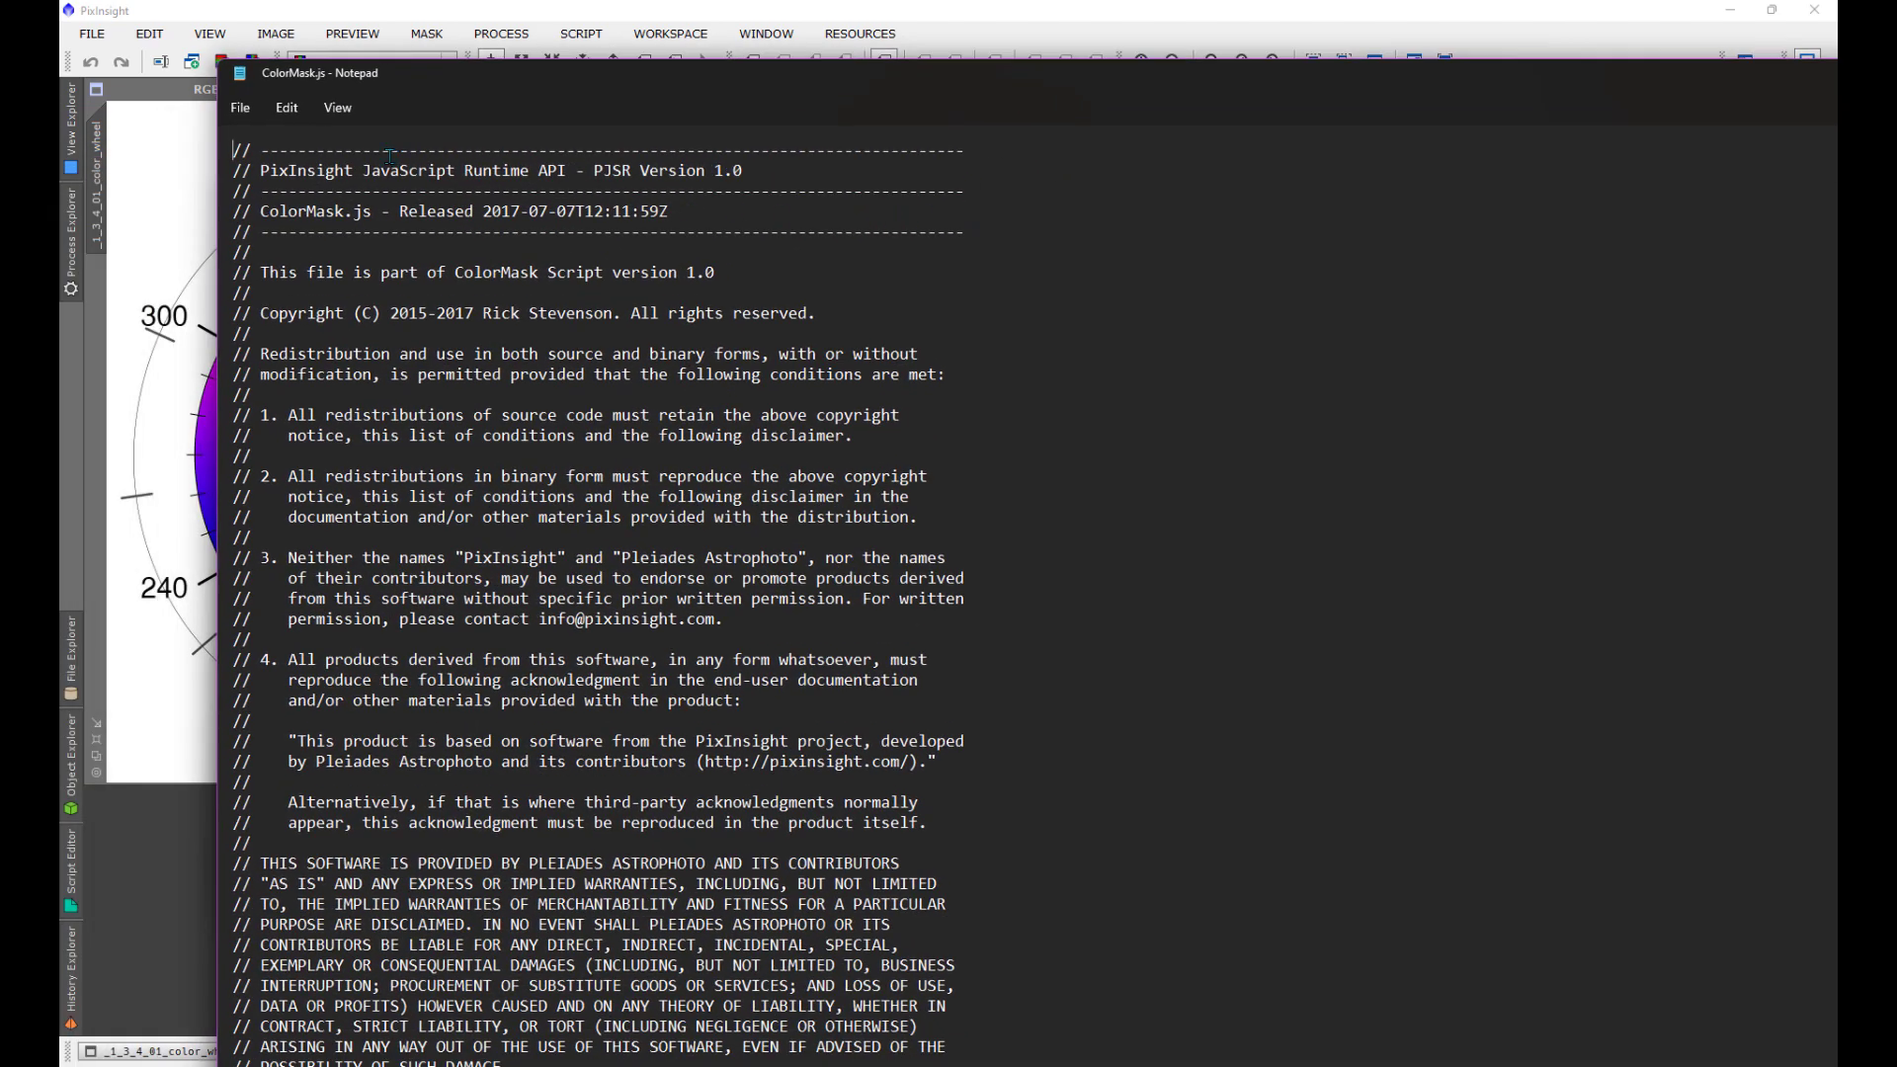
# Step: Overwrite licence words with 'sdfgsdffg', try saving over ColorMask.js, and dismiss the permission error
pyautogui.moveTo(512, 597); pyautogui.dragTo(756, 598)
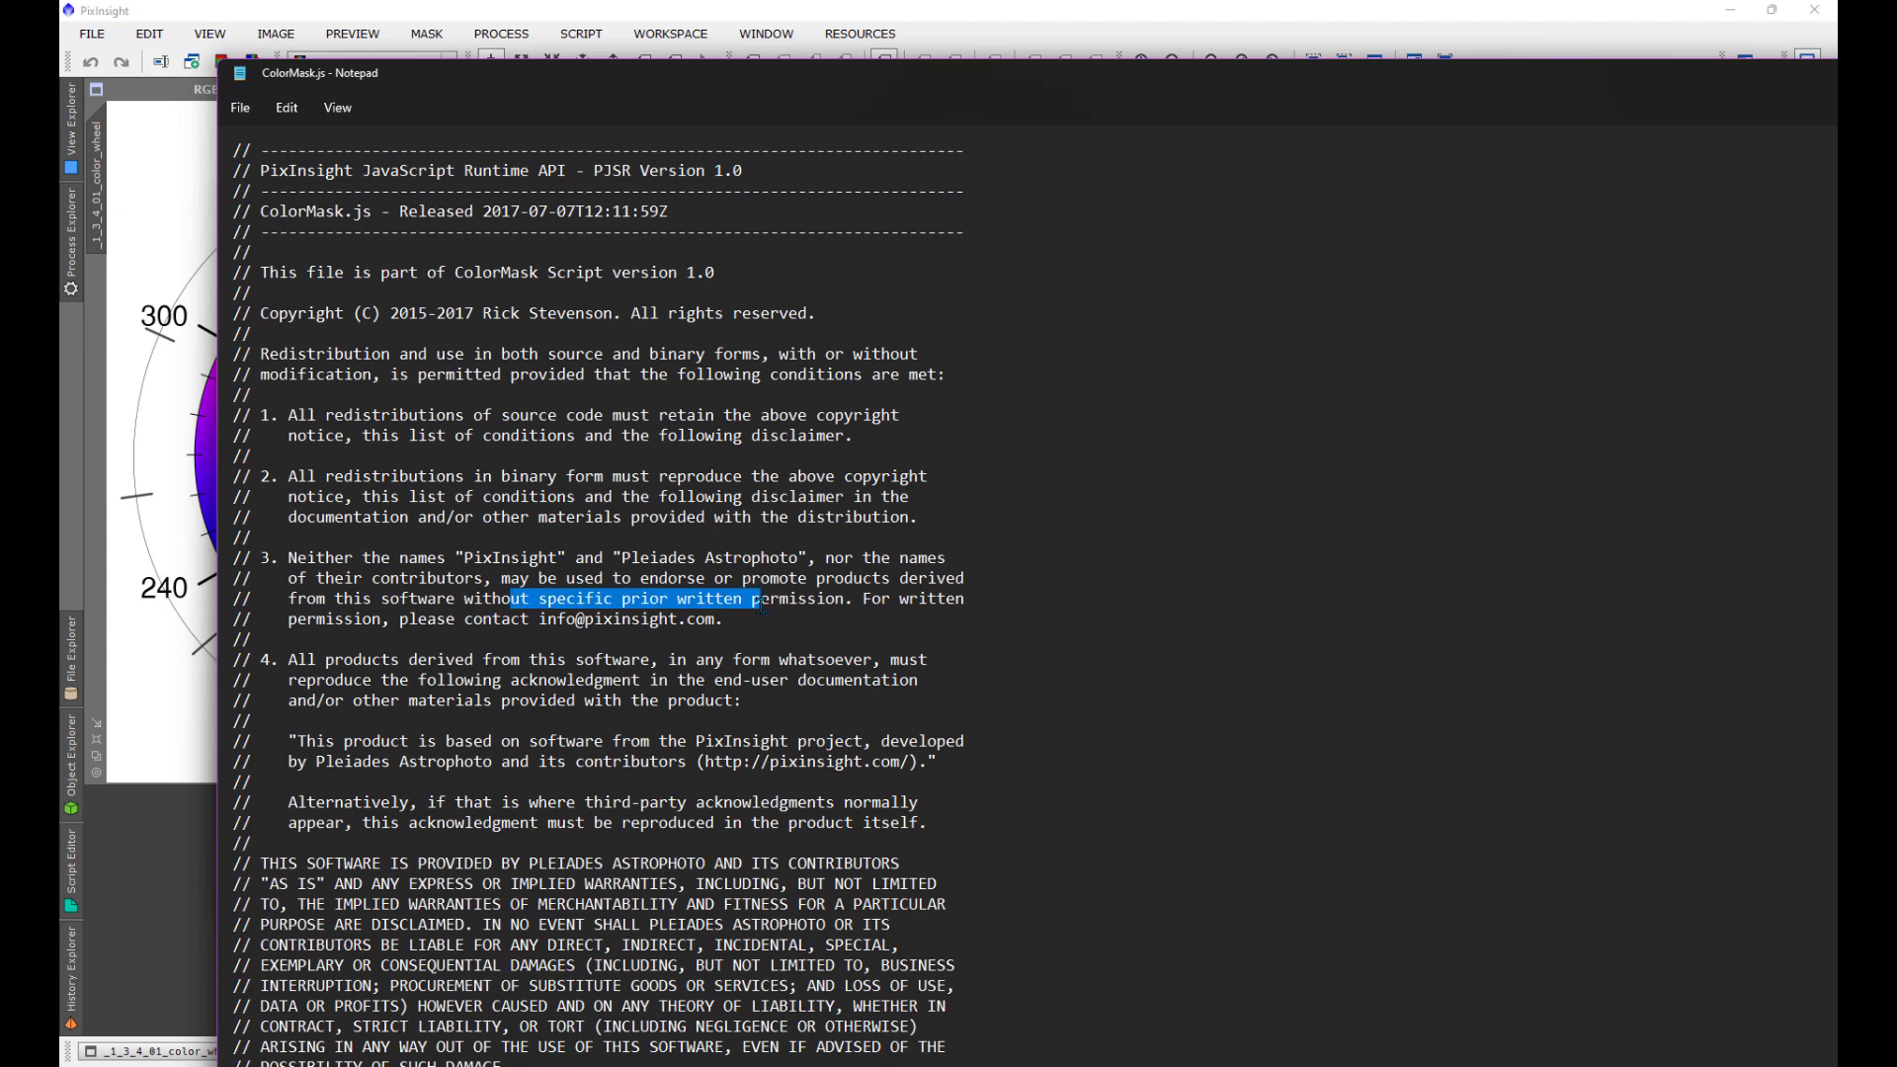
pyautogui.write('sdfgsdffg')
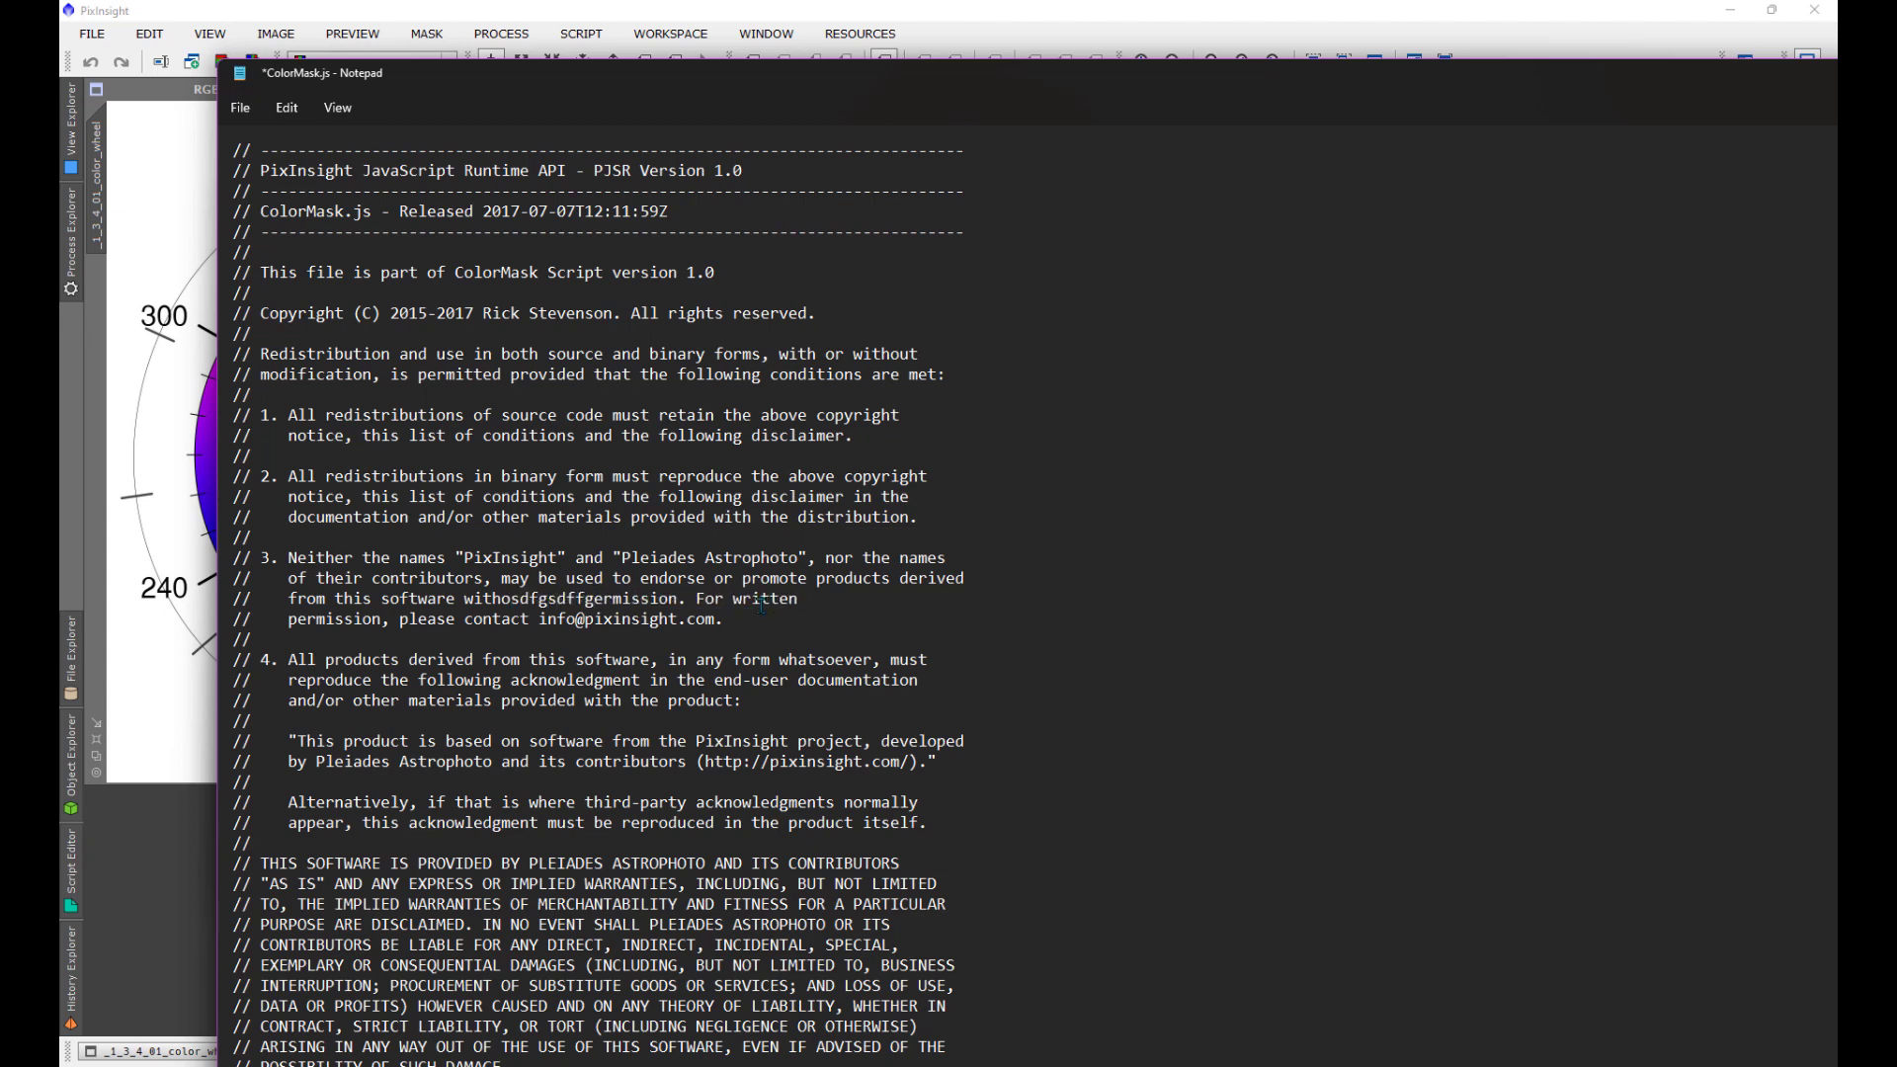
pyautogui.click(239, 107)
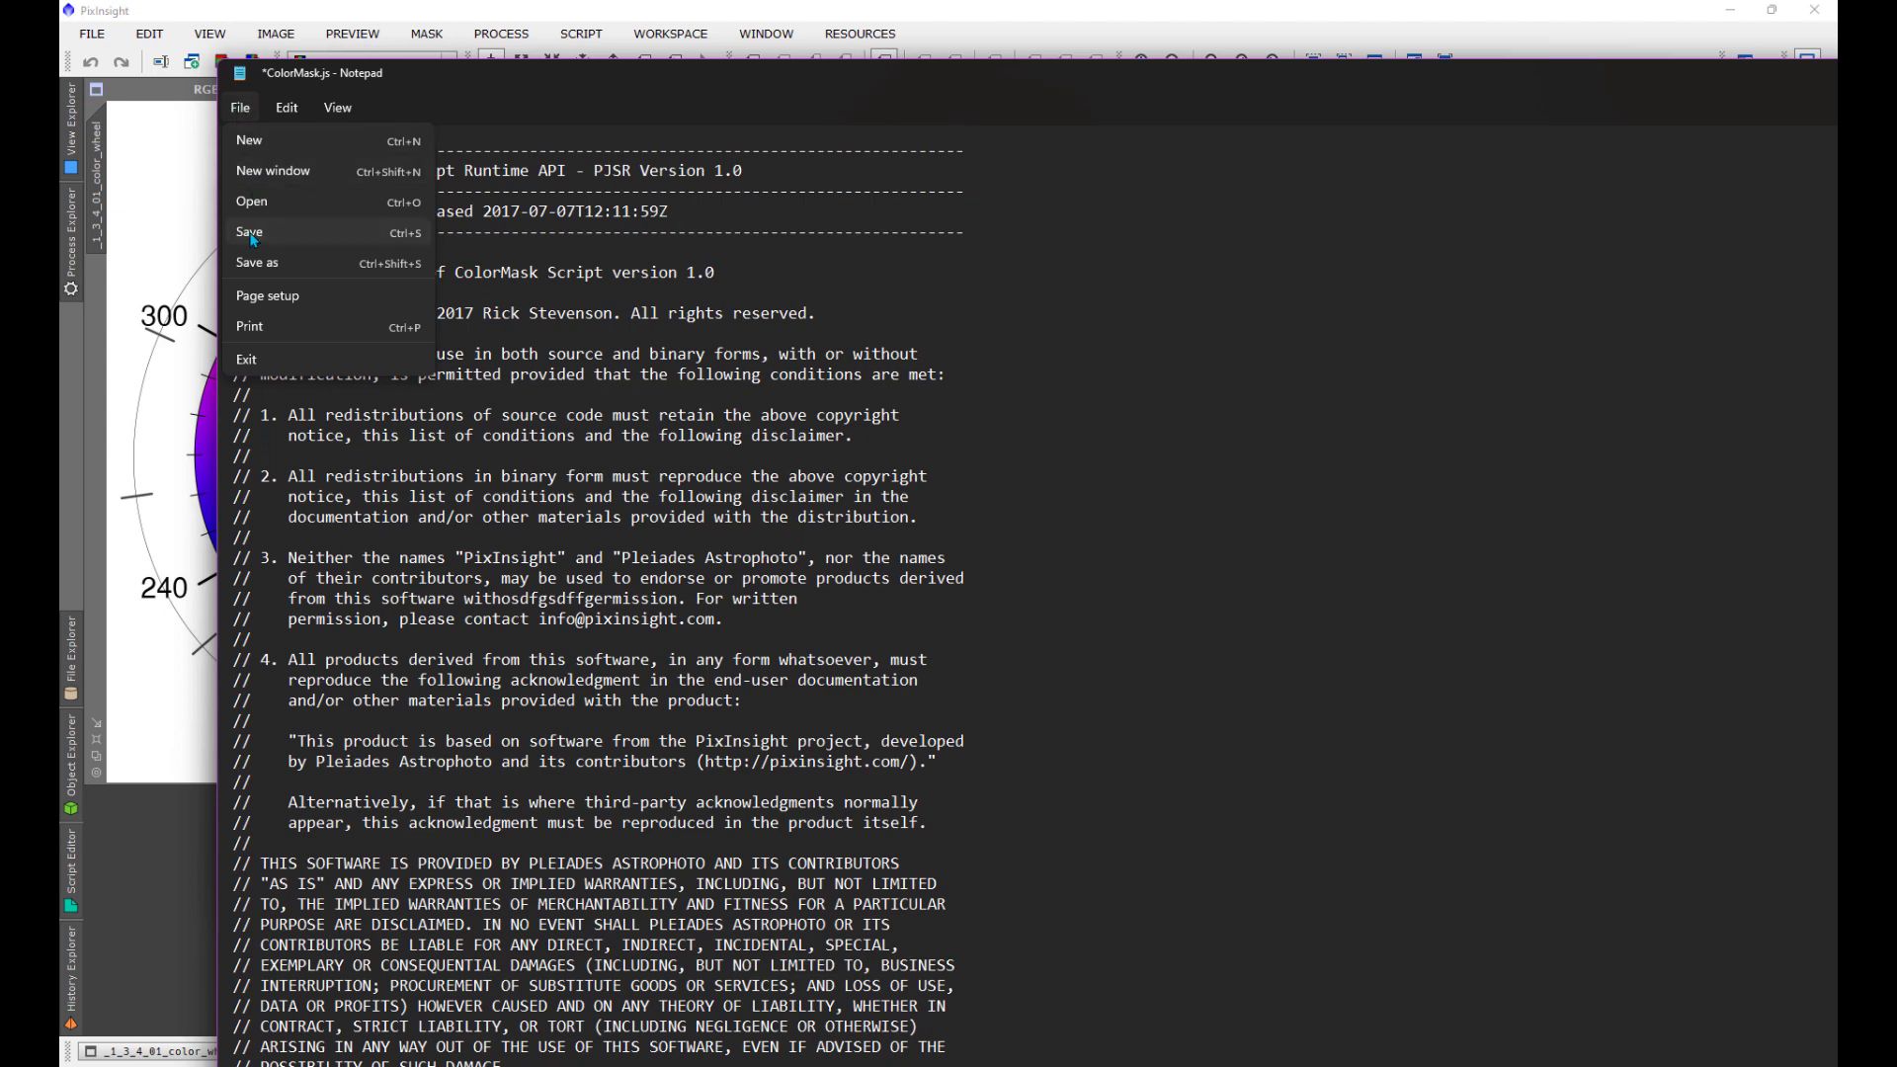
pyautogui.click(257, 262)
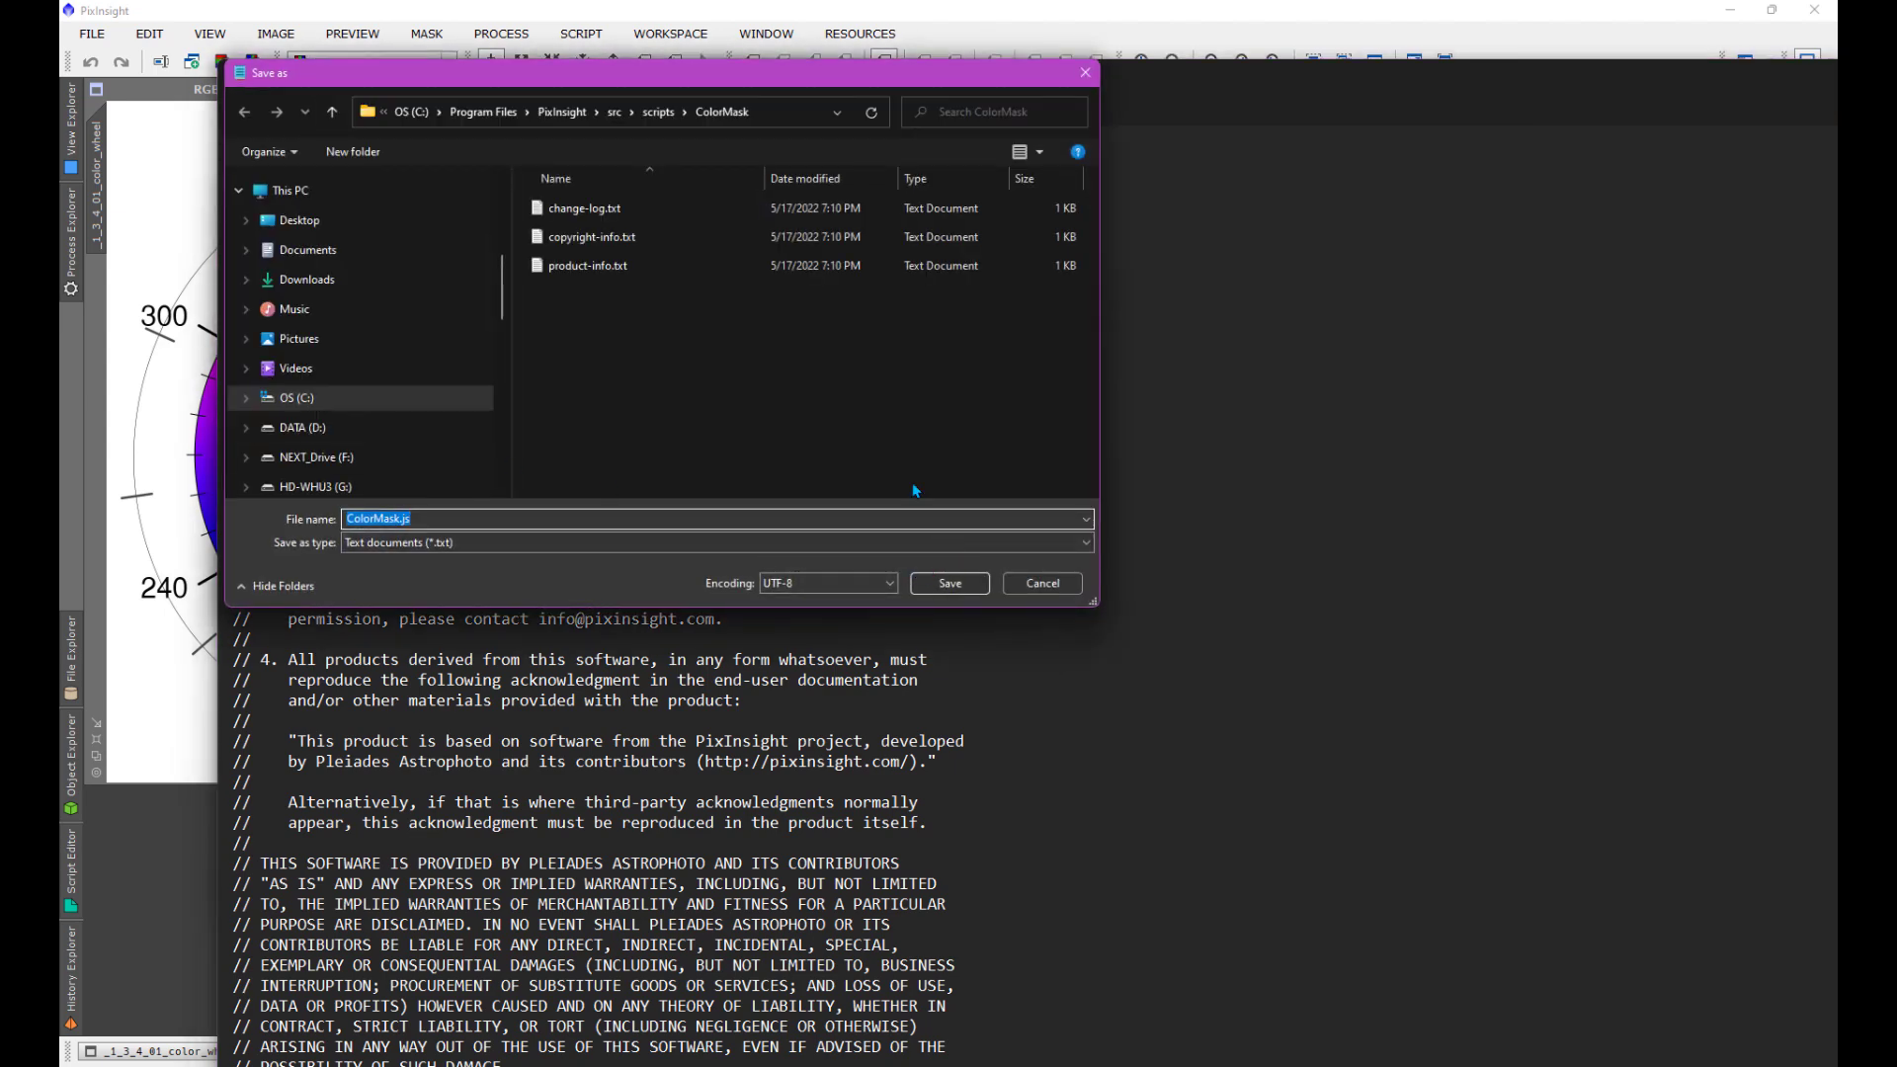
pyautogui.click(949, 583)
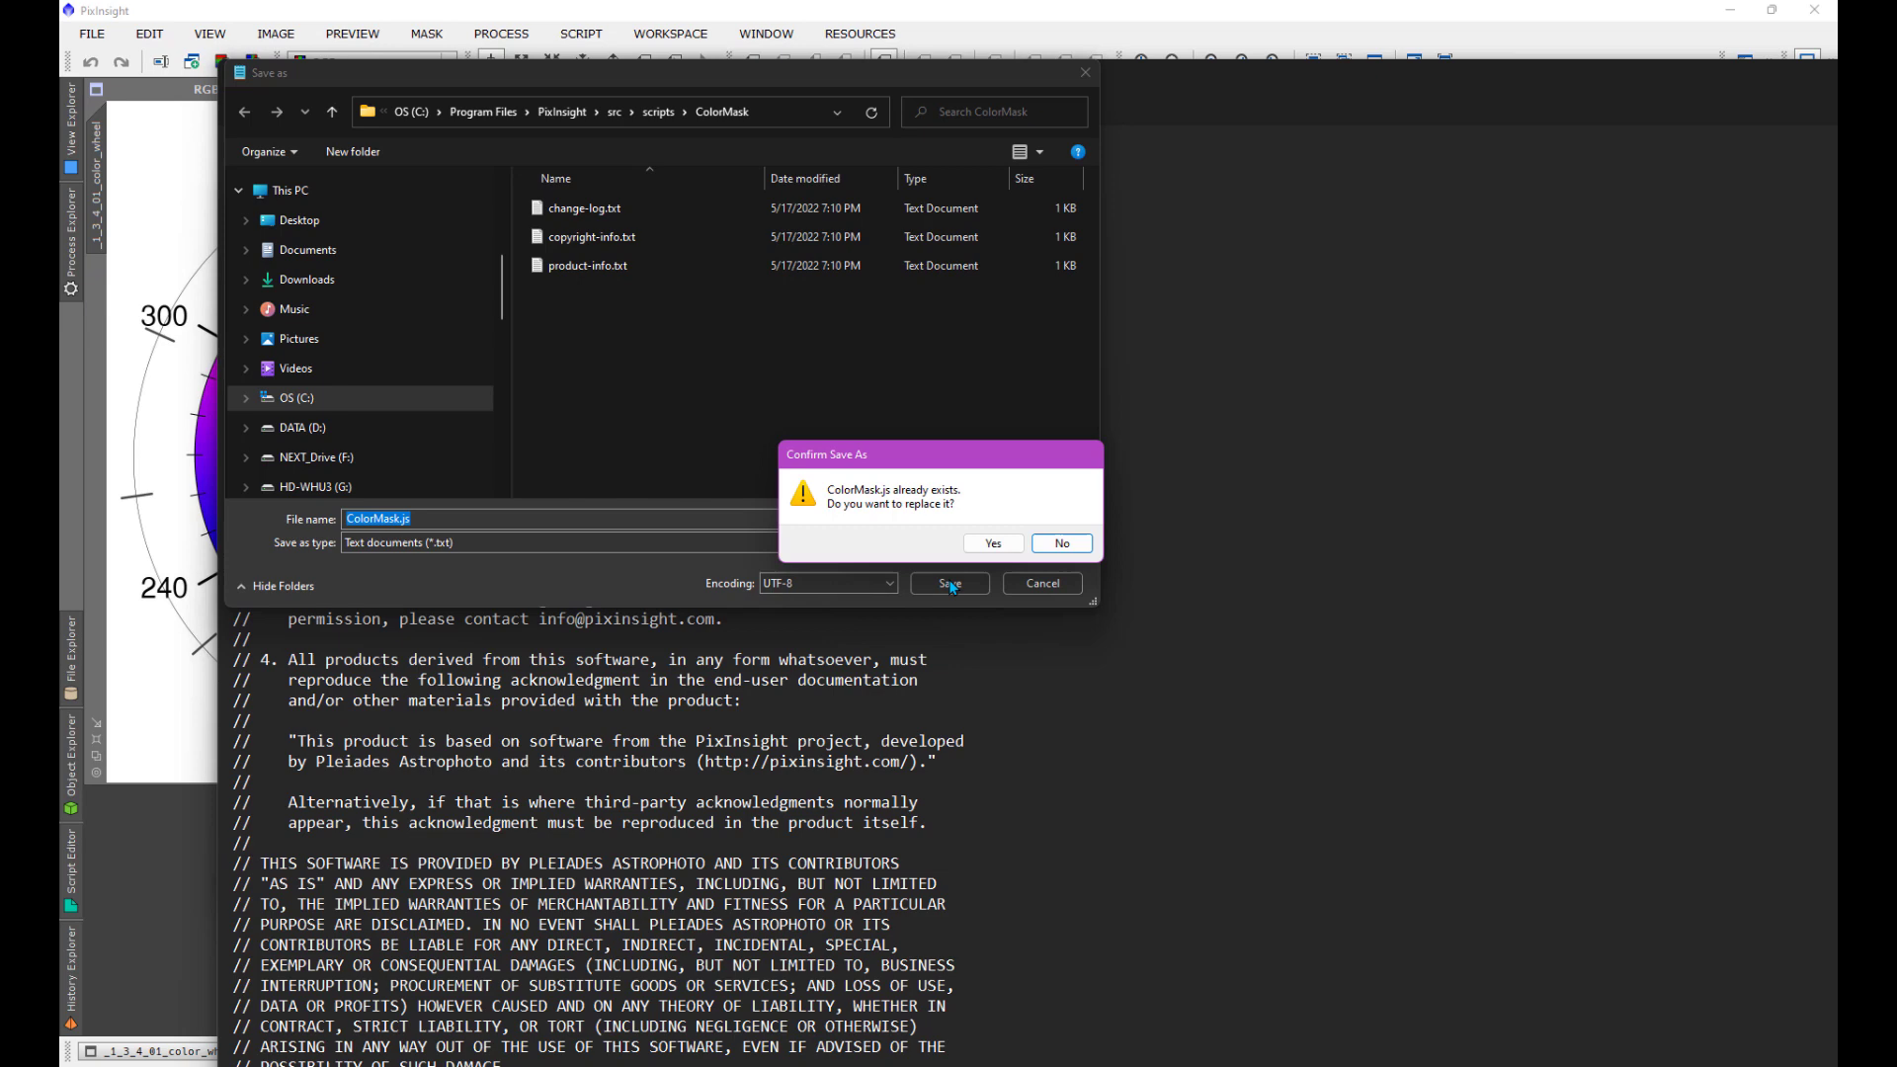
pyautogui.click(991, 543)
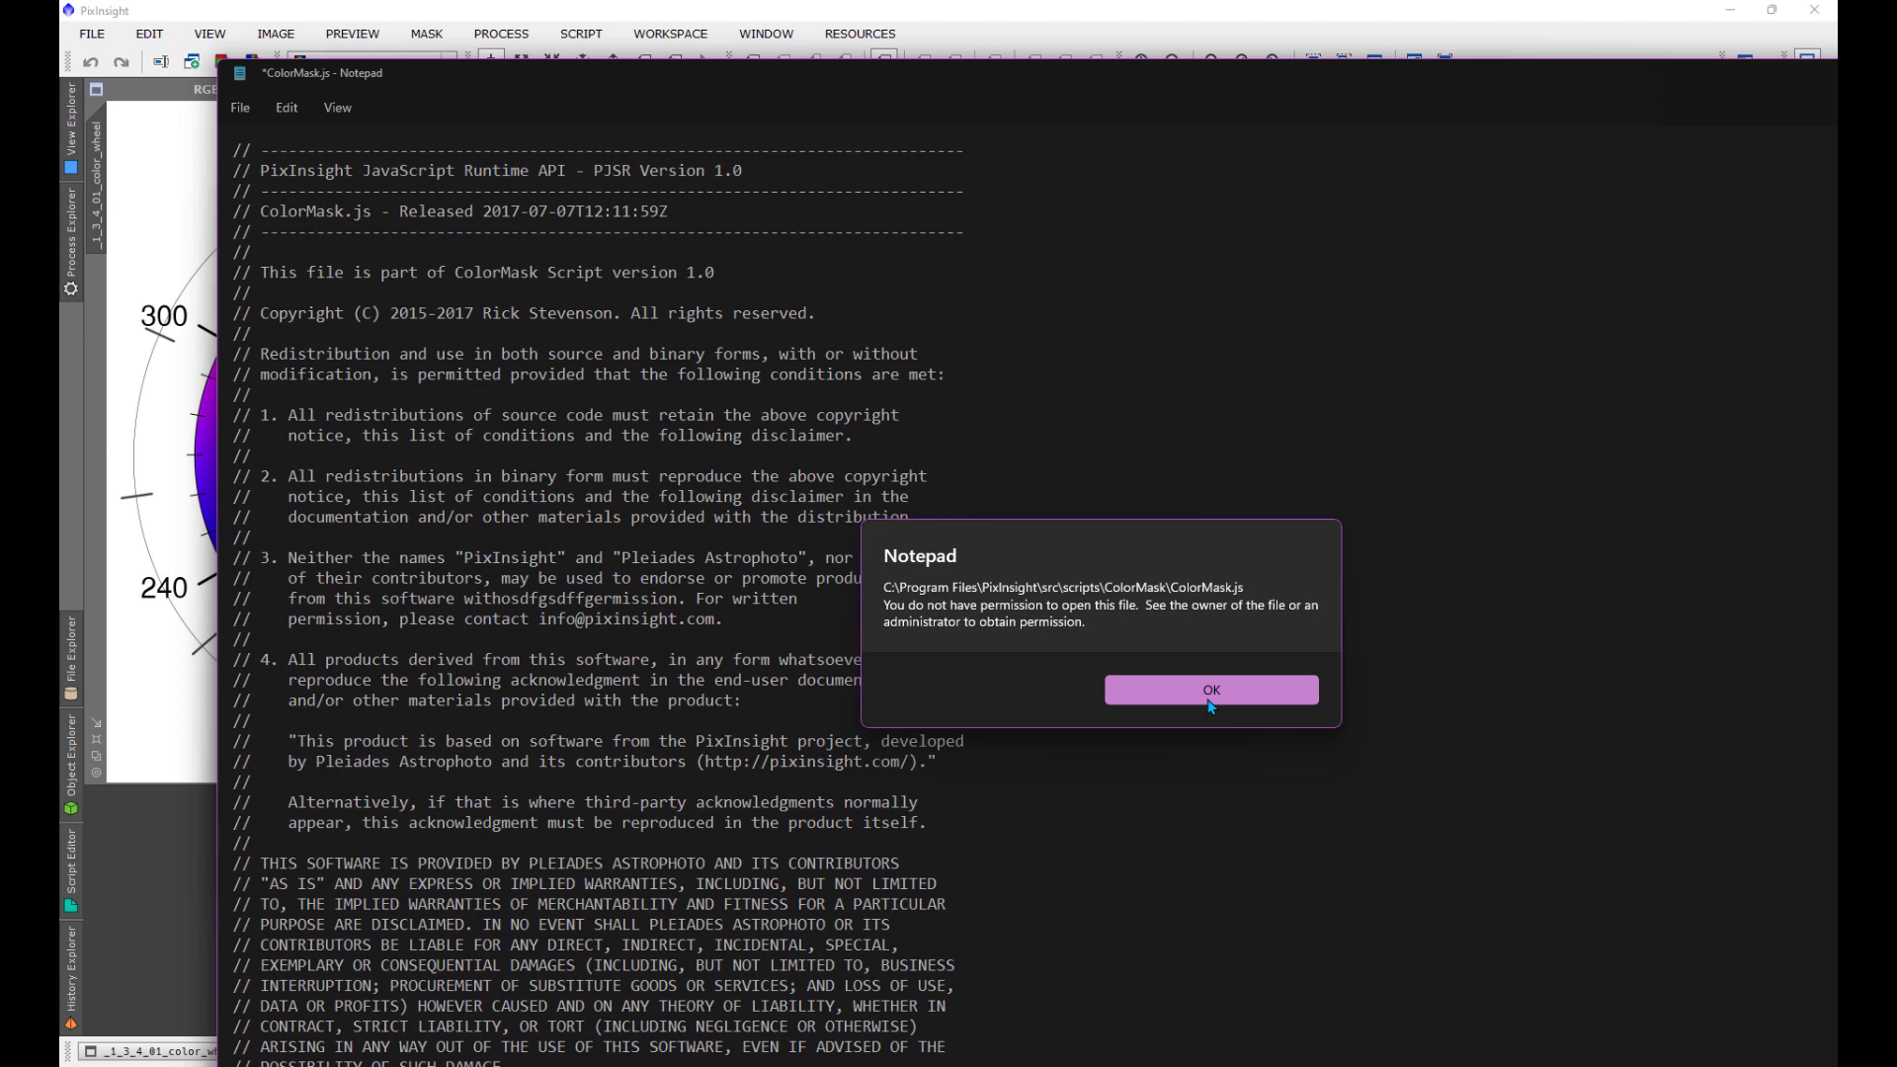
pyautogui.click(1210, 690)
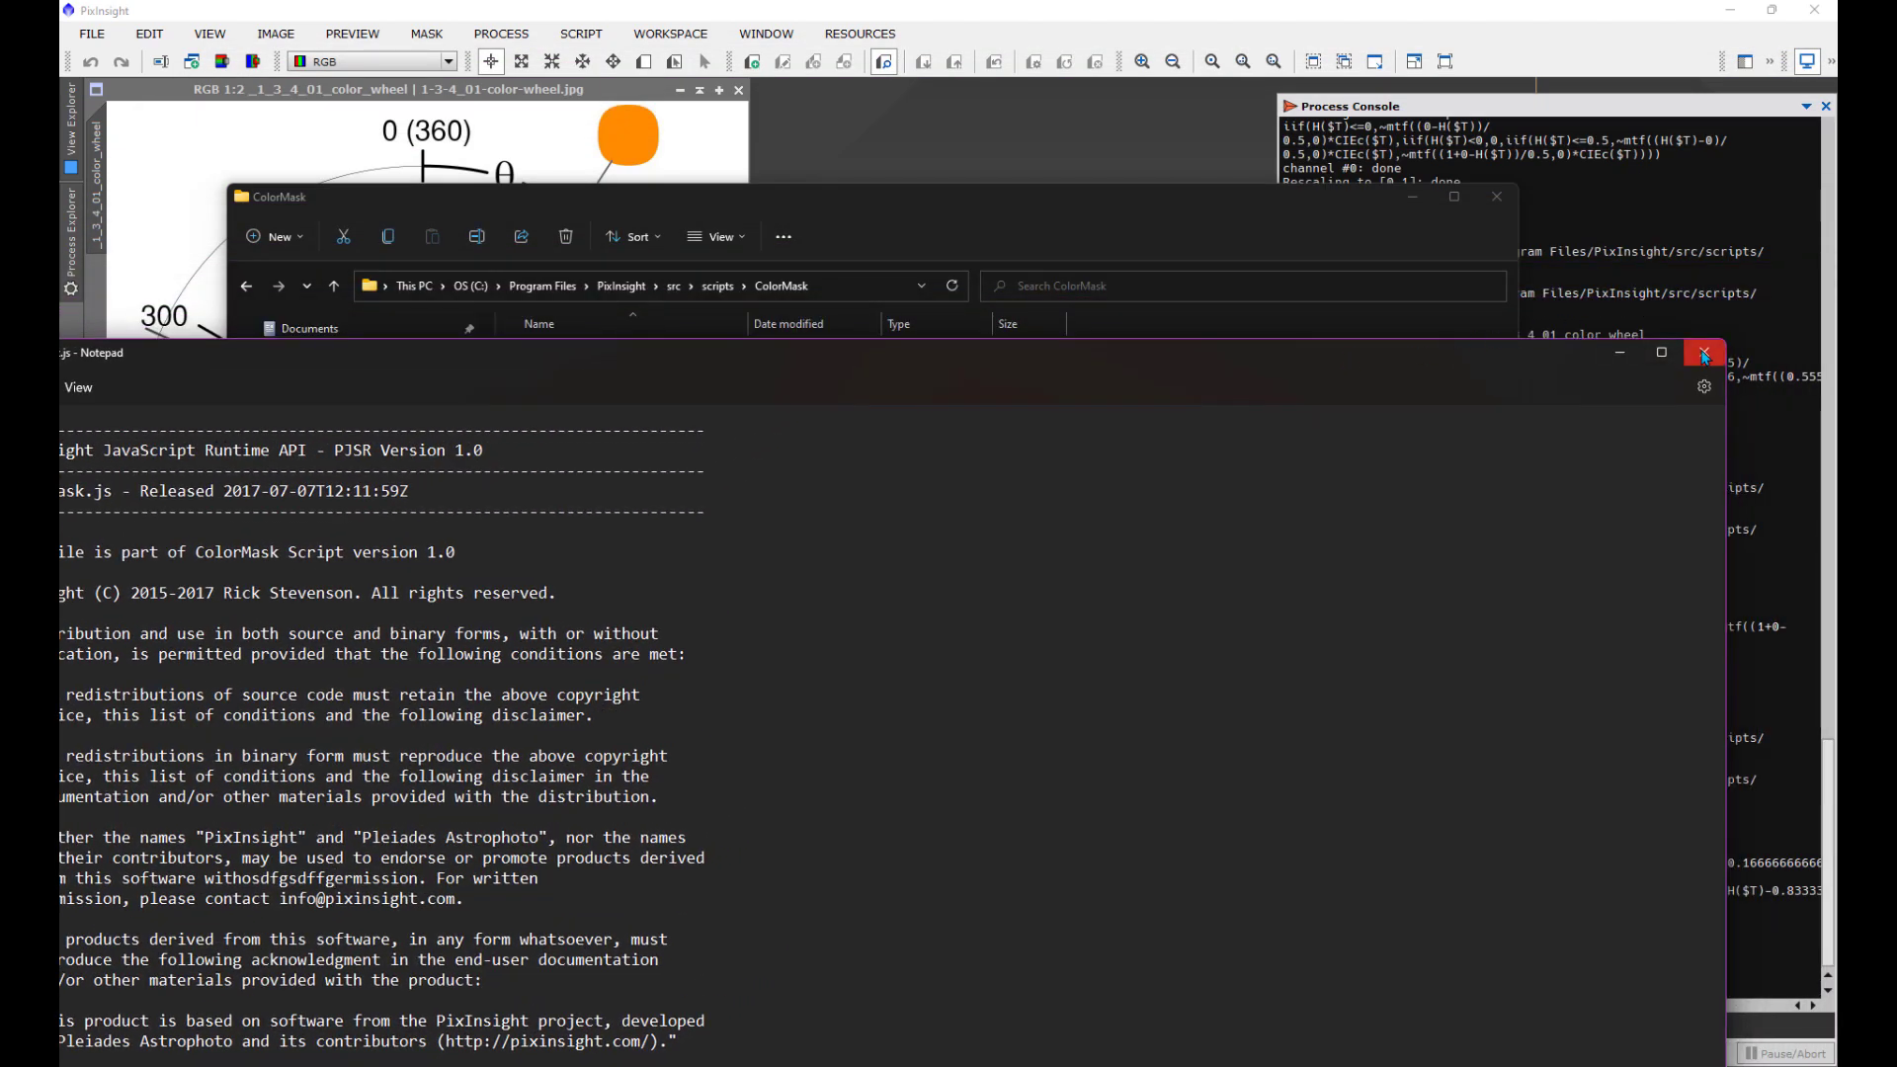
pyautogui.click(1702, 356)
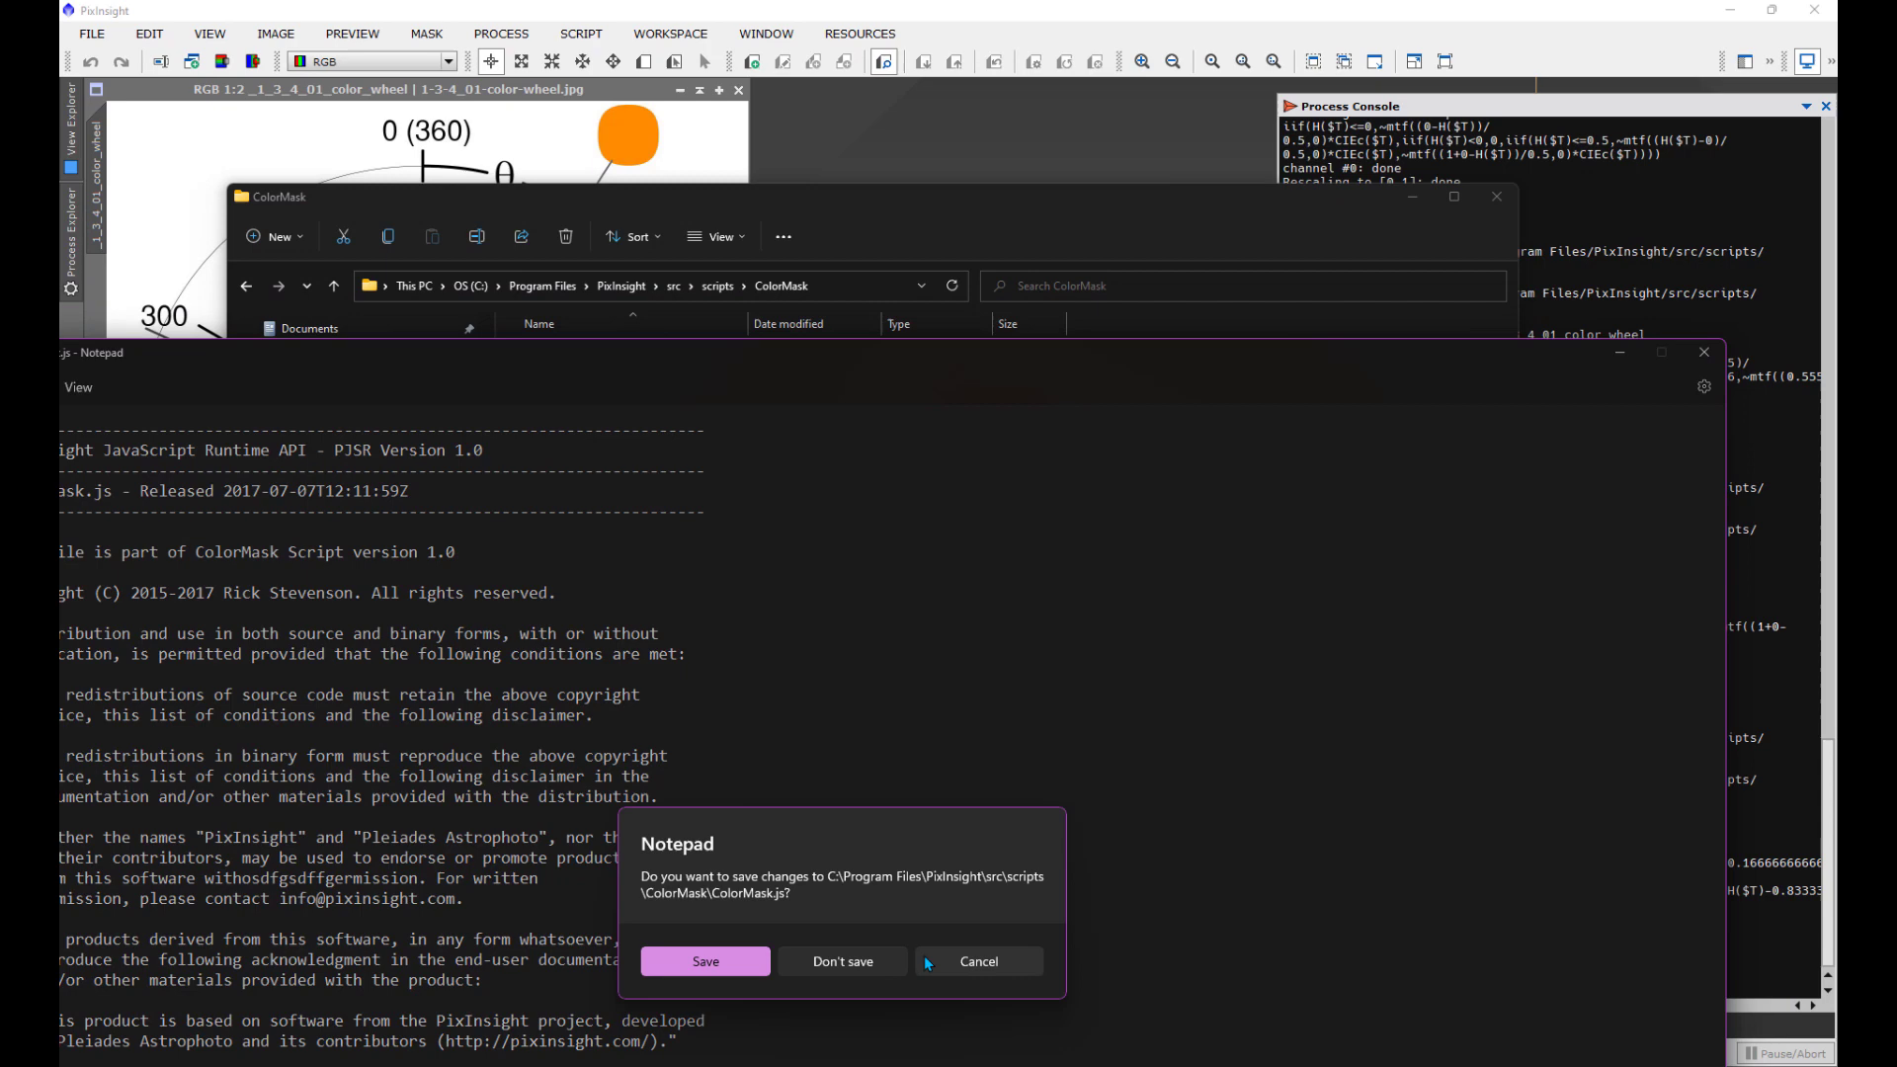
pyautogui.click(841, 961)
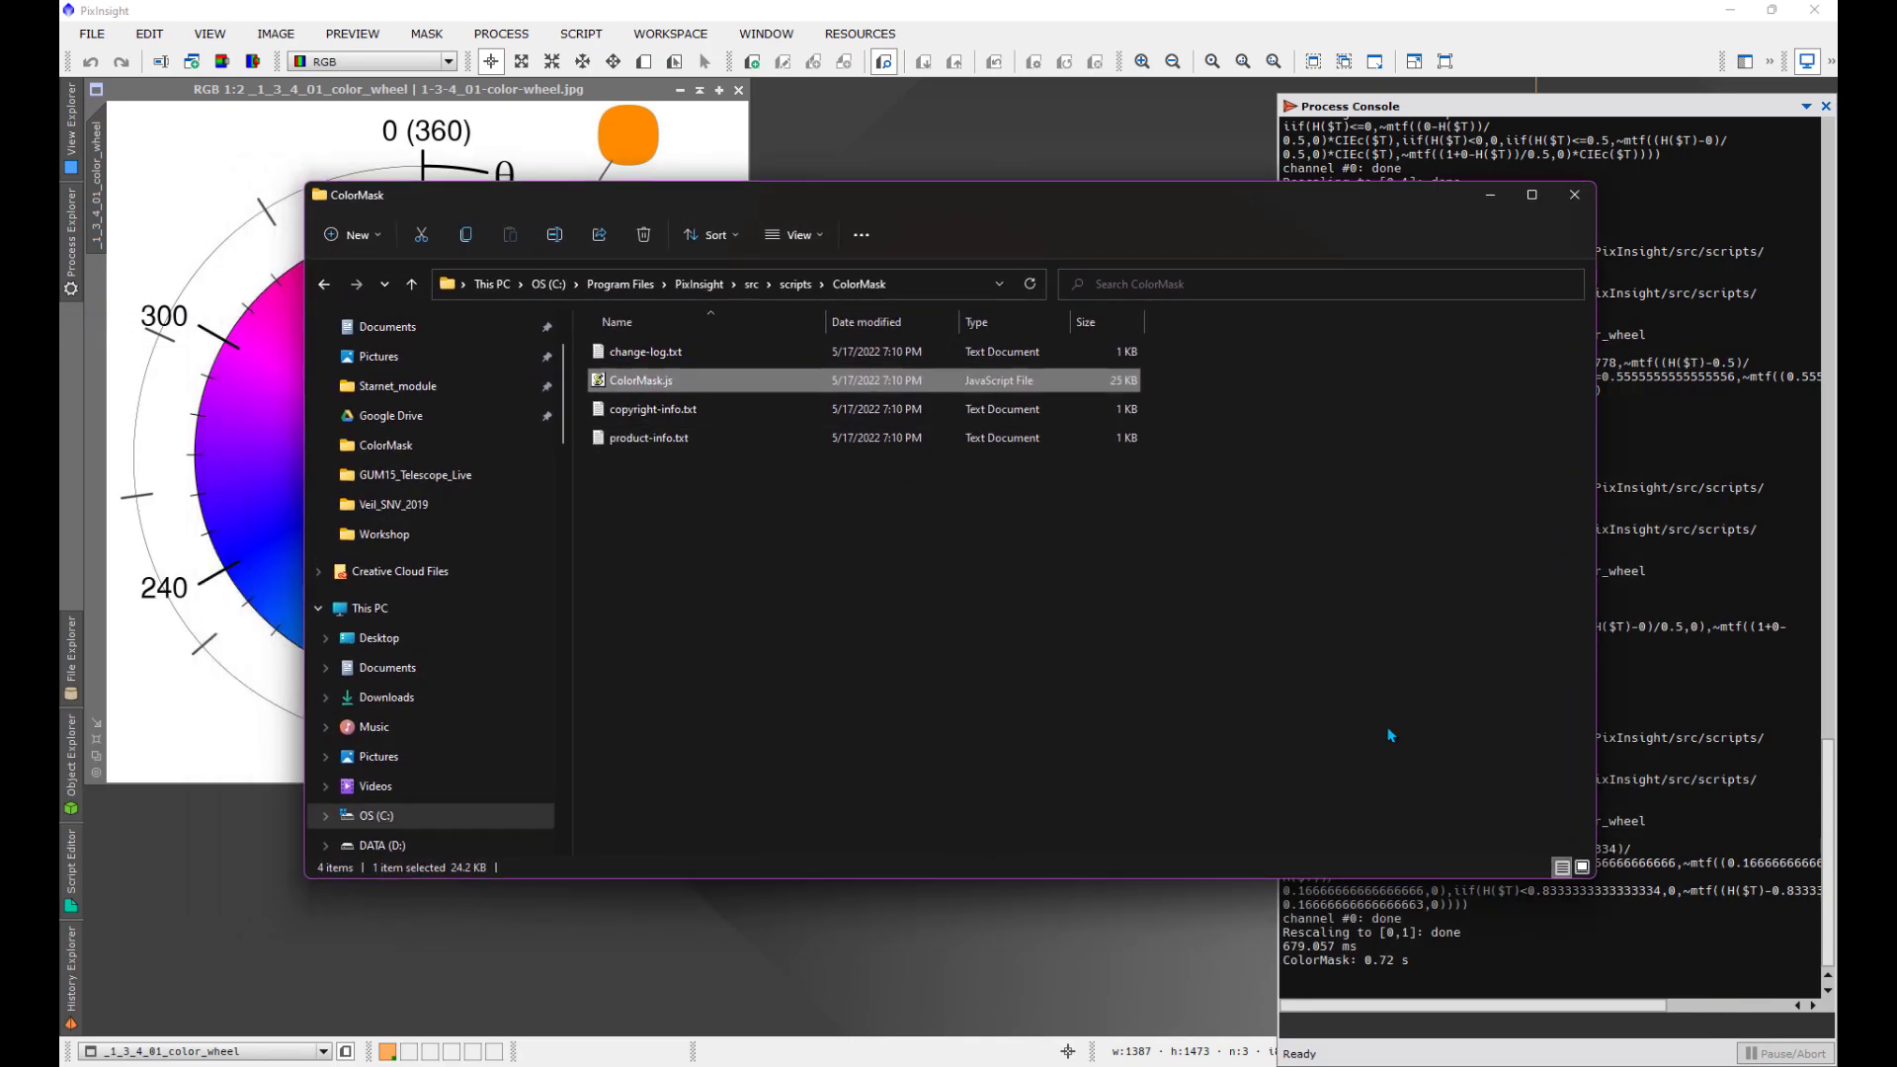
pyautogui.moveTo(845, 490)
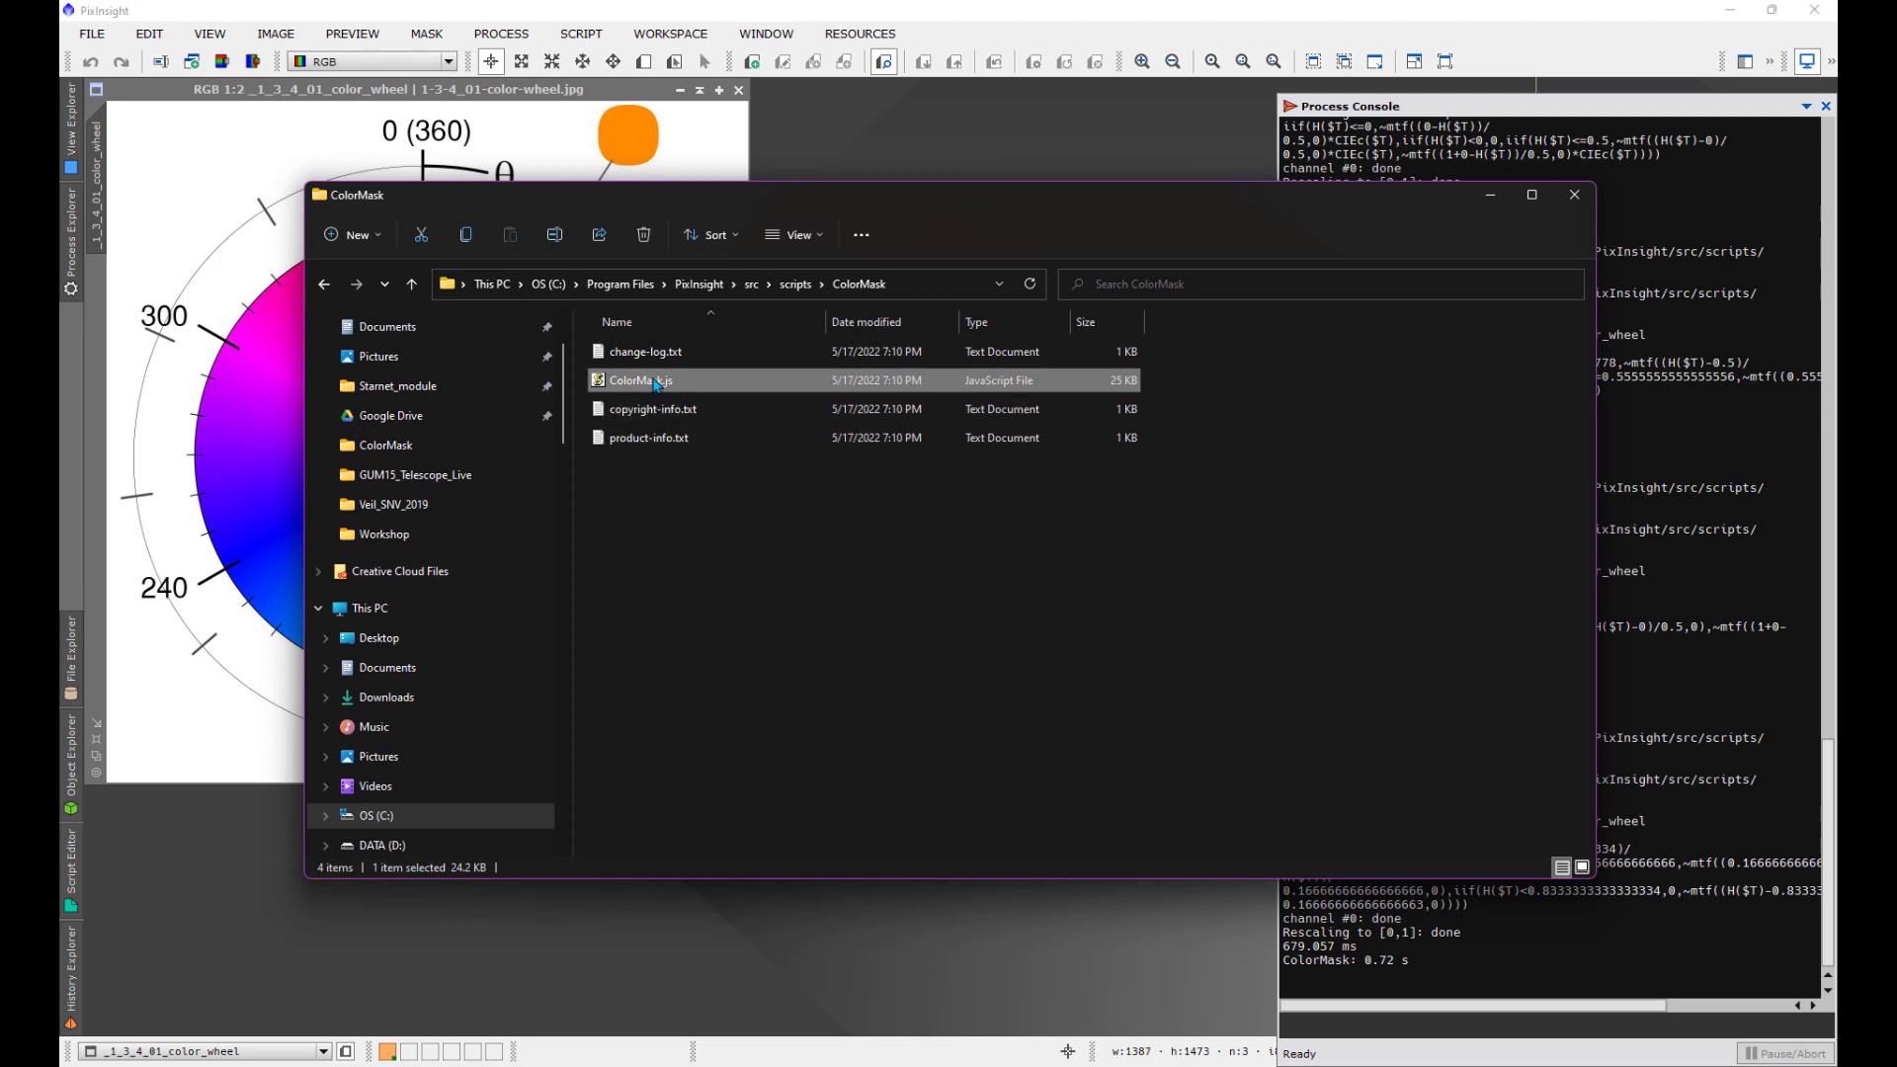
pyautogui.click(648, 380)
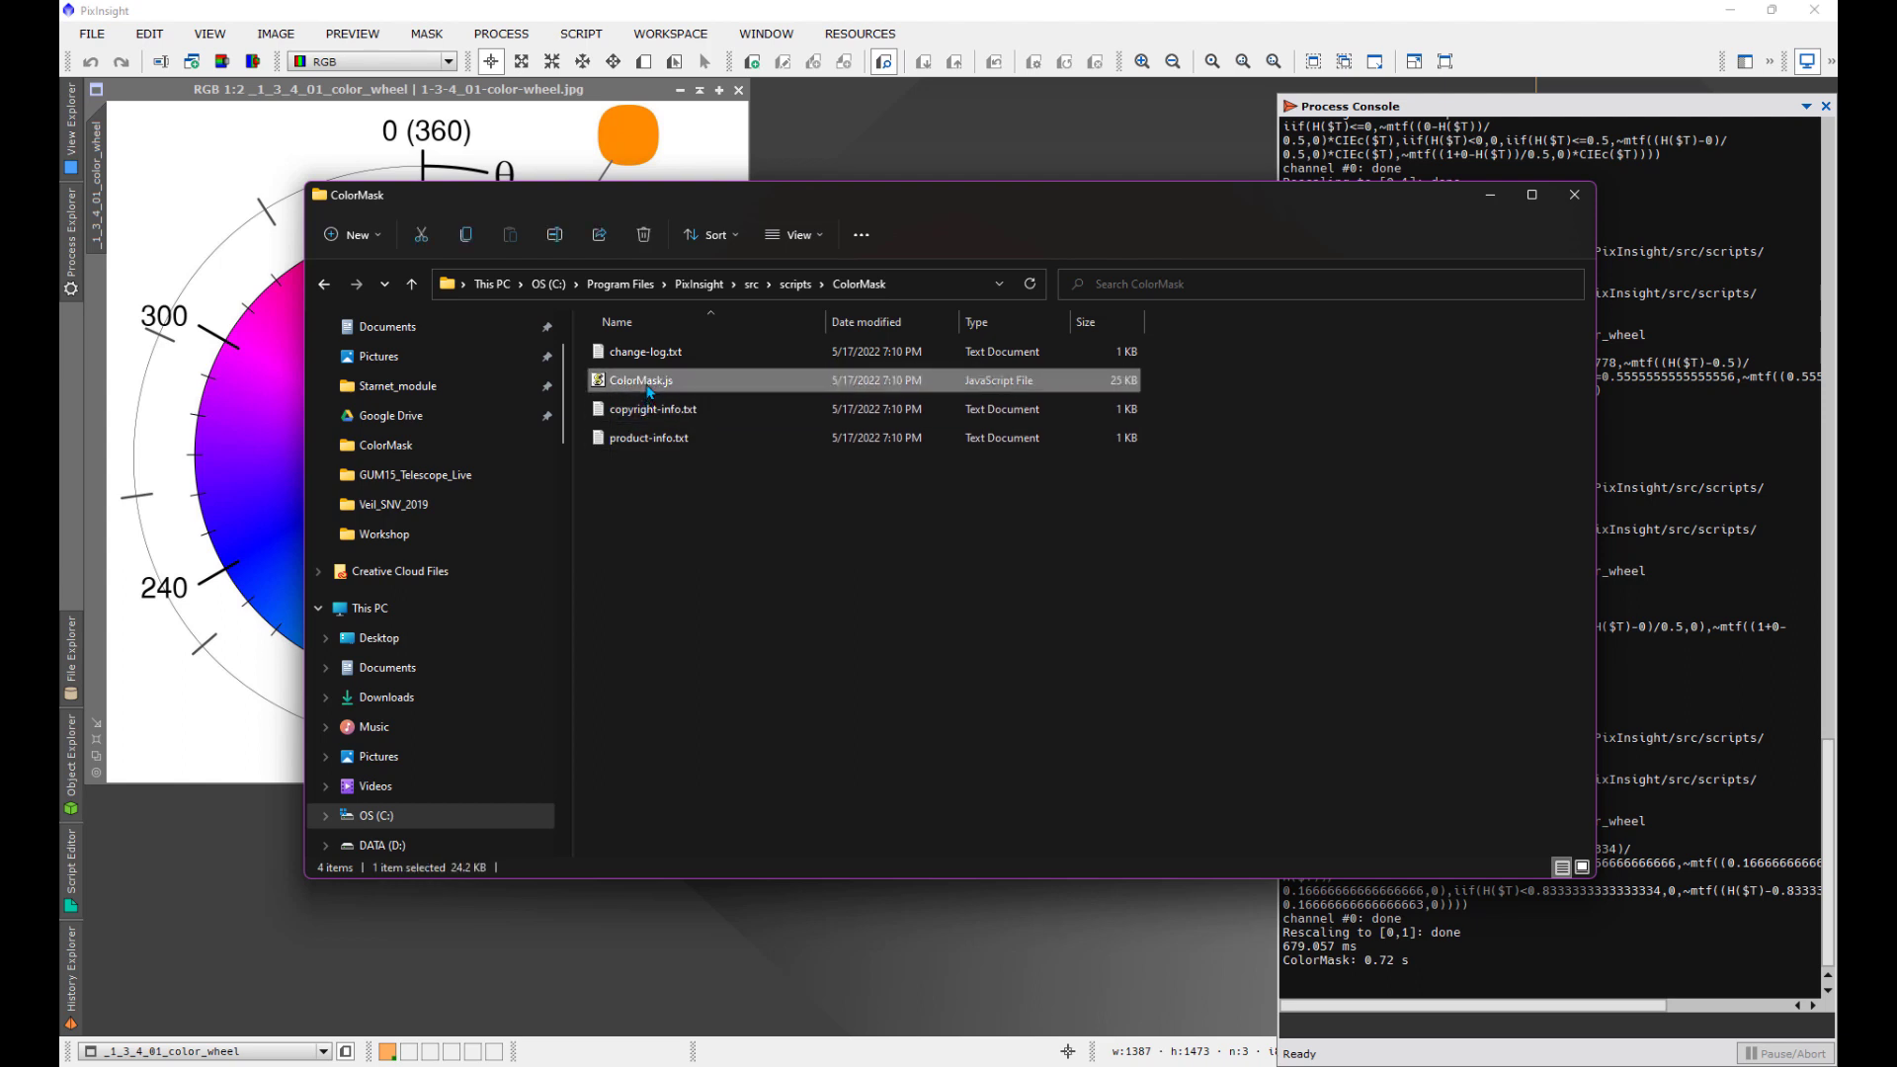
pyautogui.rightClick(642, 379)
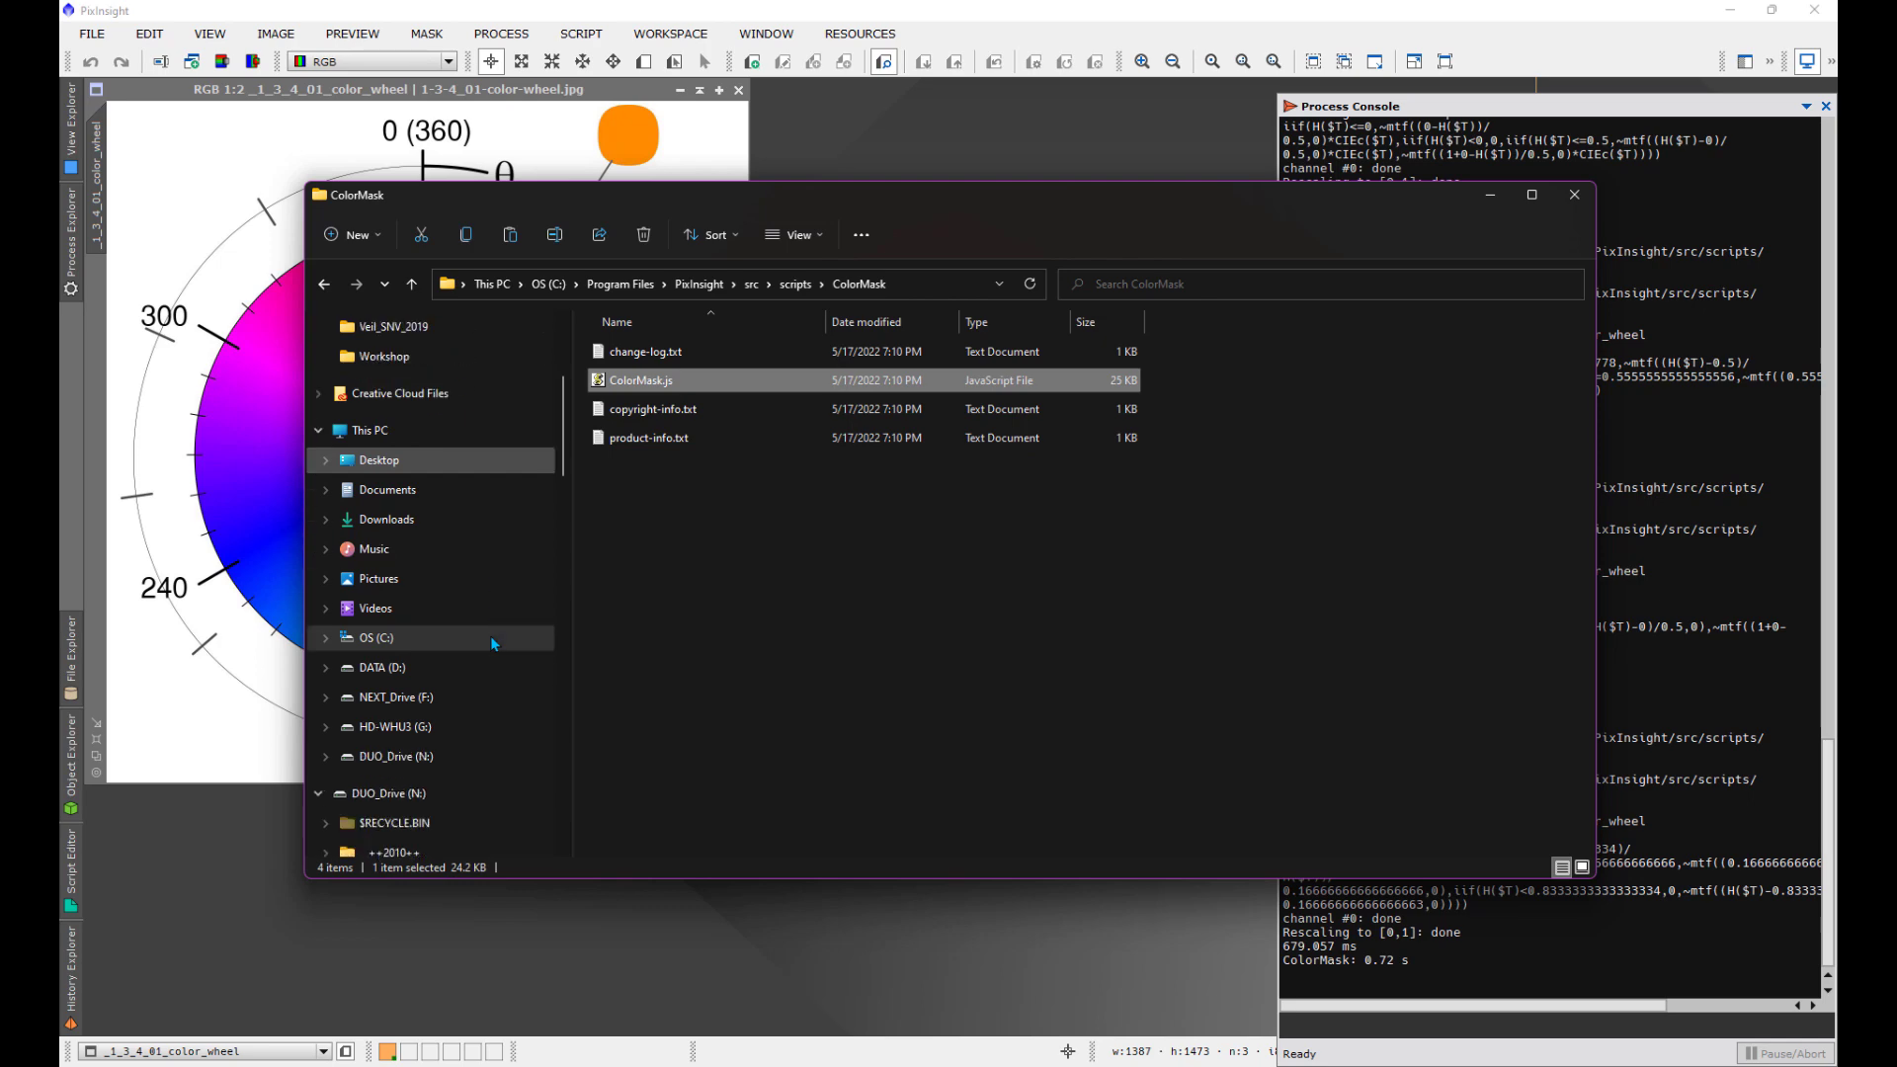
pyautogui.click(381, 667)
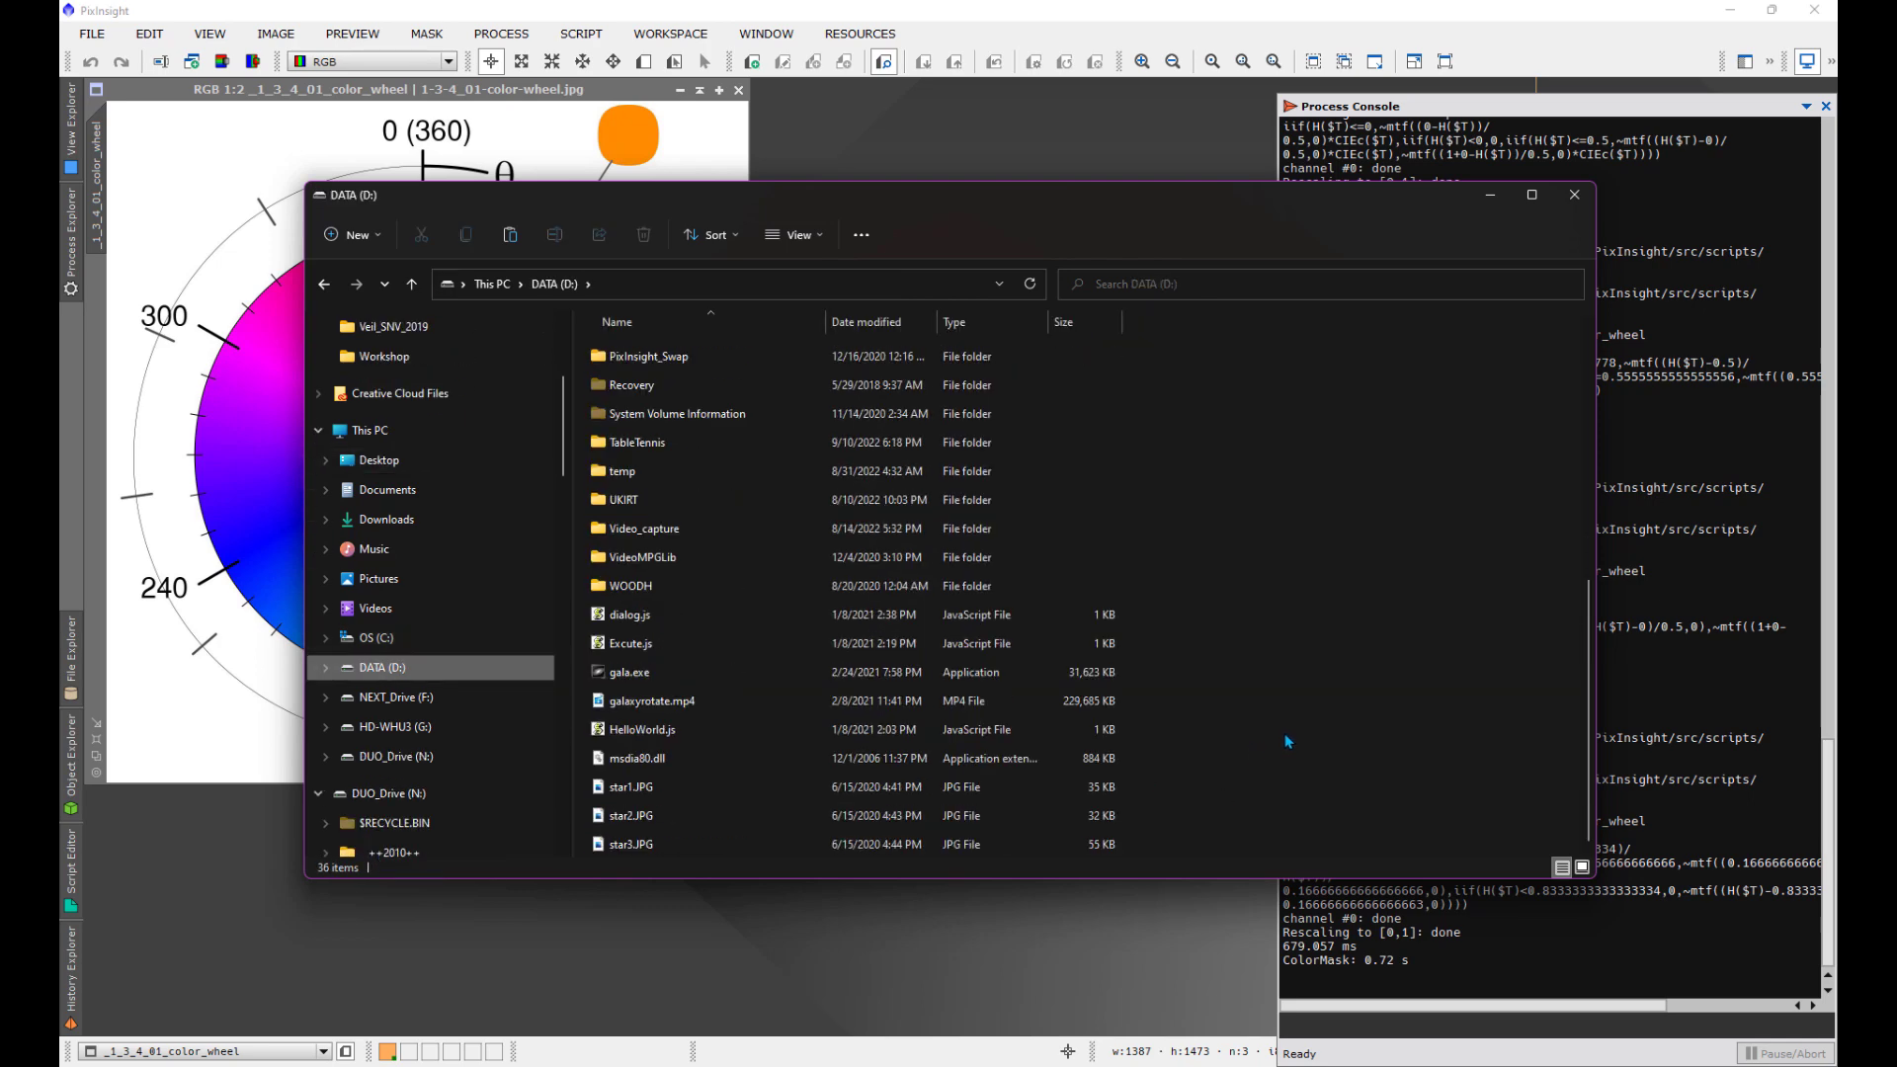
pyautogui.moveTo(1306, 764)
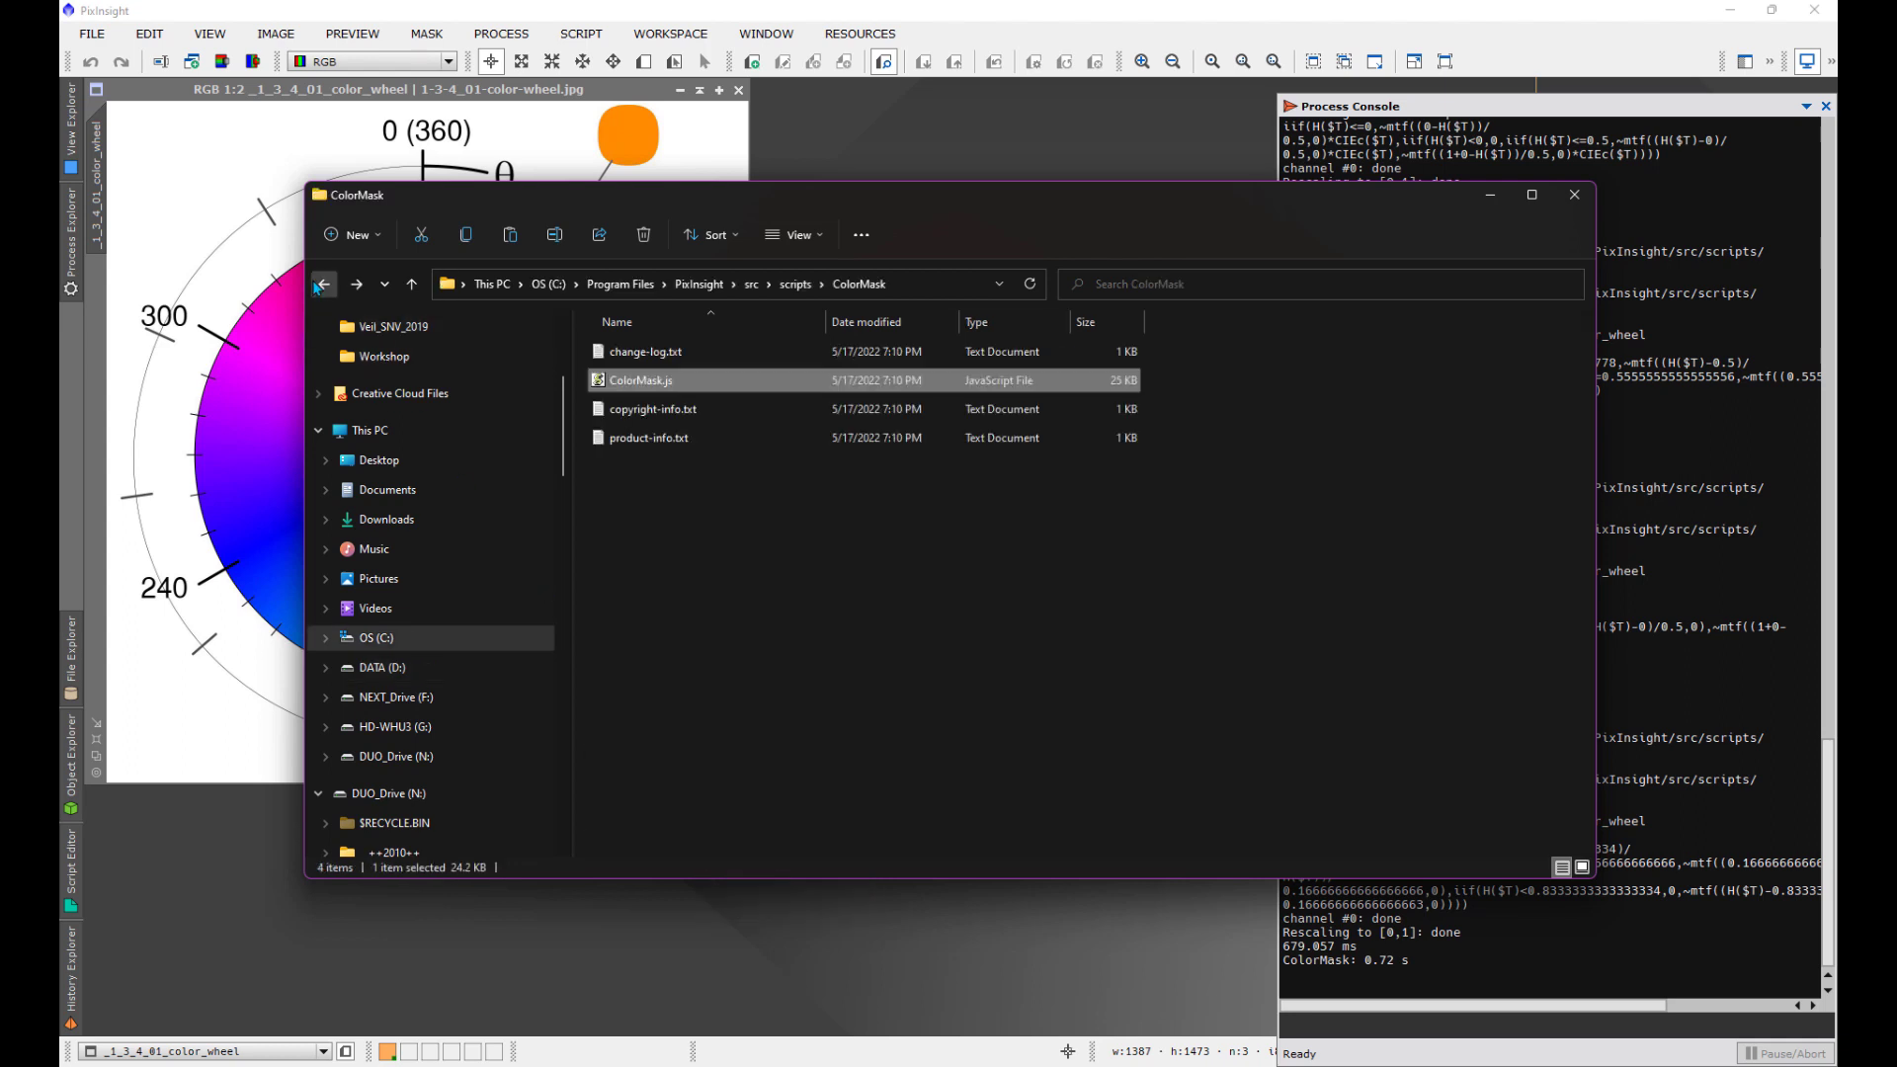
# Step: Rename ColorMask.js to ColorMaskOLD.js with admin approval, then open the DATA (D:) copy
pyautogui.click(643, 379)
pyautogui.write('OLD')
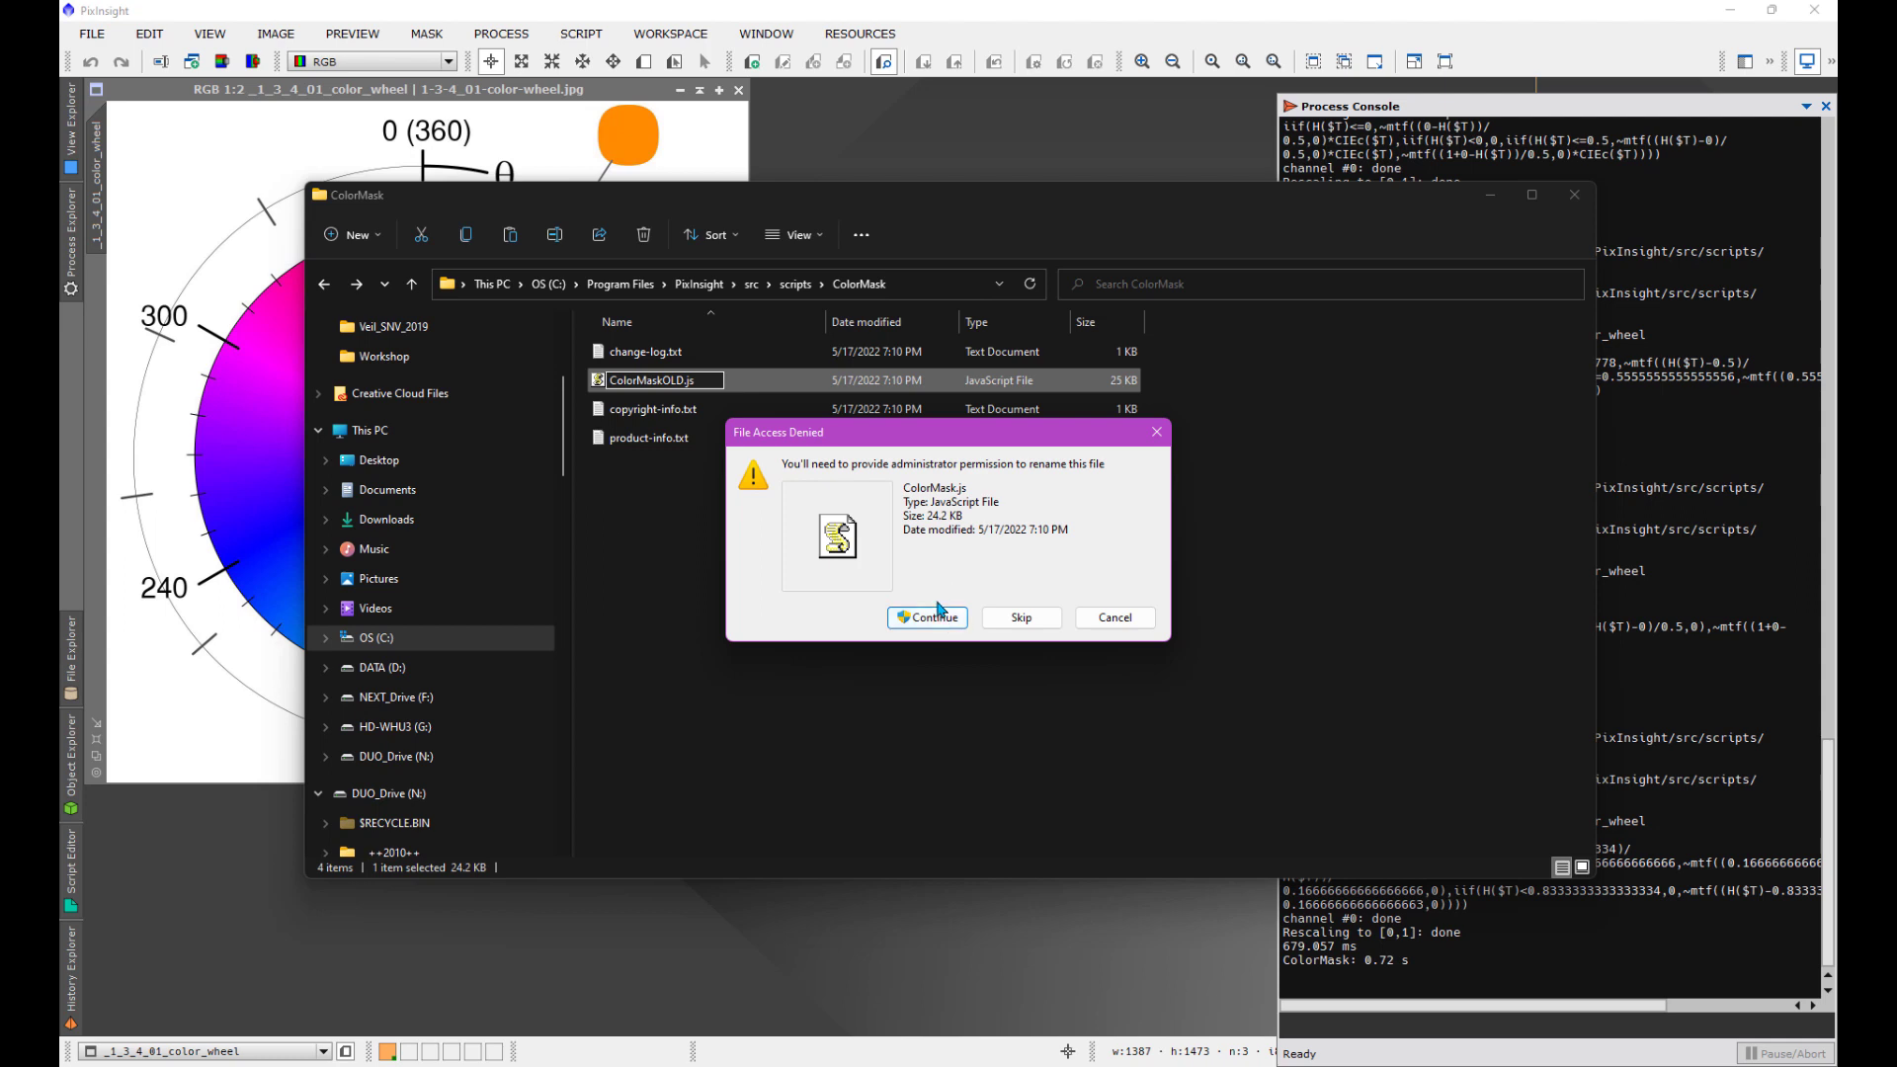
pyautogui.moveTo(911, 591)
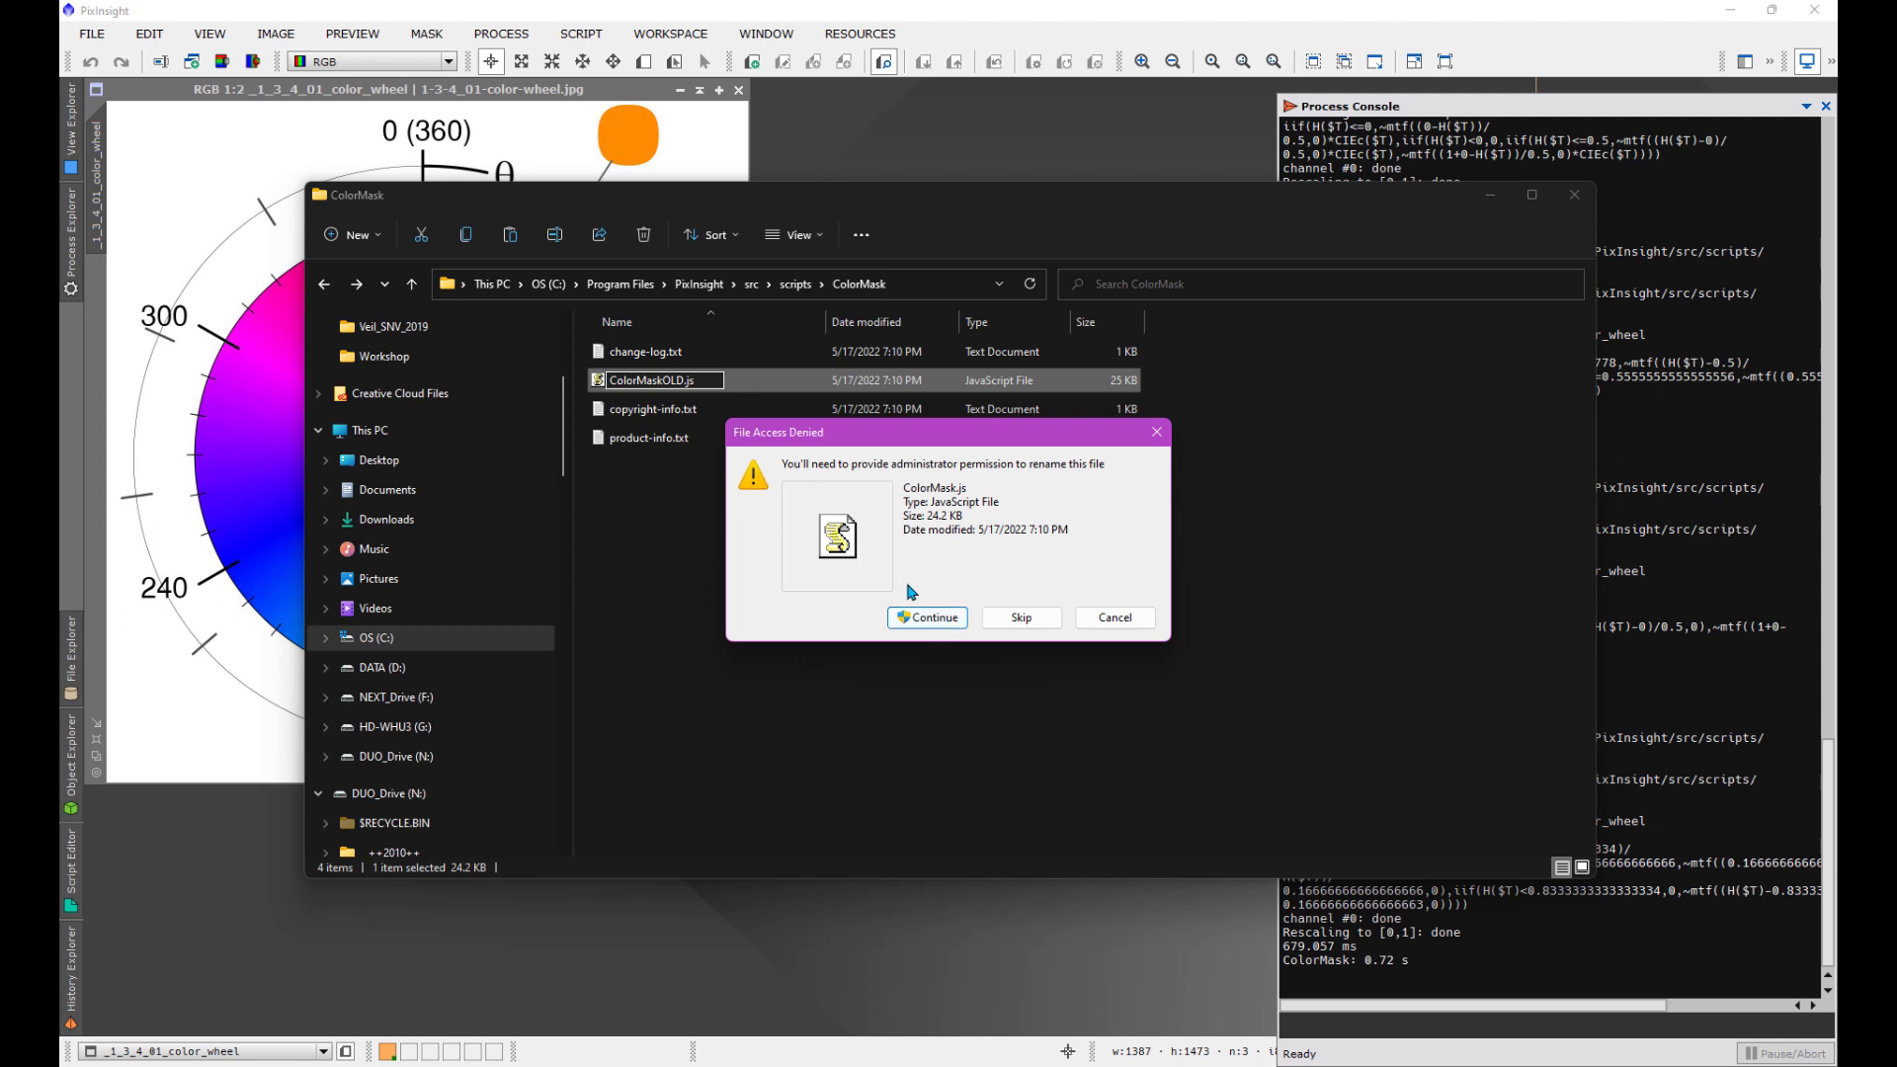
pyautogui.click(925, 620)
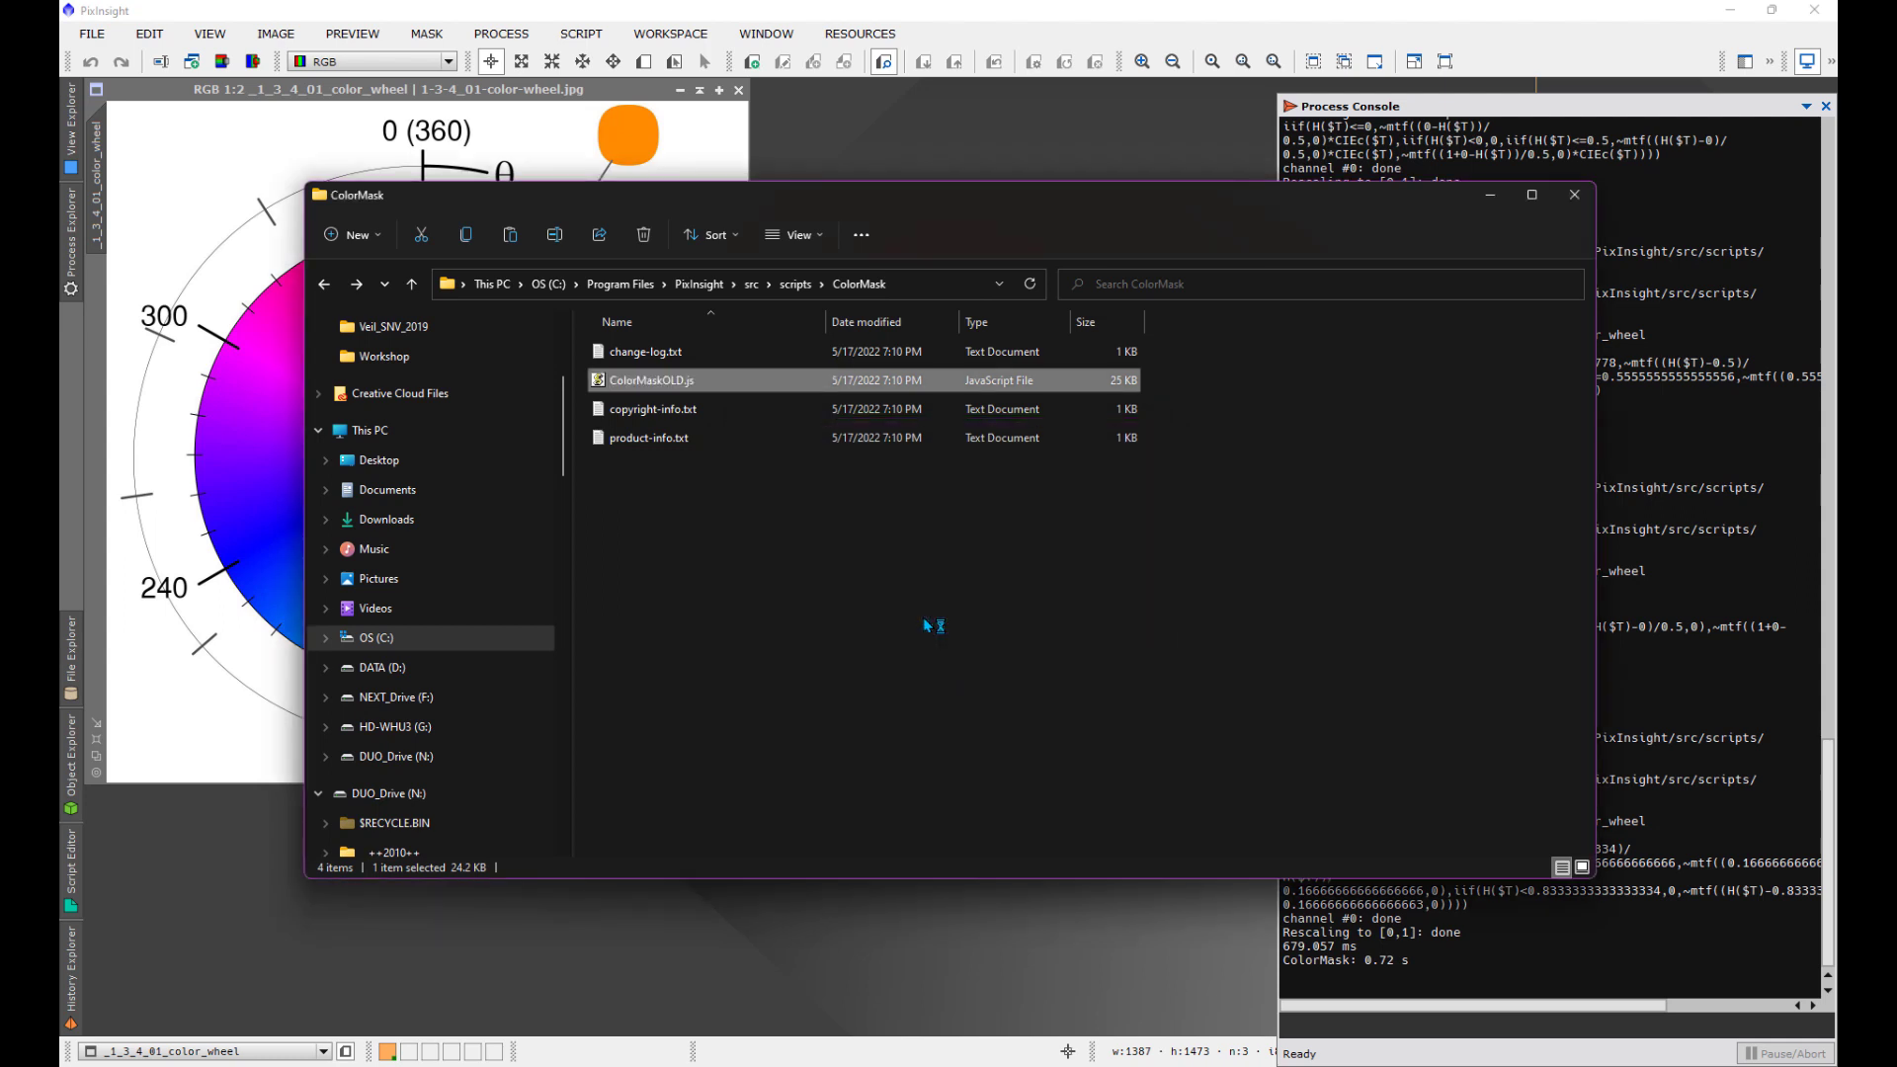
pyautogui.moveTo(924, 627)
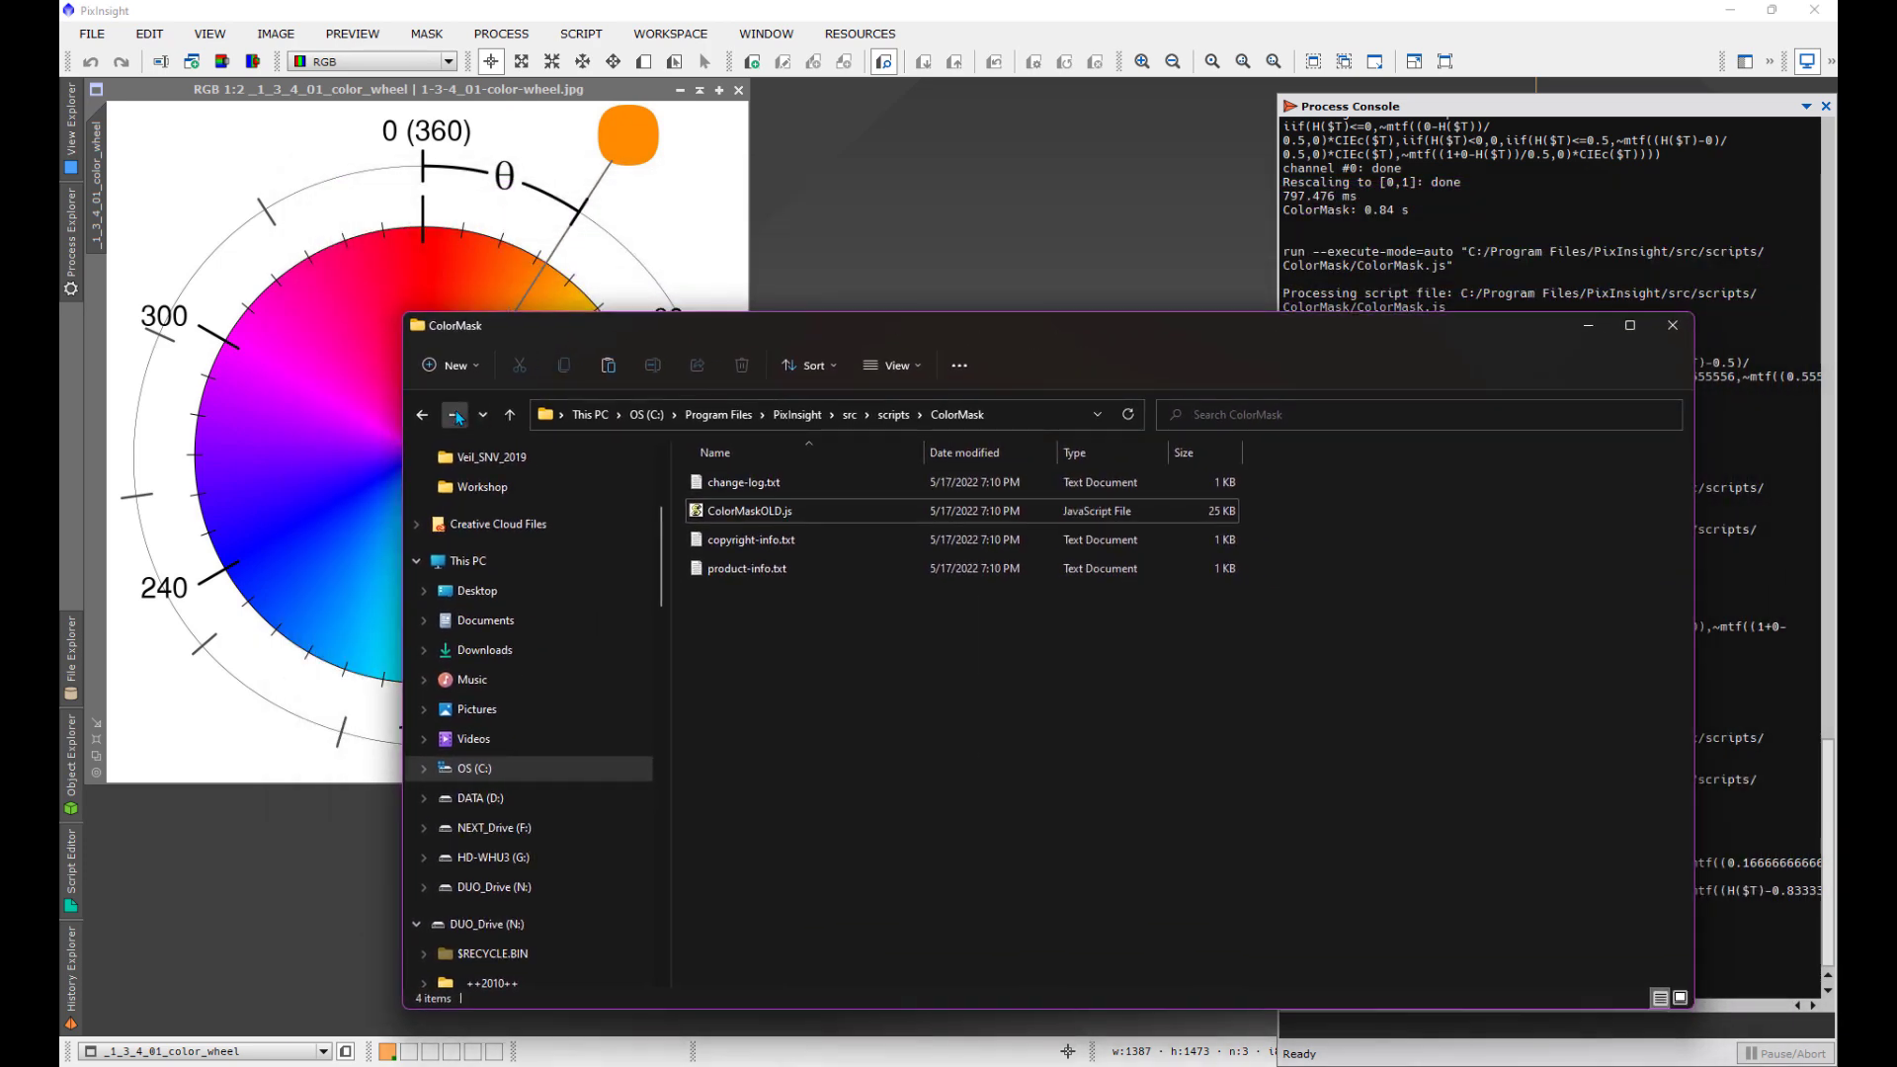
pyautogui.click(479, 797)
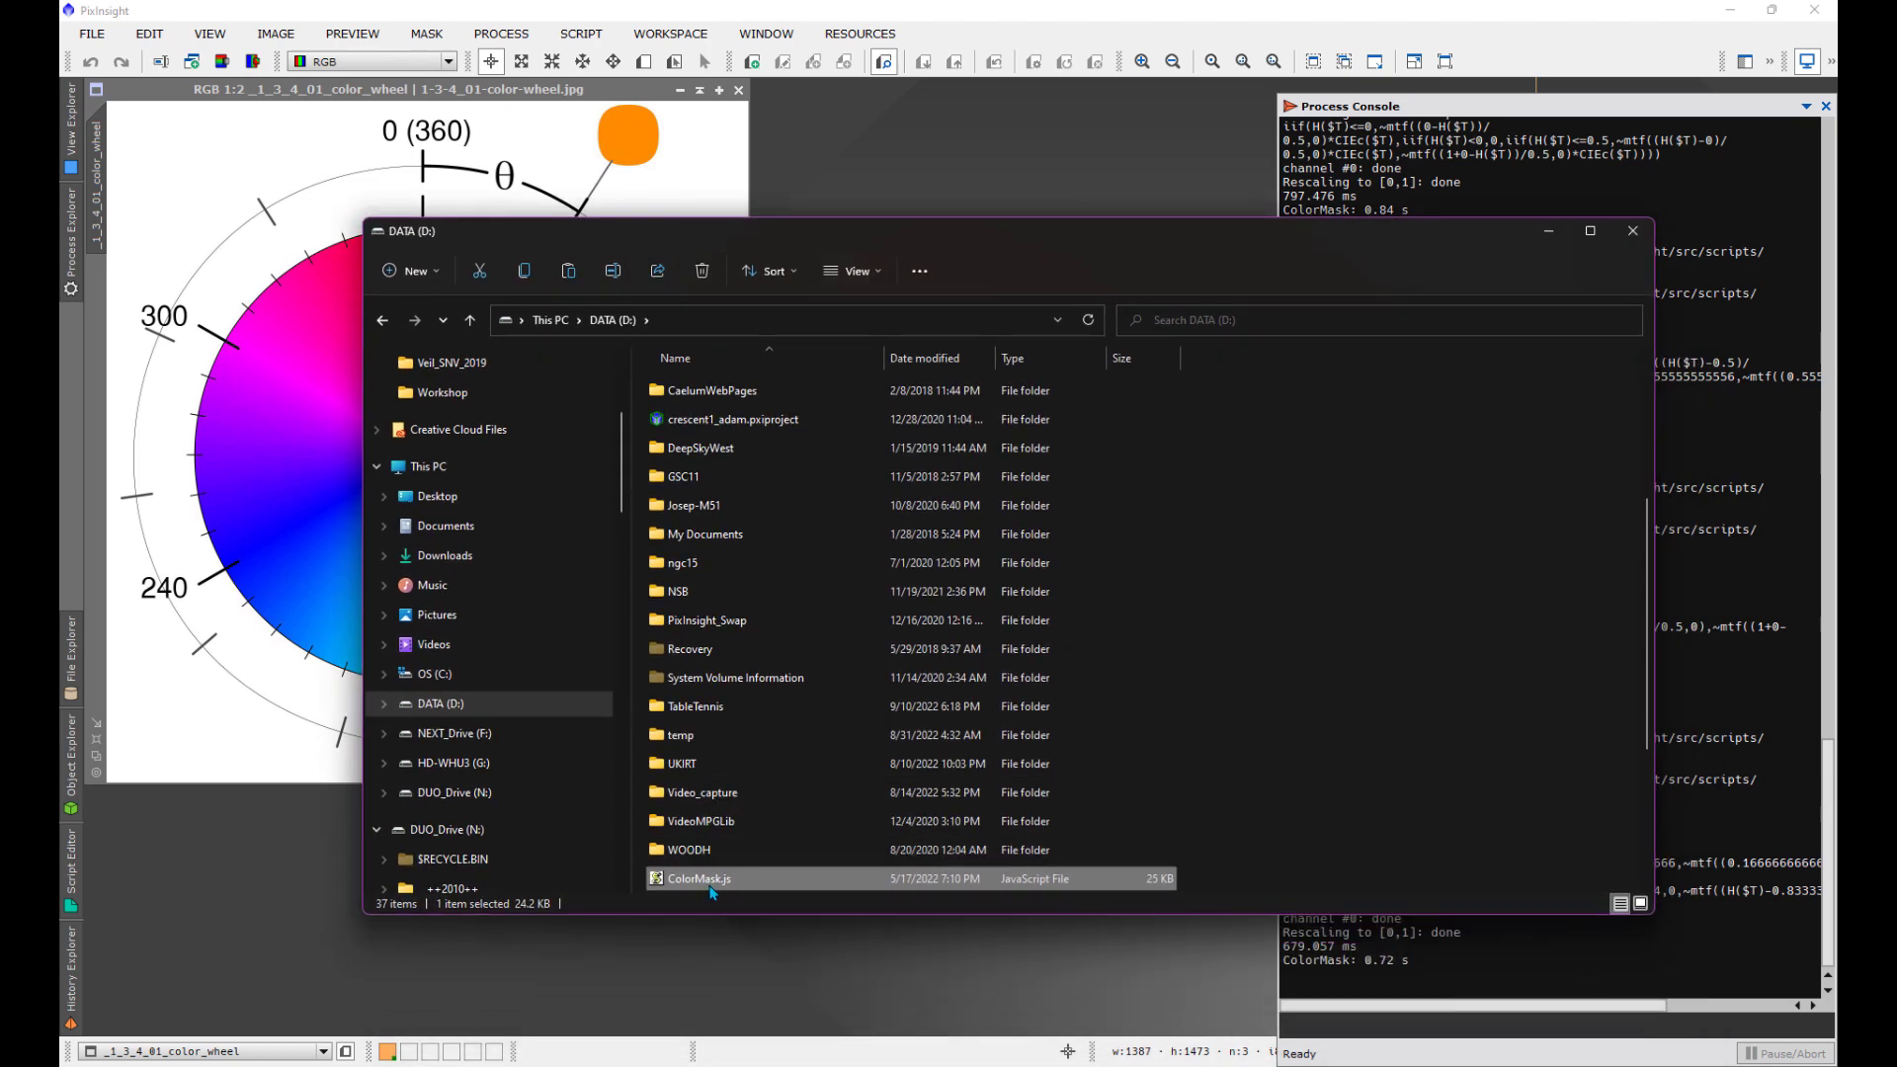
pyautogui.rightClick(696, 879)
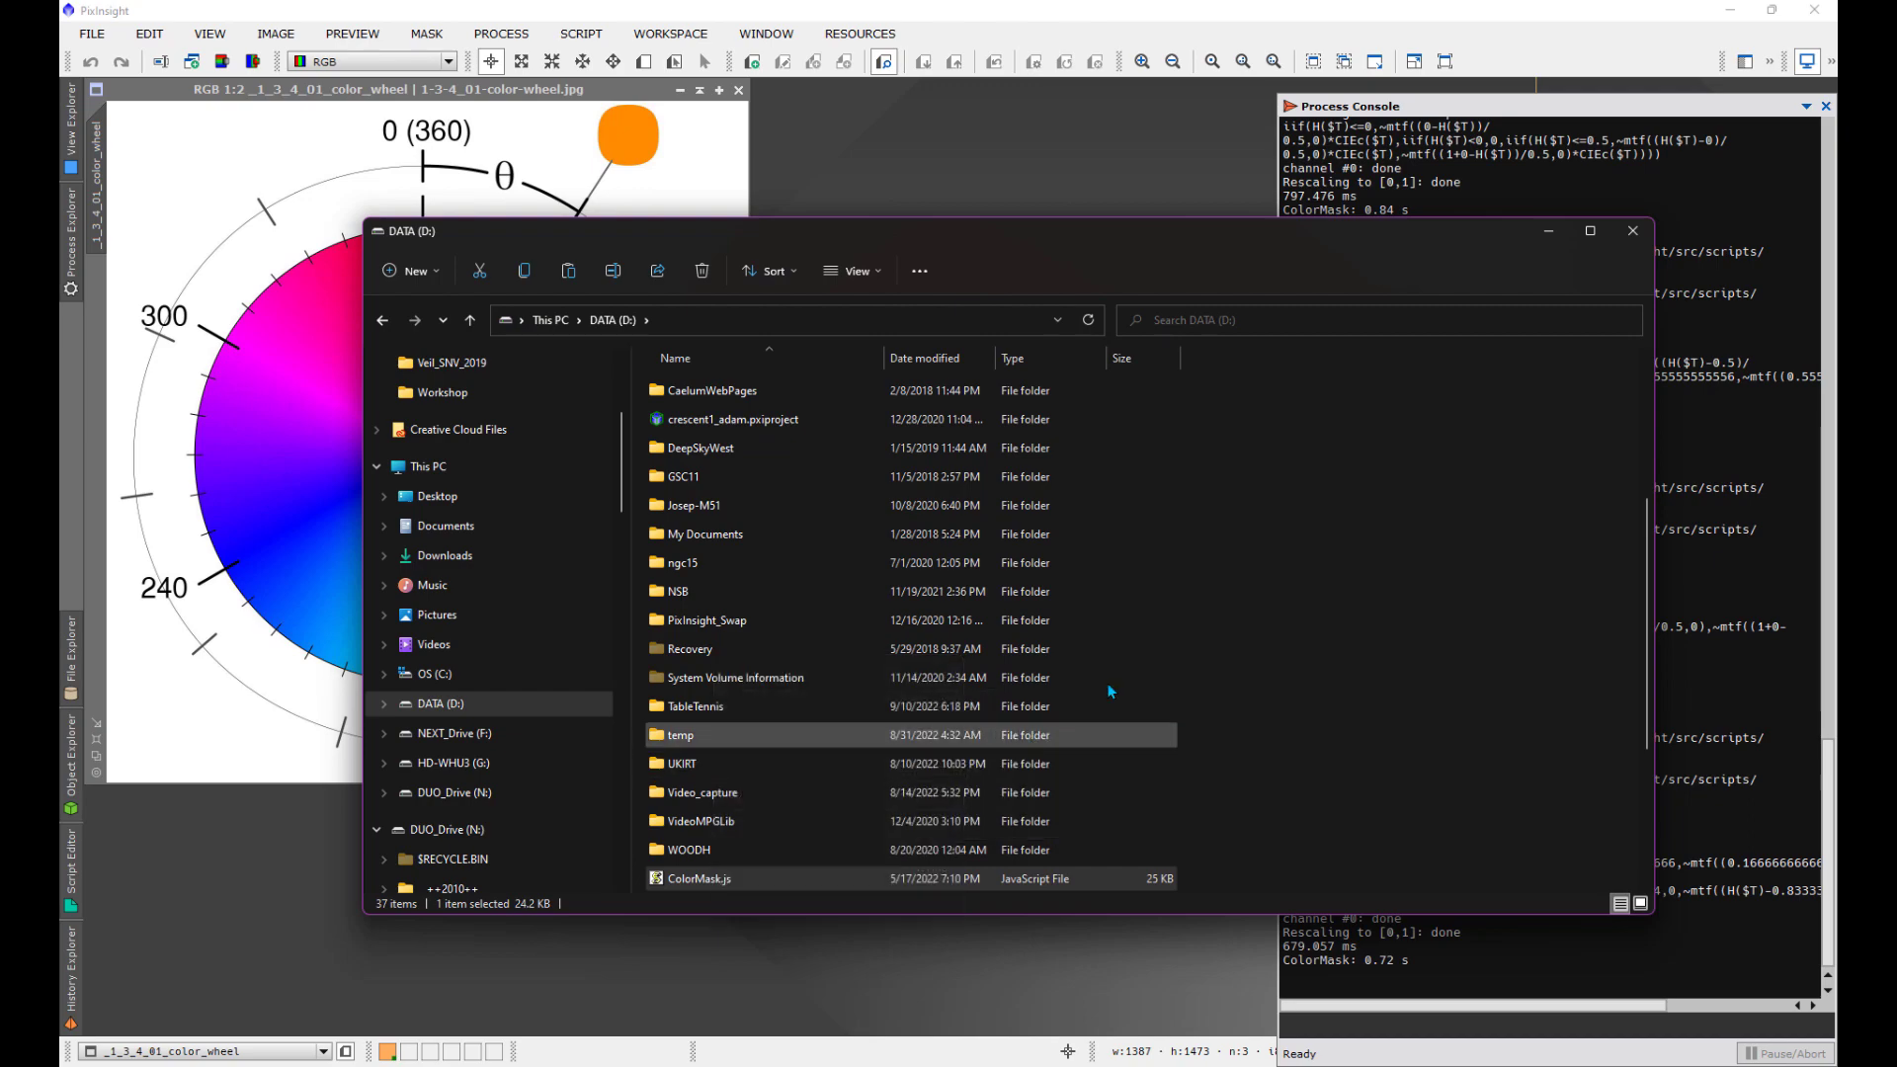
pyautogui.doubleClick(696, 879)
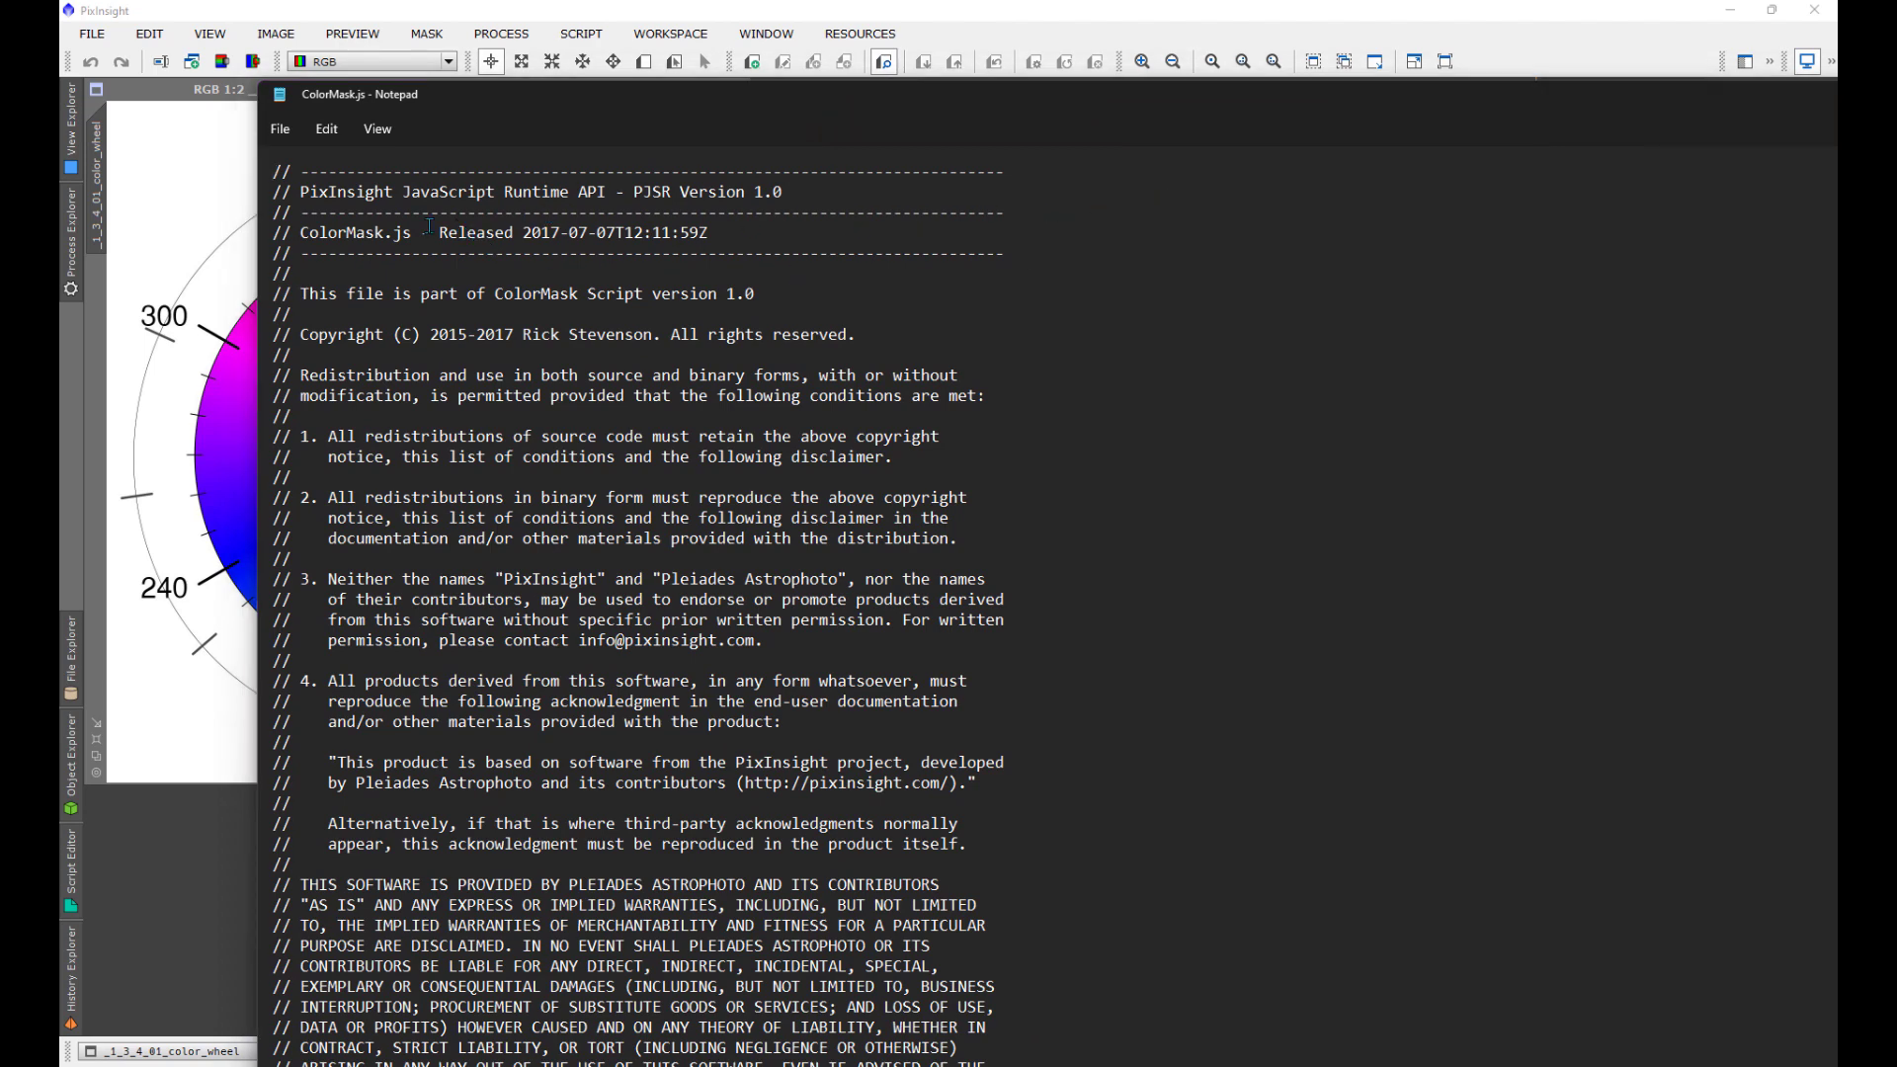
# Step: Select CIEh in the PM.expression code and start a find-and-replace with Ctrl+H
pyautogui.click(325, 129)
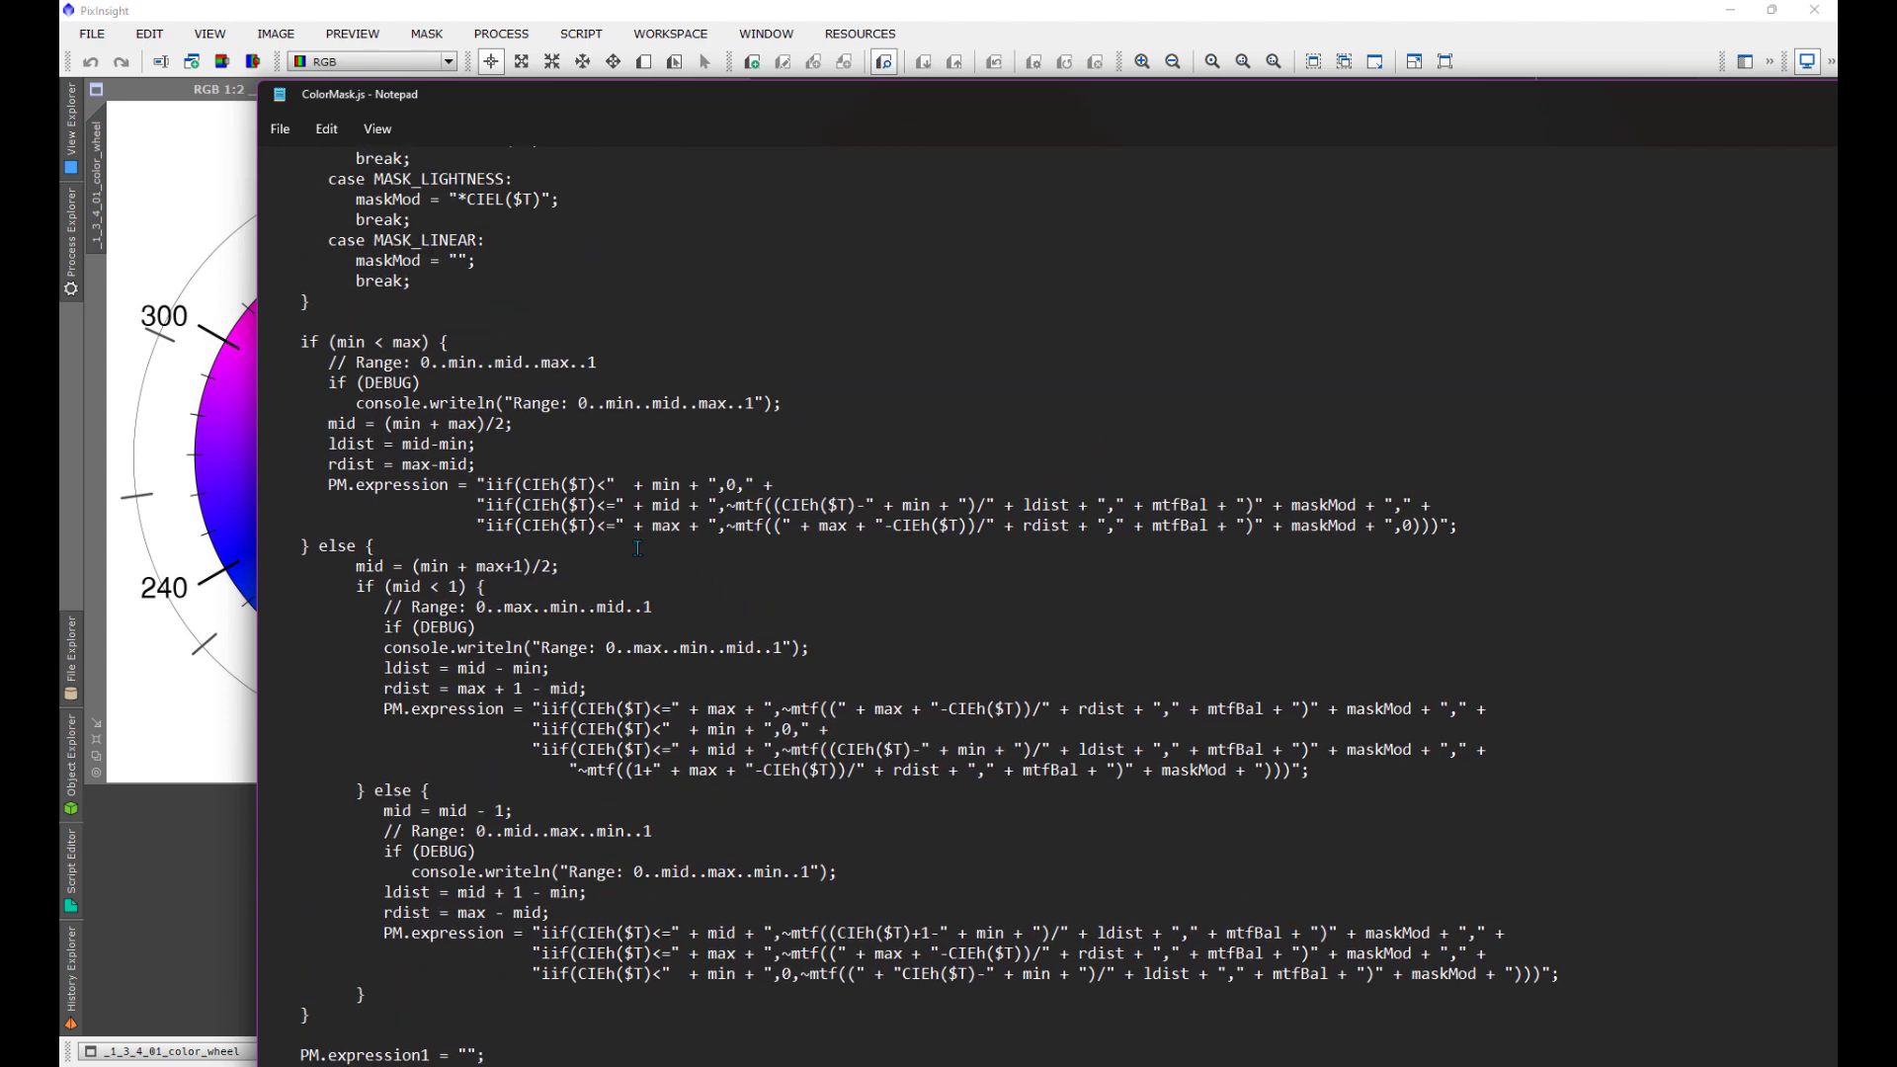
pyautogui.doubleClick(540, 485)
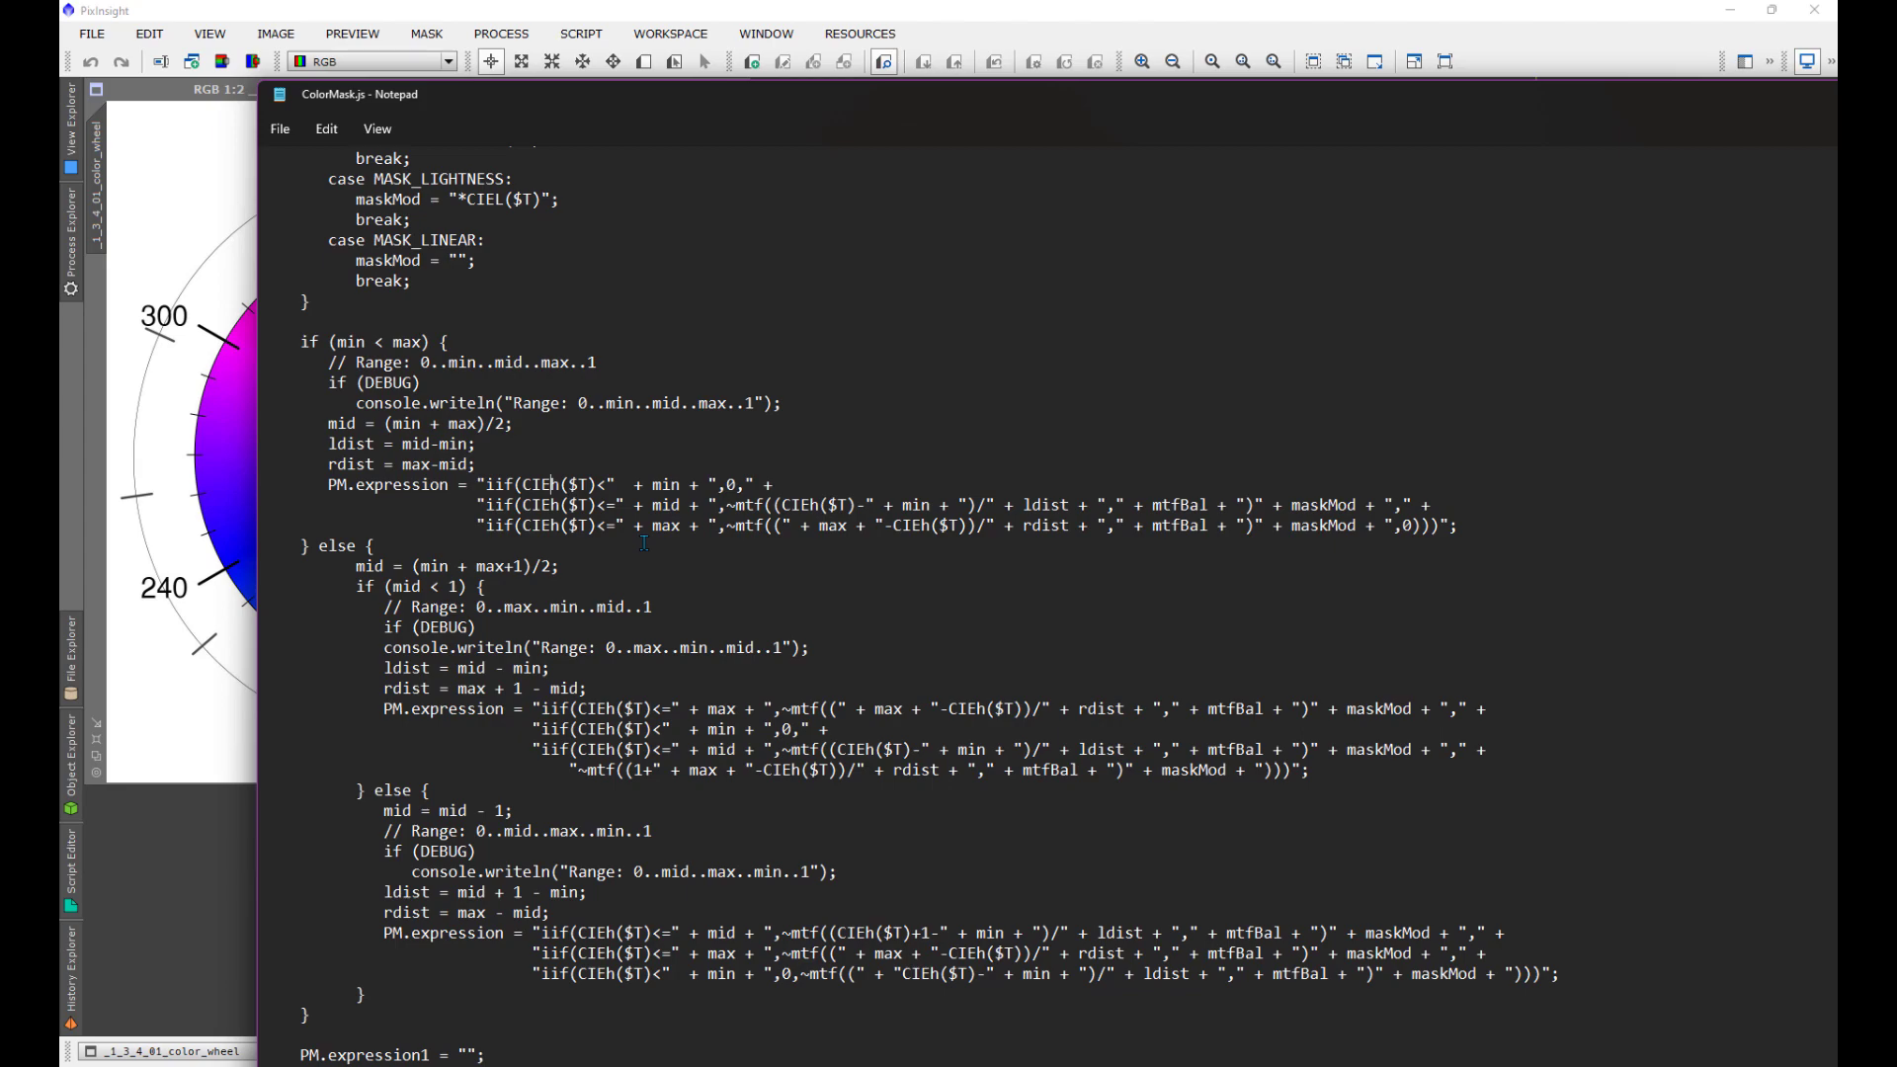
pyautogui.scroll(-3)
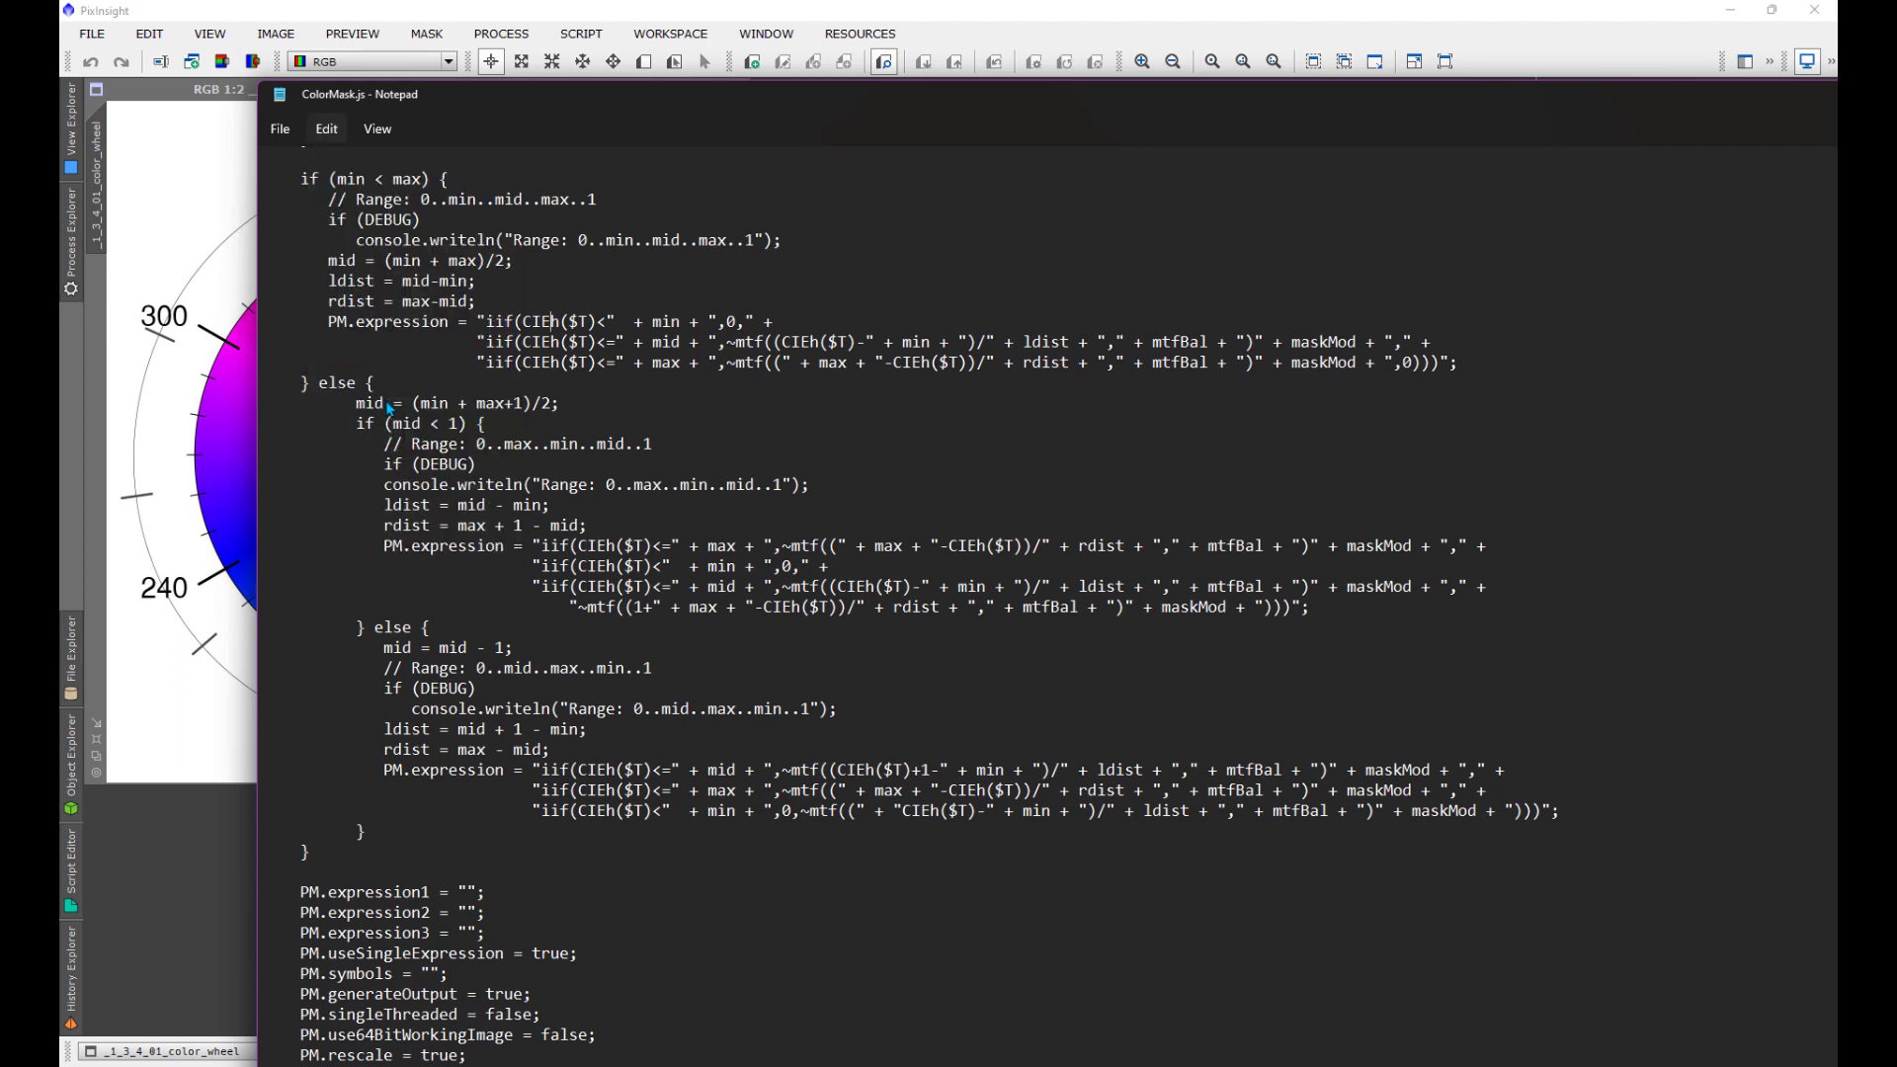
pyautogui.press('Ctrl+h')
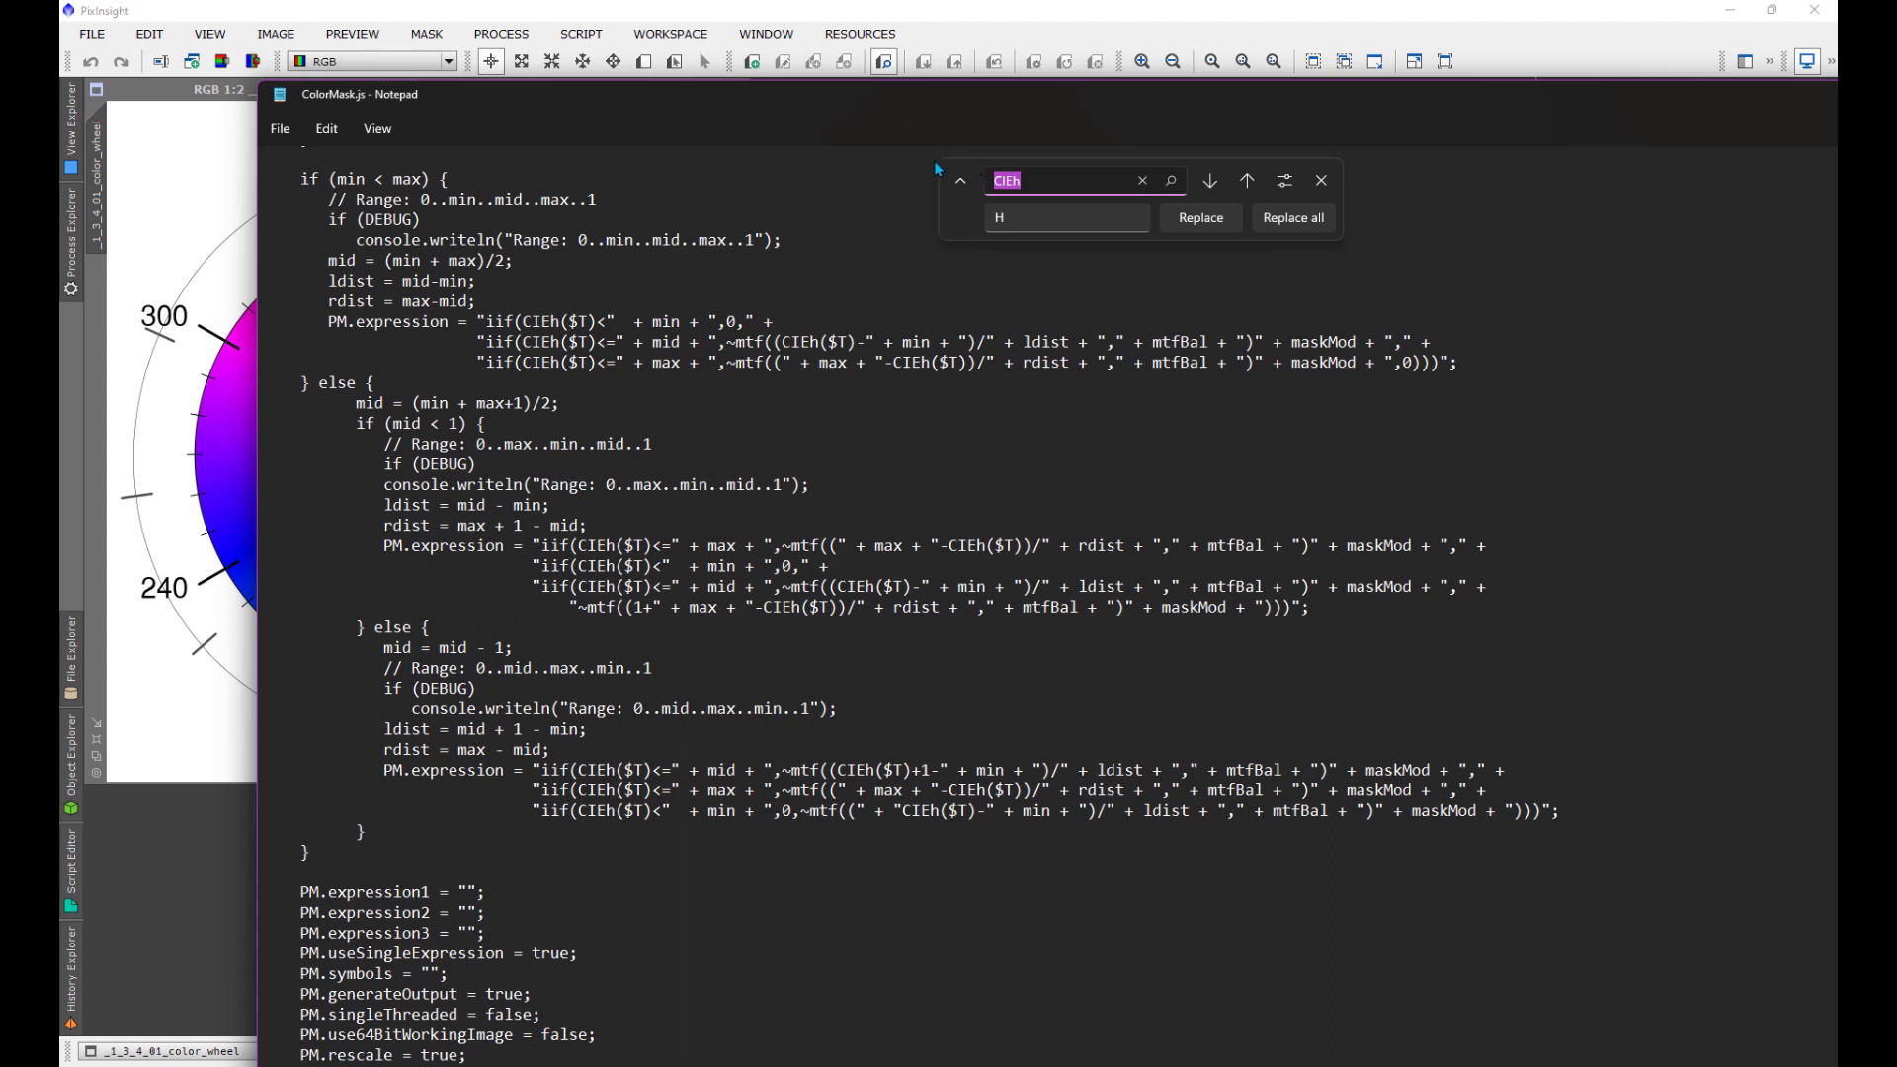
# Step: Replace all CIEh with H and scroll through to check the H($T) expressions
pyautogui.click(1066, 218)
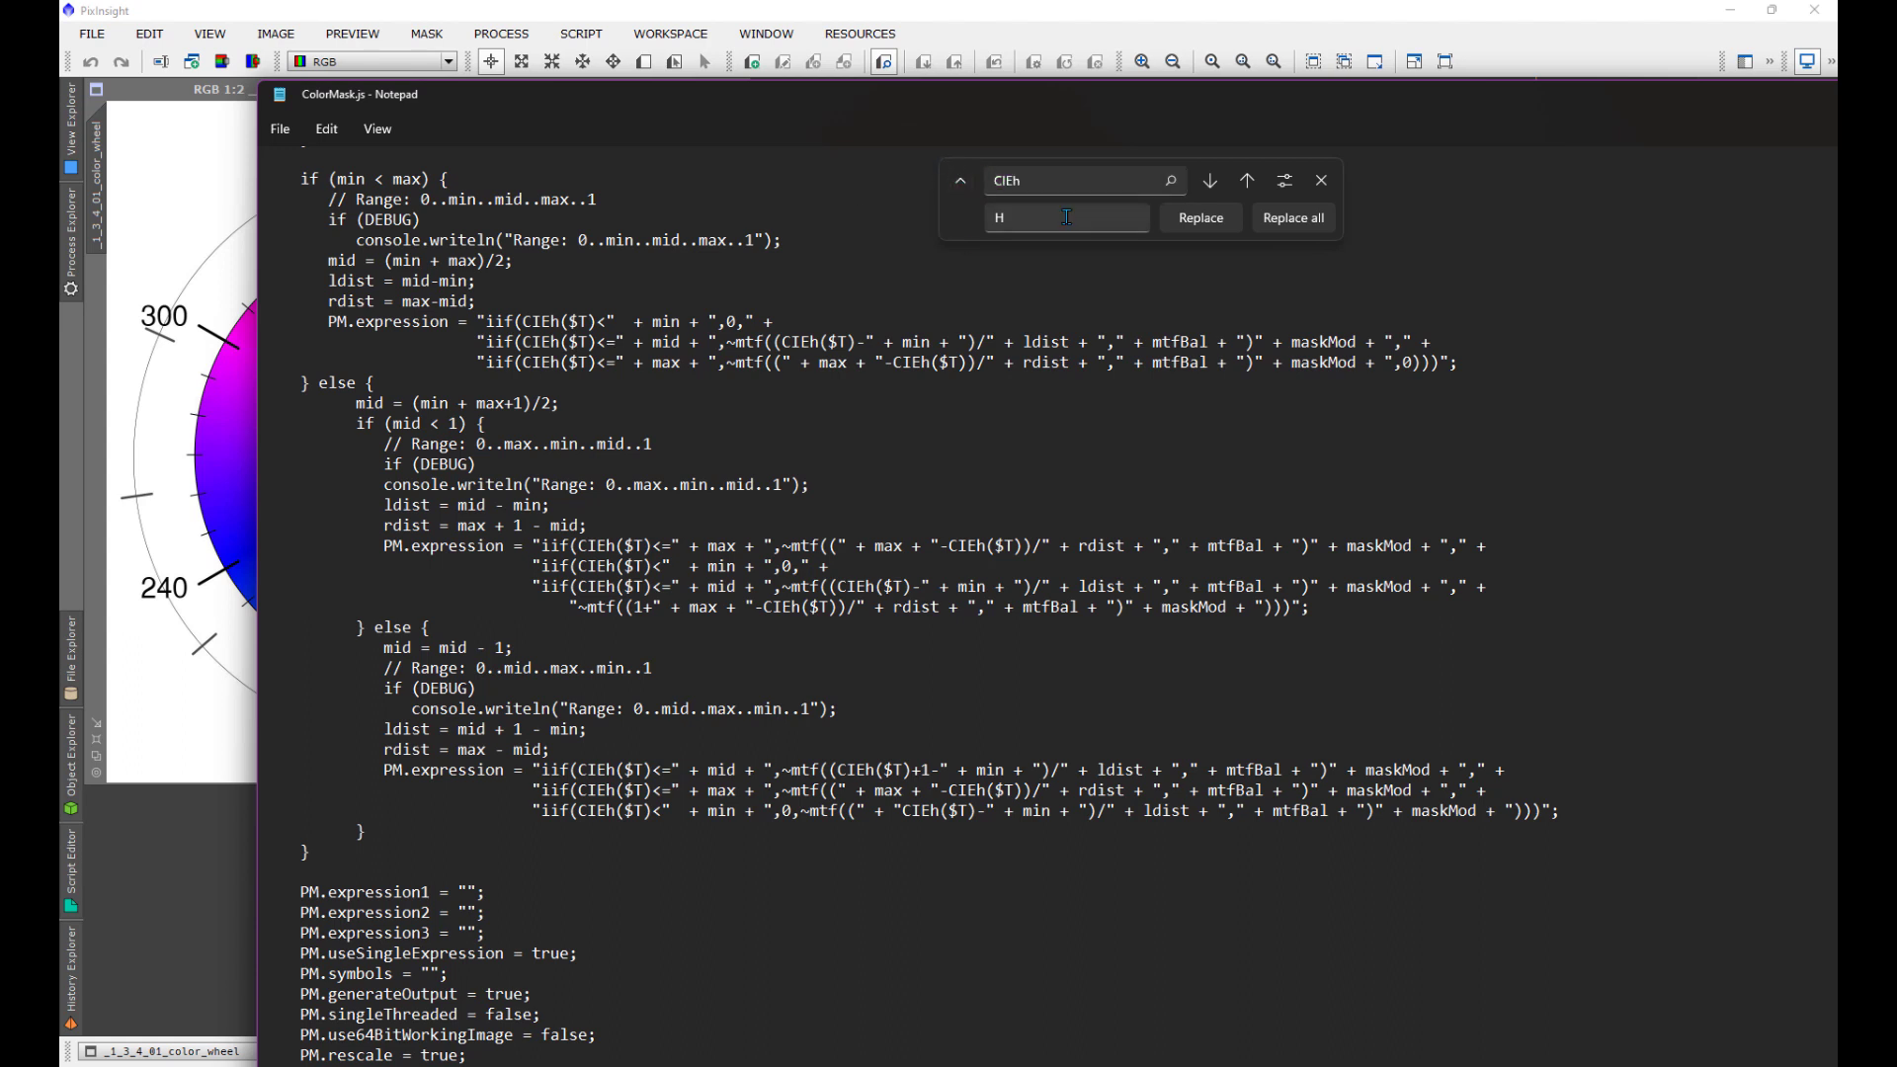
pyautogui.moveTo(1578, 327)
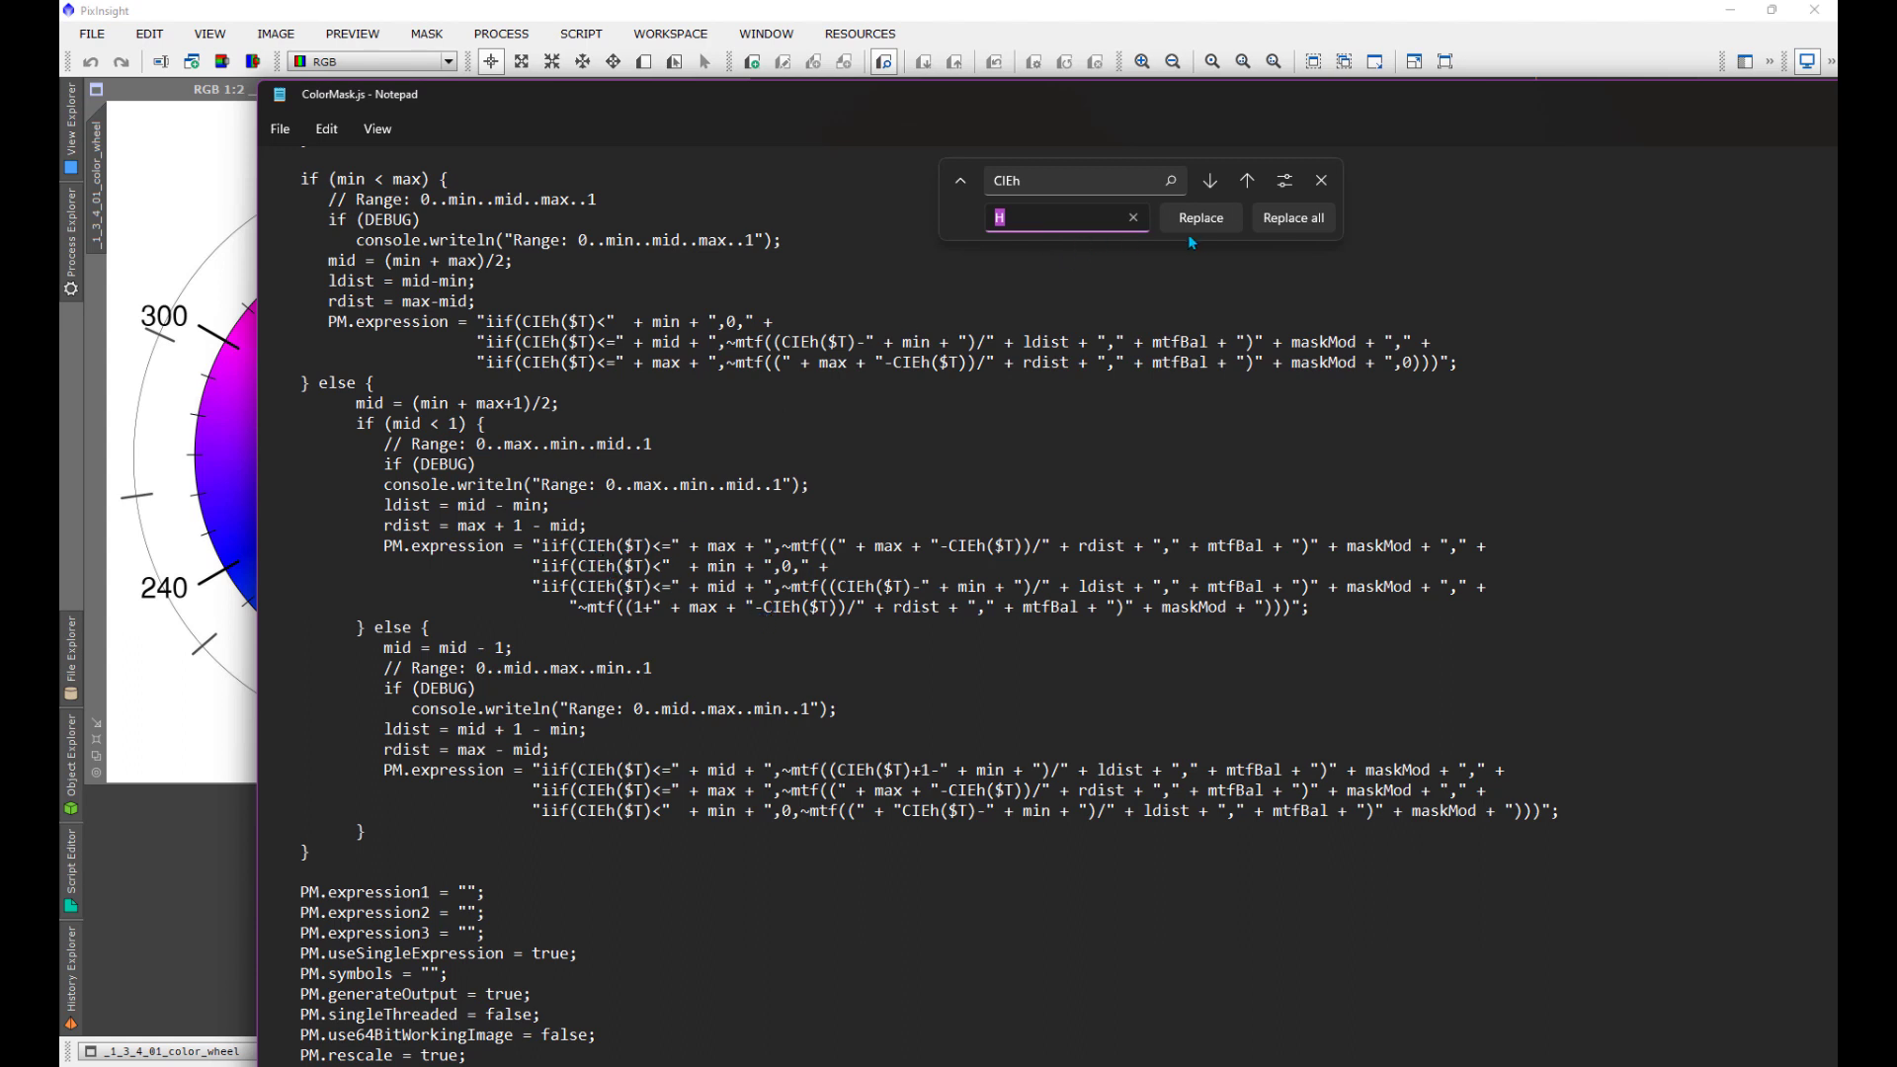
pyautogui.click(1197, 218)
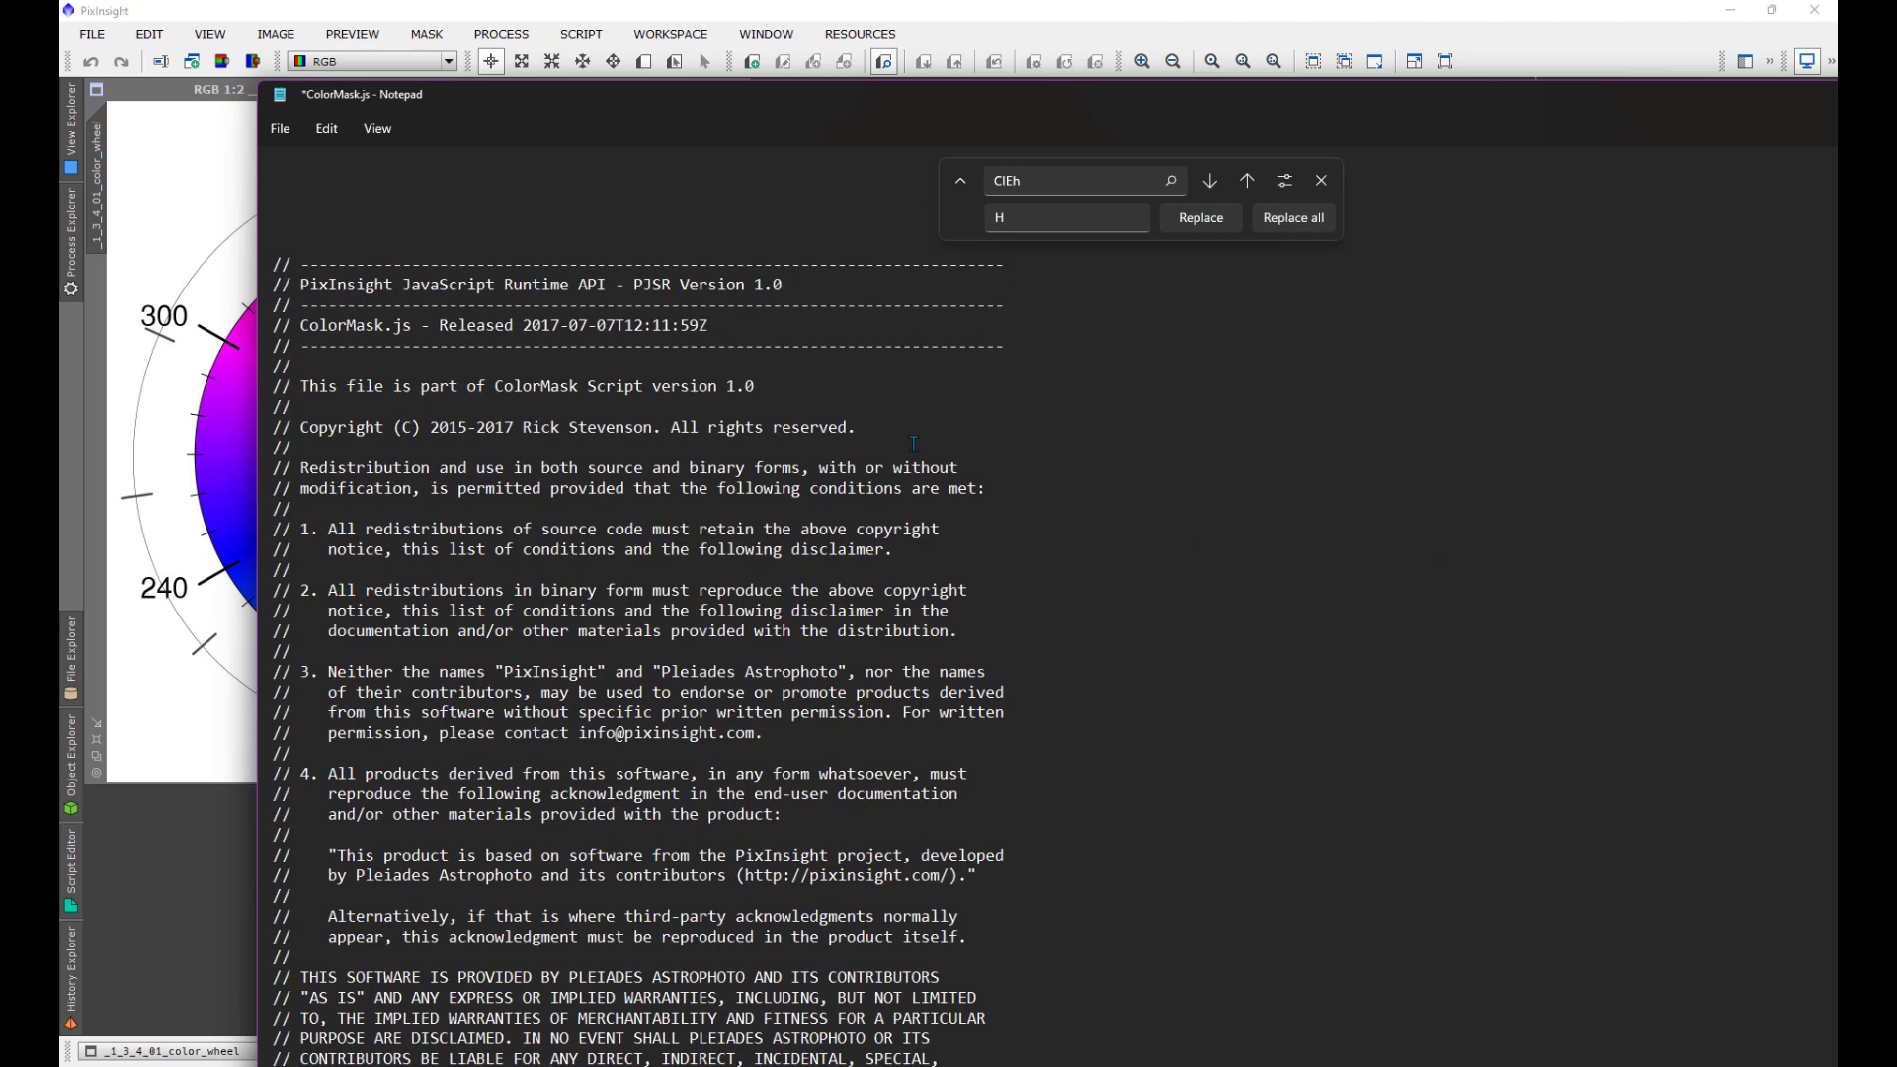
pyautogui.scroll(-3)
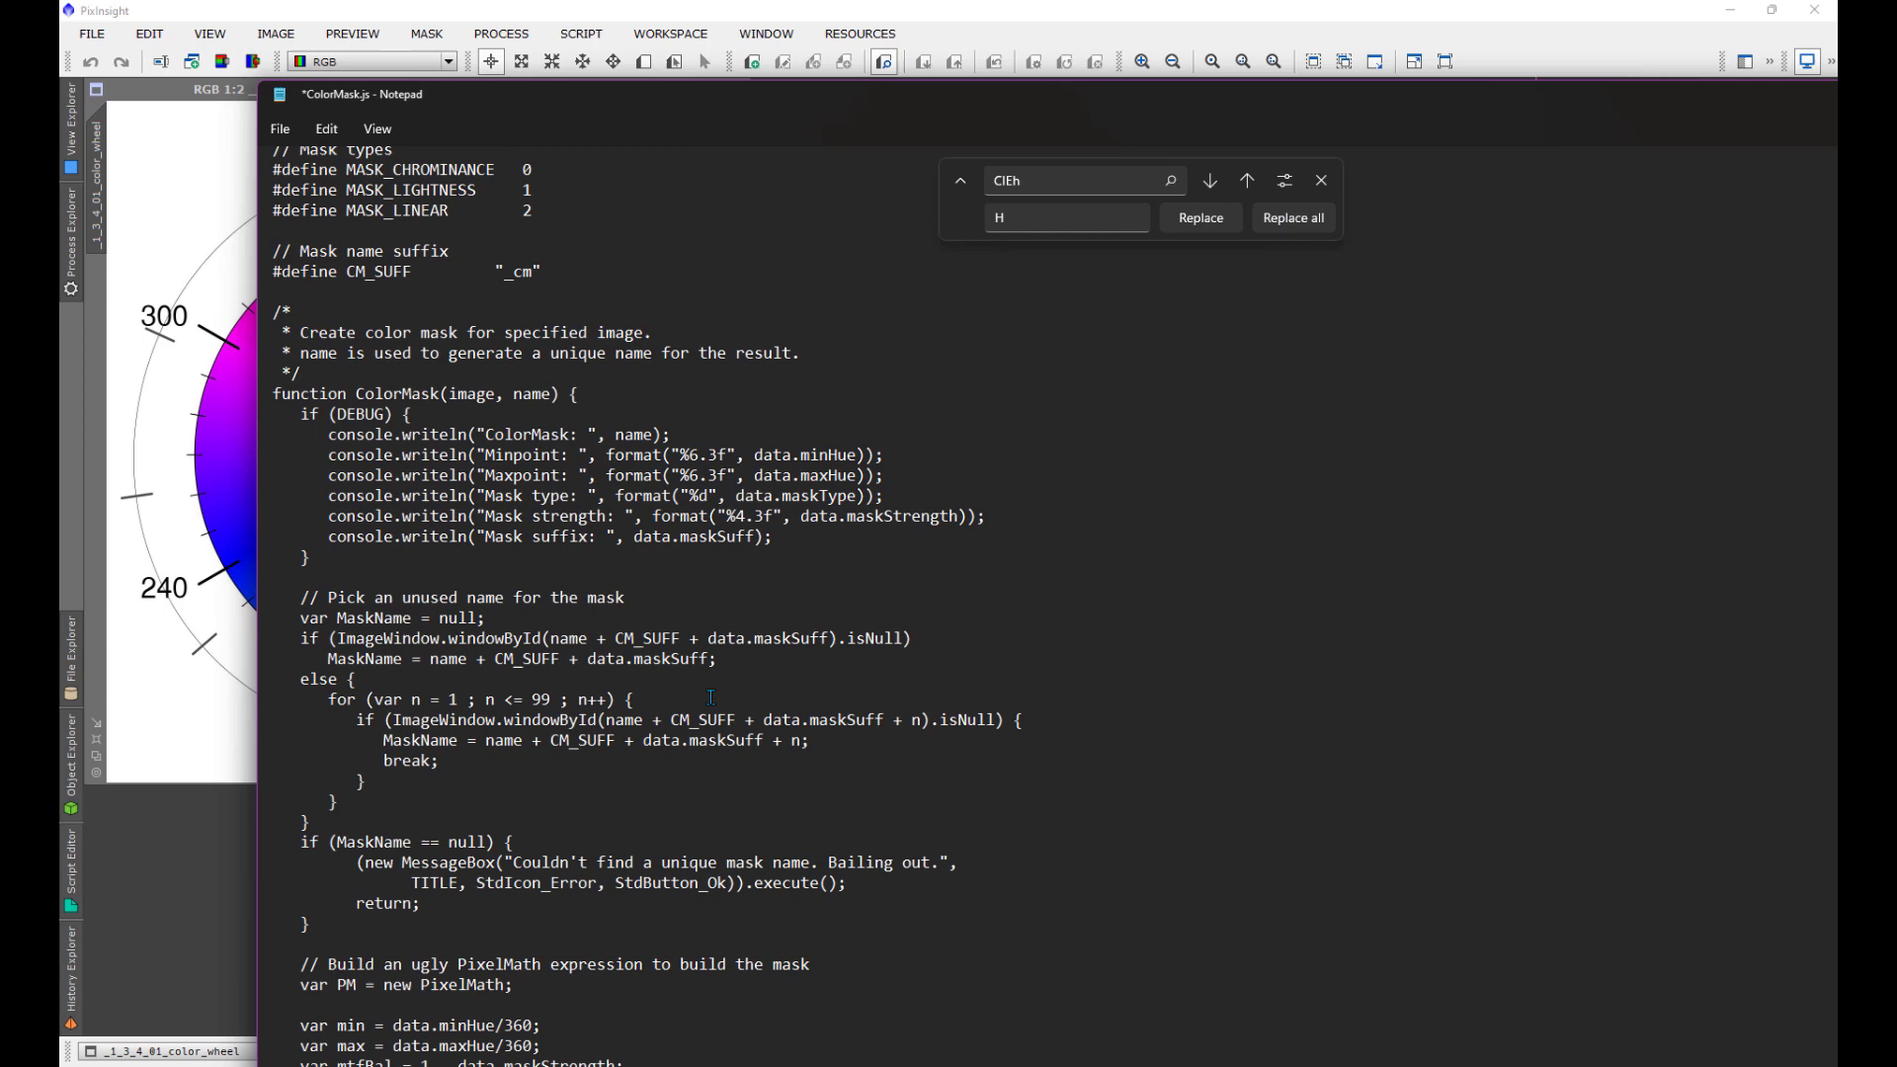
pyautogui.scroll(-3)
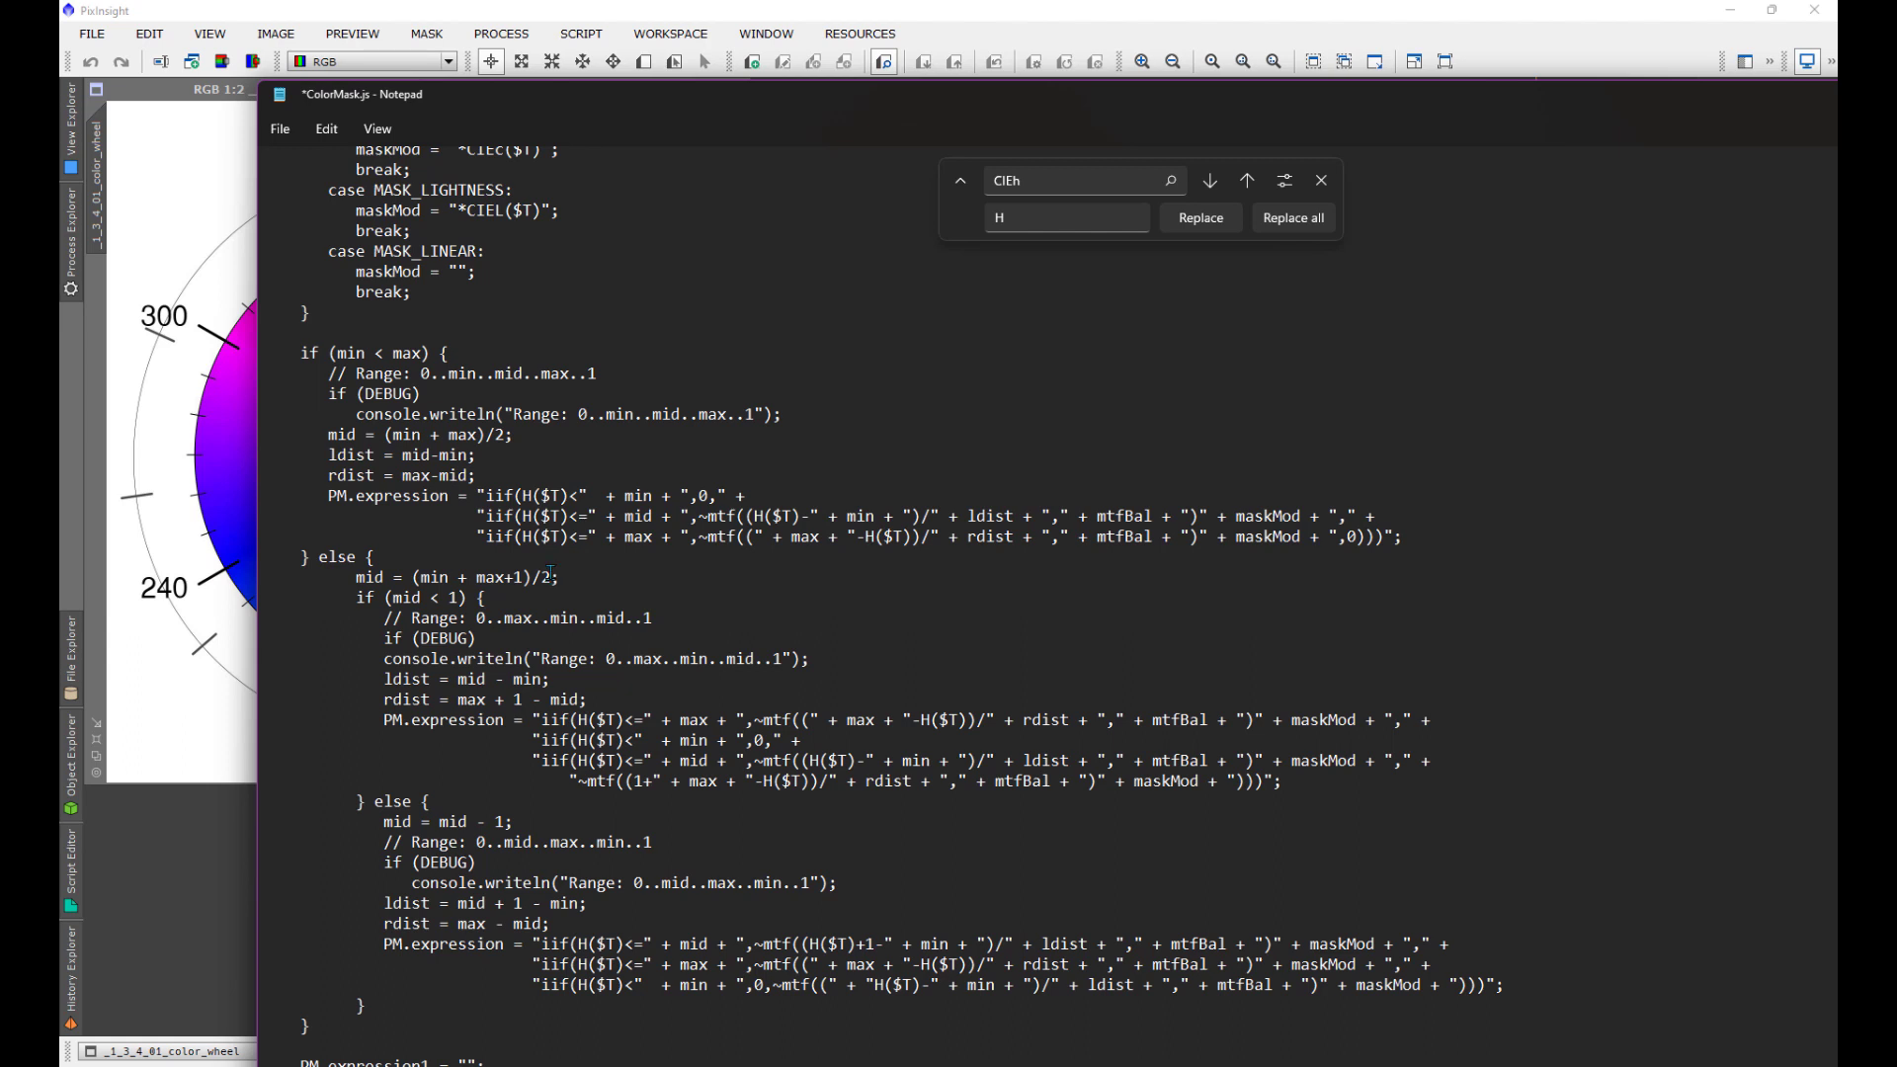
pyautogui.click(1775, 34)
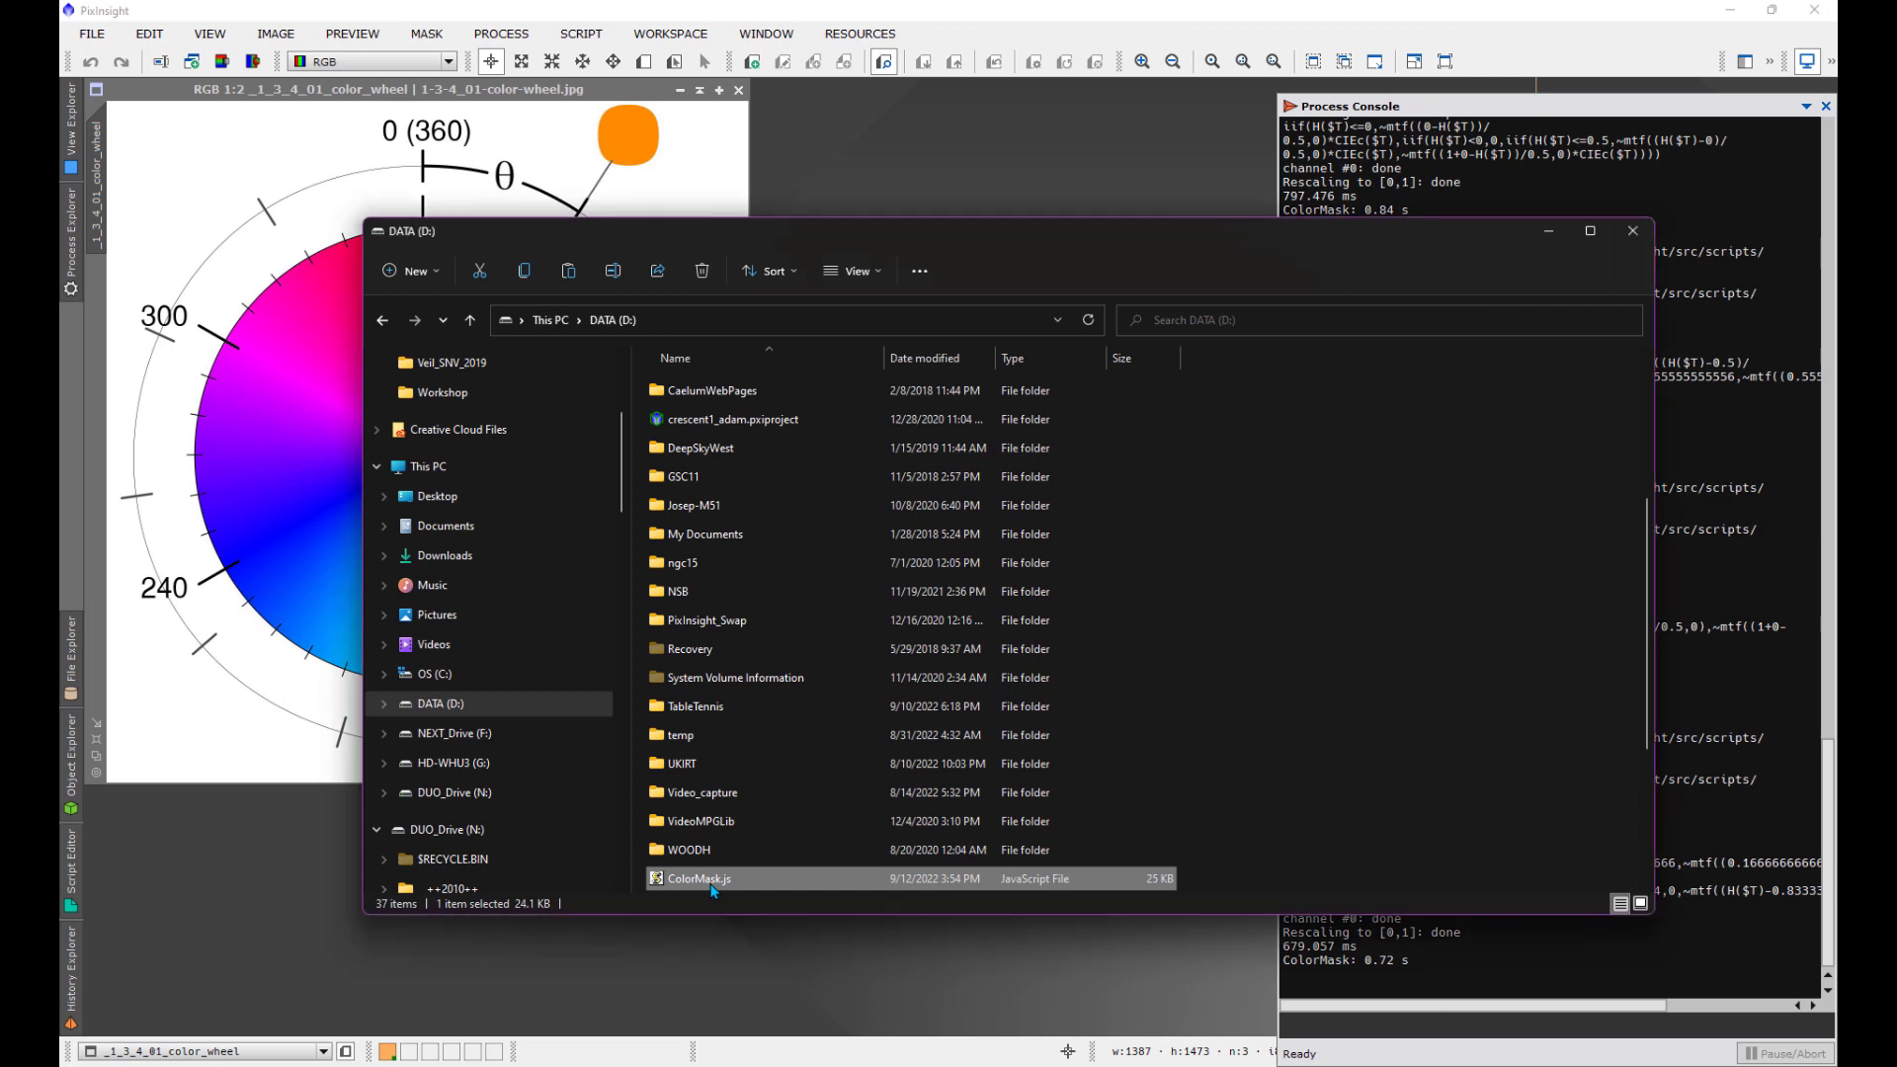
# Step: Copy the edited ColorMask.js from D: into the Program Files ColorMask folder, approving admin access
pyautogui.rightClick(710, 883)
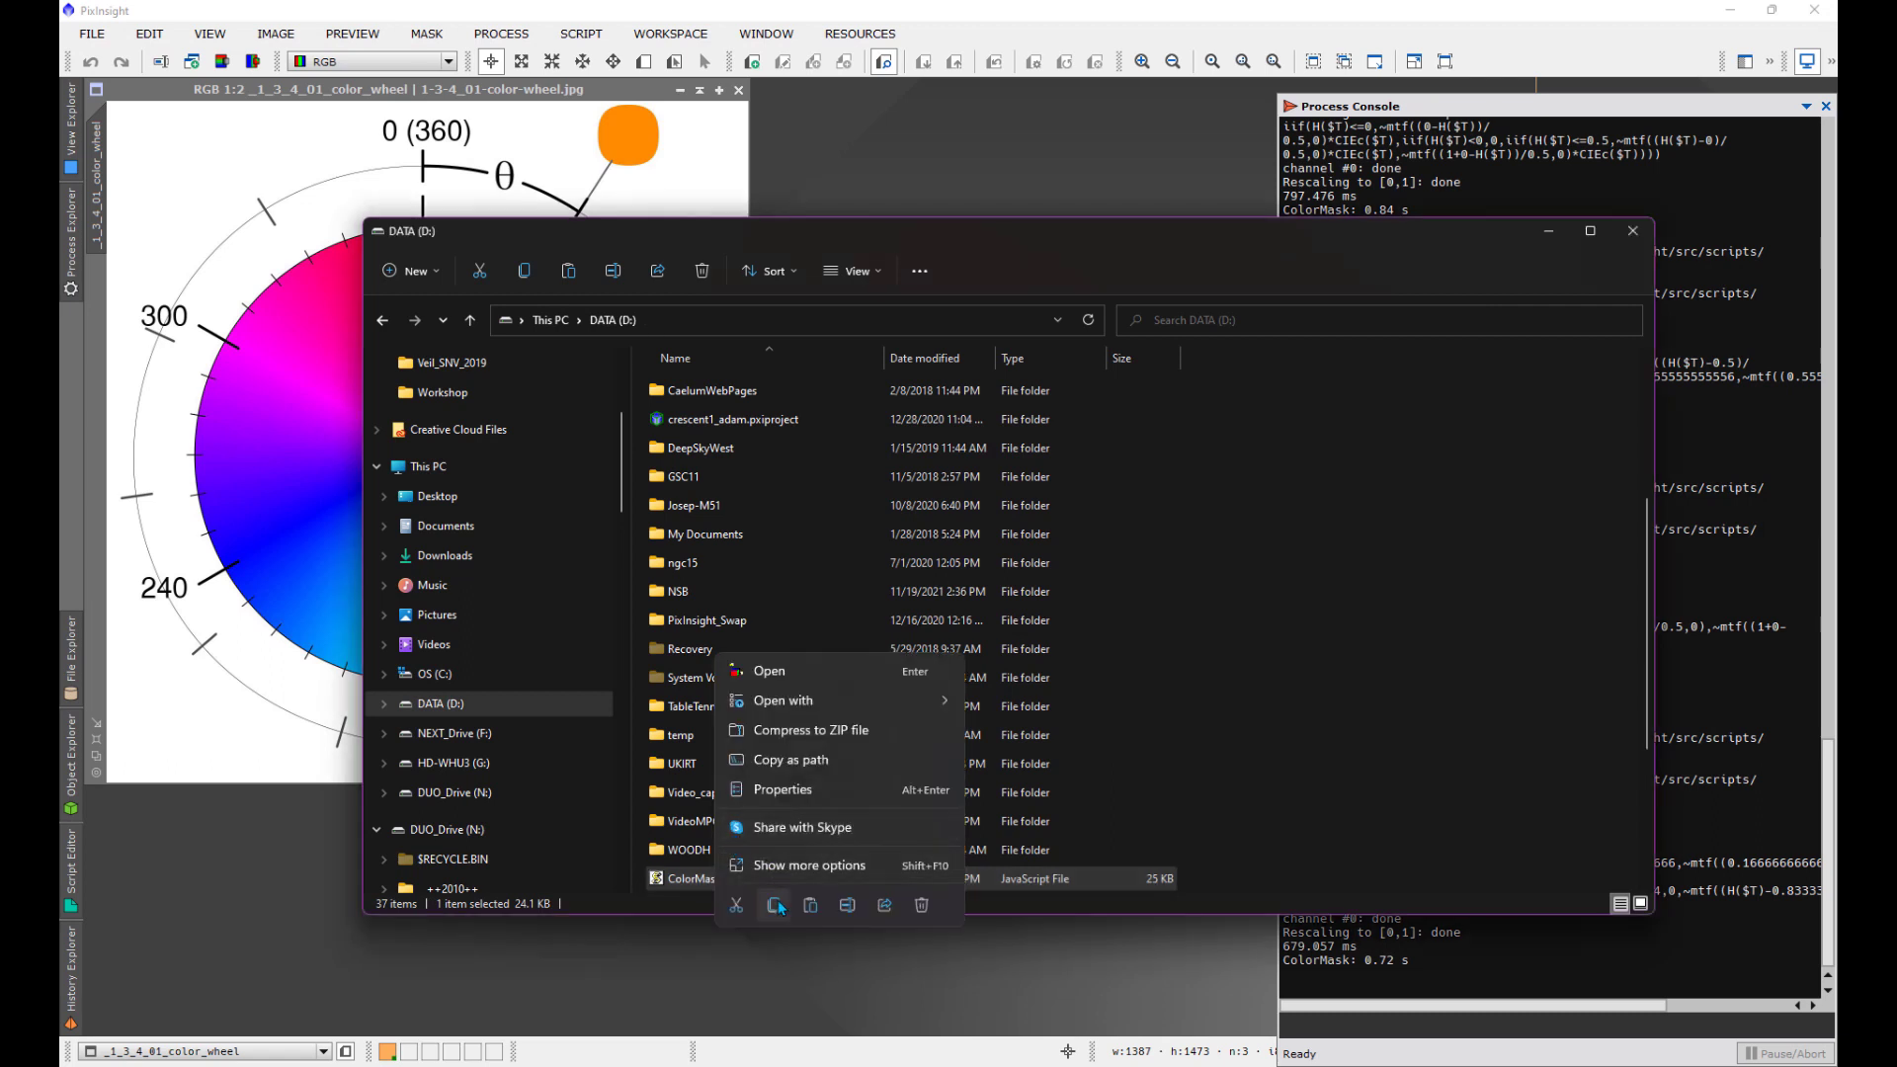
pyautogui.click(698, 899)
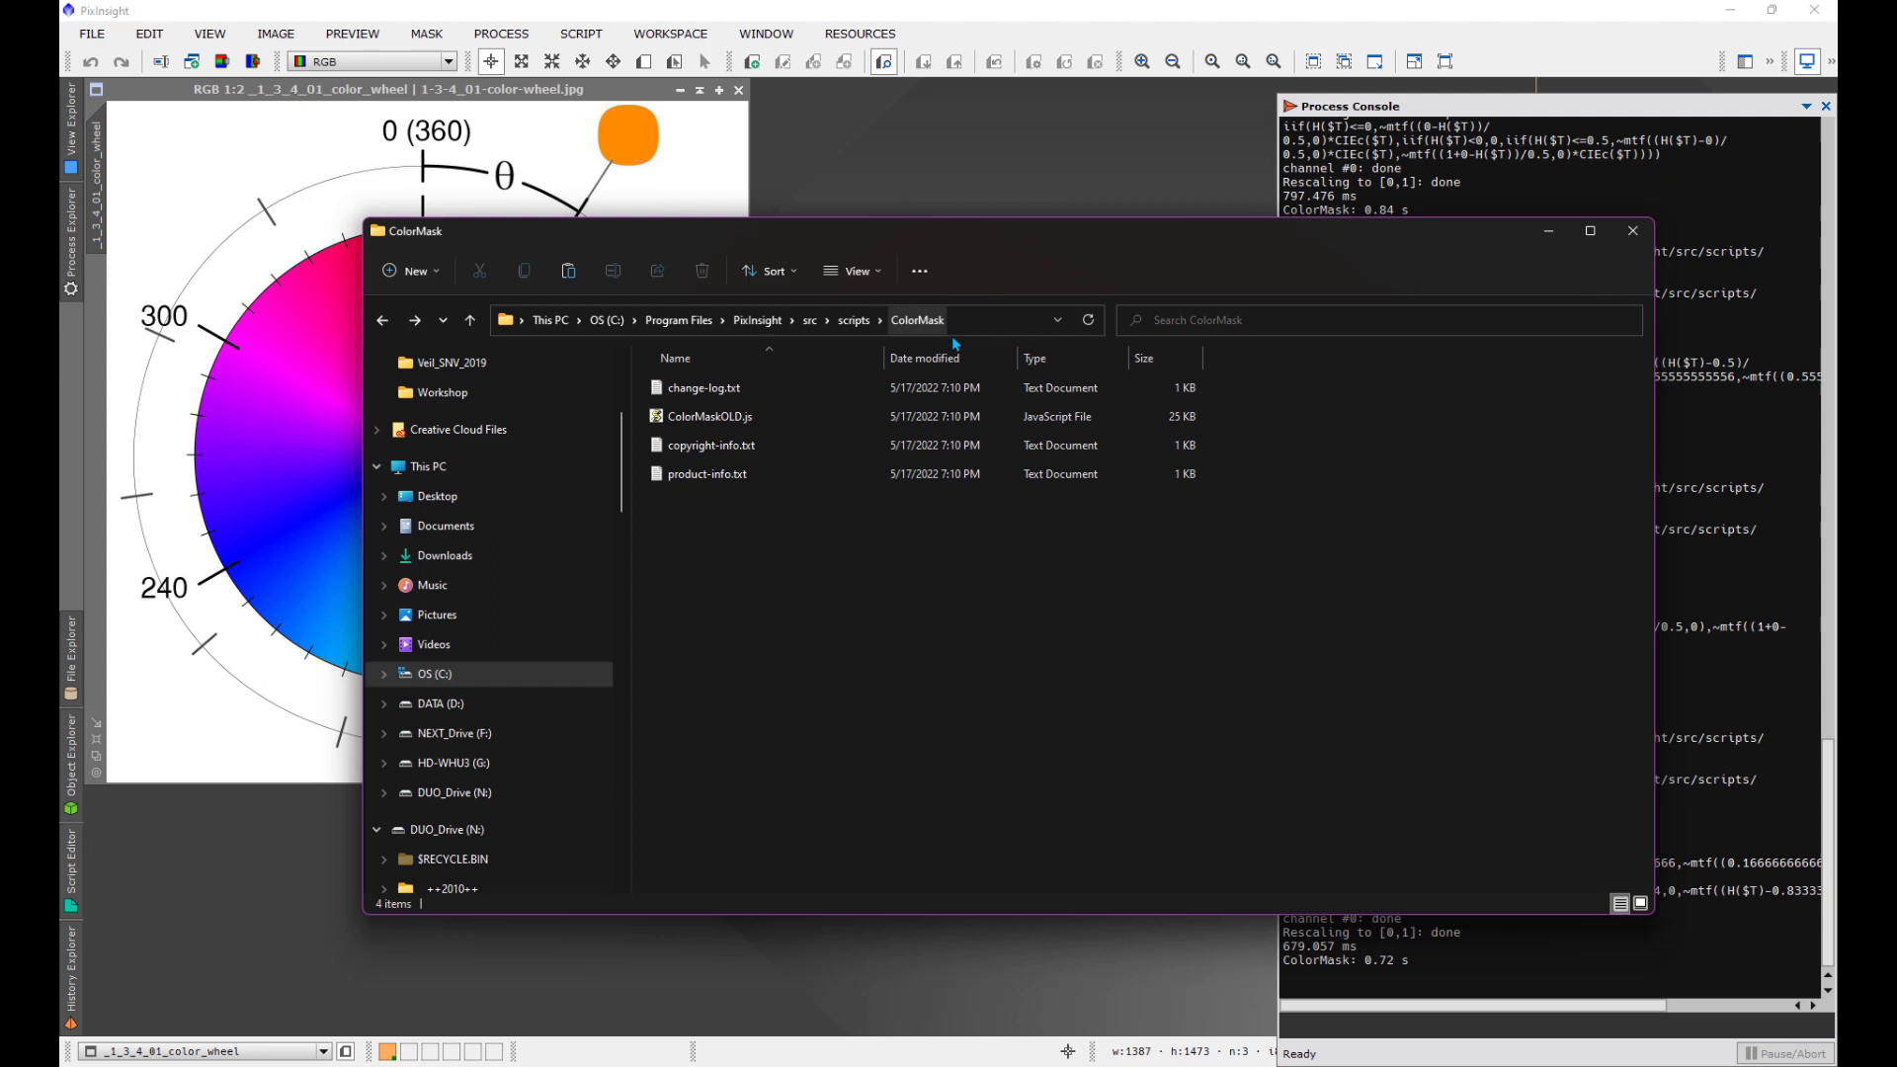
pyautogui.rightClick(865, 653)
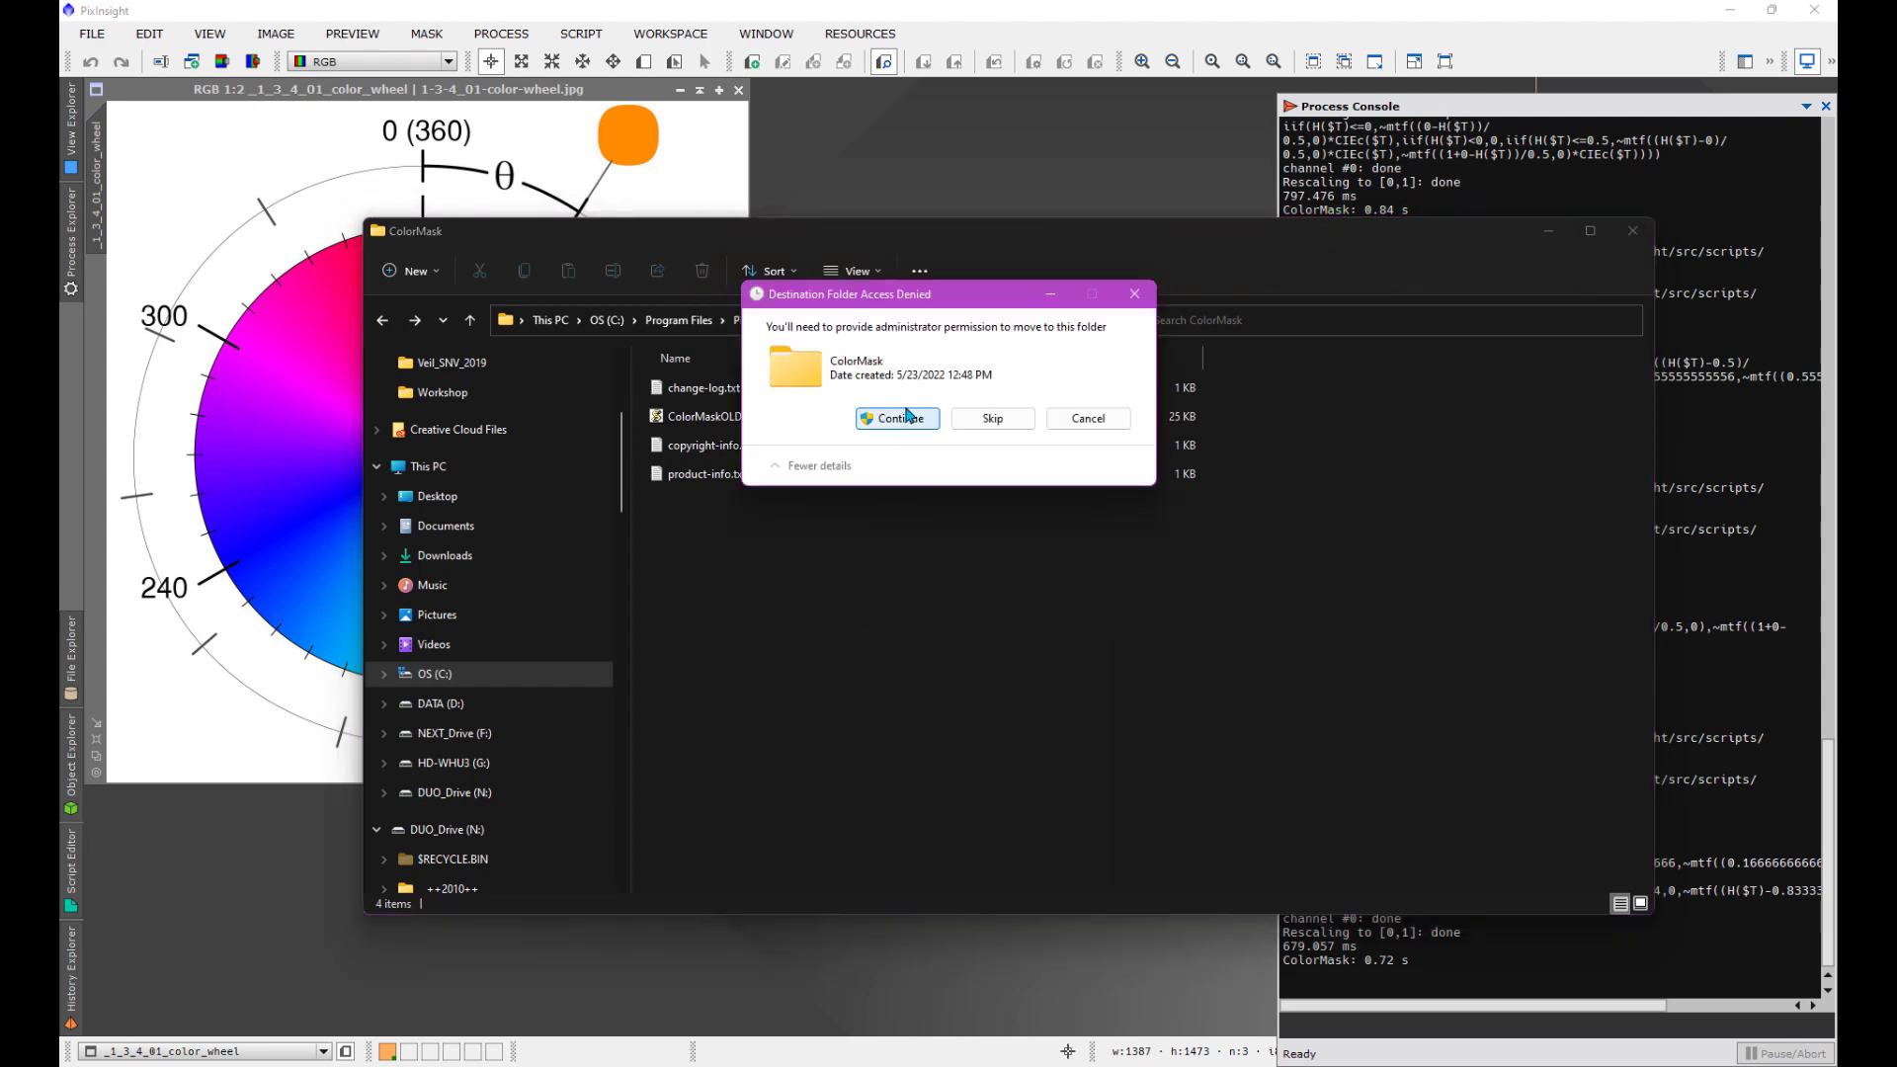
pyautogui.click(893, 418)
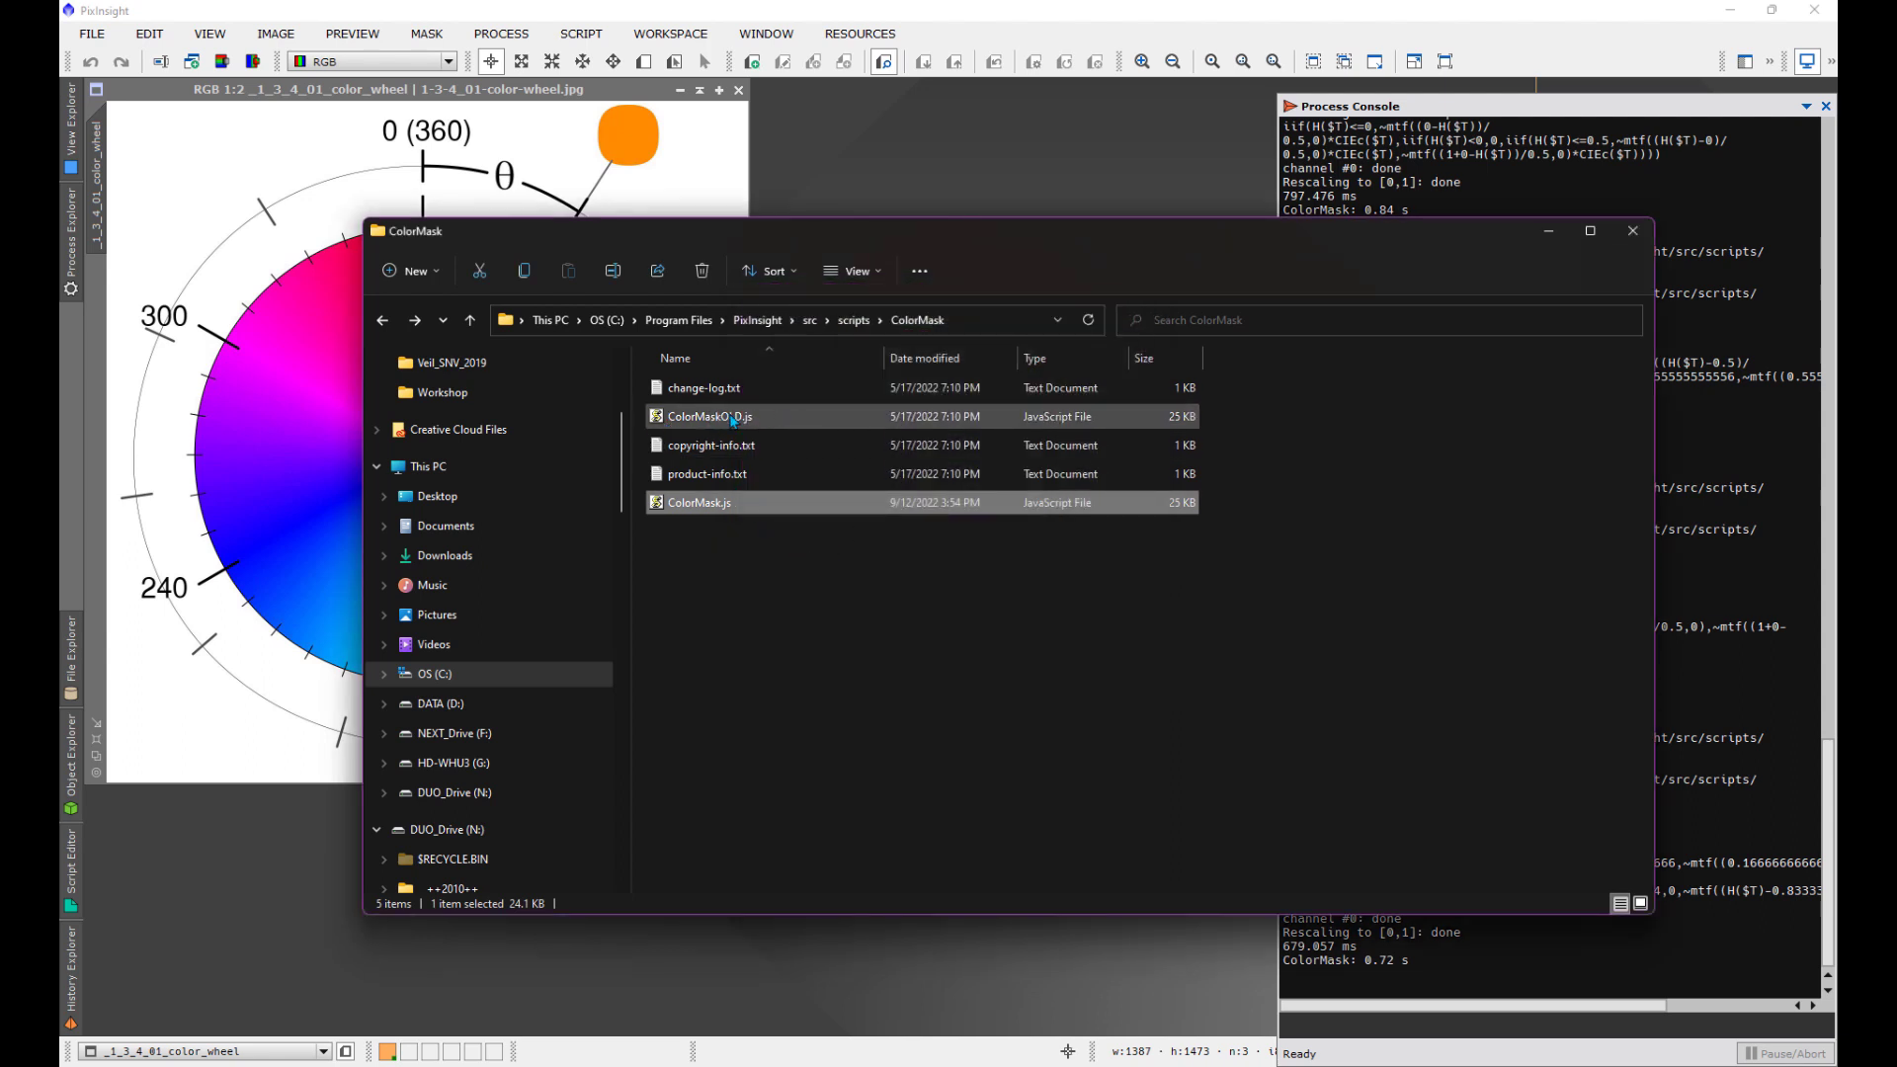
pyautogui.click(700, 502)
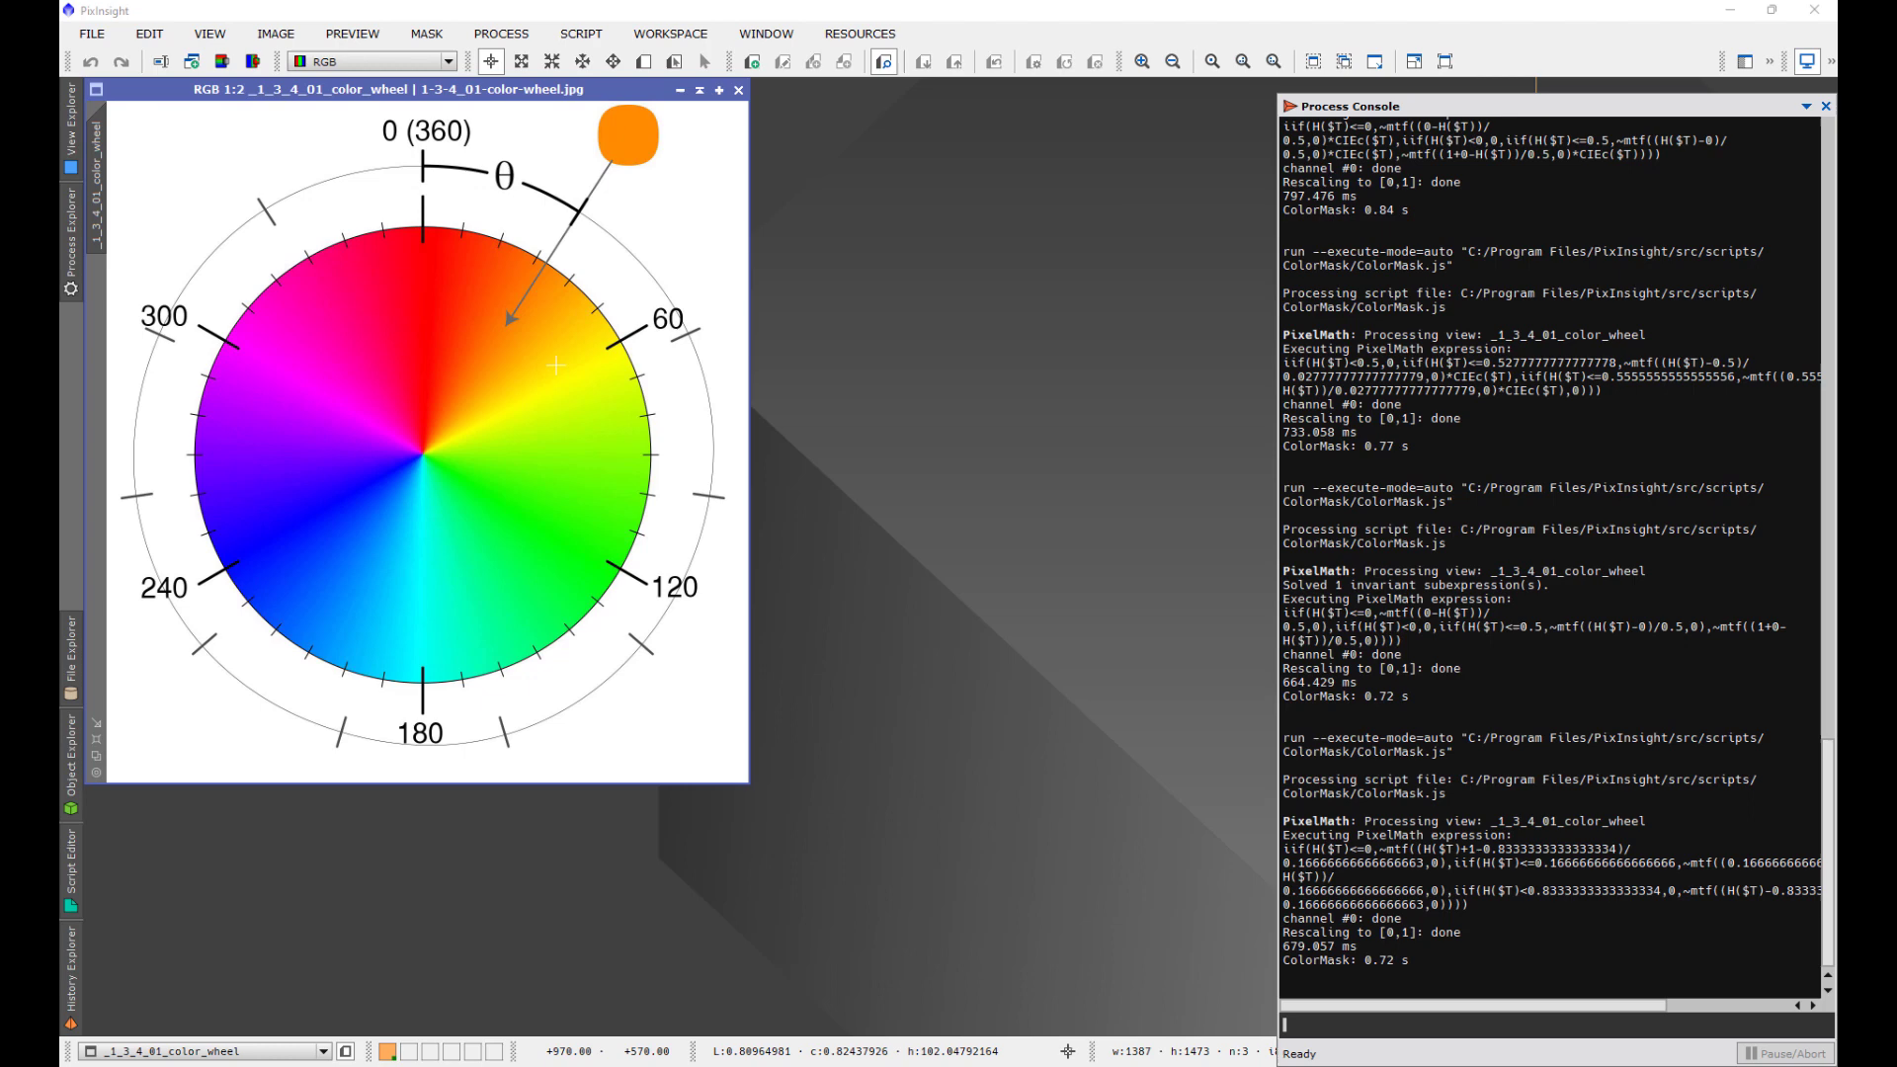
pyautogui.moveTo(526, 352)
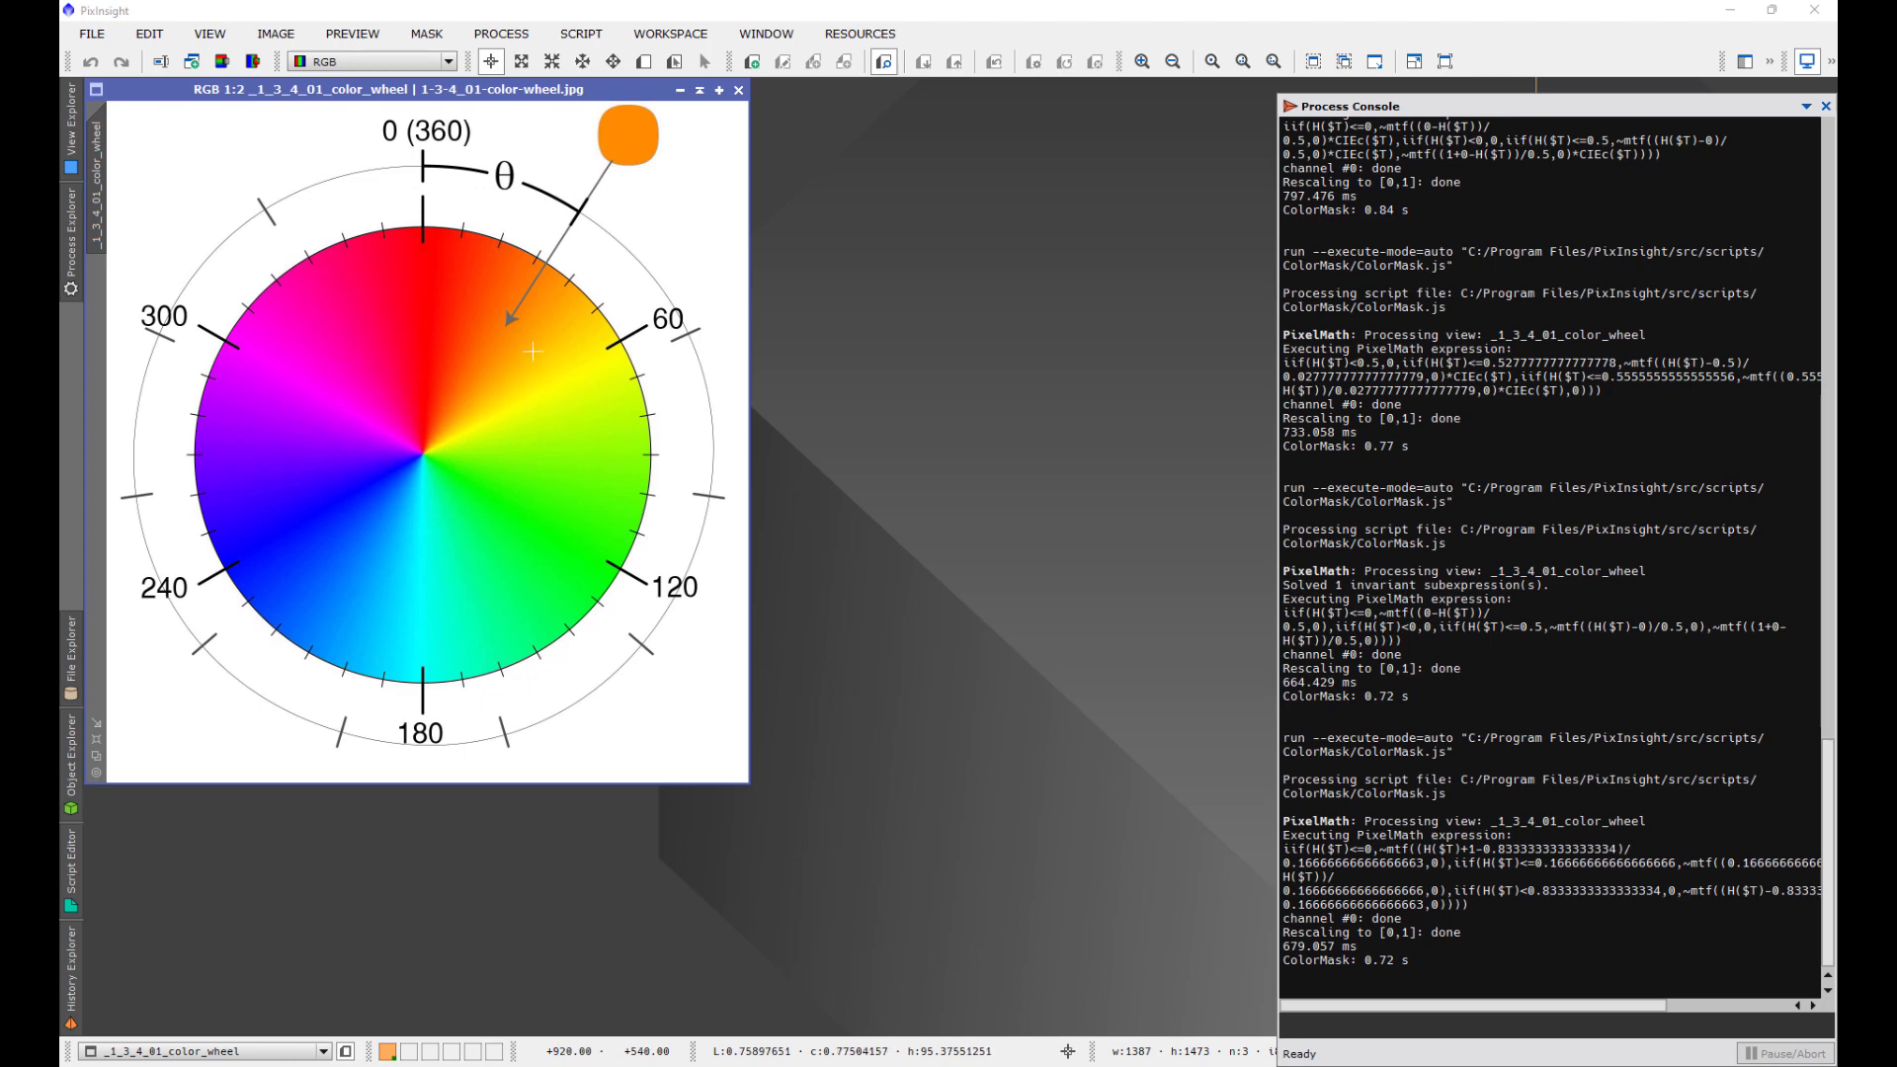
pyautogui.moveTo(721, 195)
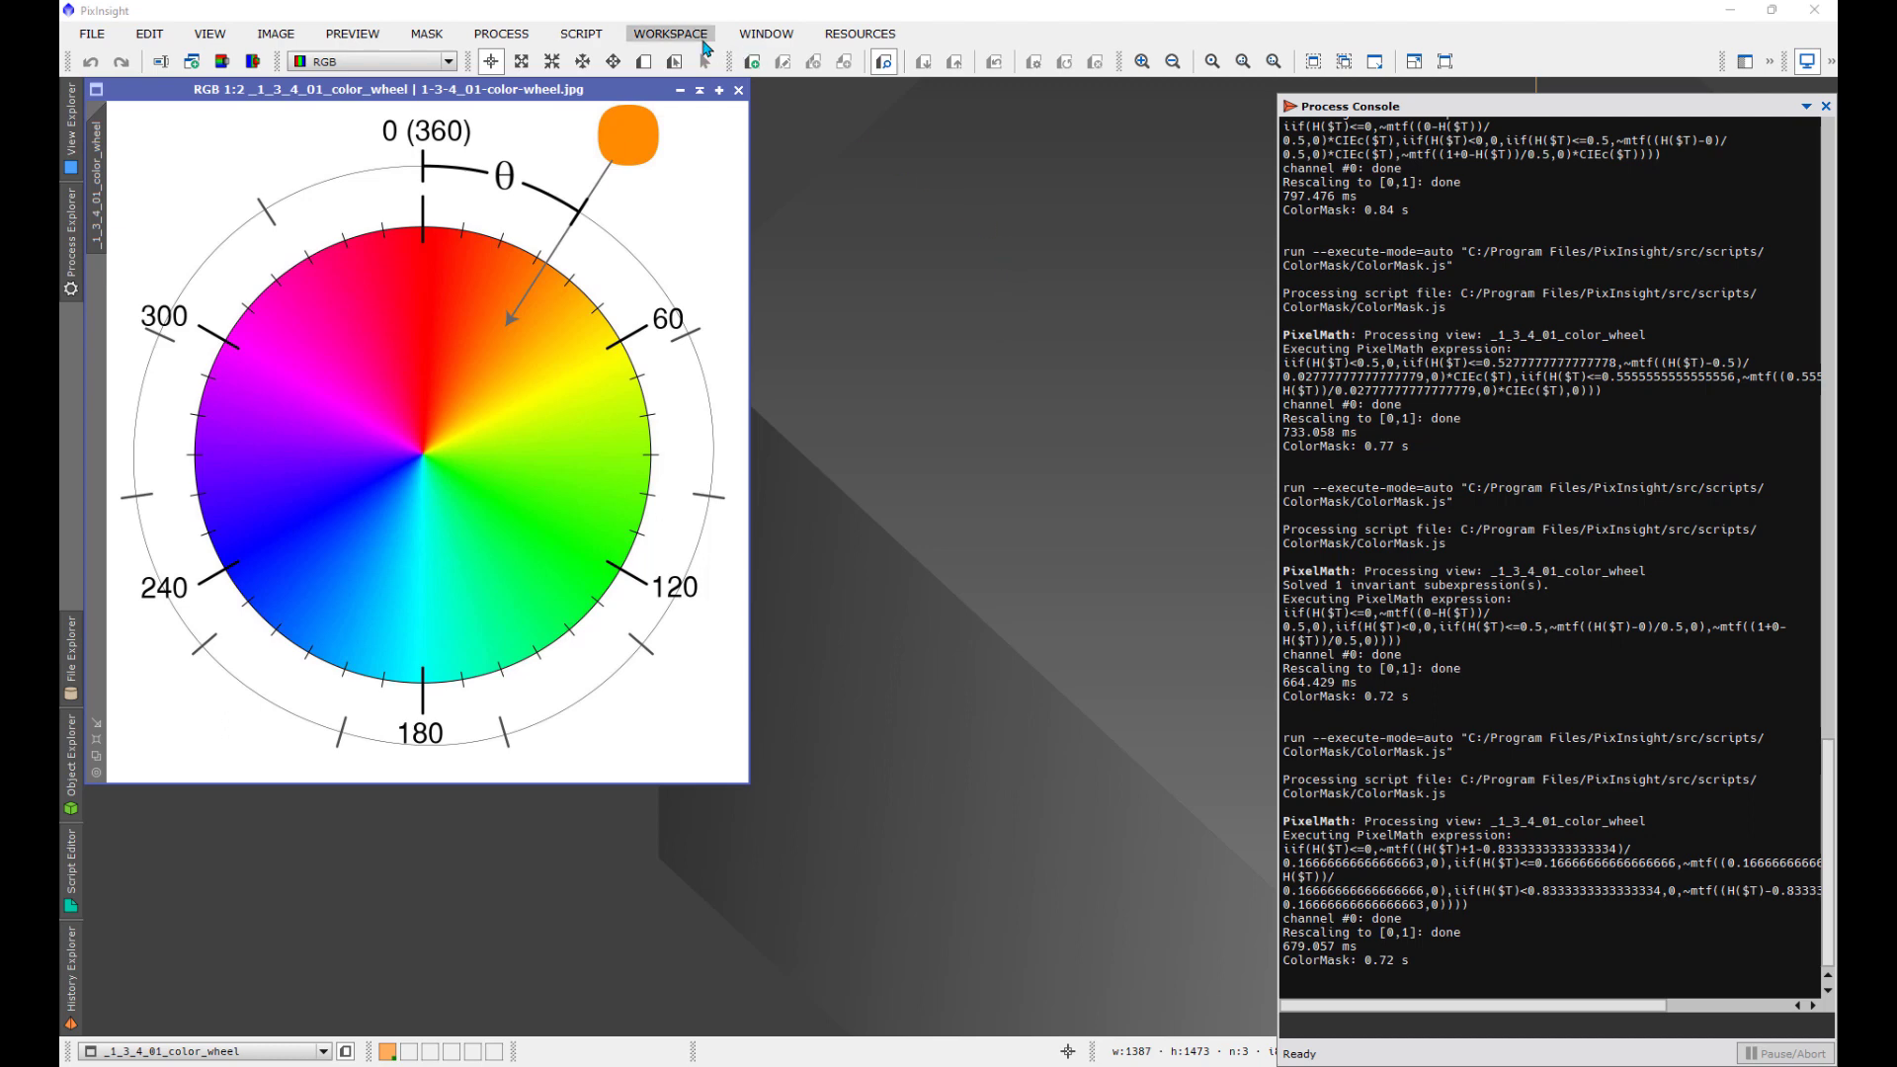
pyautogui.moveTo(578, 33)
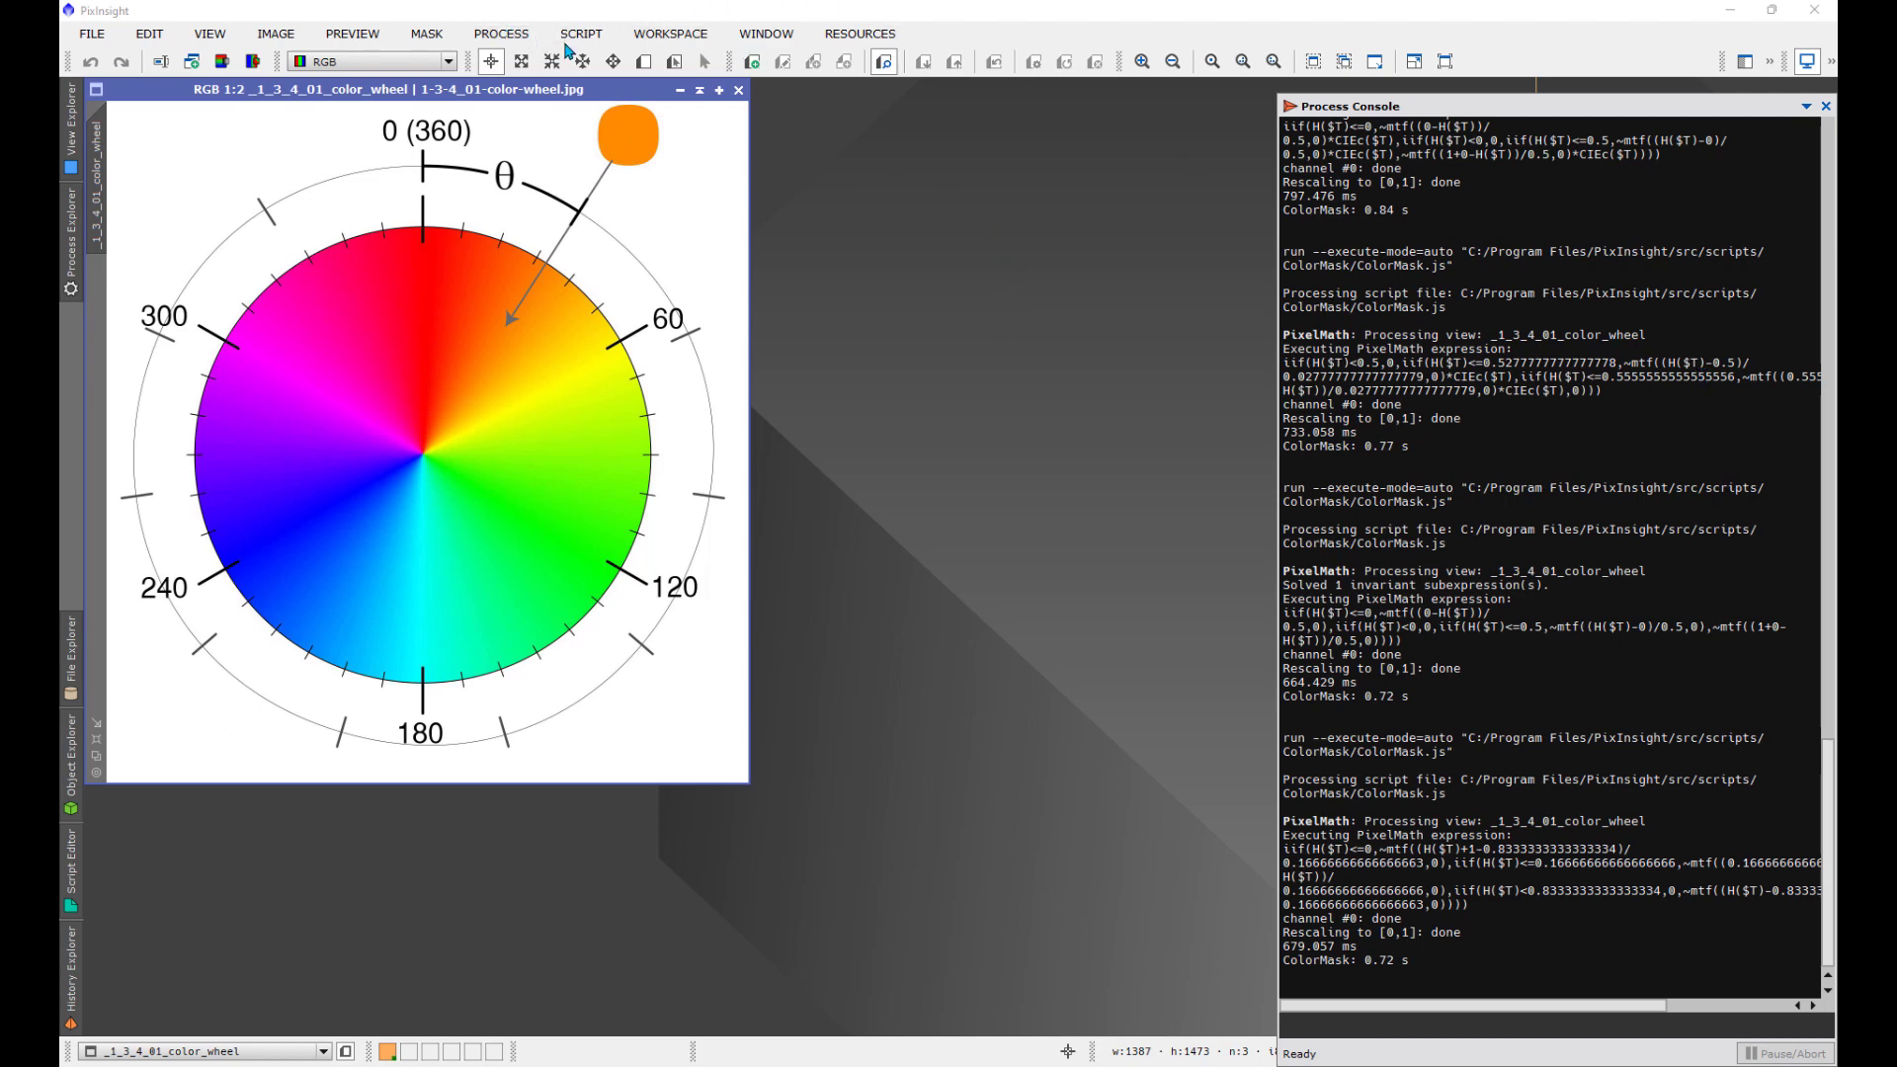
# Step: Launch the ColorMask script and toggle between Linear and Chrominance mask types
pyautogui.click(580, 33)
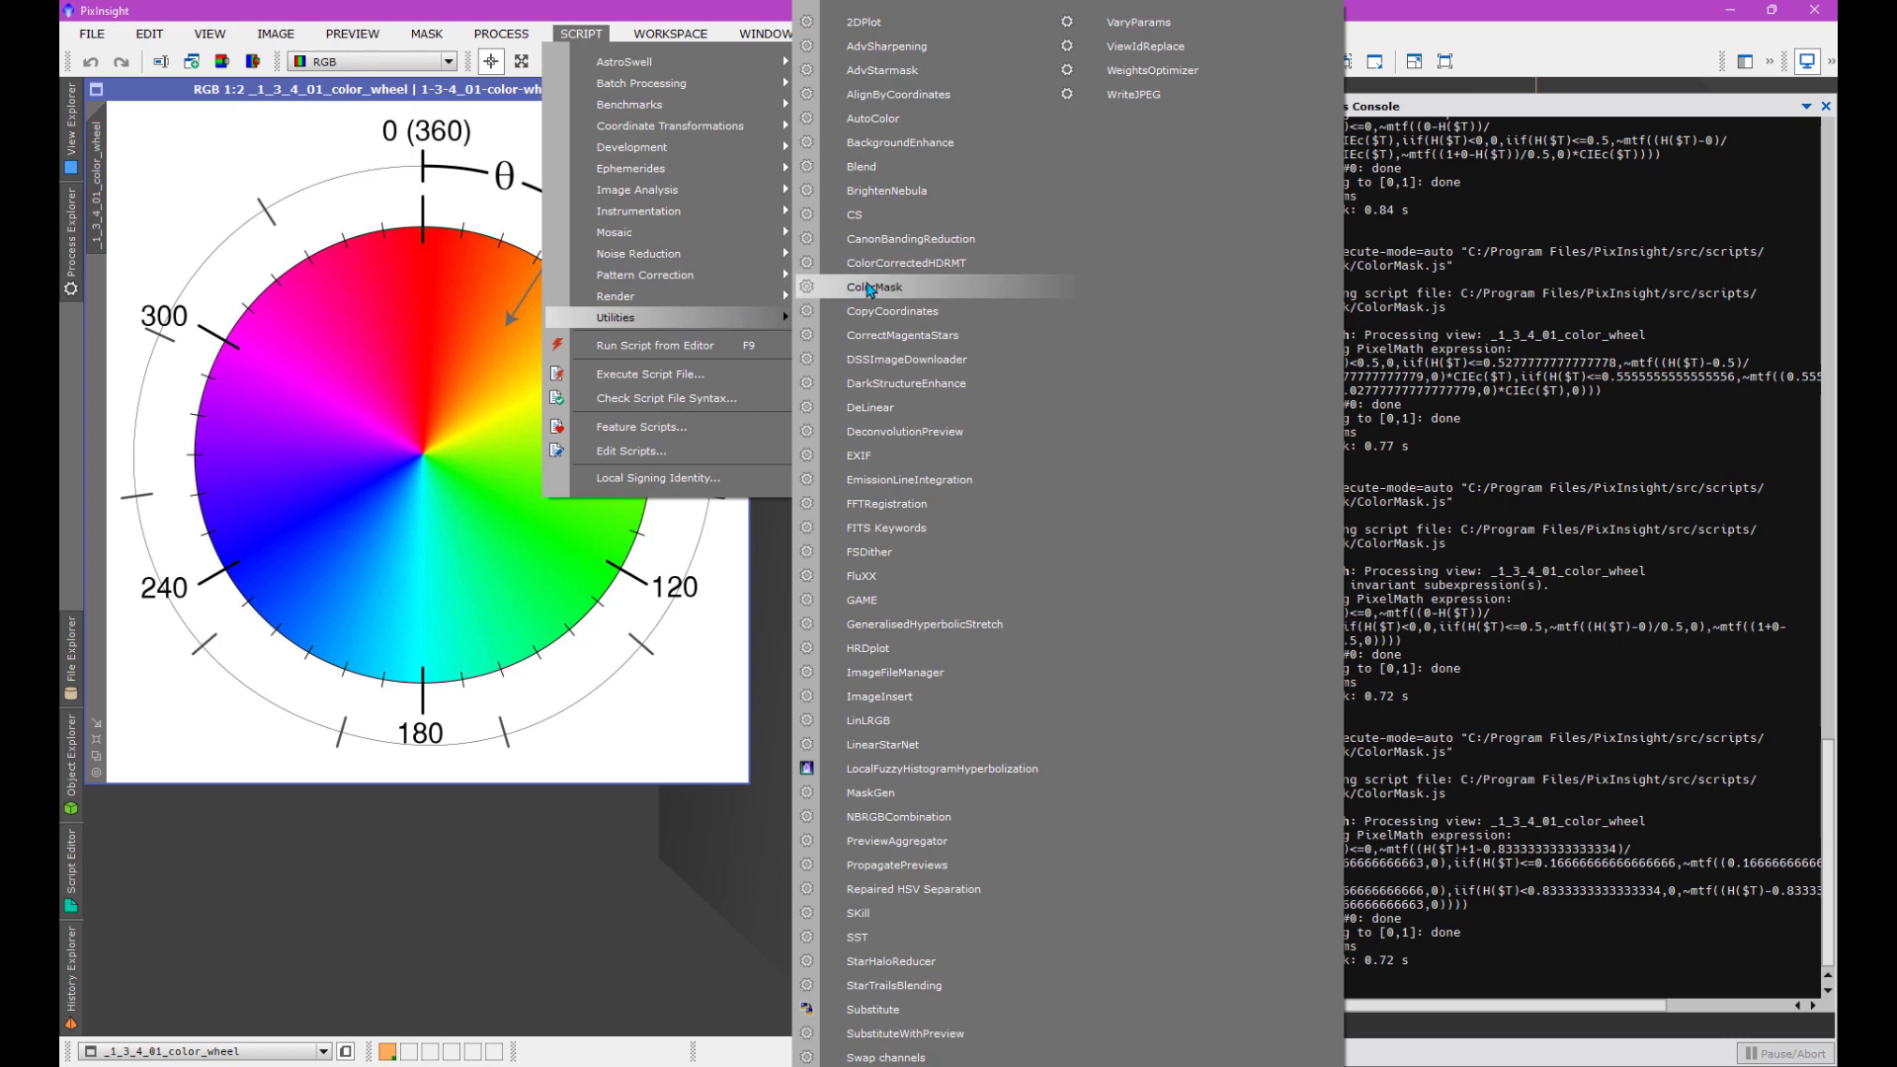
pyautogui.click(874, 288)
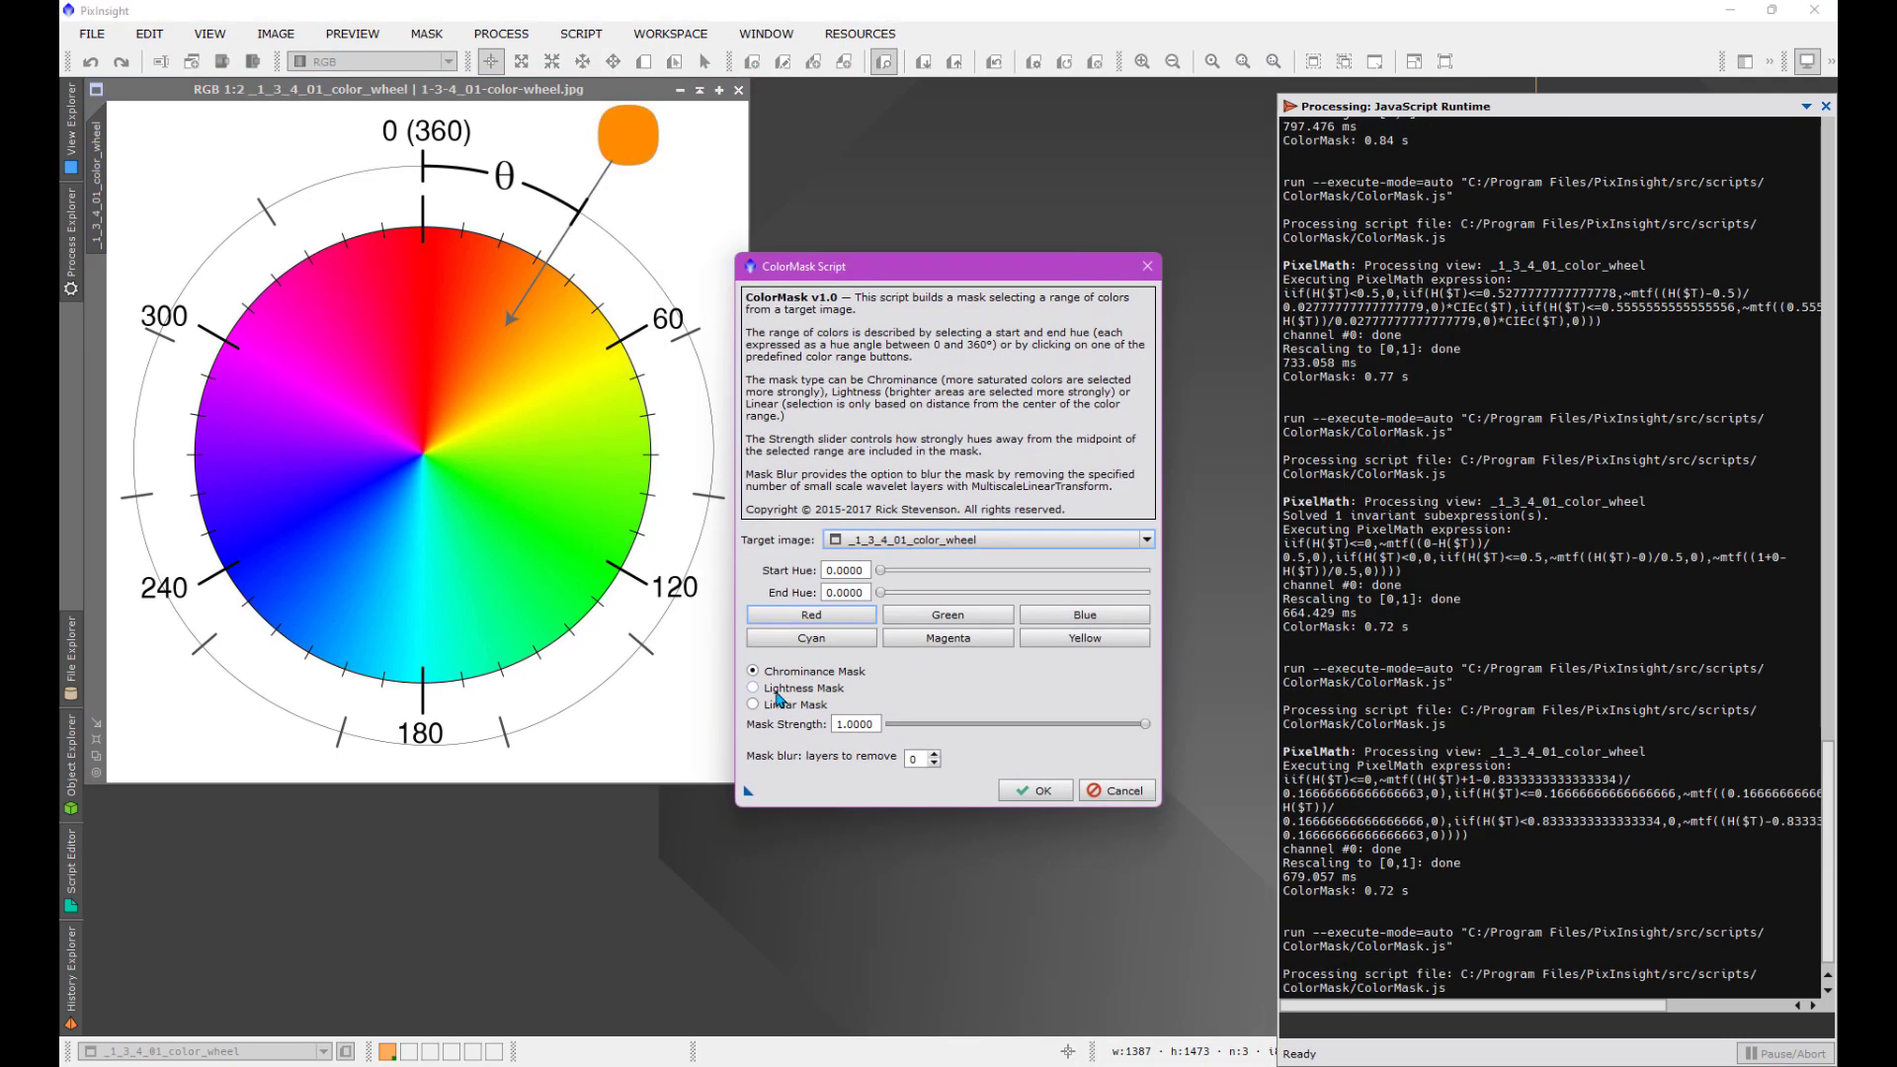
pyautogui.click(751, 705)
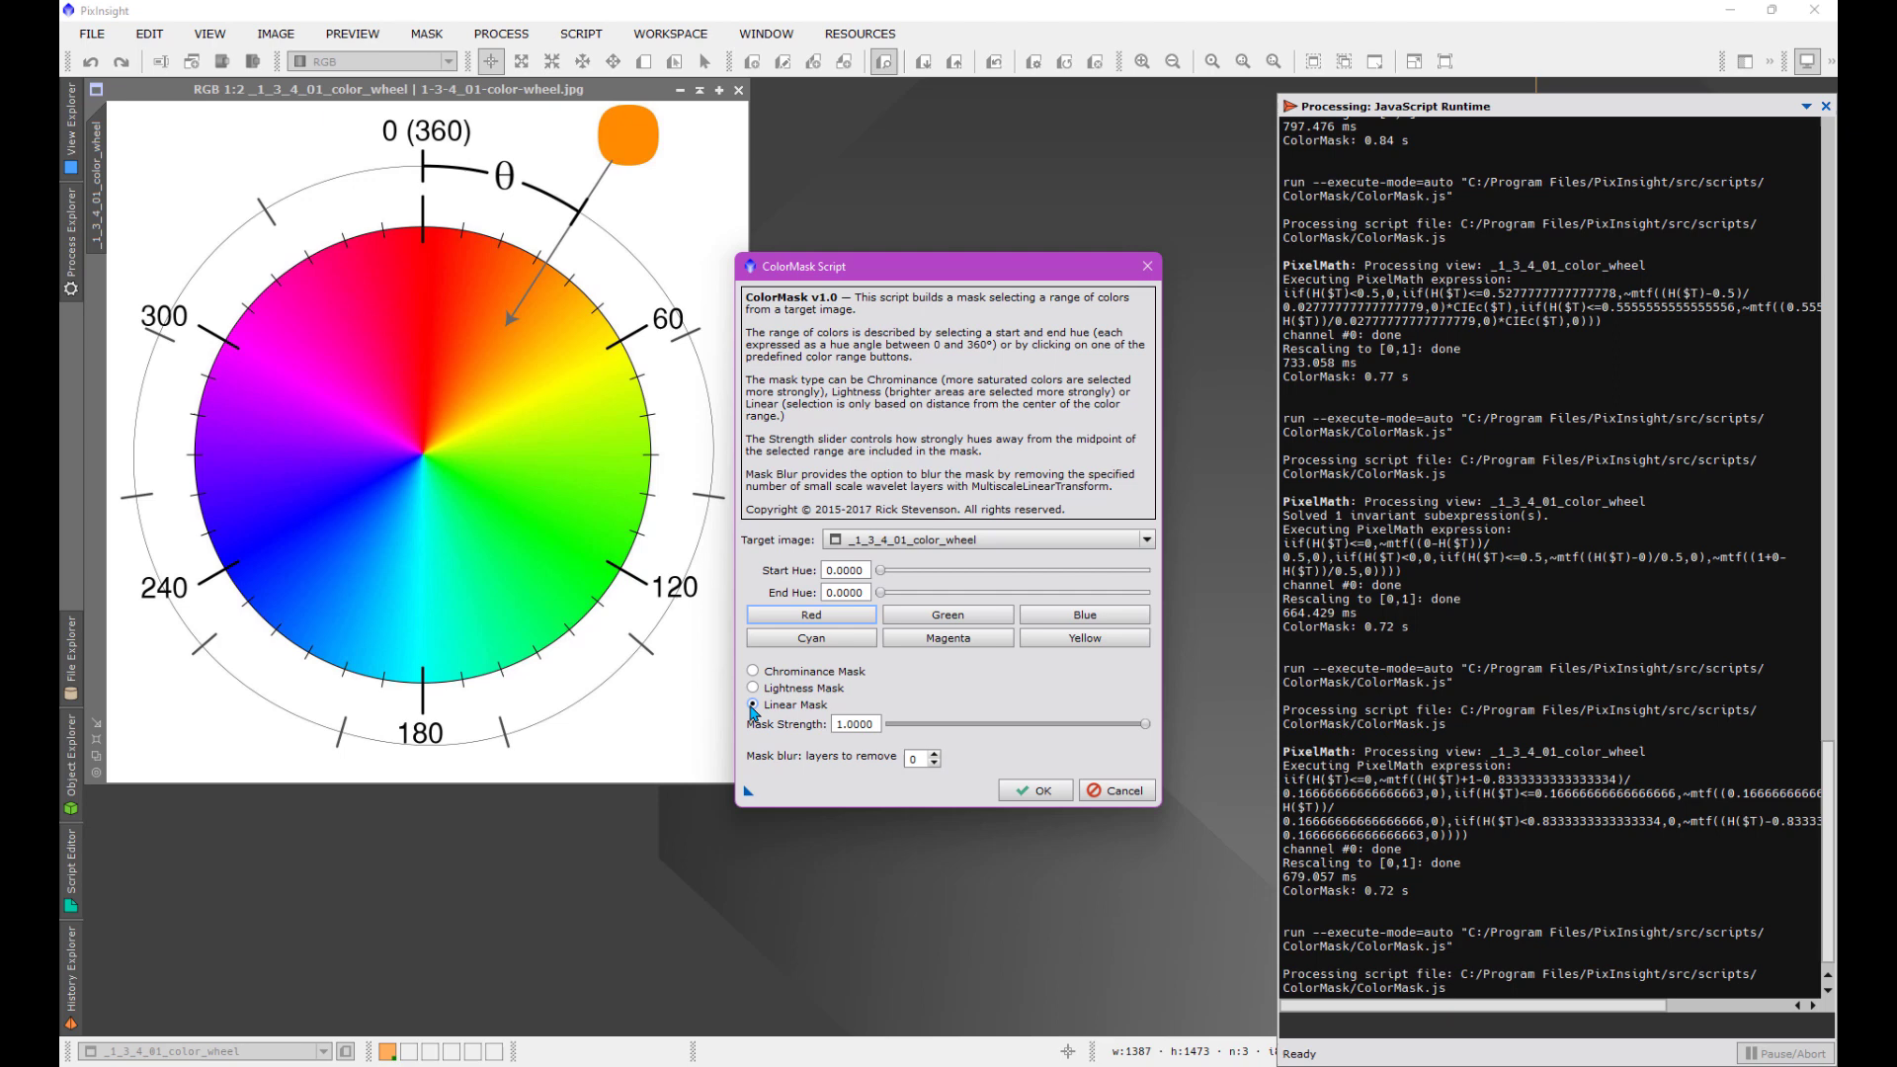
pyautogui.moveTo(614, 731)
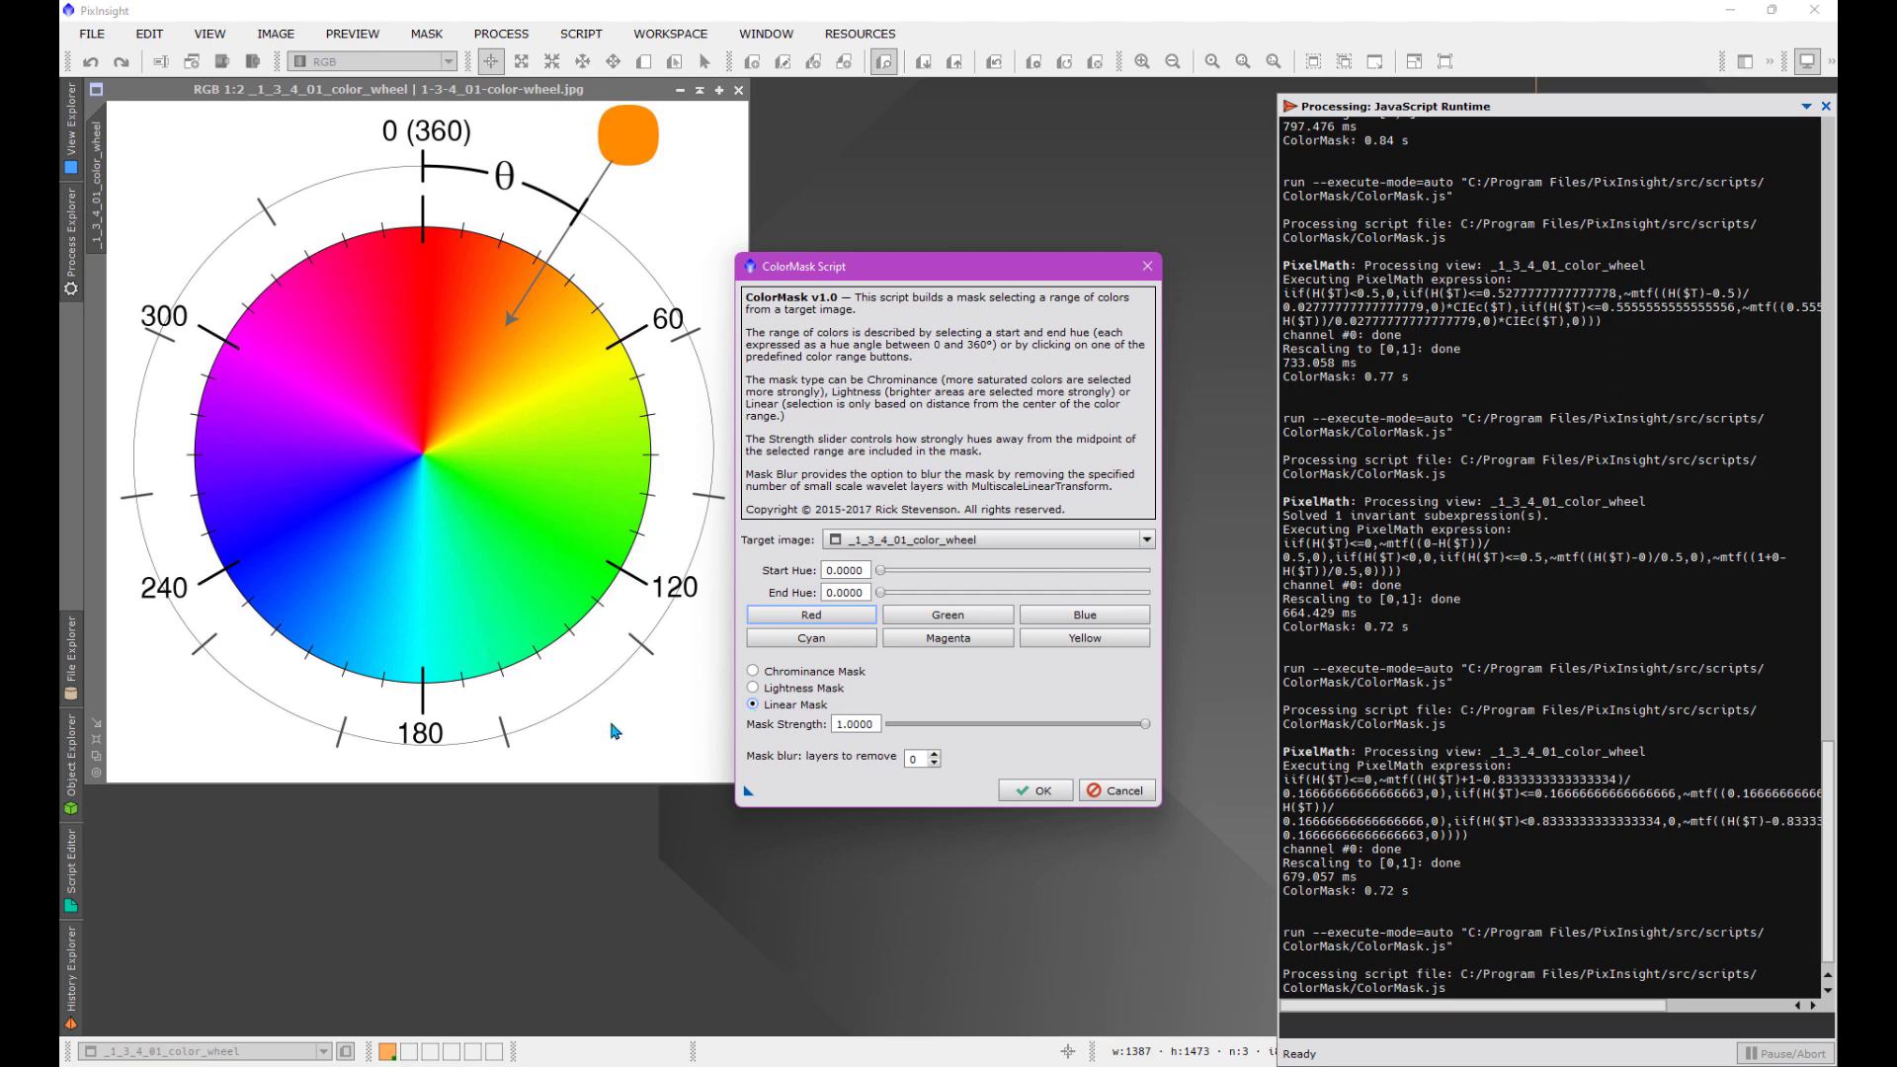
pyautogui.moveTo(512, 555)
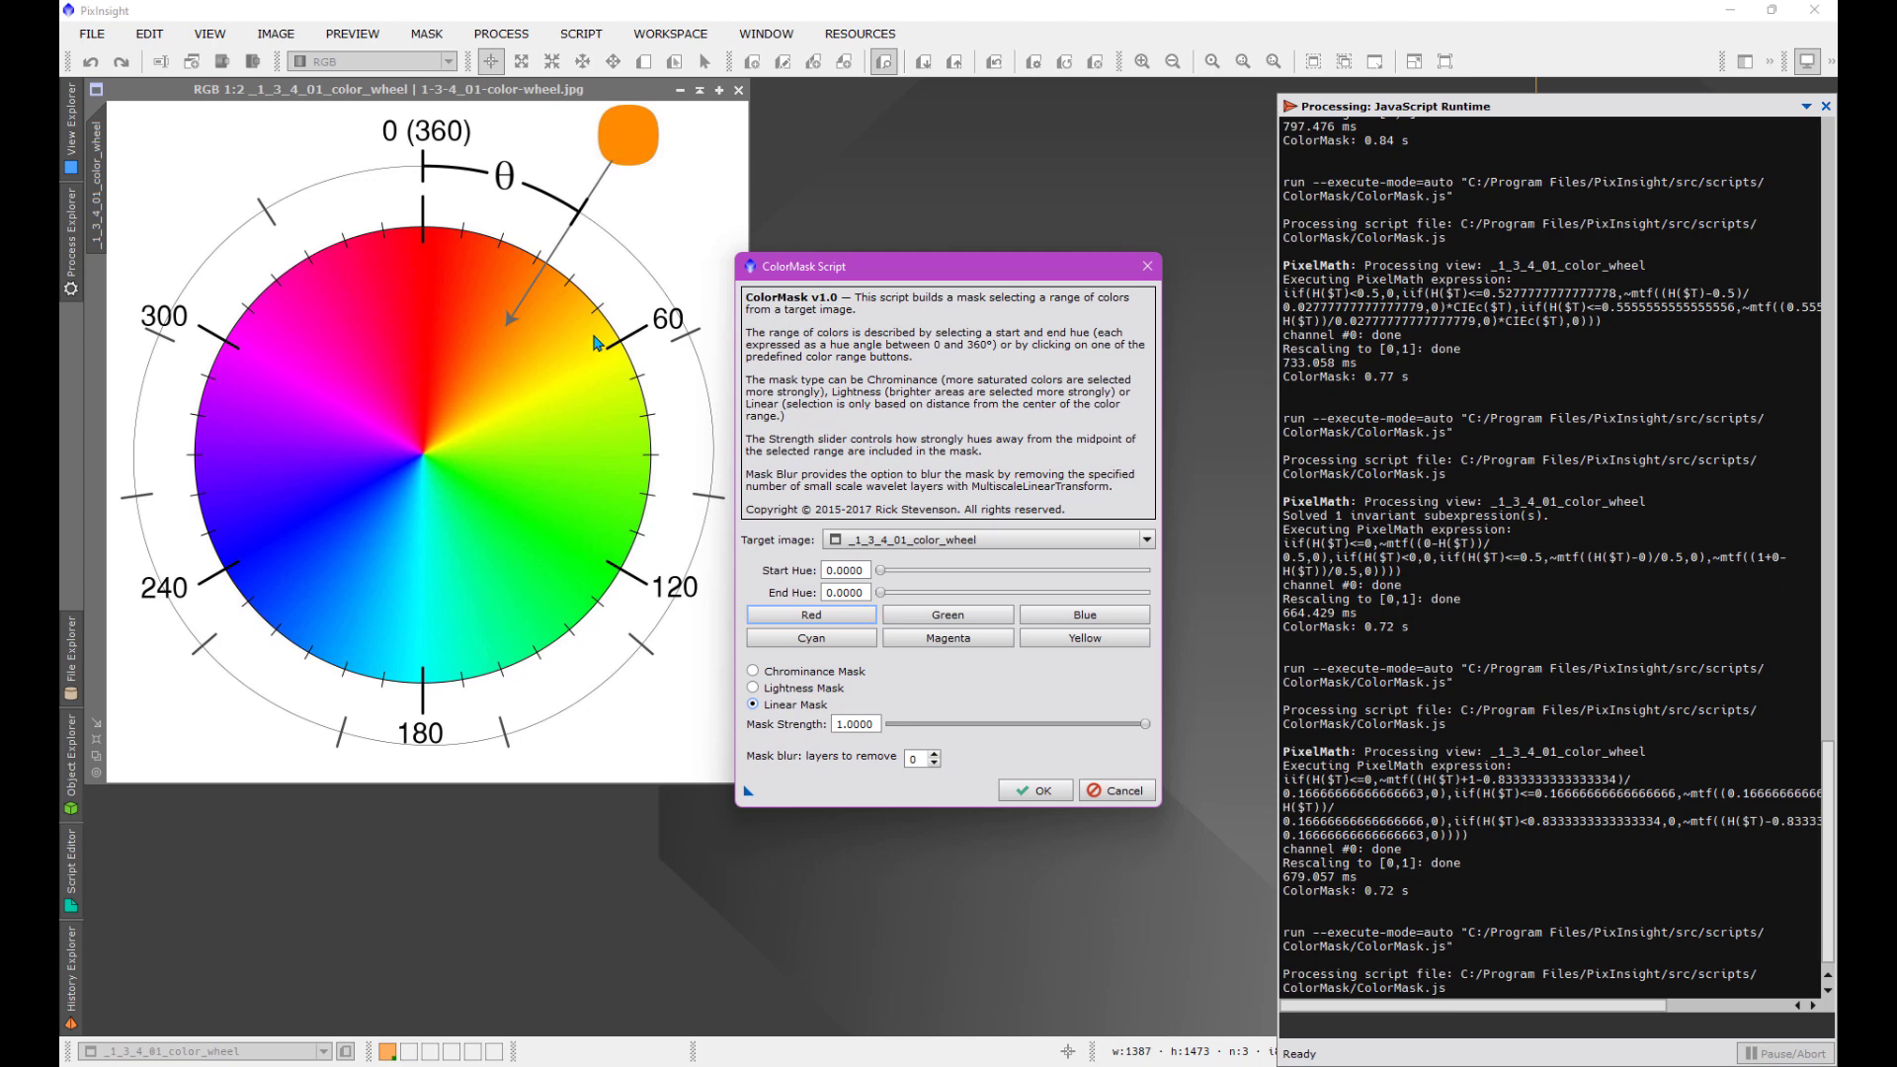
pyautogui.moveTo(290, 314)
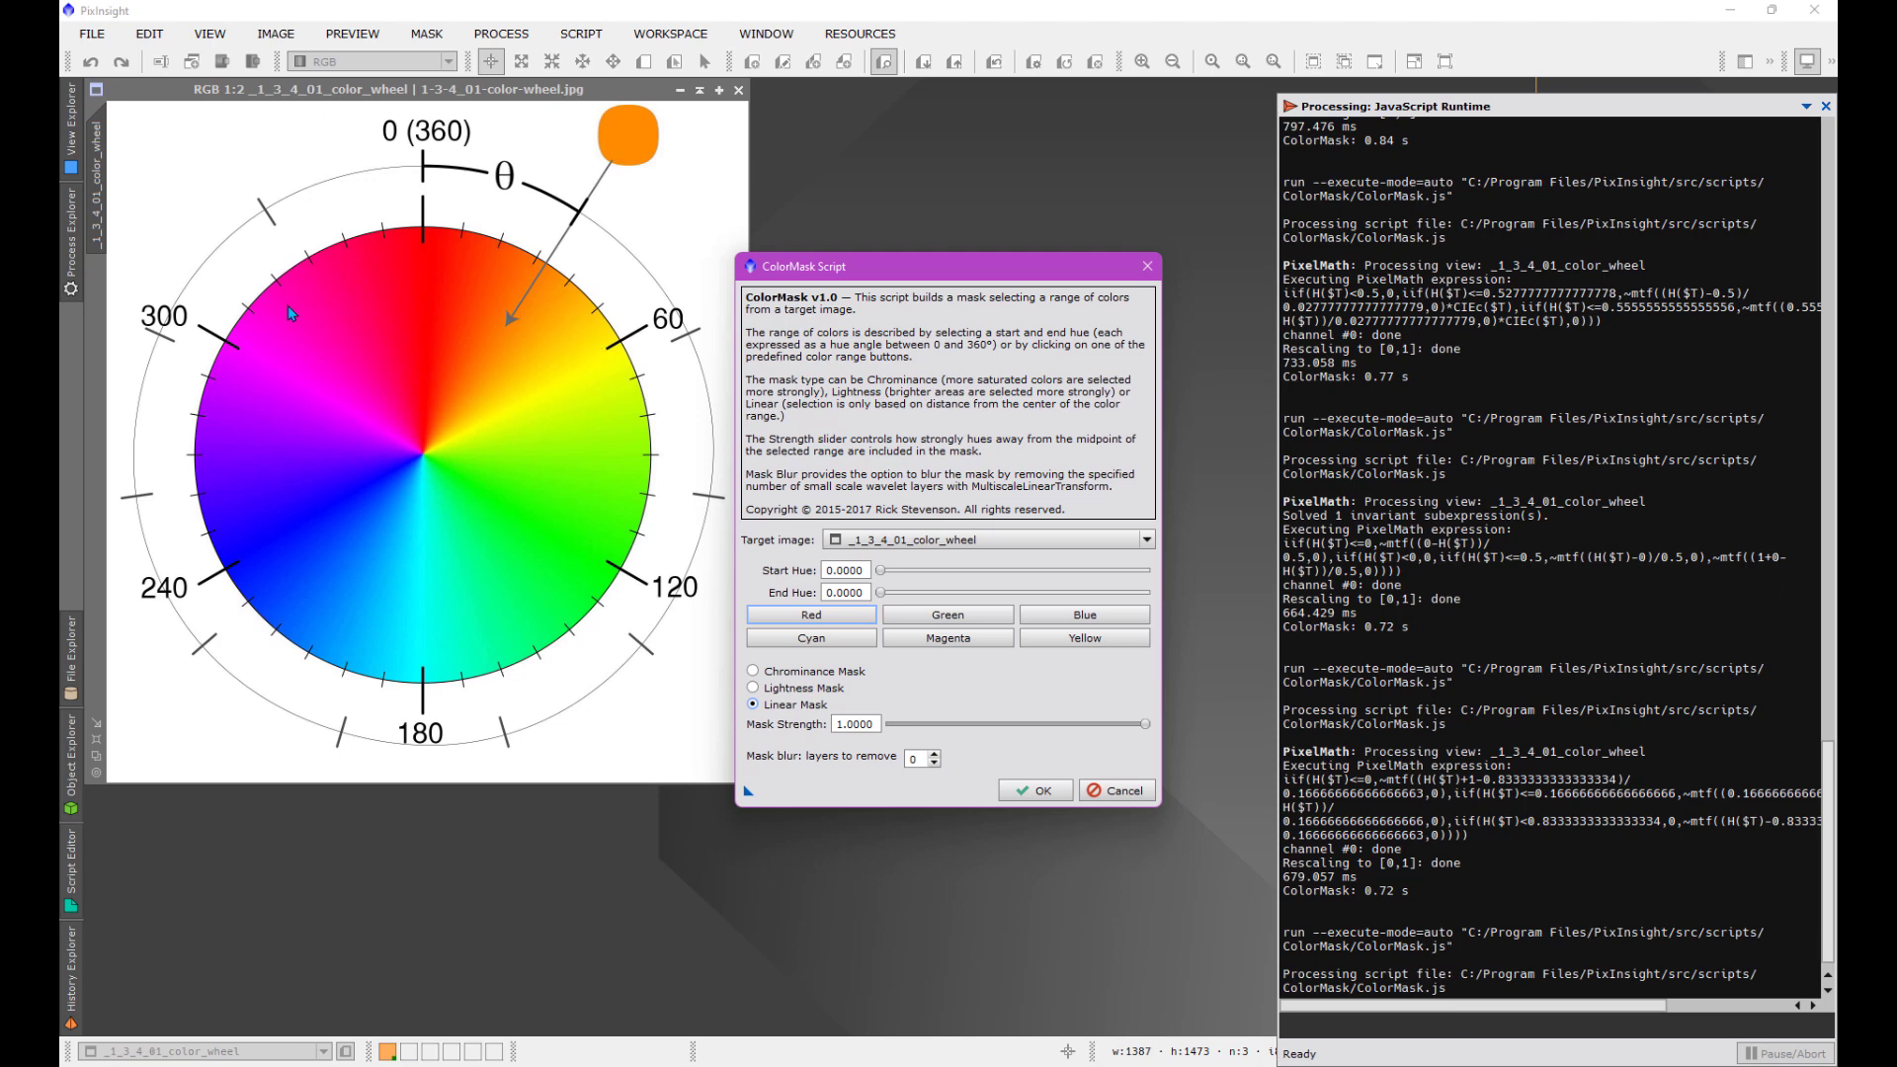
pyautogui.moveTo(427, 295)
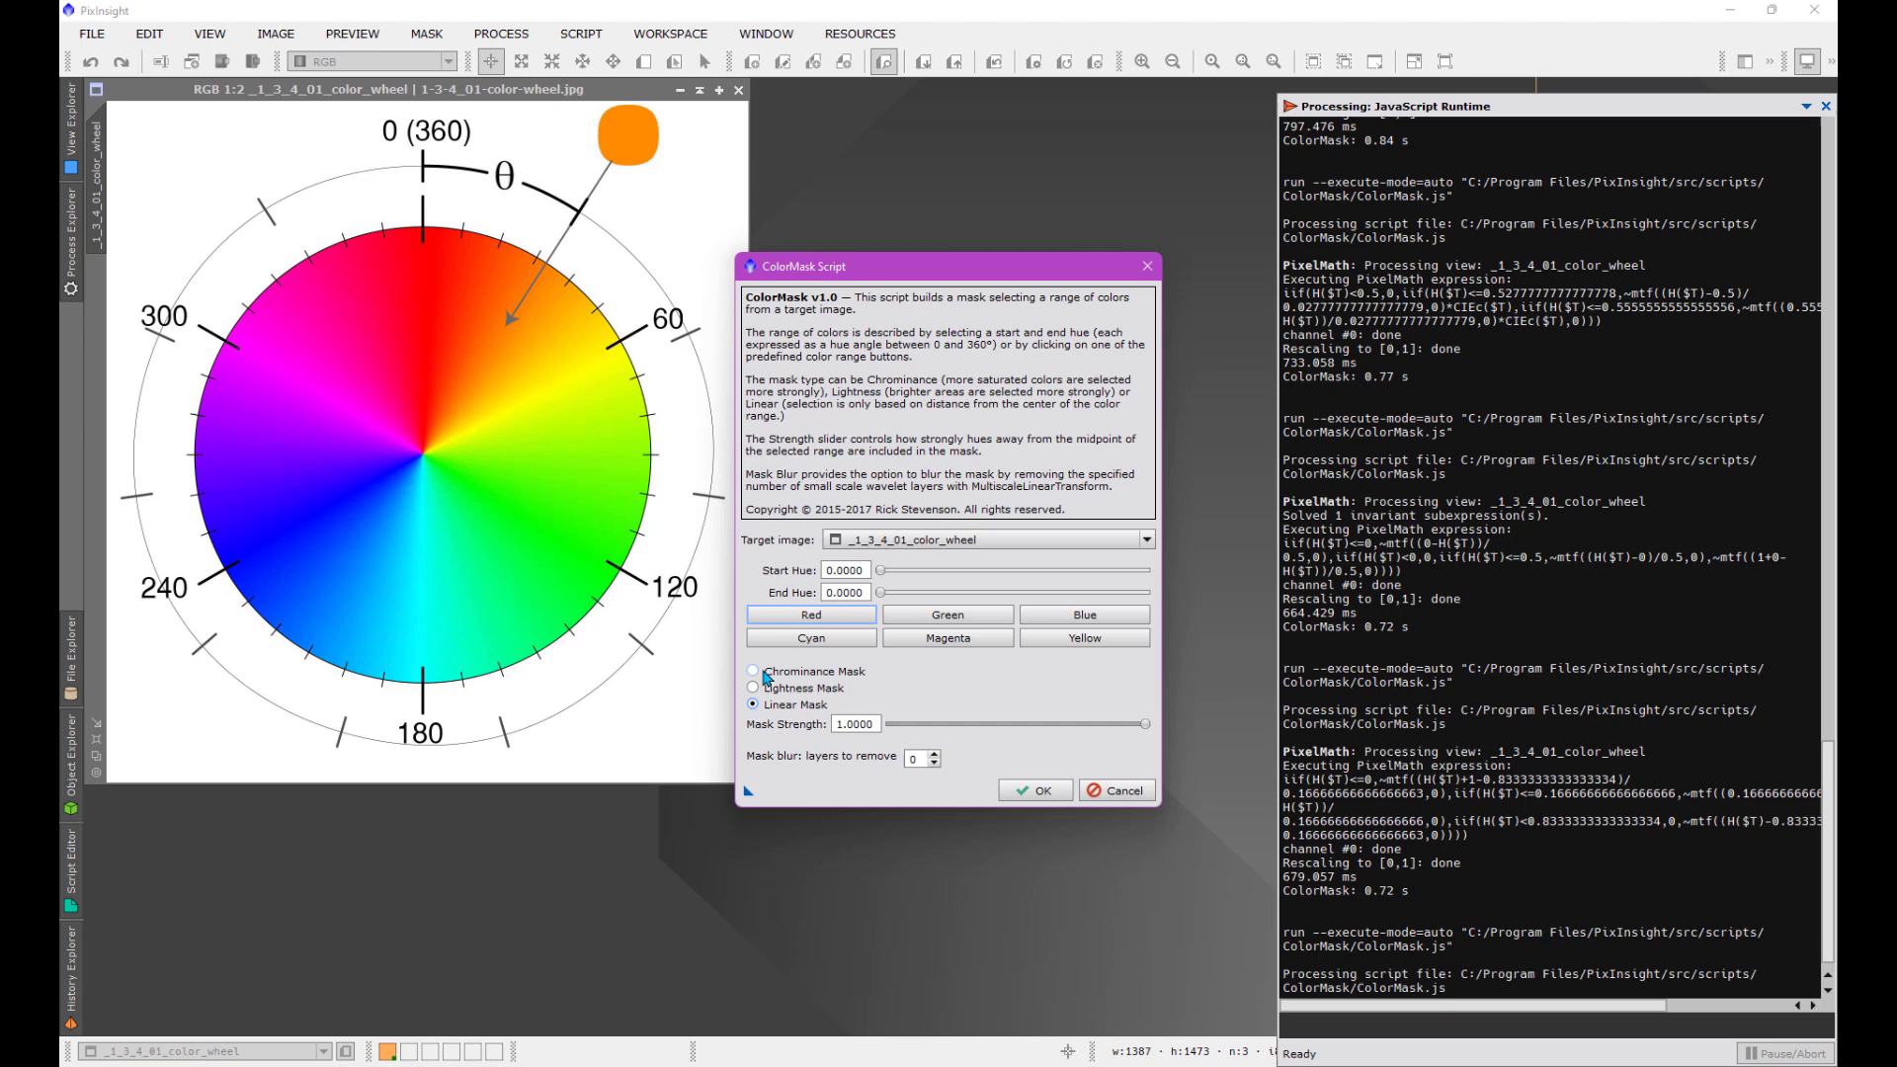
pyautogui.click(753, 672)
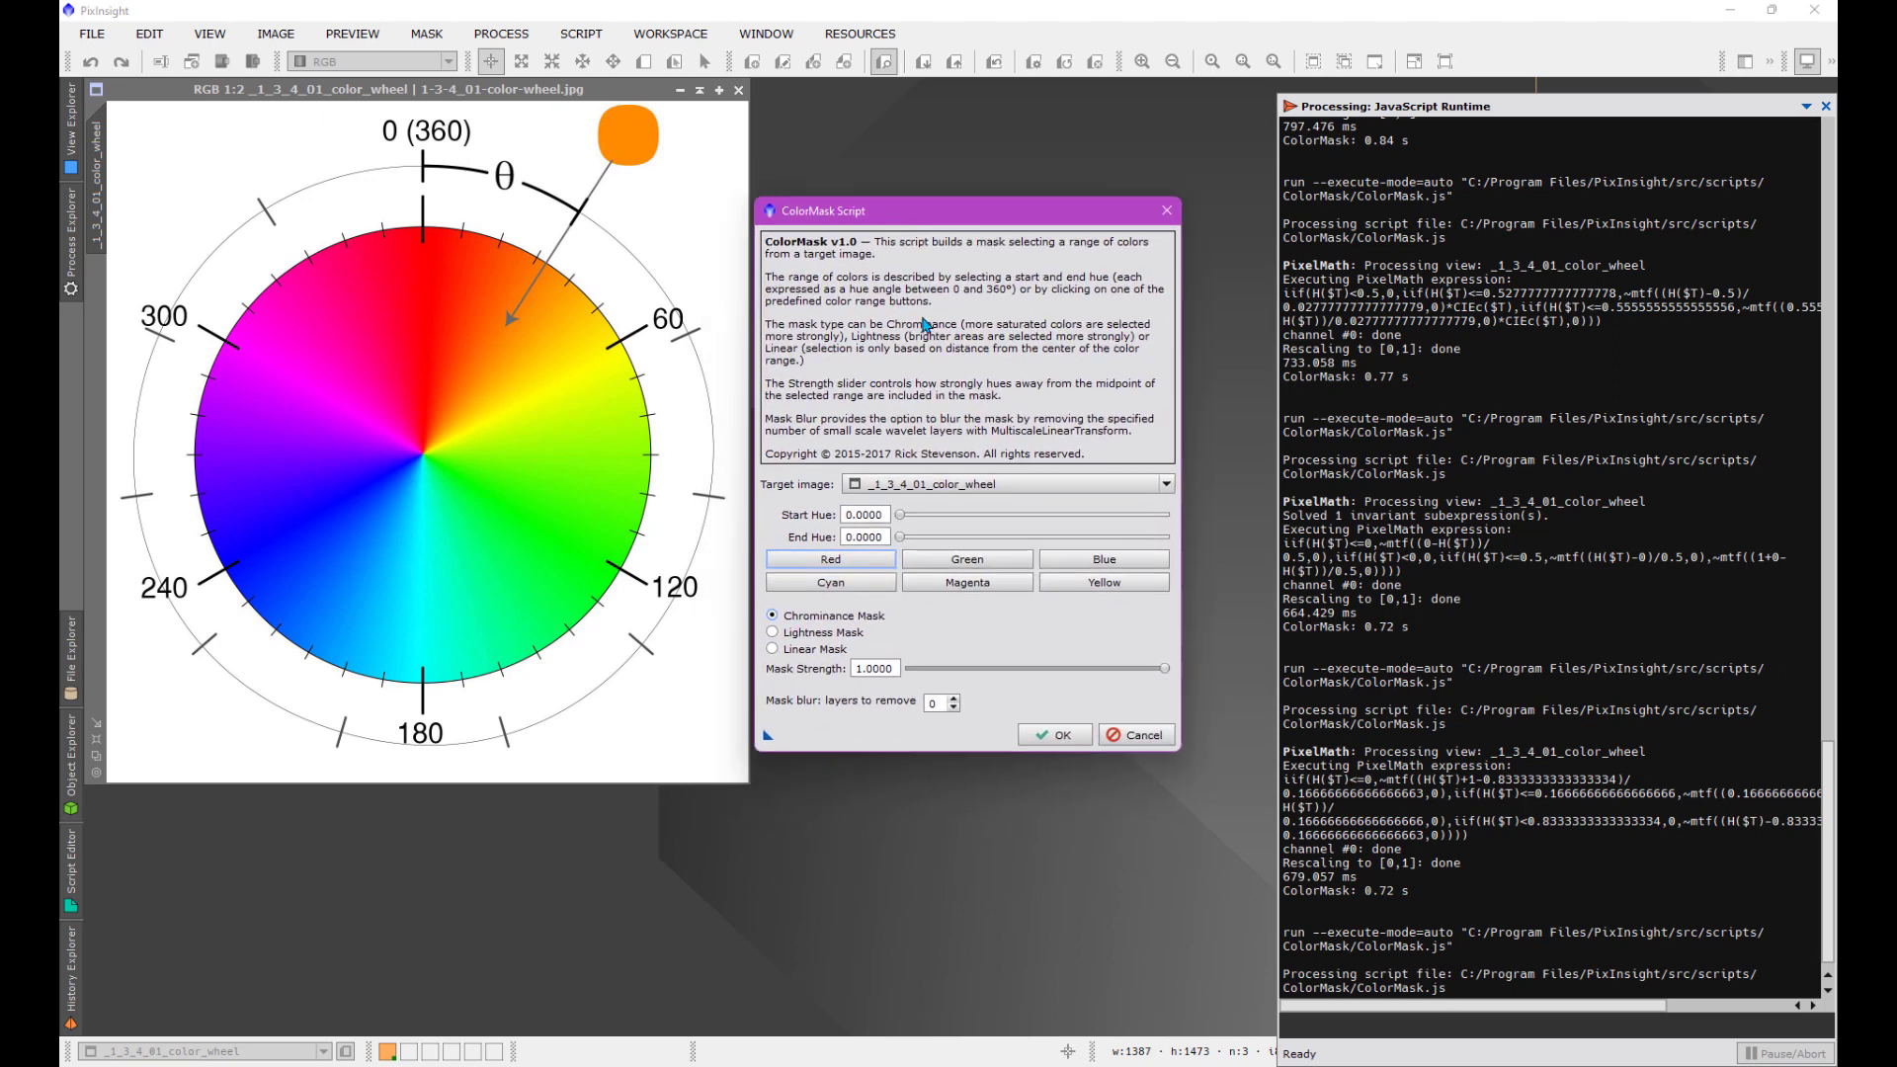
# Step: Apply the Red hue preset (300–60), choose Linear Mask, and build the mask
pyautogui.click(863, 514)
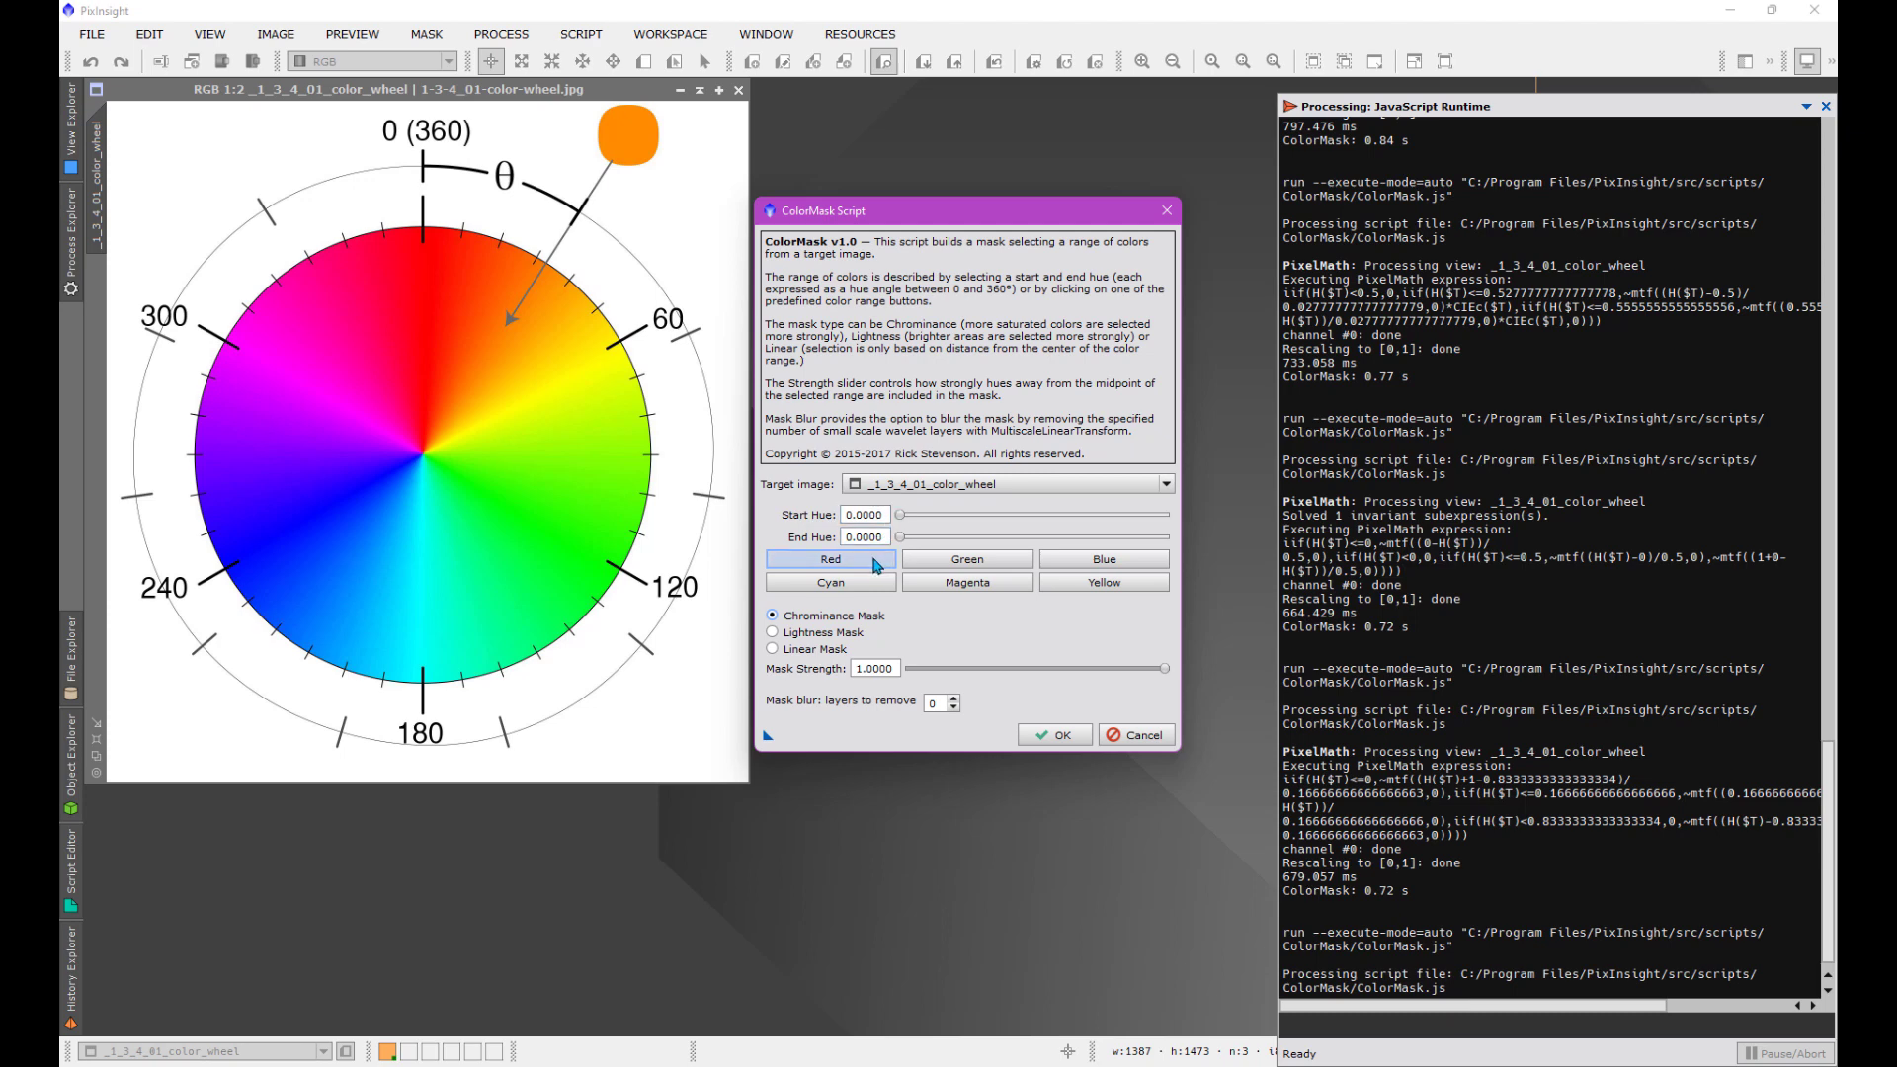
pyautogui.click(828, 564)
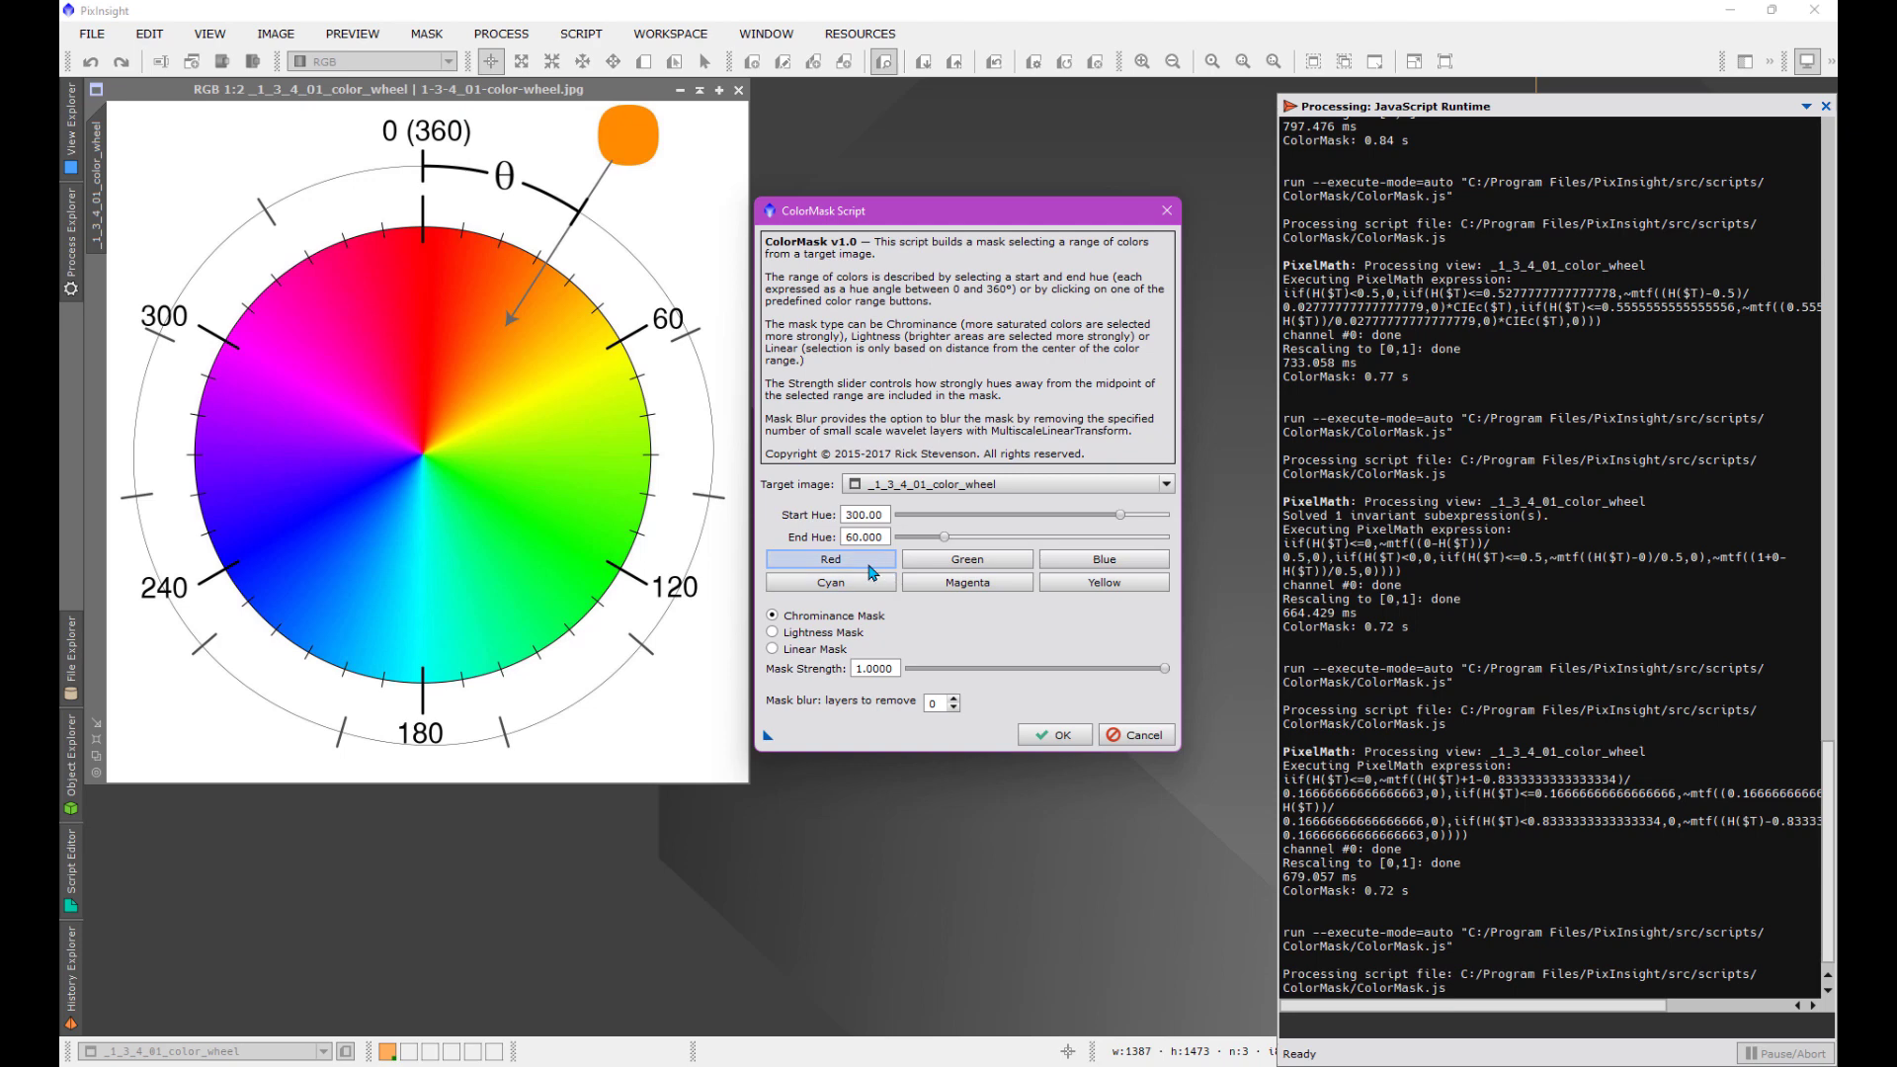
pyautogui.moveTo(831, 569)
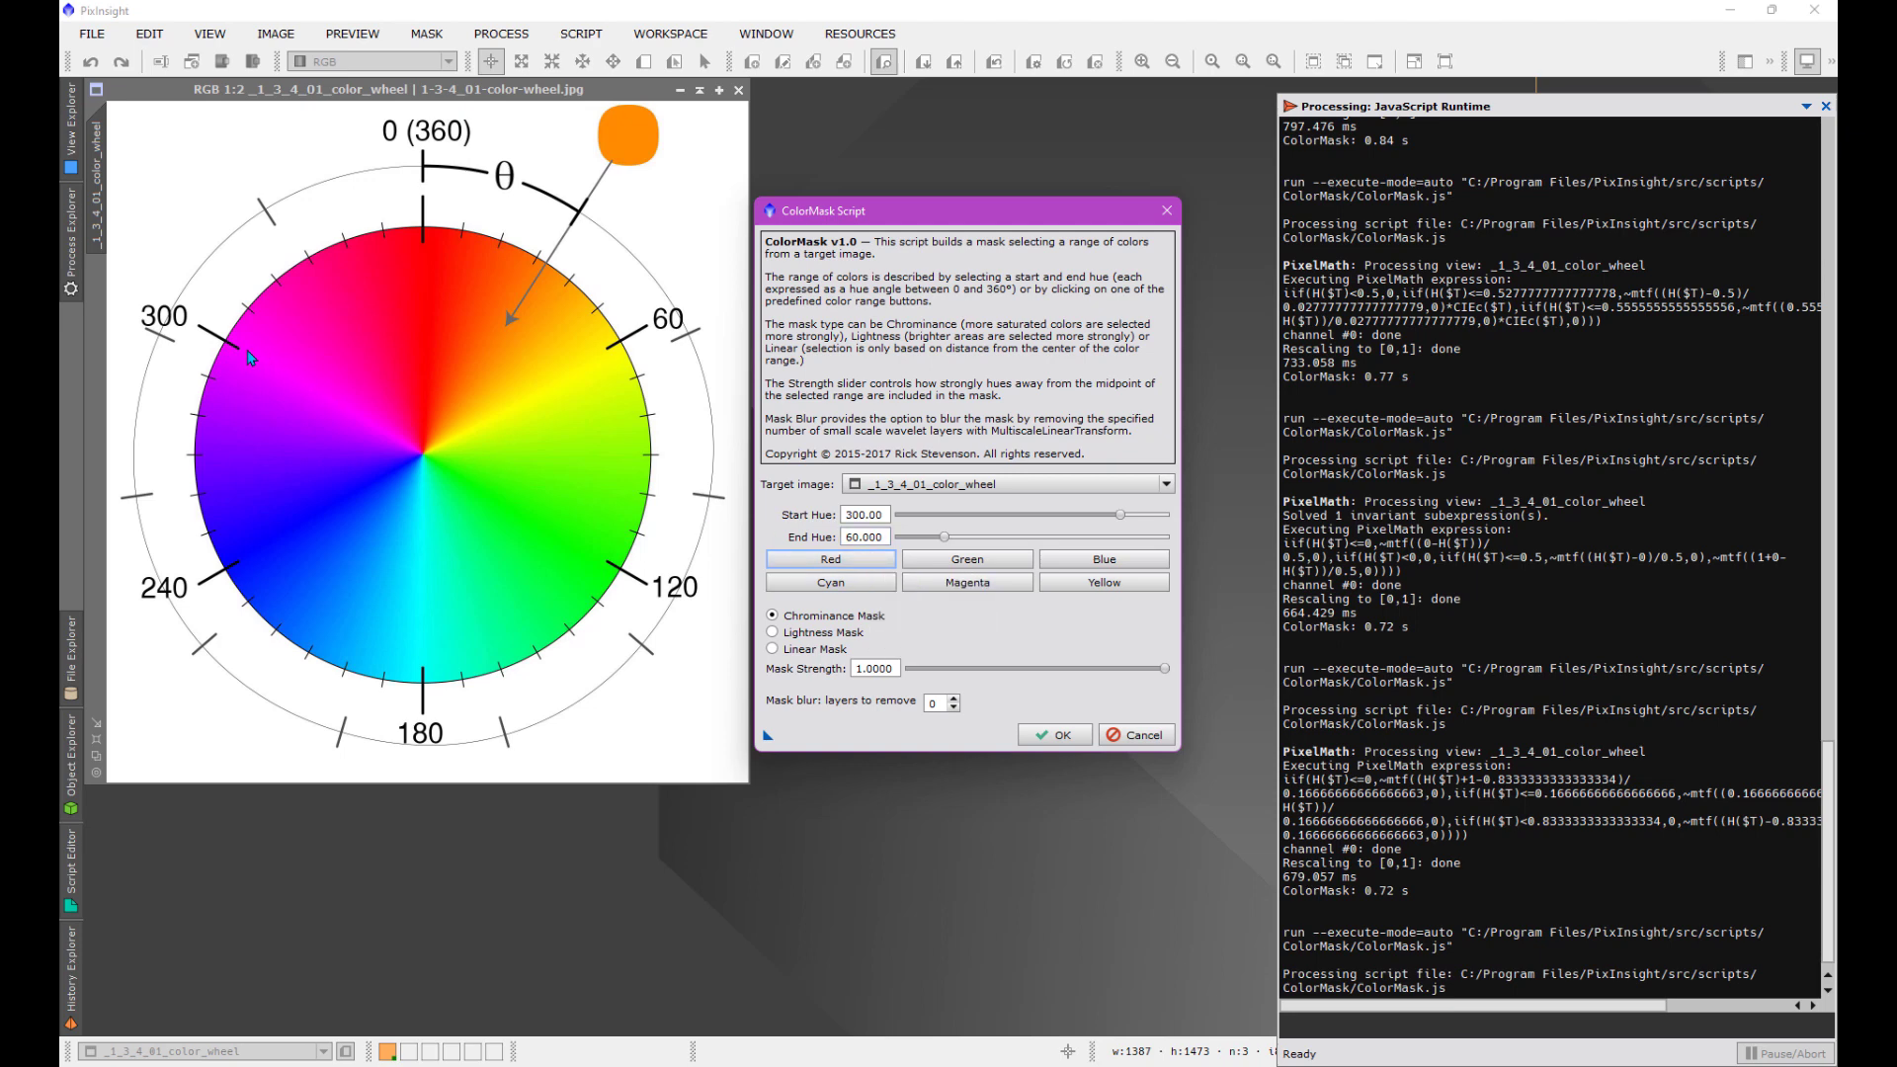
pyautogui.moveTo(611, 354)
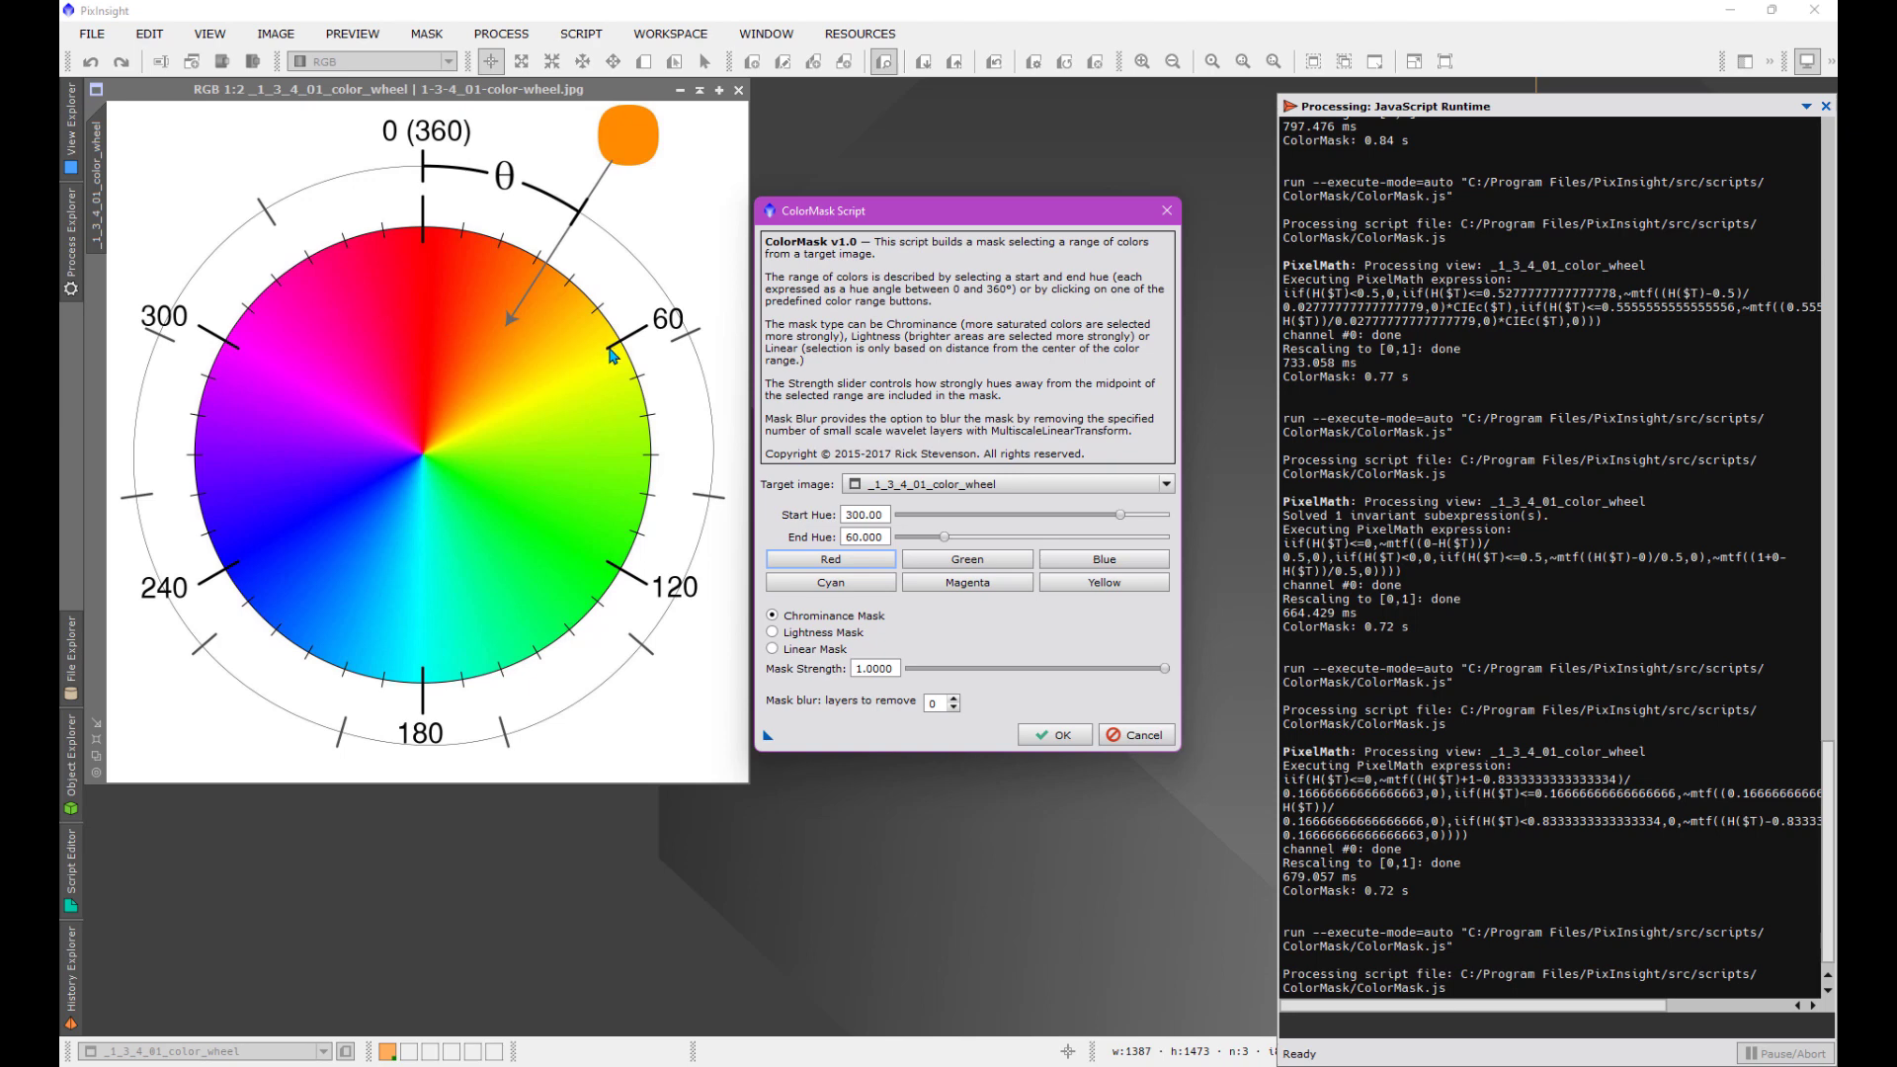
pyautogui.moveTo(576, 301)
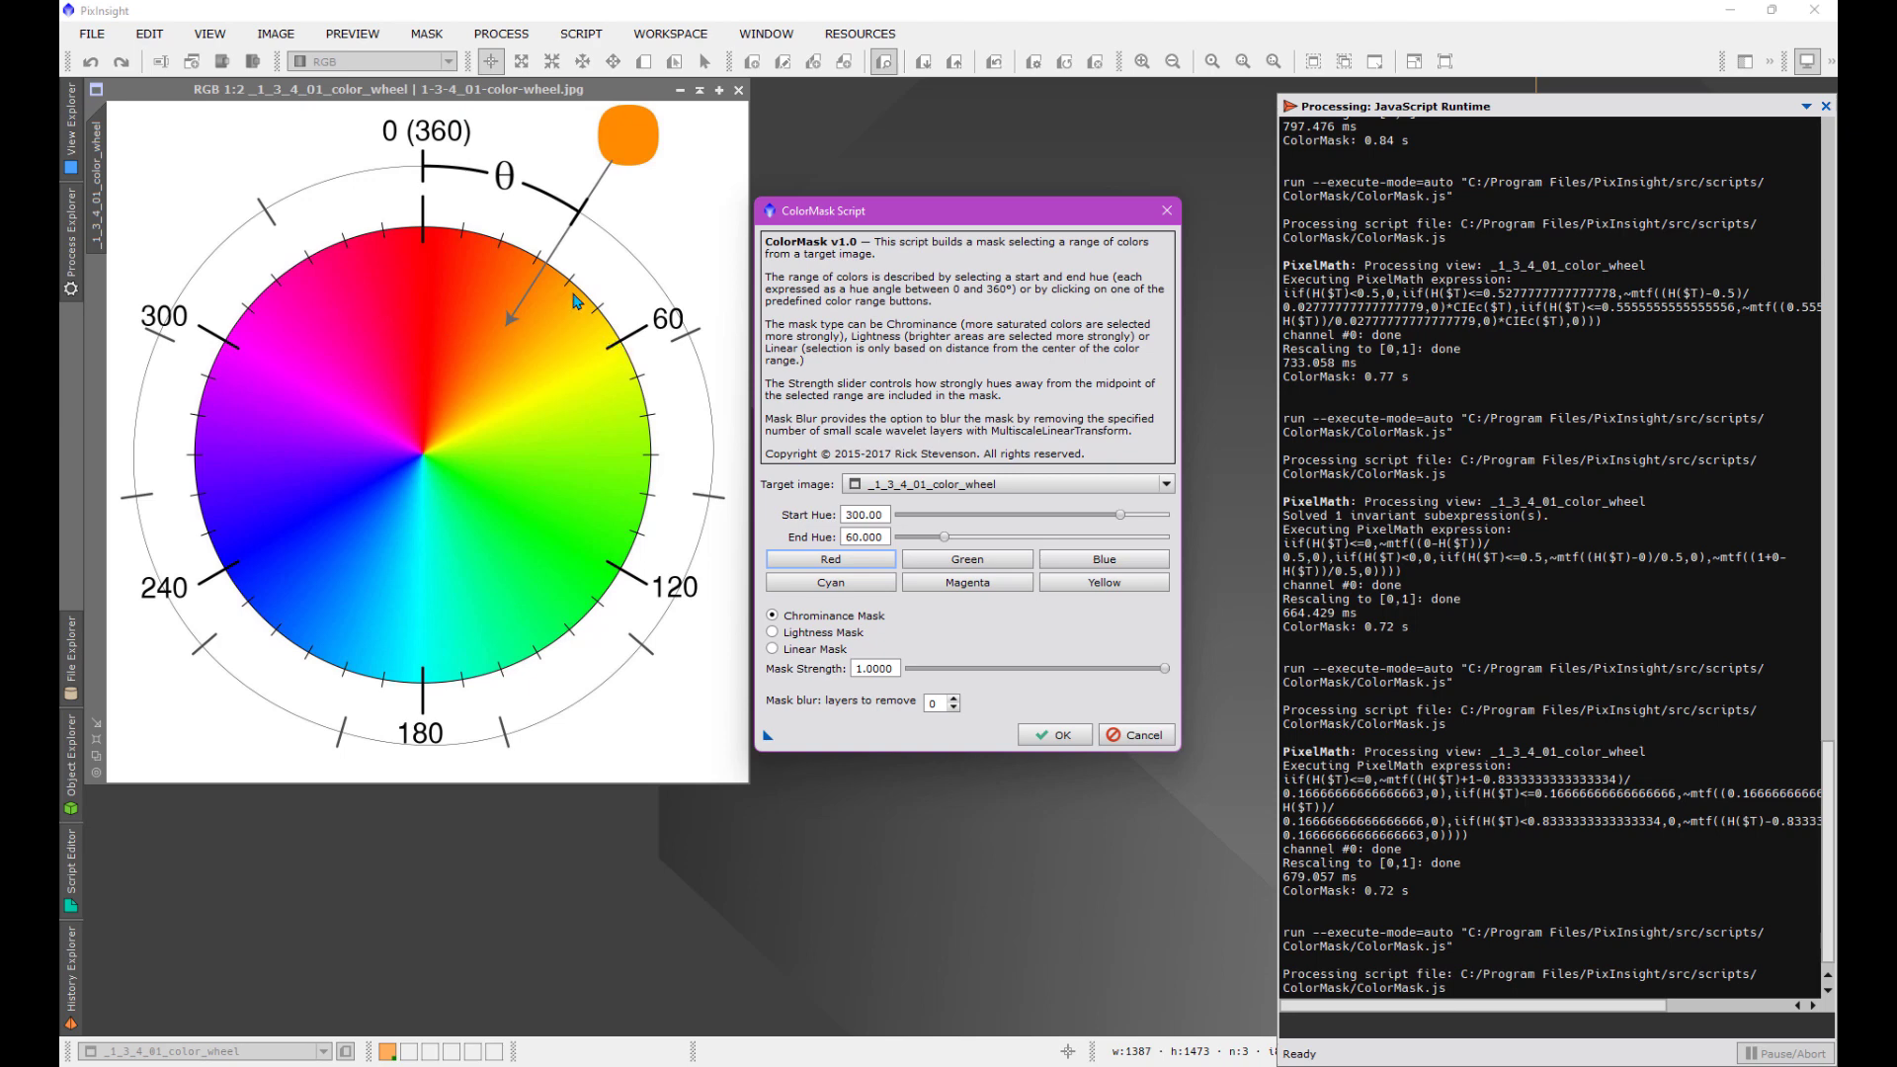
pyautogui.moveTo(373, 424)
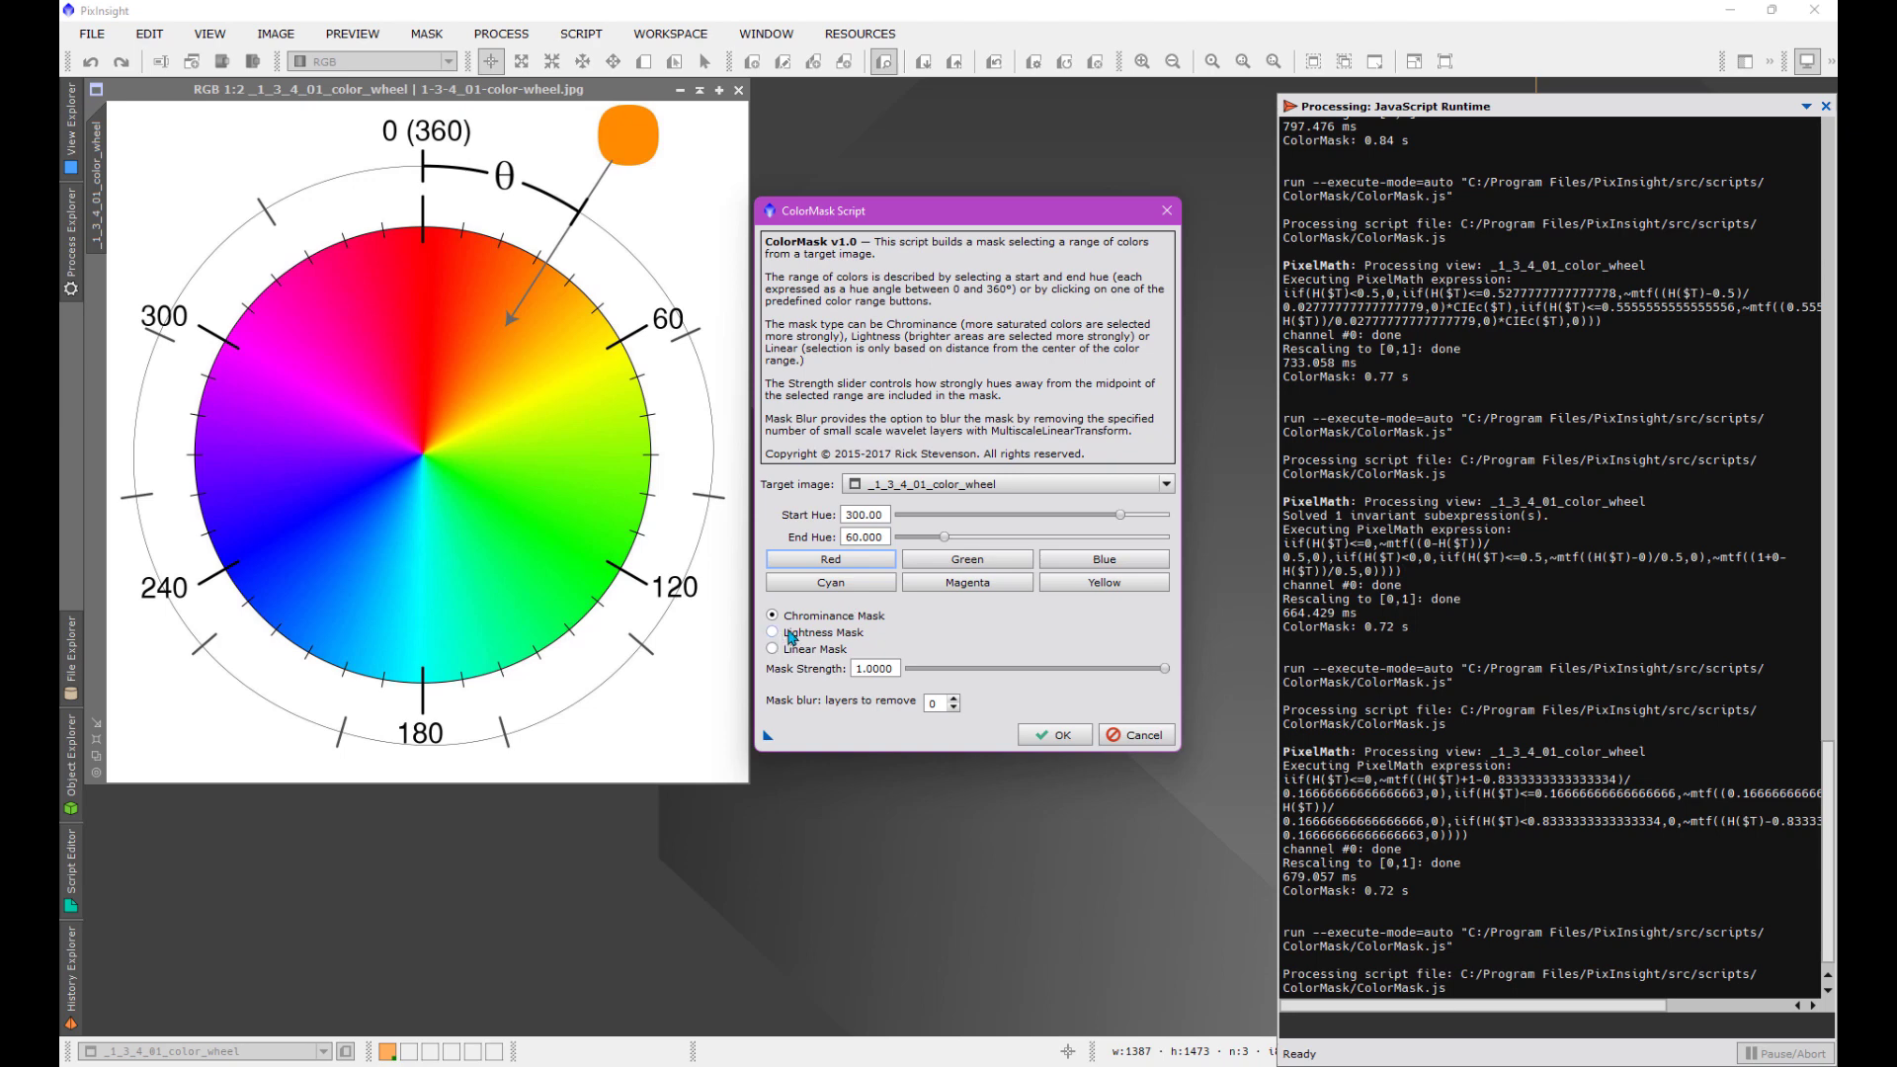
pyautogui.moveTo(923, 608)
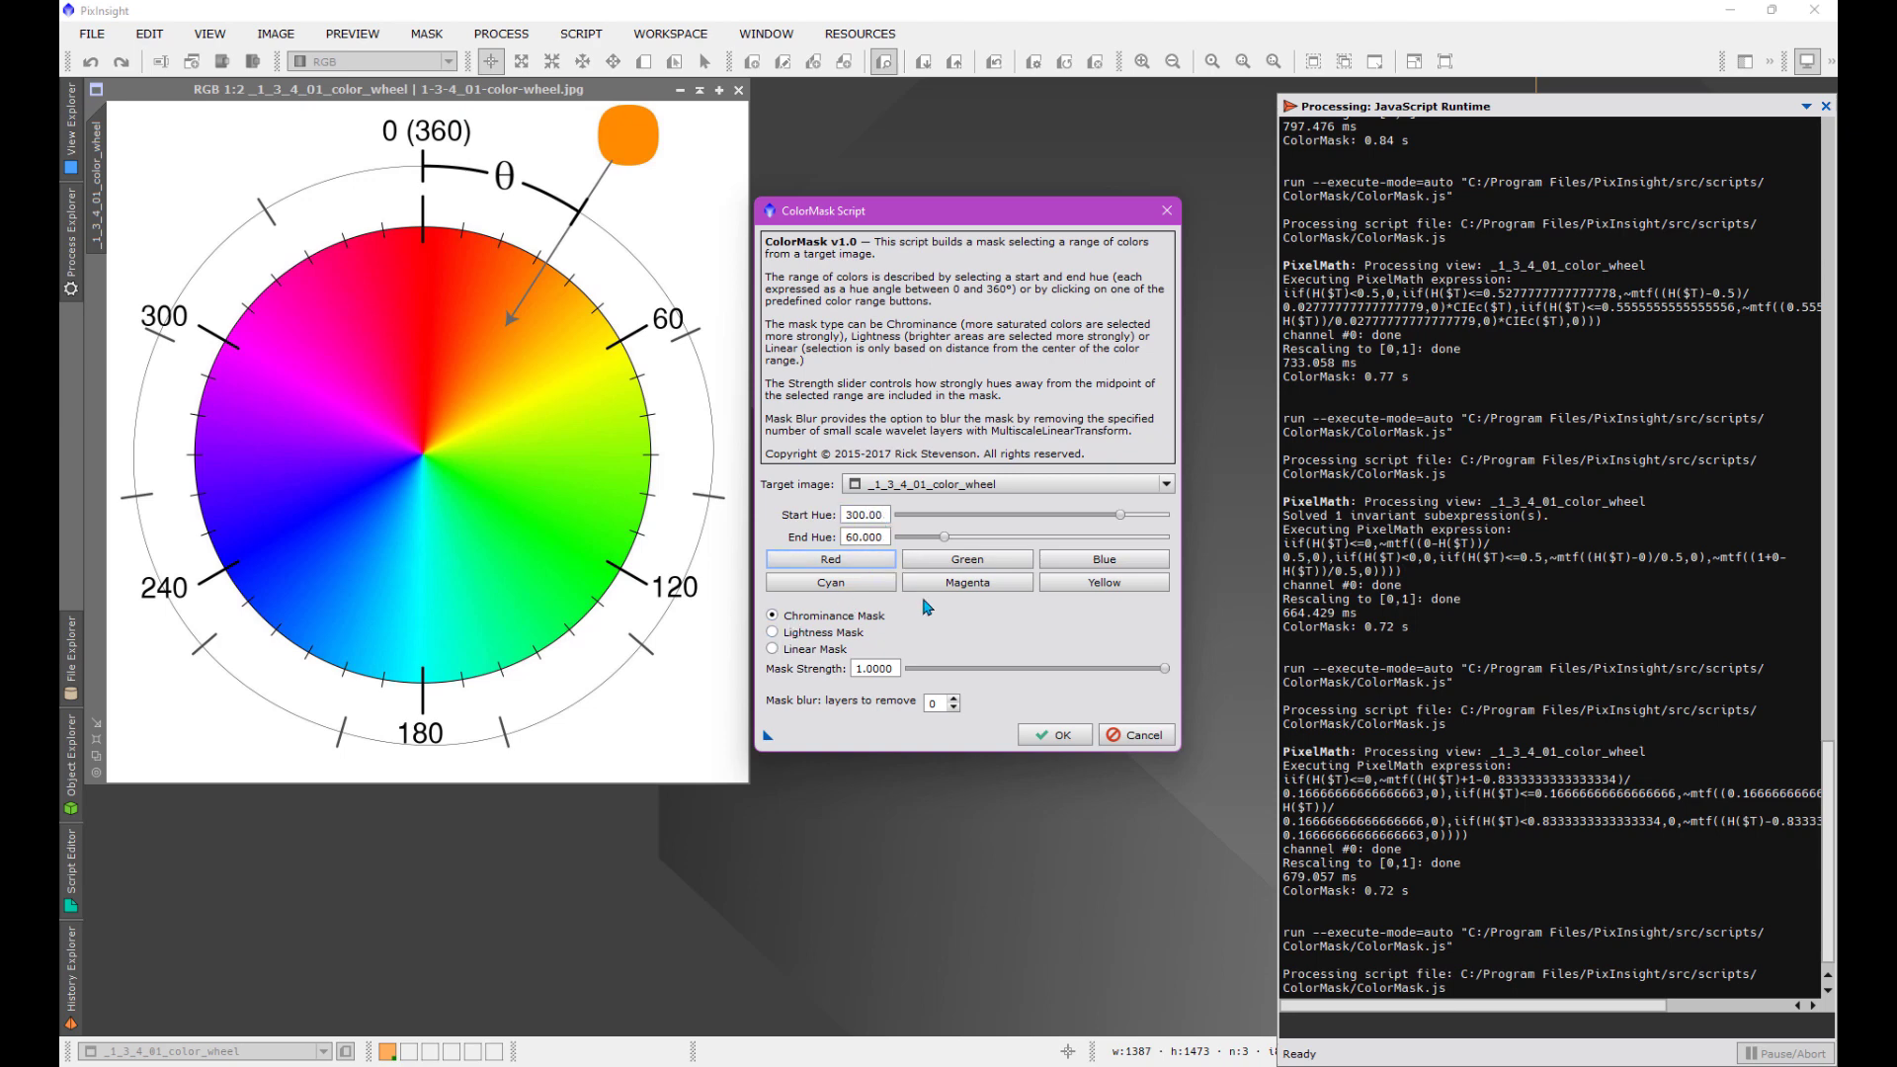
pyautogui.click(864, 513)
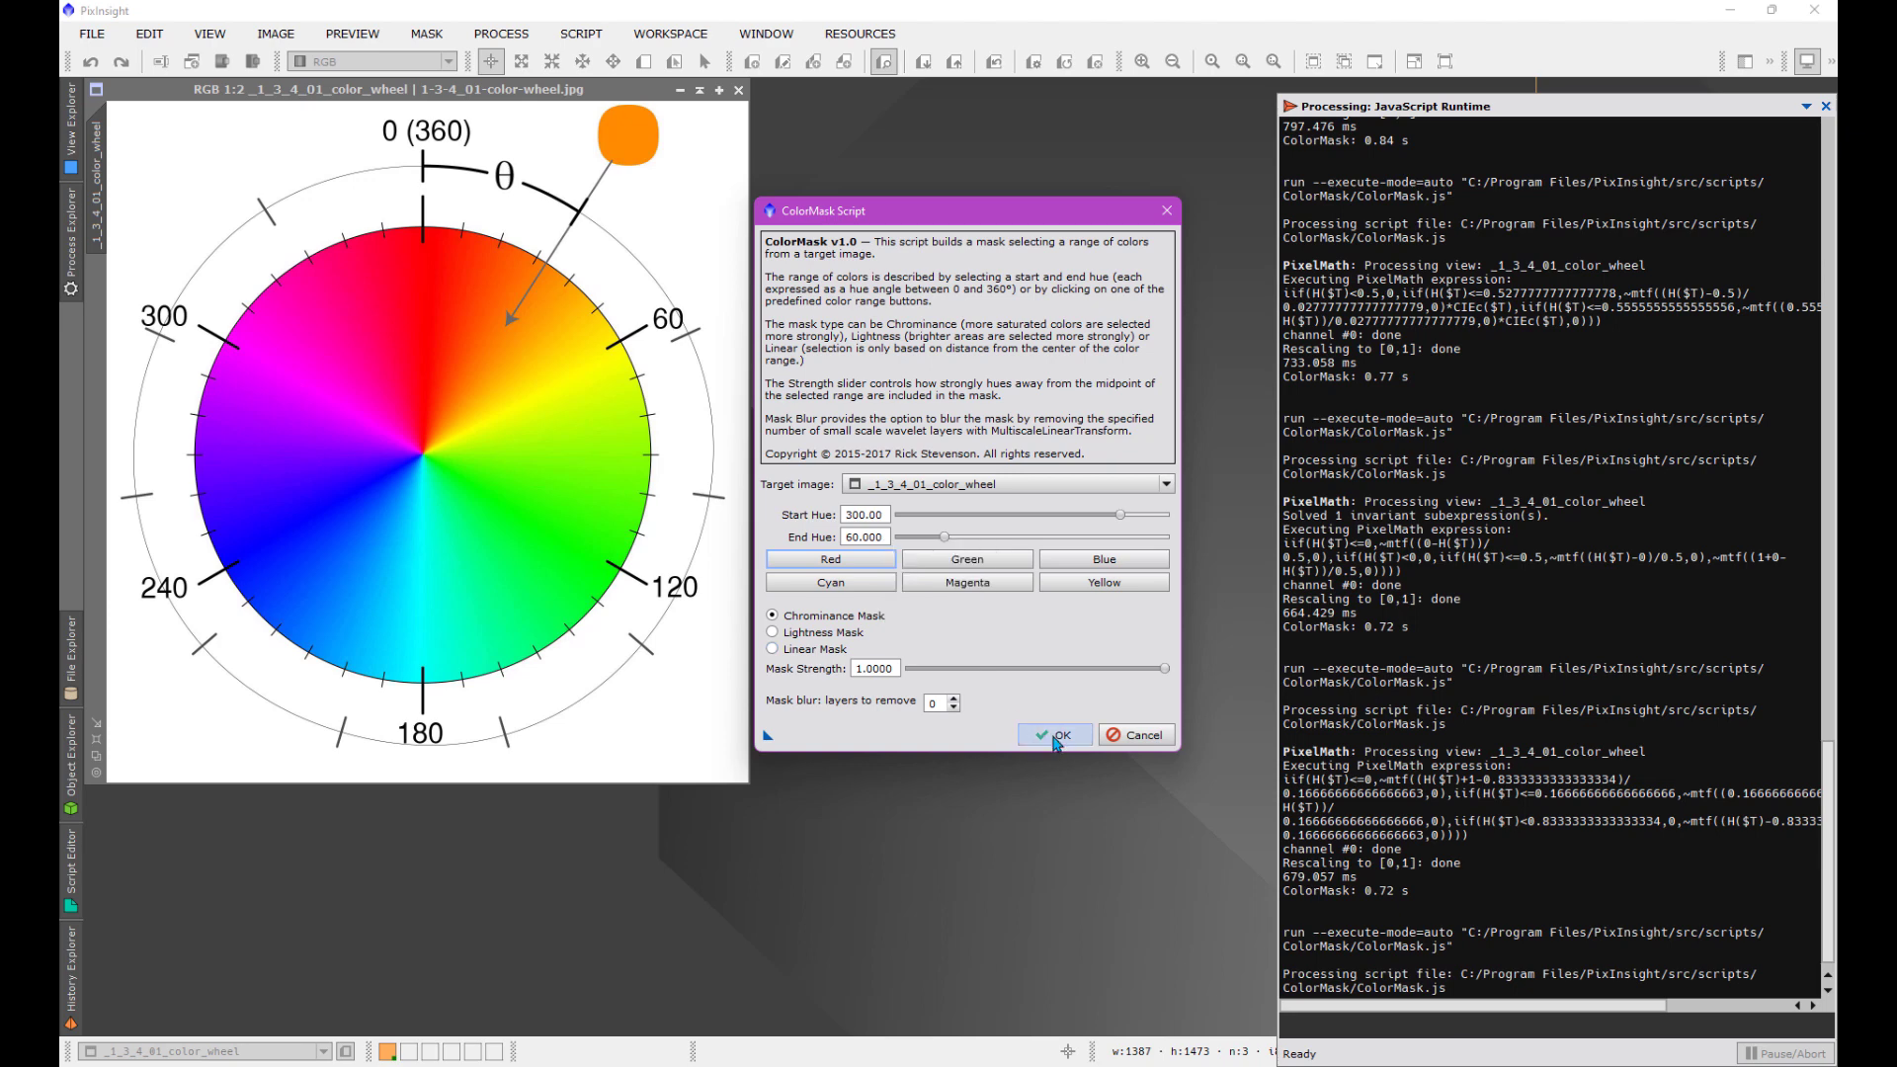
pyautogui.click(765, 648)
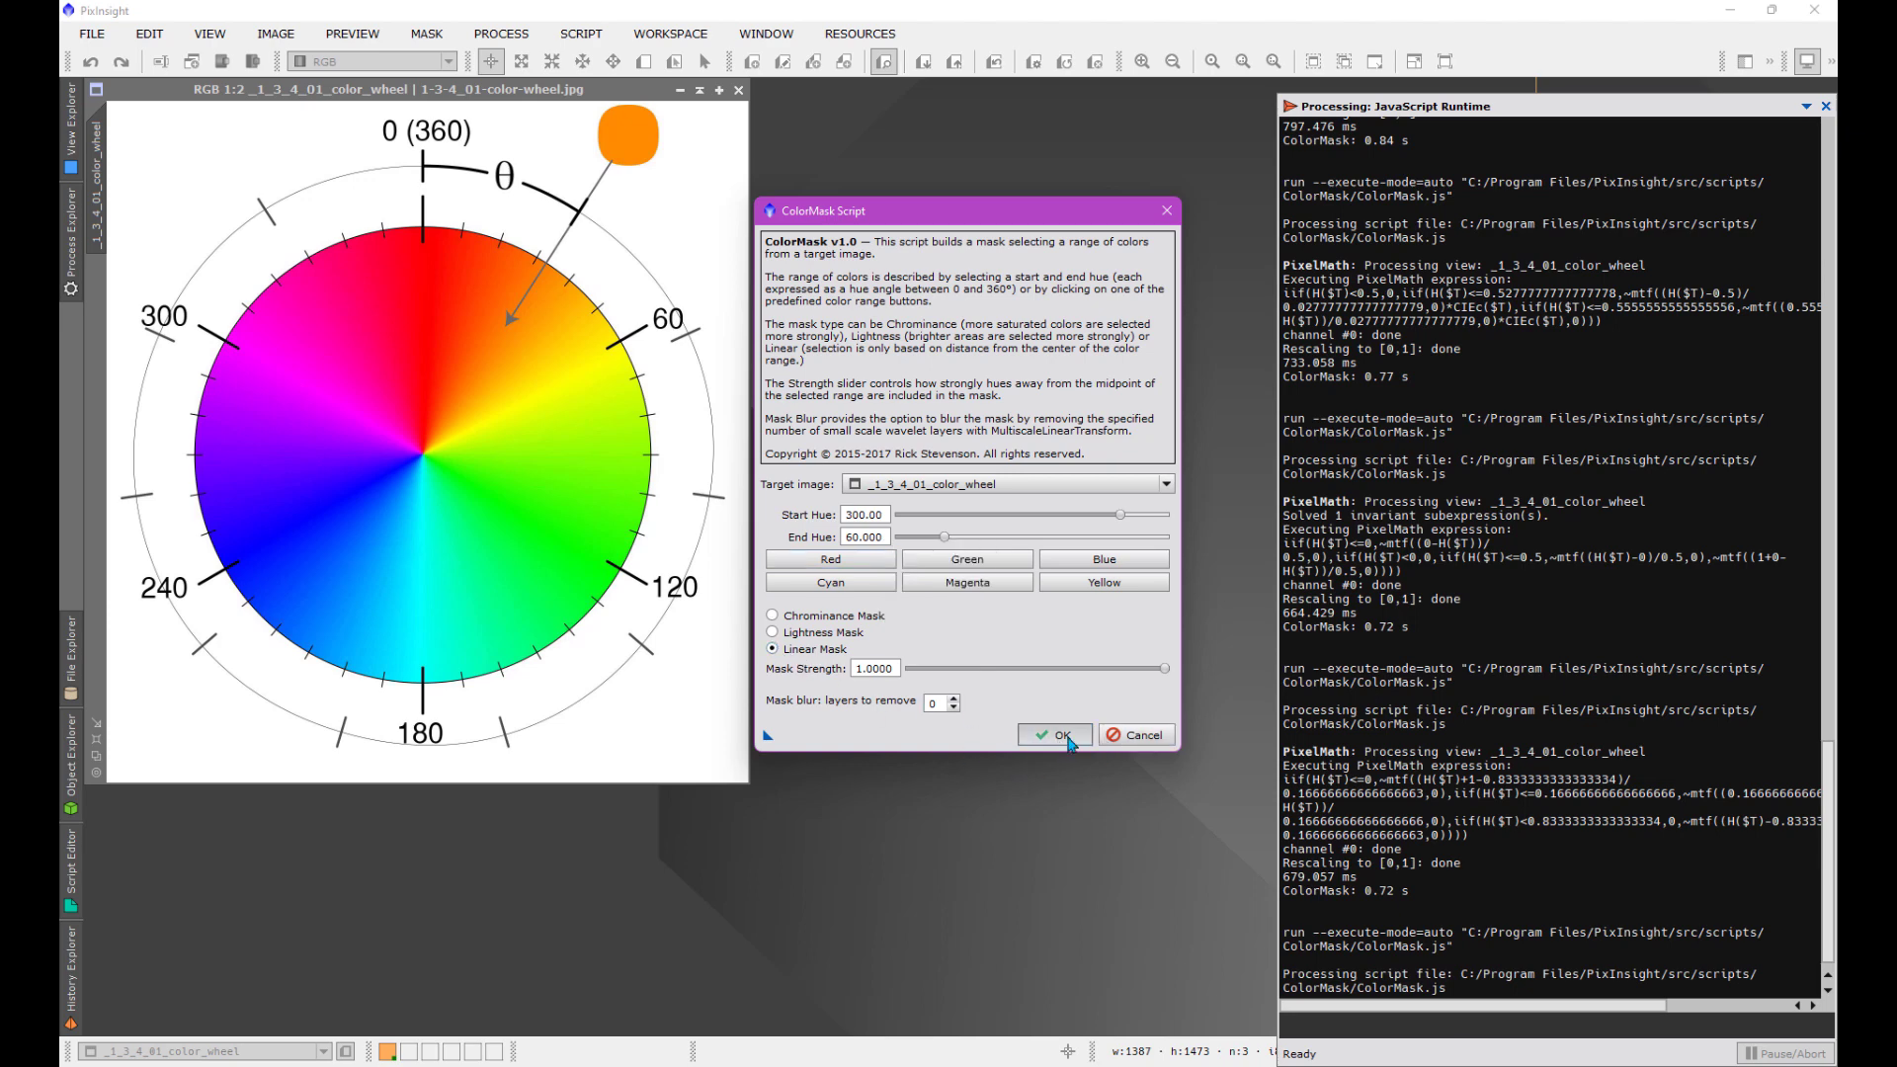
pyautogui.click(1051, 734)
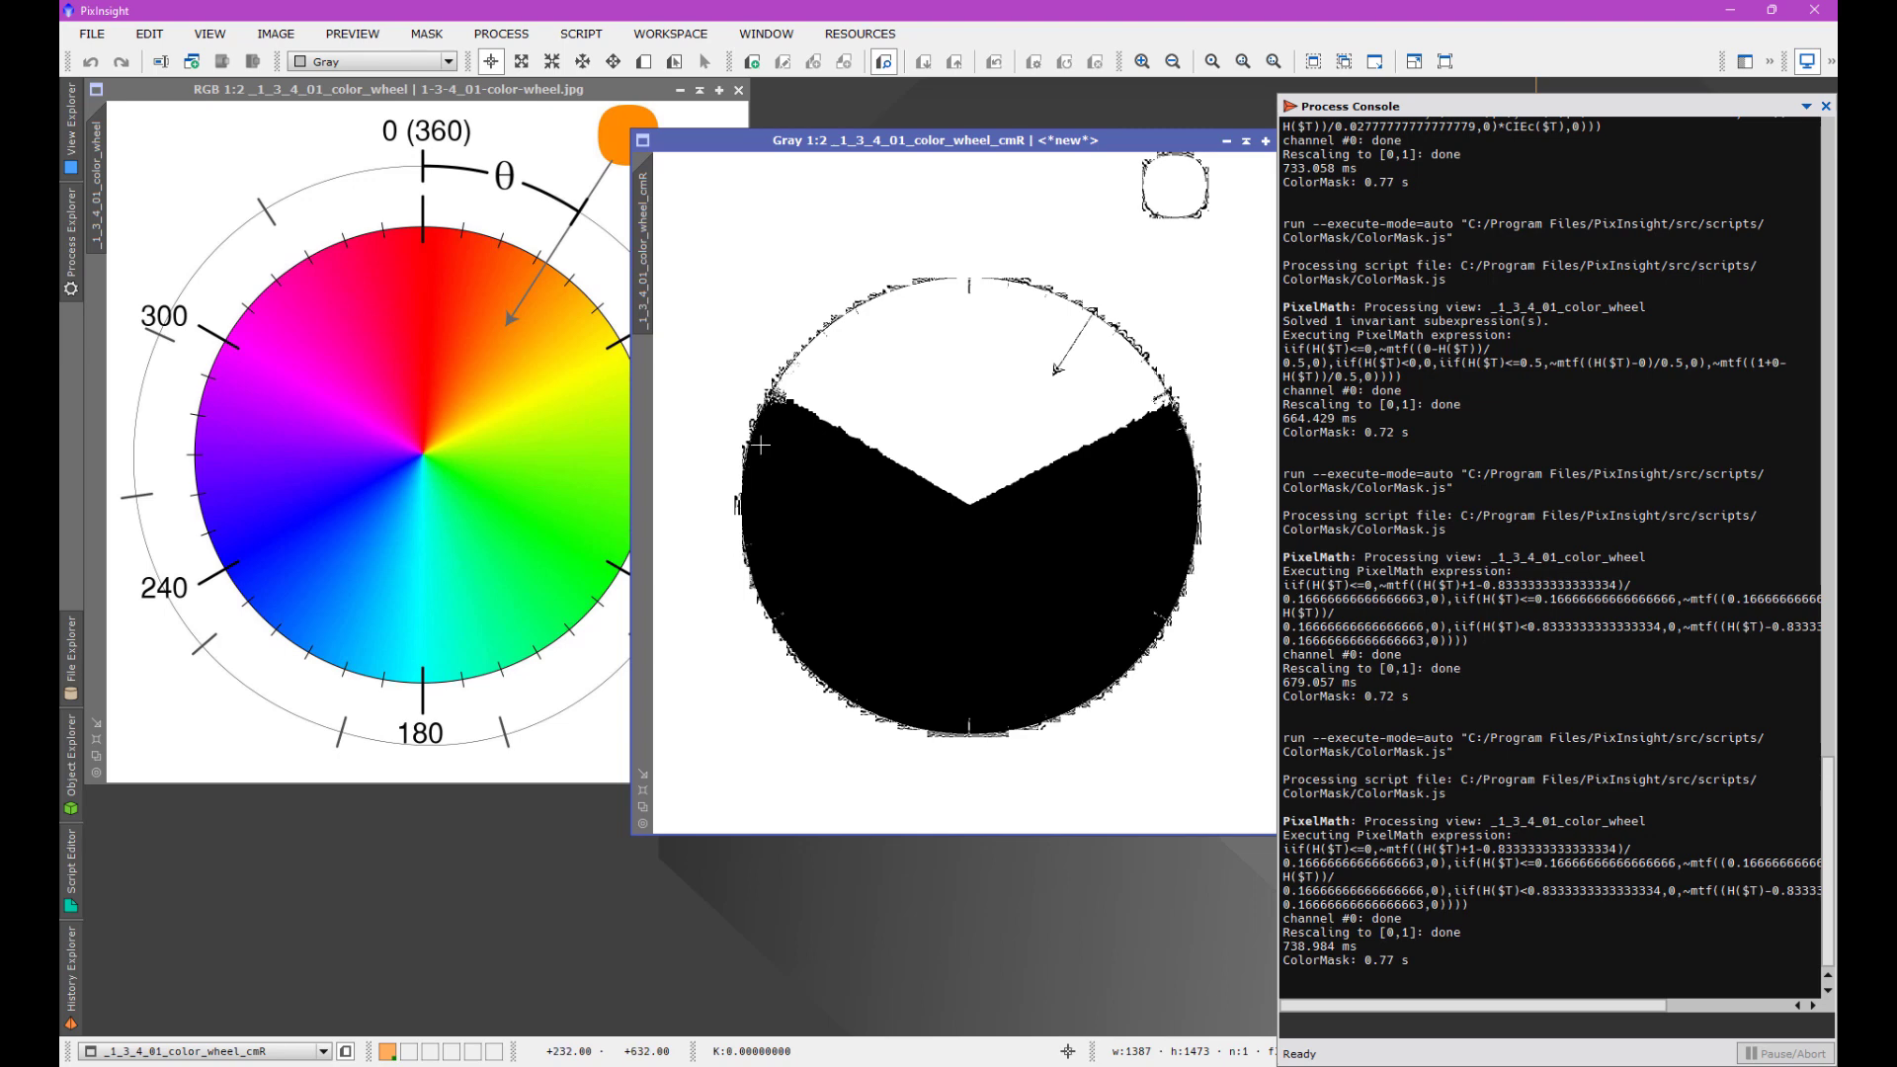
pyautogui.moveTo(817, 562)
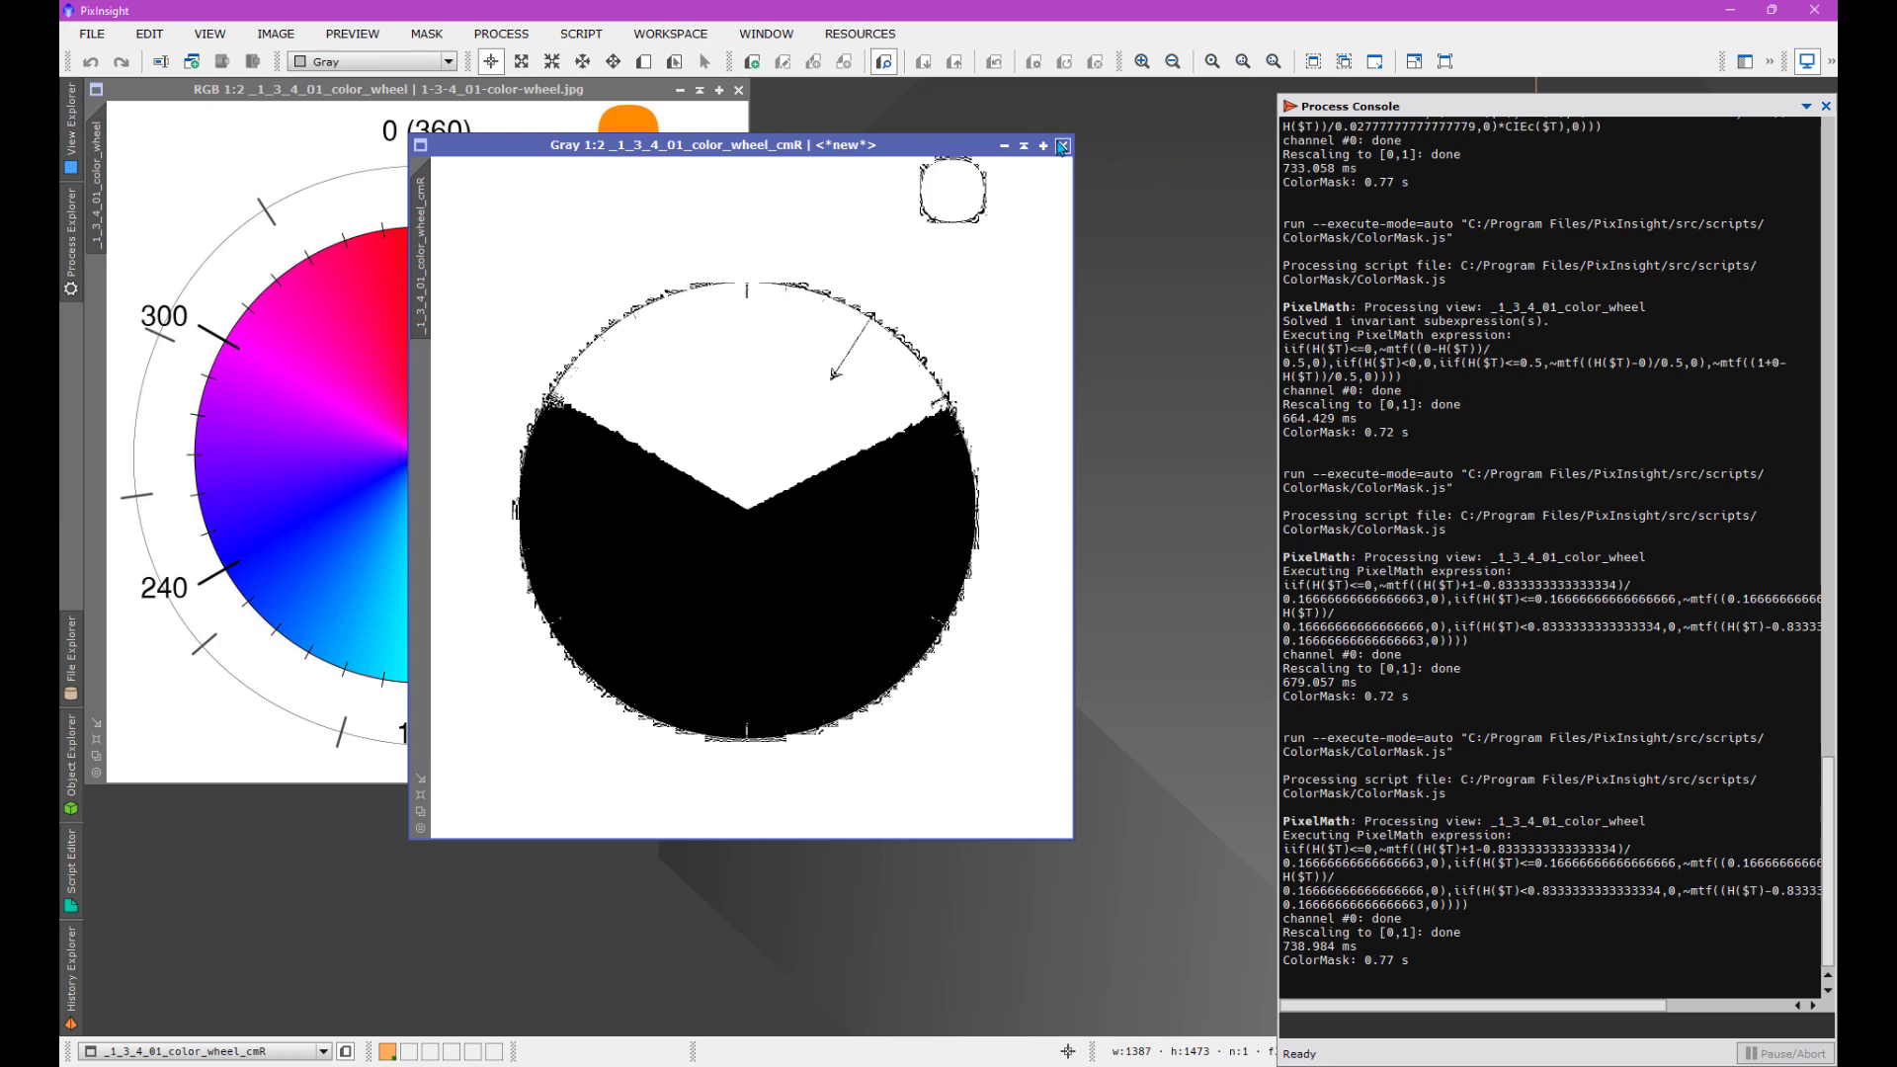
# Step: Close the previous mask and rerun ColorMask with Start Hue 300, End Hue 60
pyautogui.click(1058, 145)
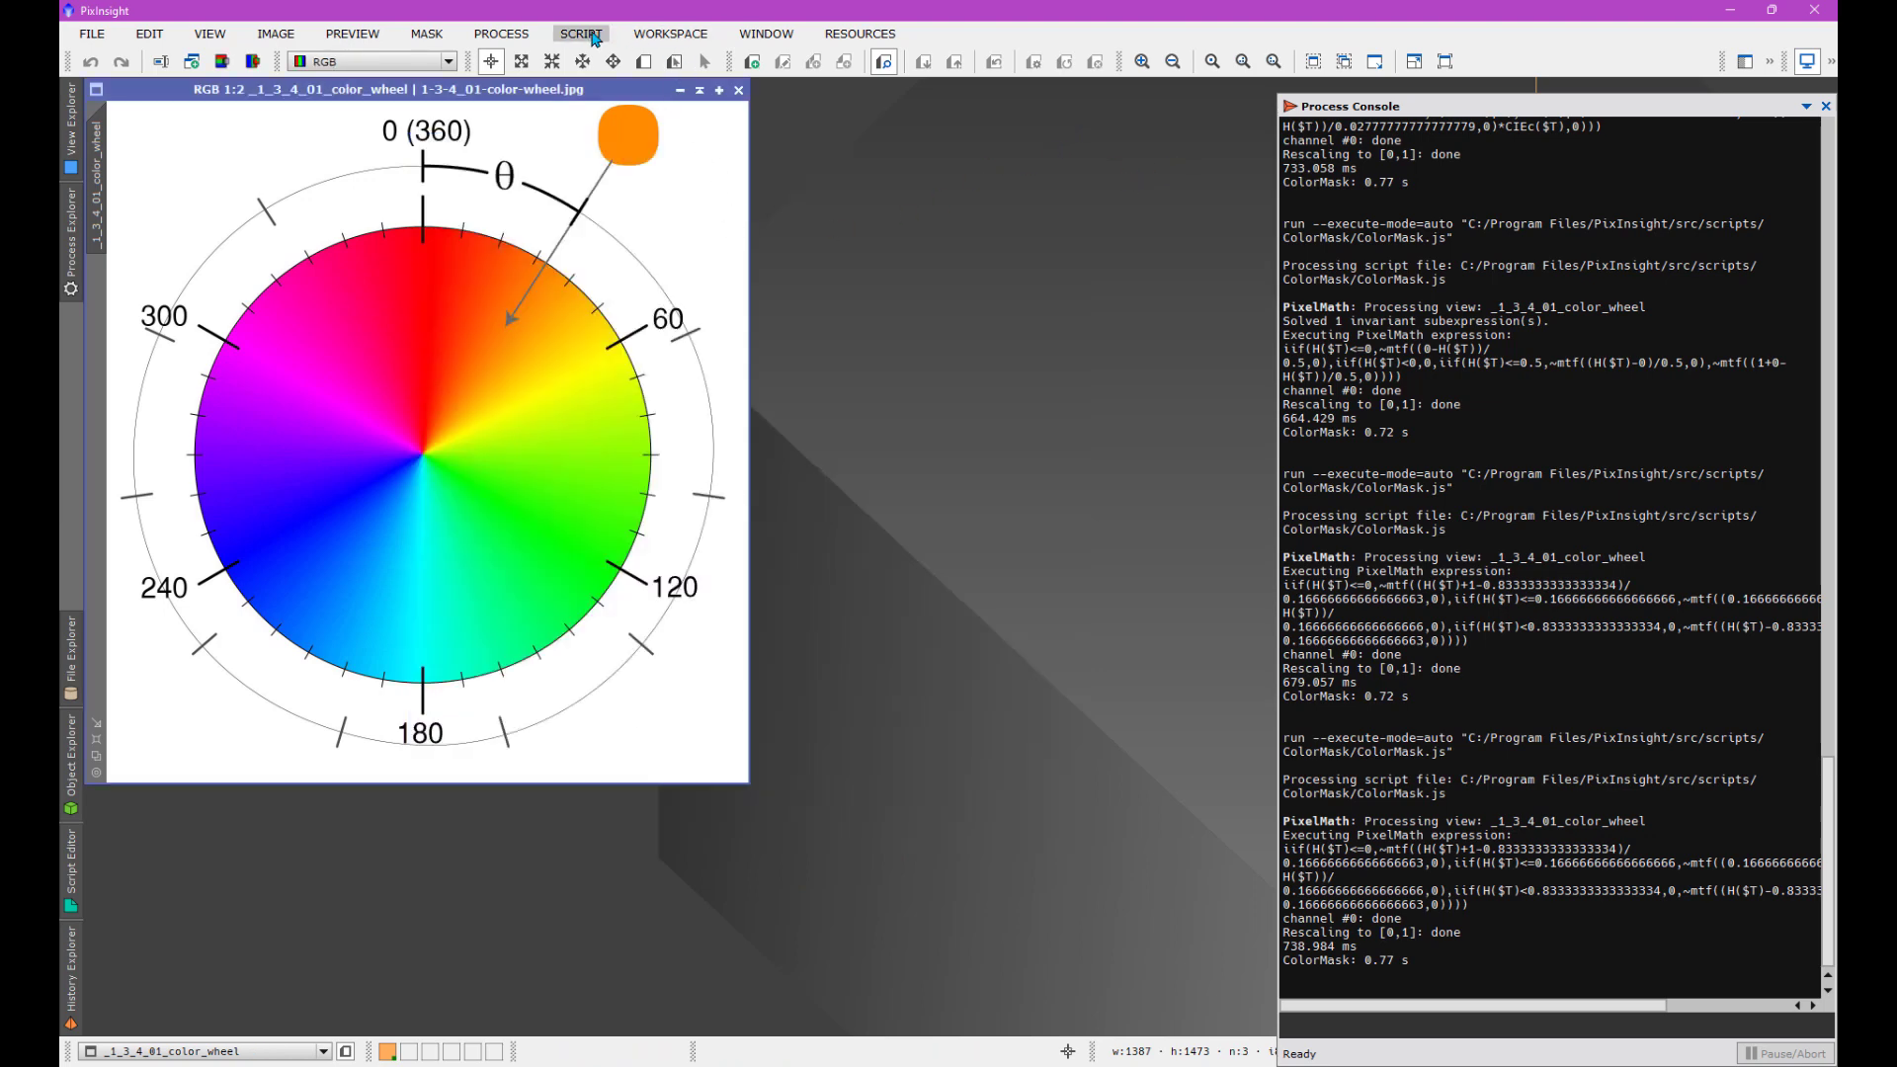
pyautogui.click(580, 33)
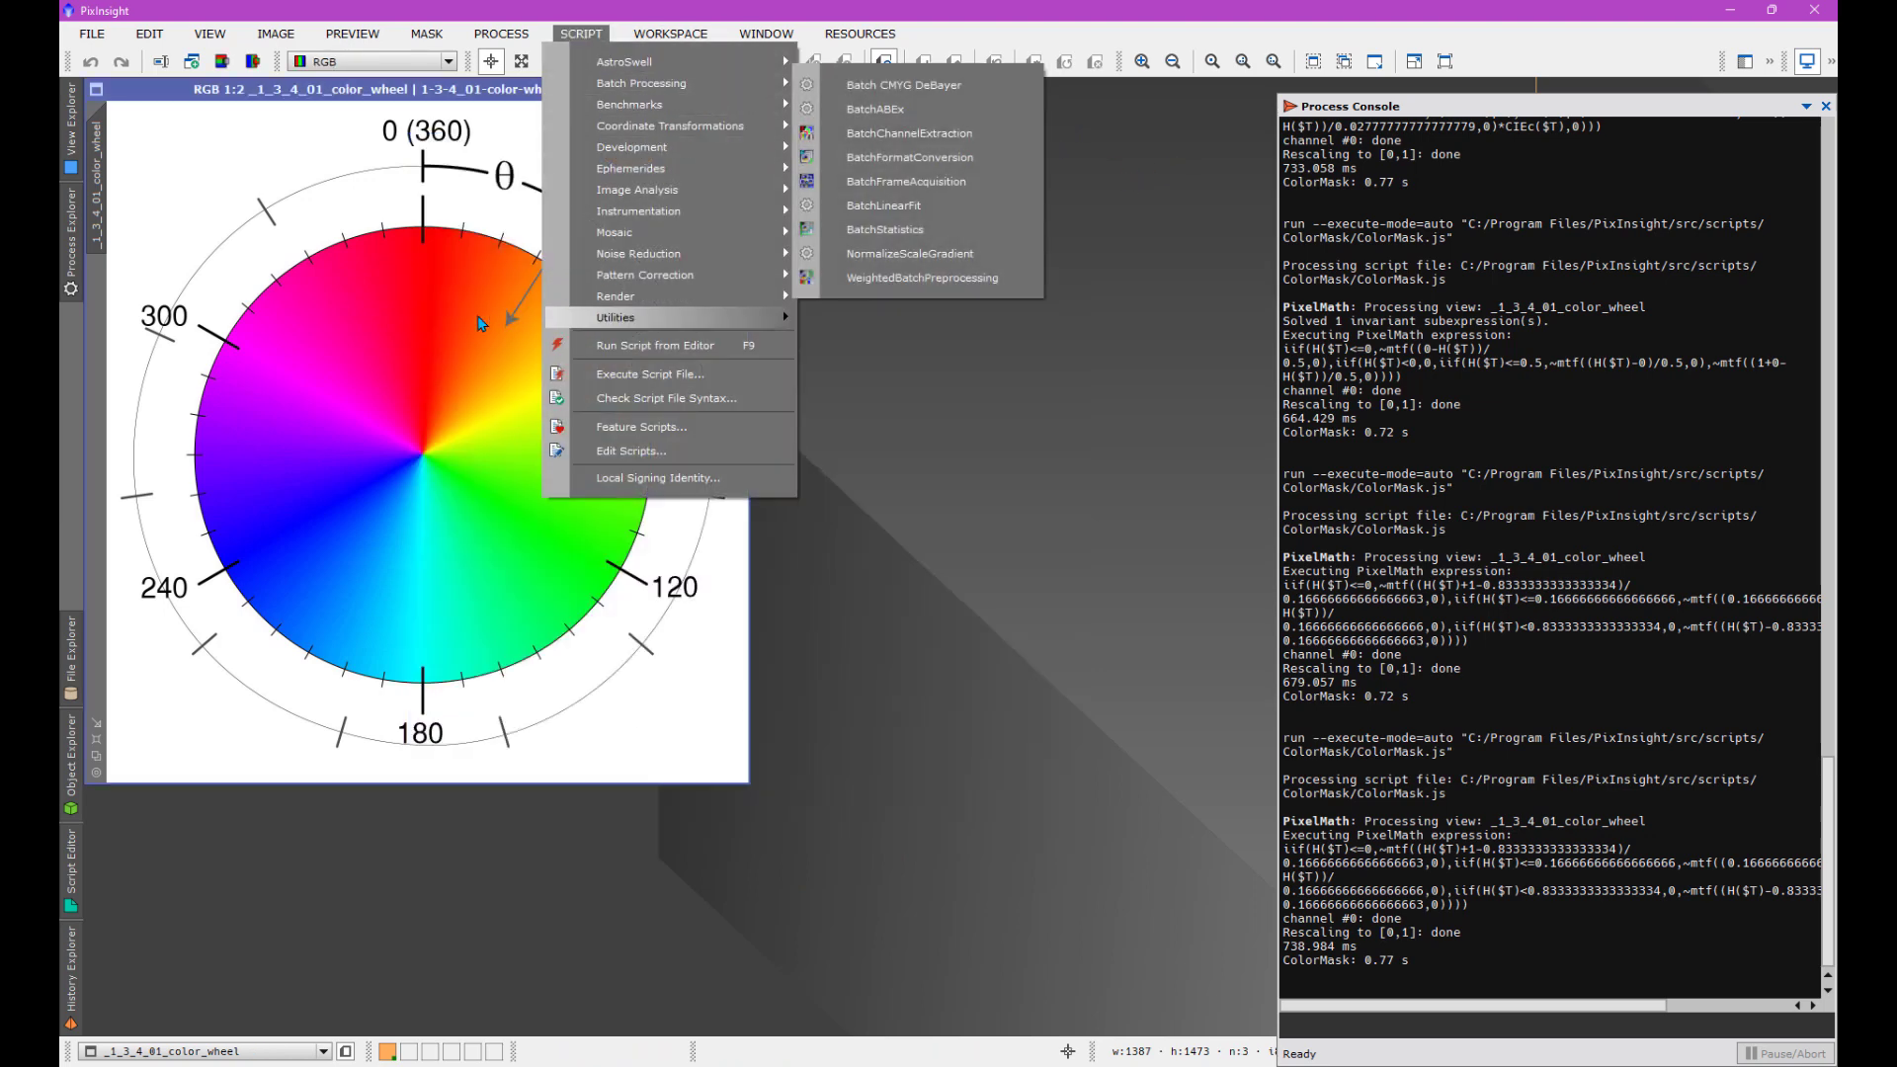
pyautogui.moveTo(641, 83)
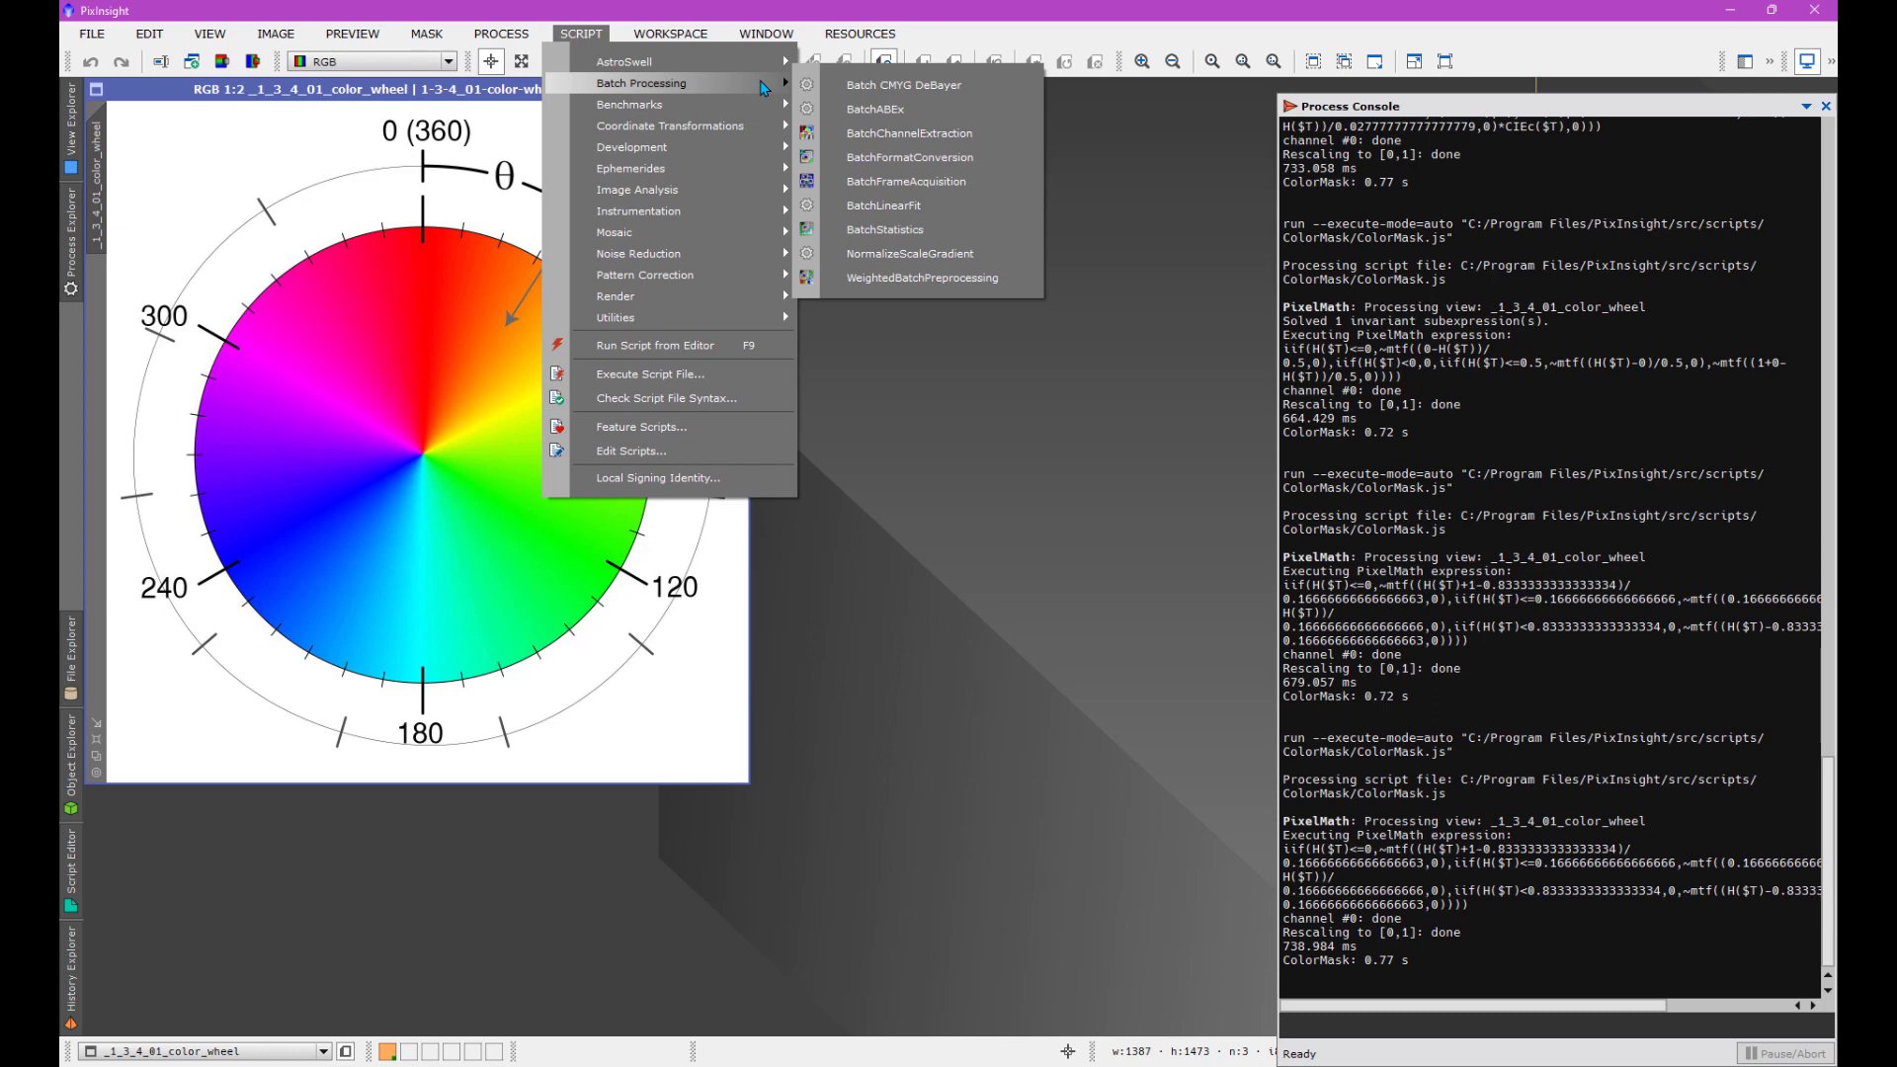
pyautogui.moveTo(614, 317)
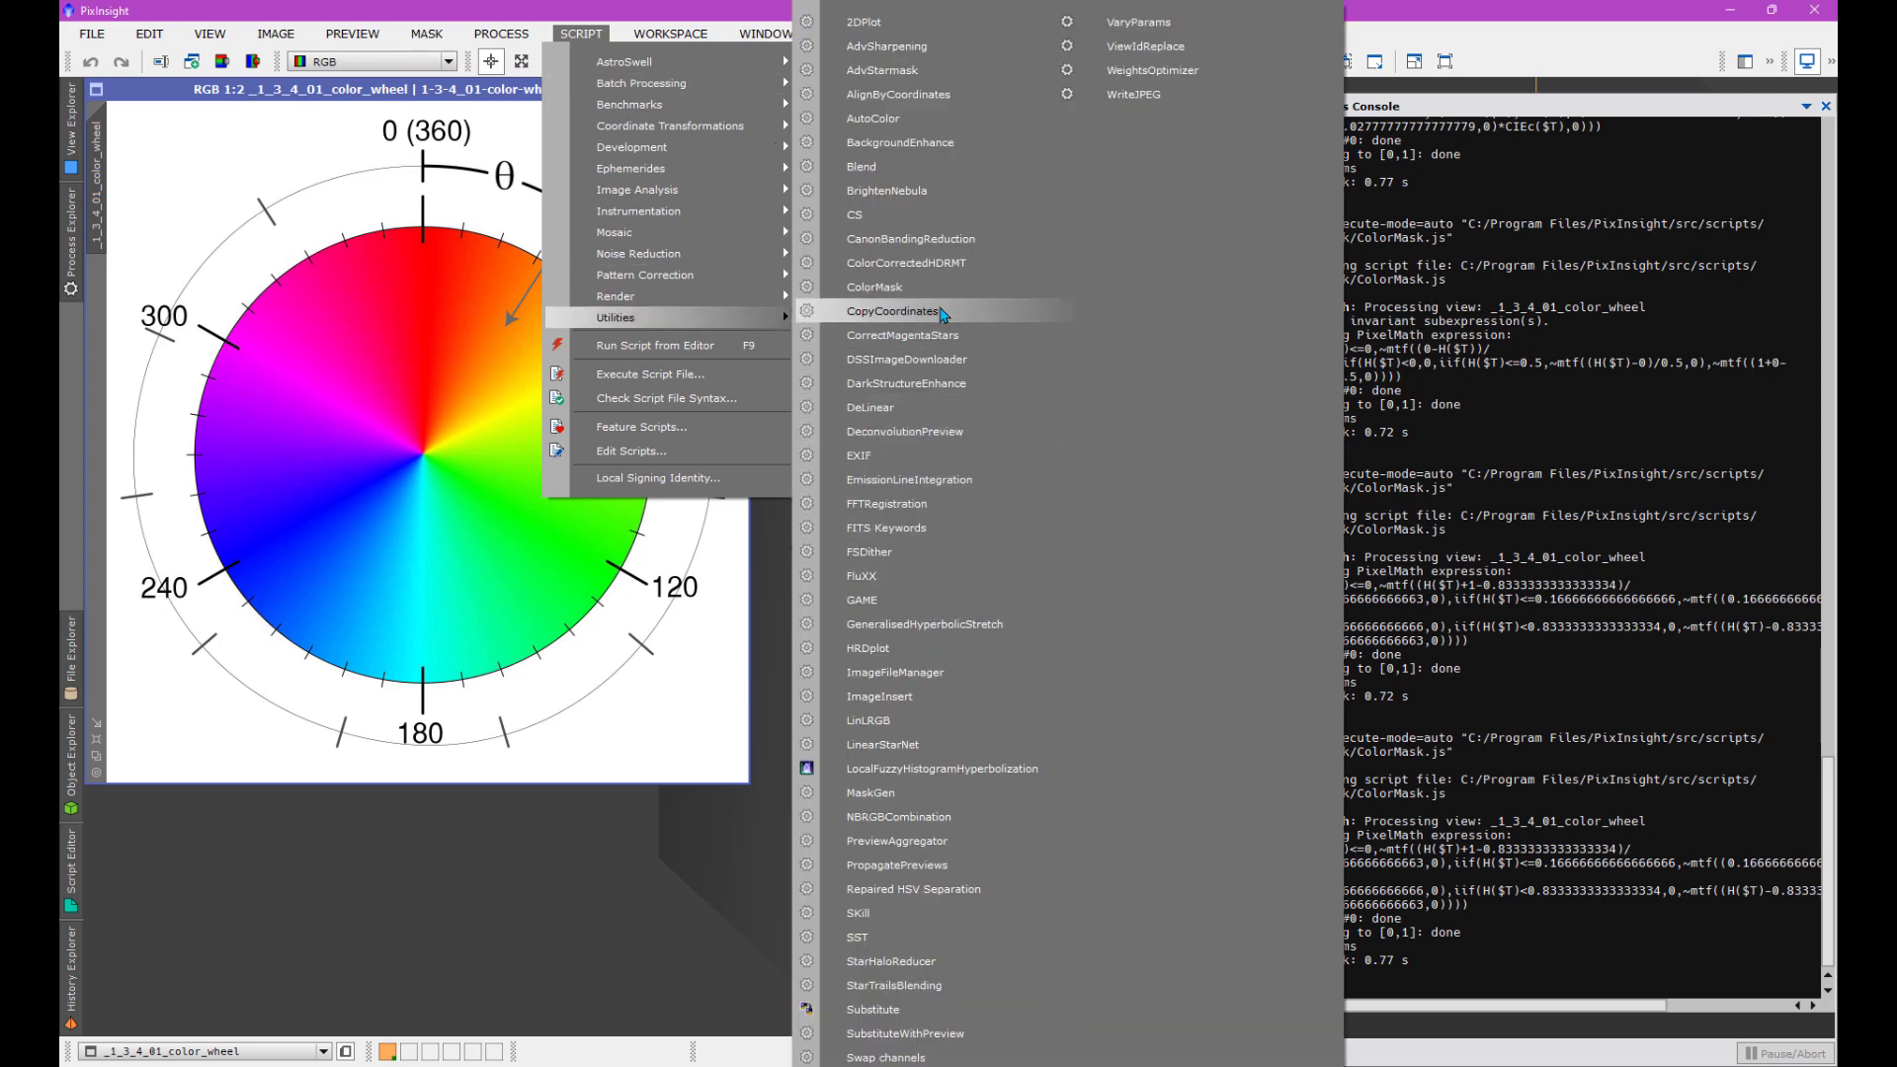
pyautogui.click(872, 288)
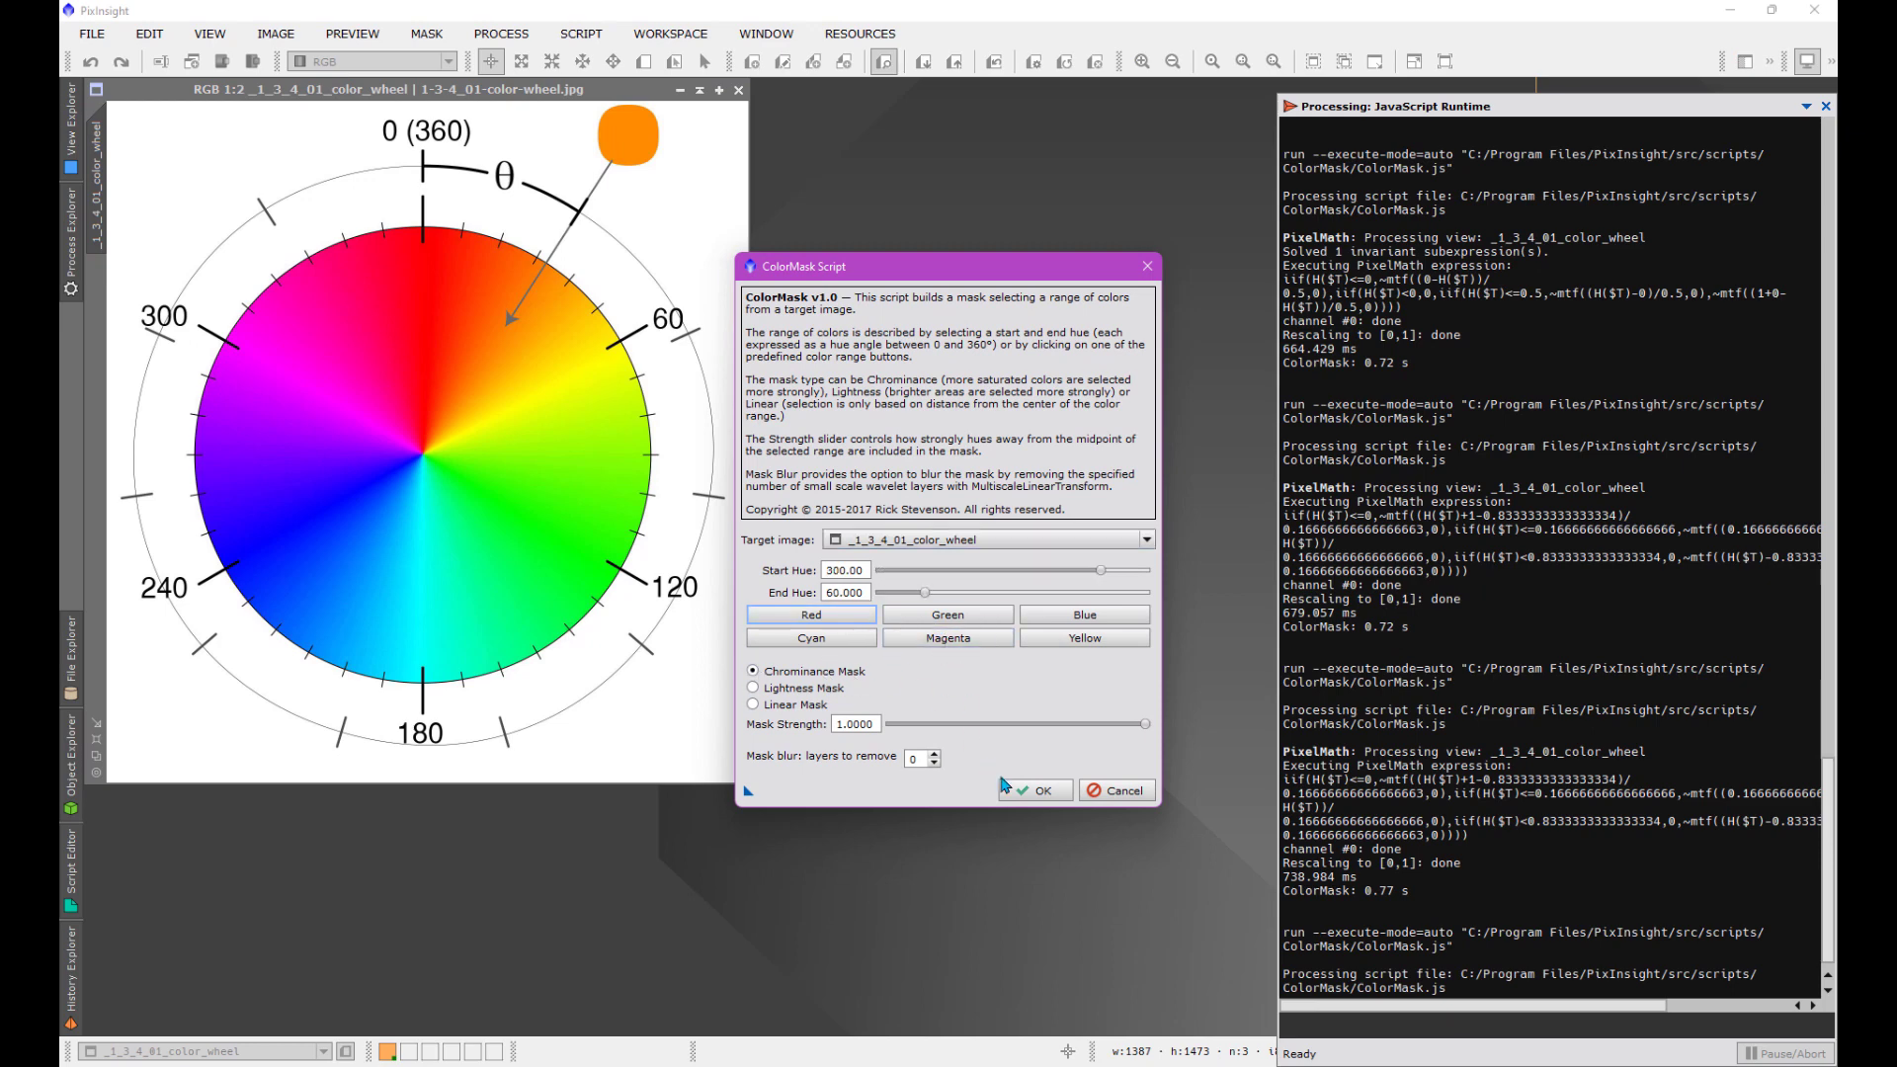
pyautogui.click(1034, 792)
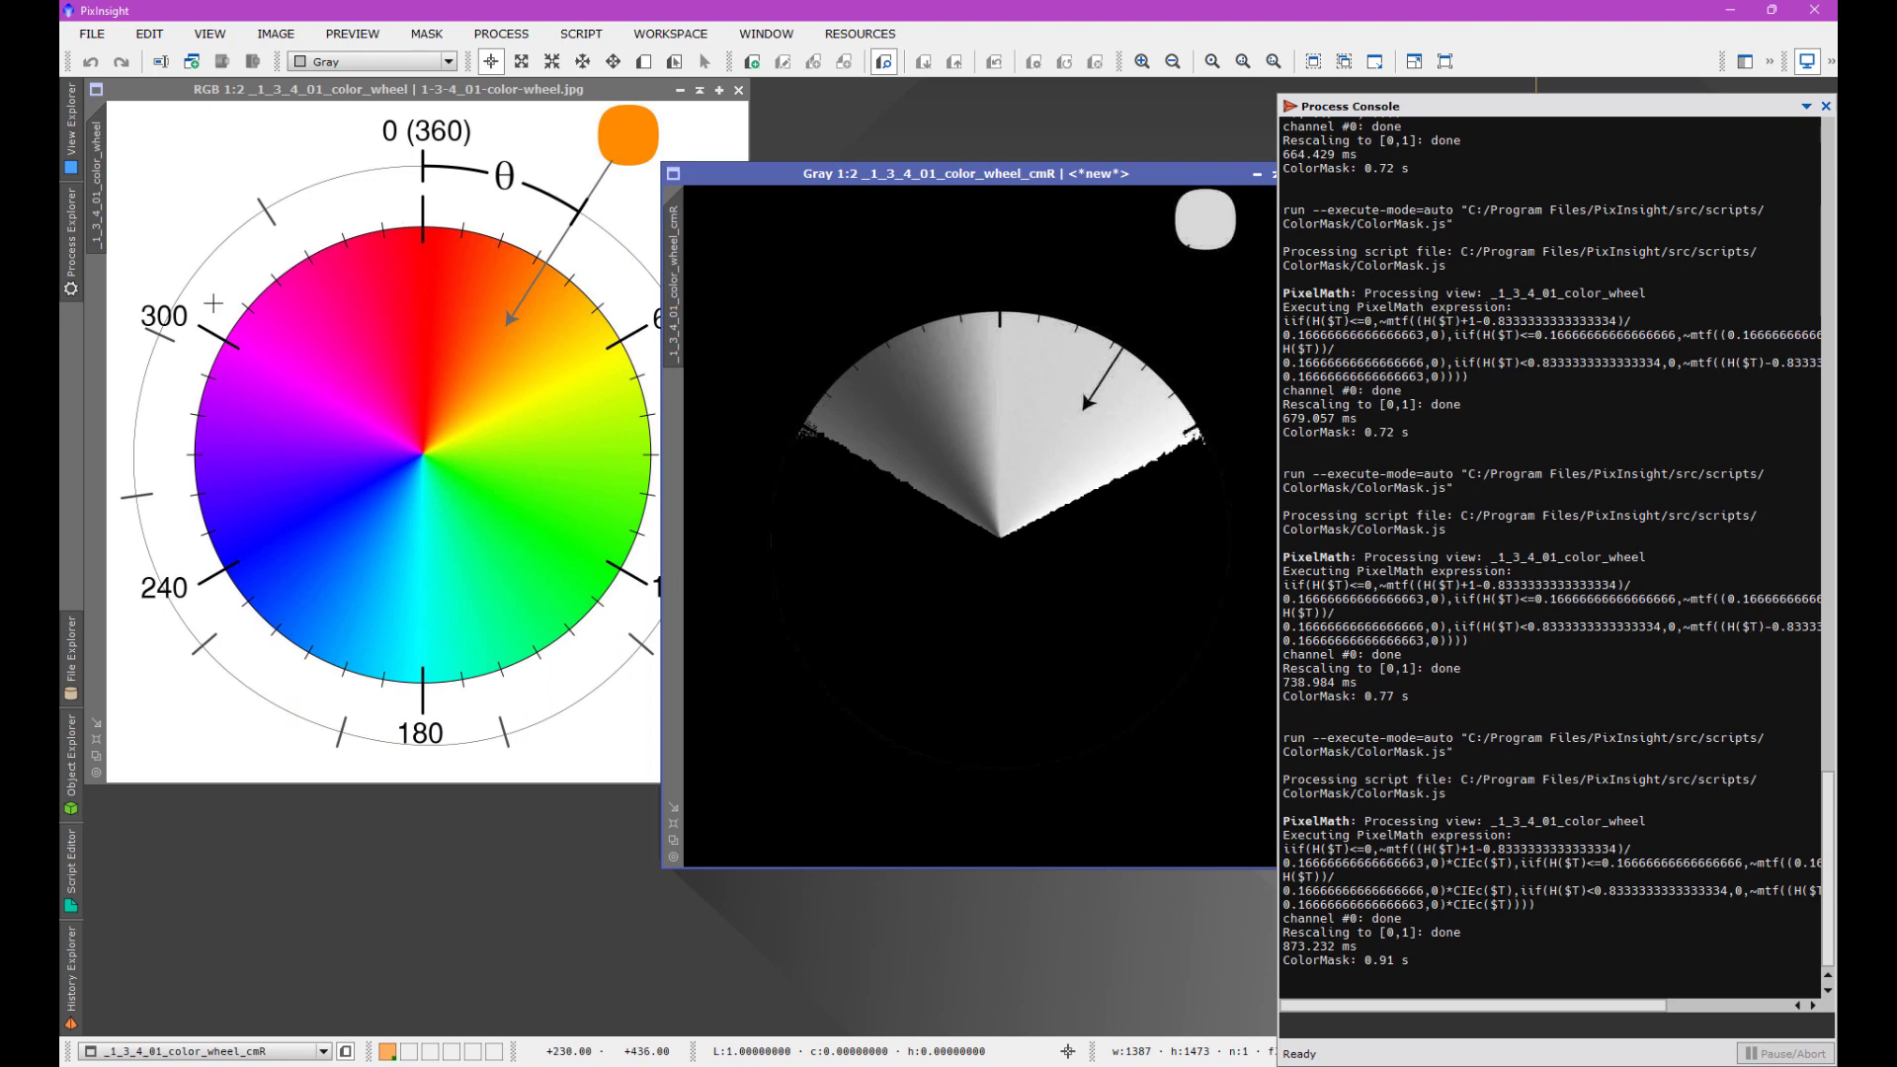
pyautogui.moveTo(771, 411)
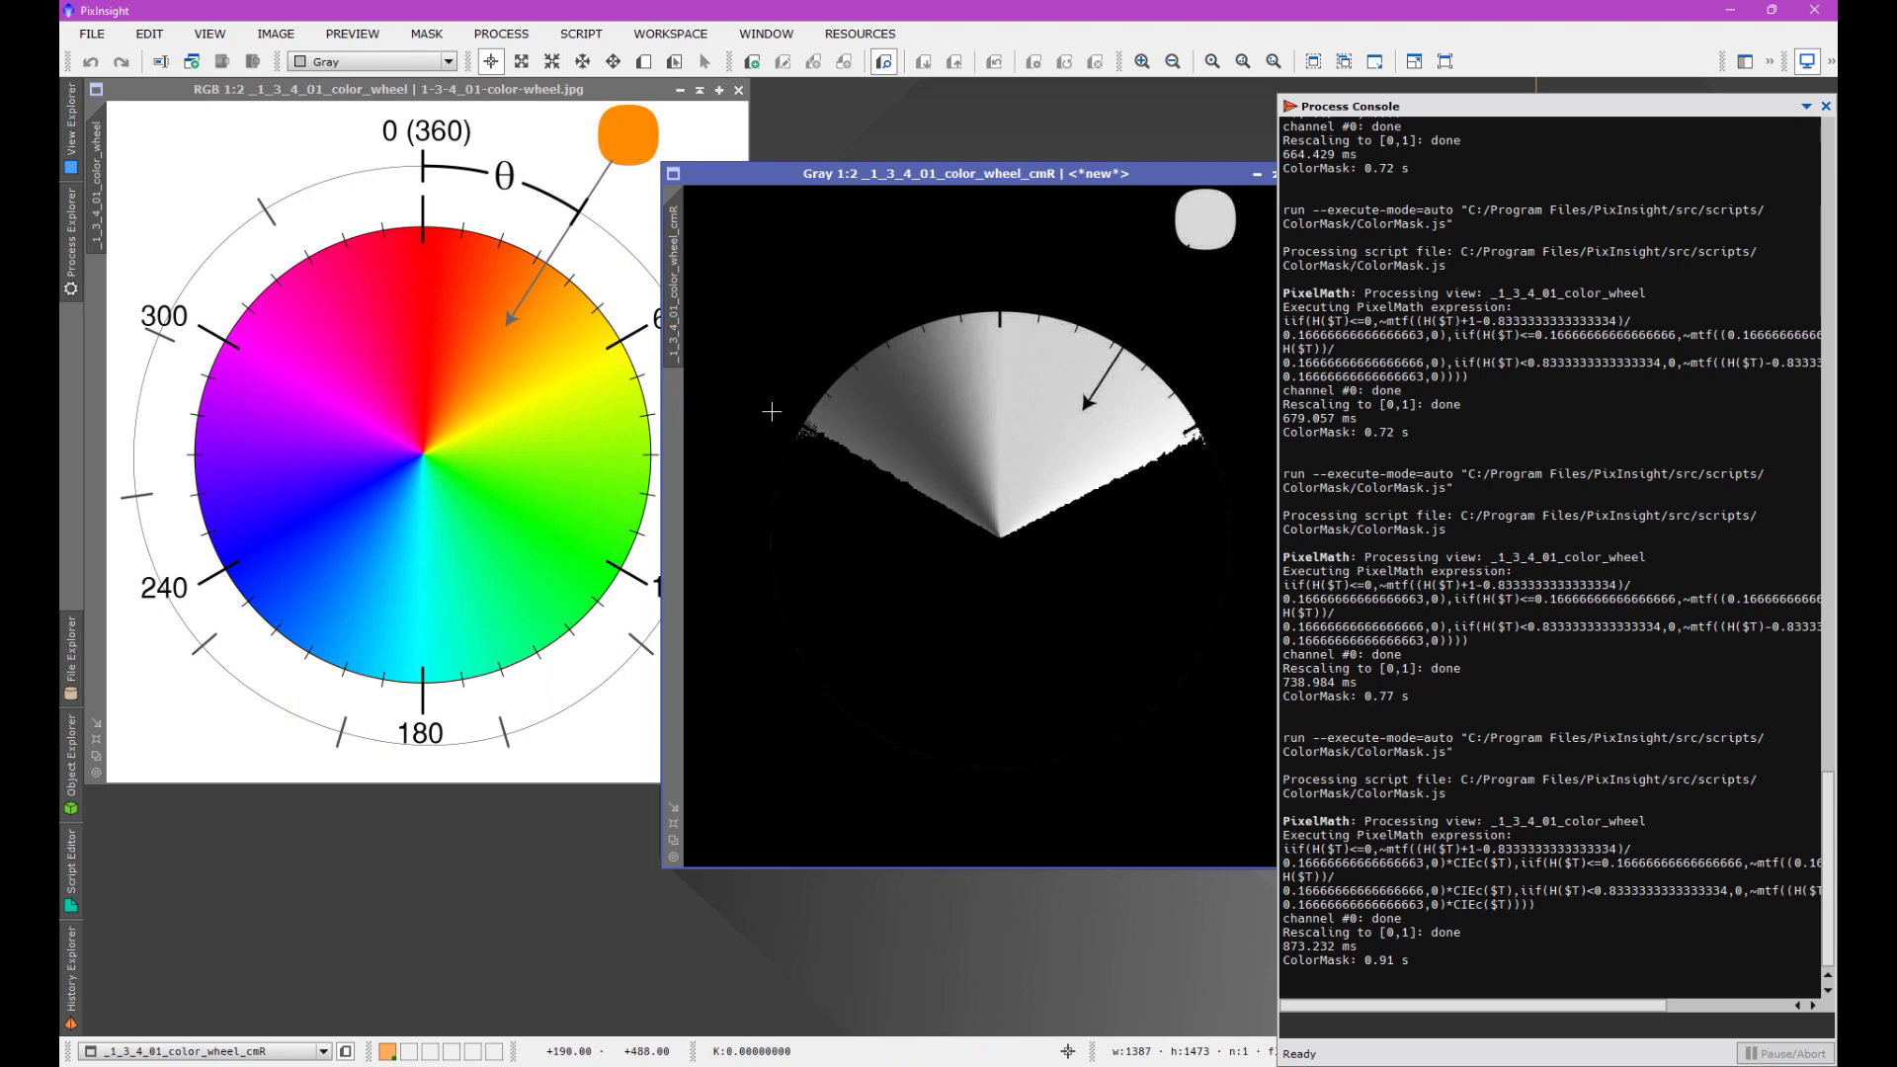
pyautogui.moveTo(810, 405)
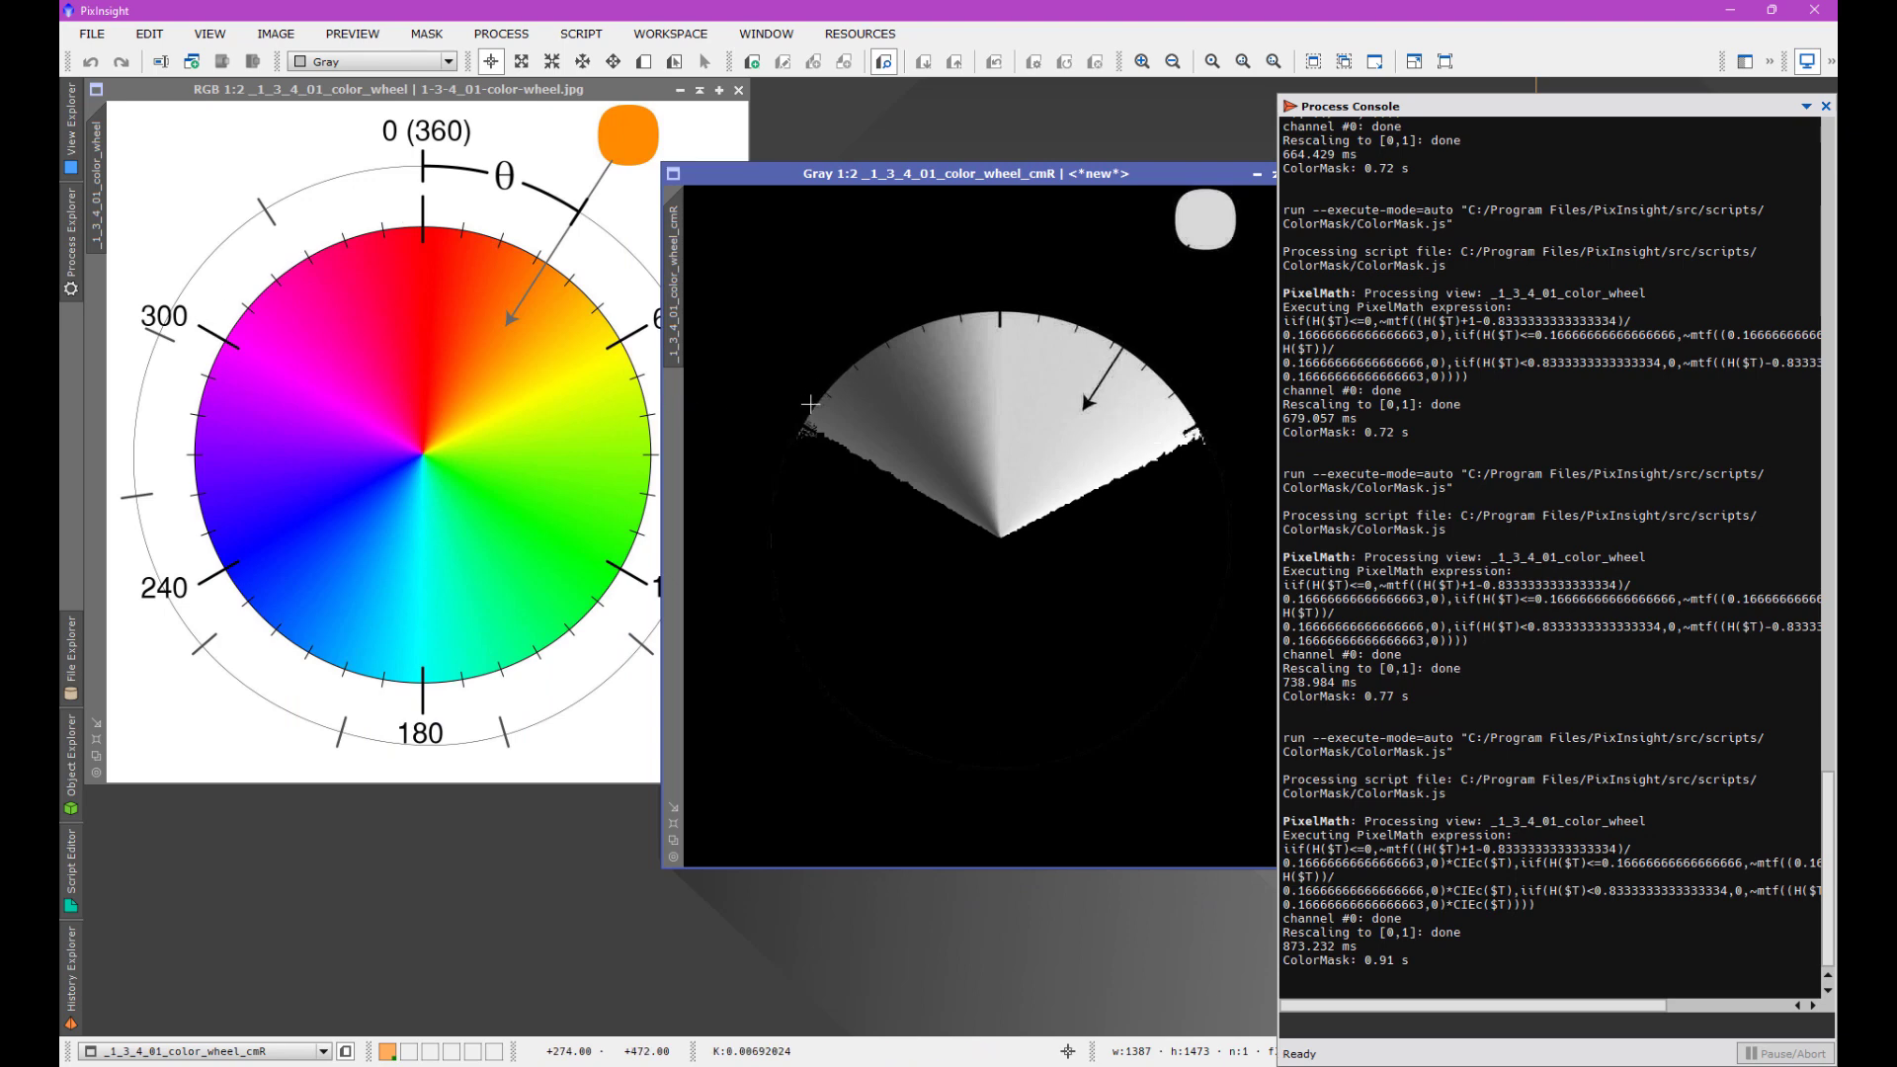
pyautogui.moveTo(1129, 441)
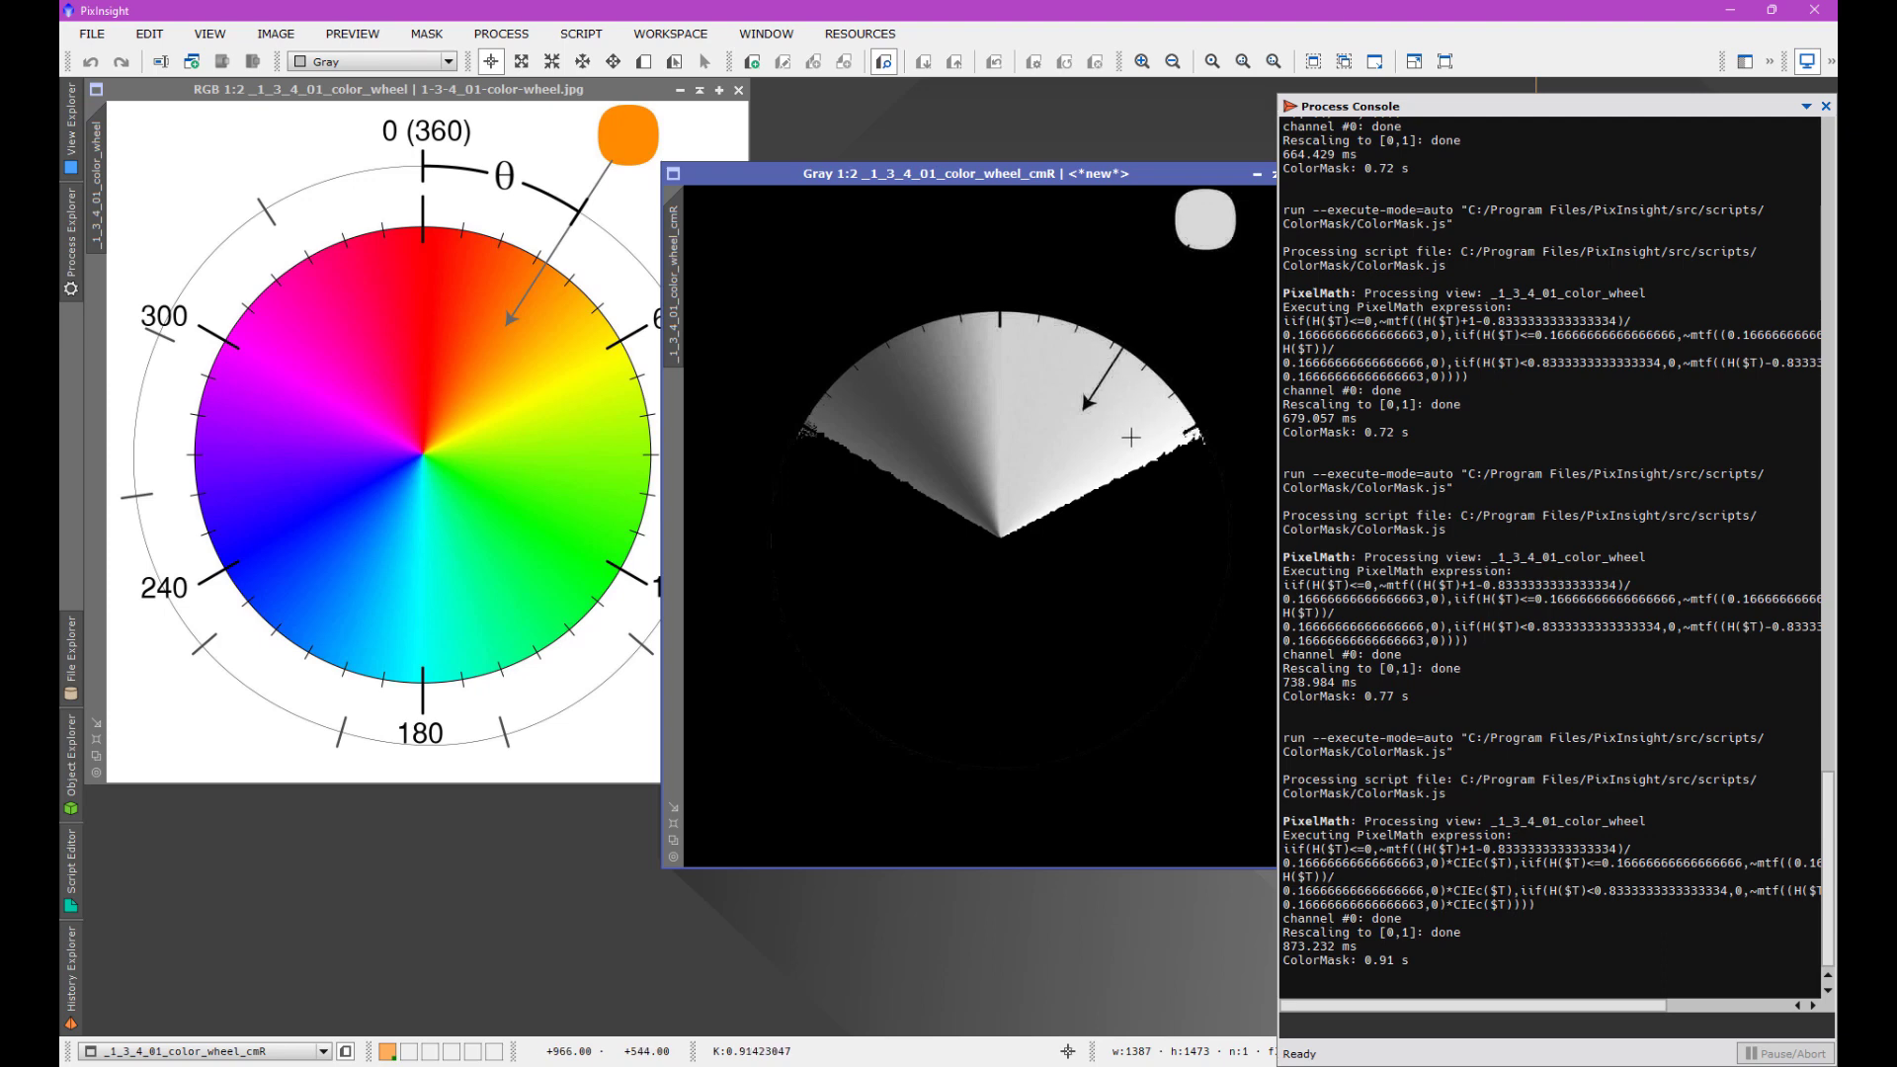
pyautogui.moveTo(847, 395)
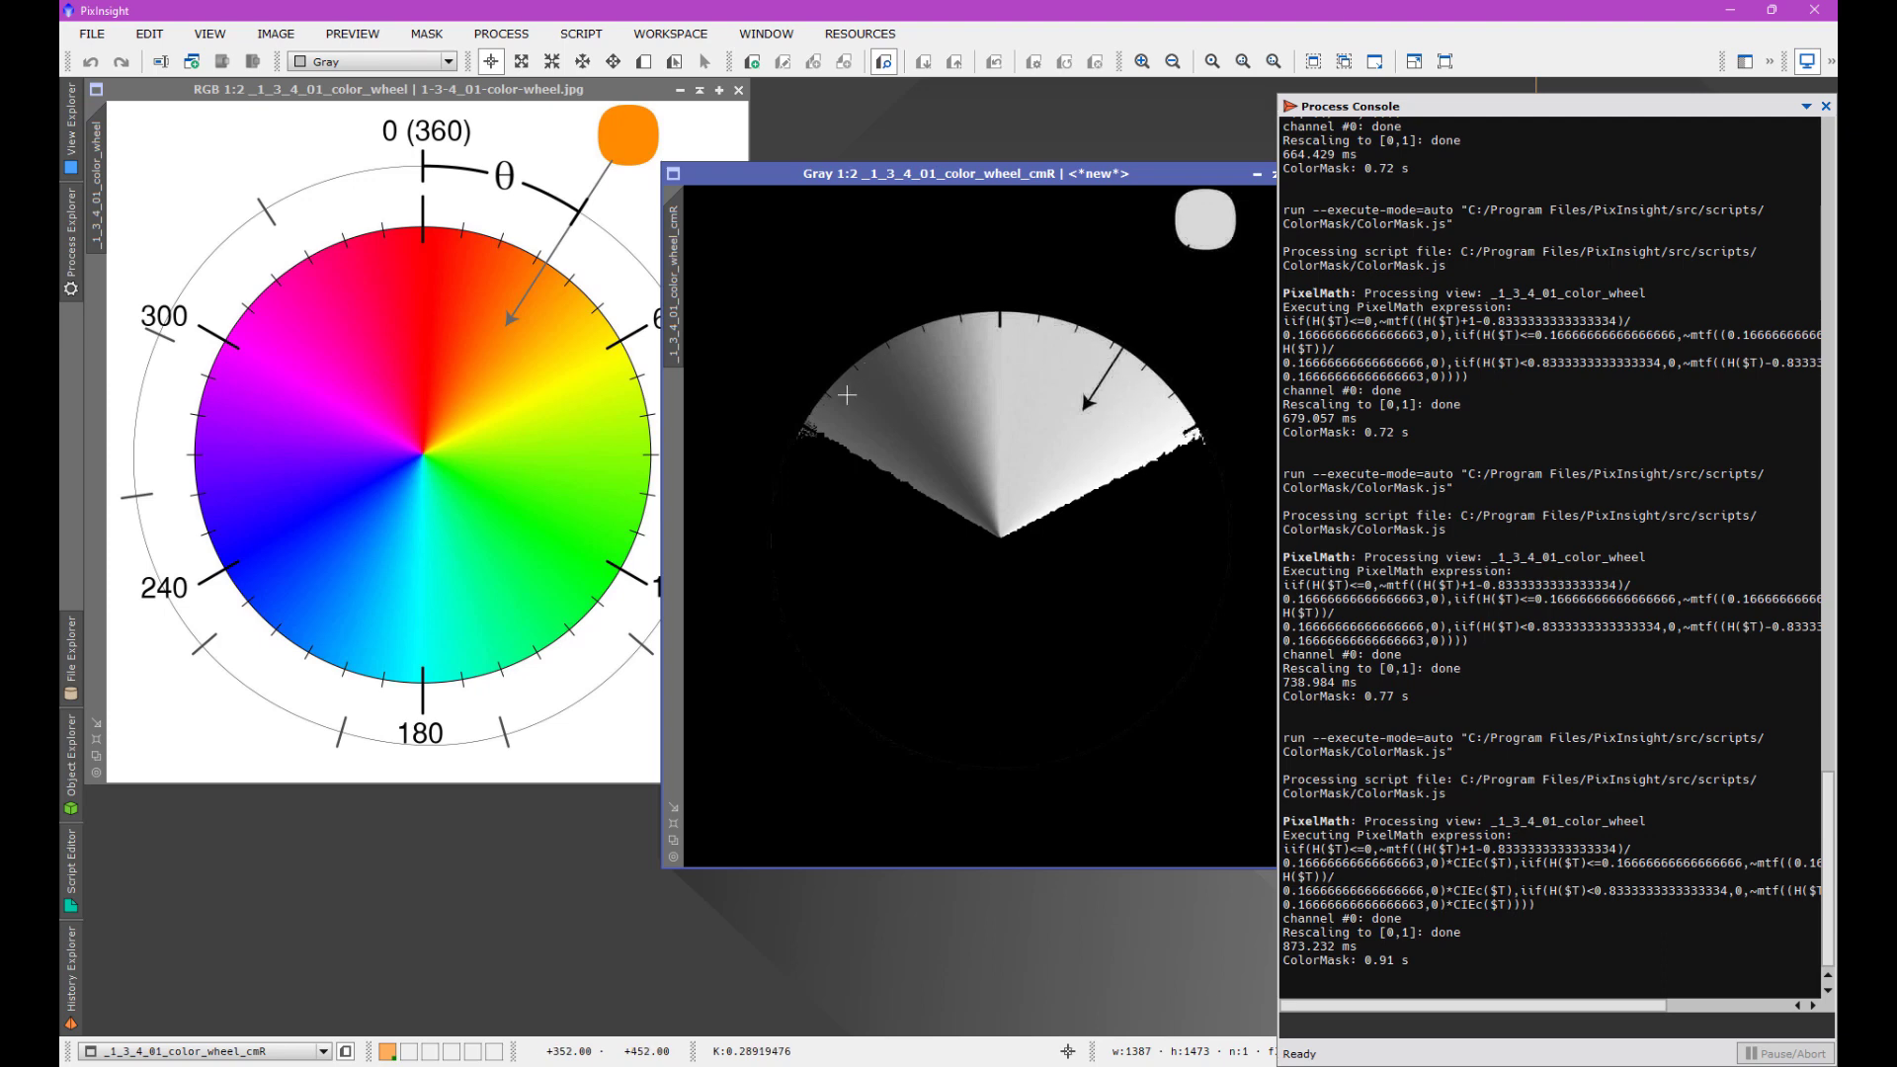
pyautogui.moveTo(864, 450)
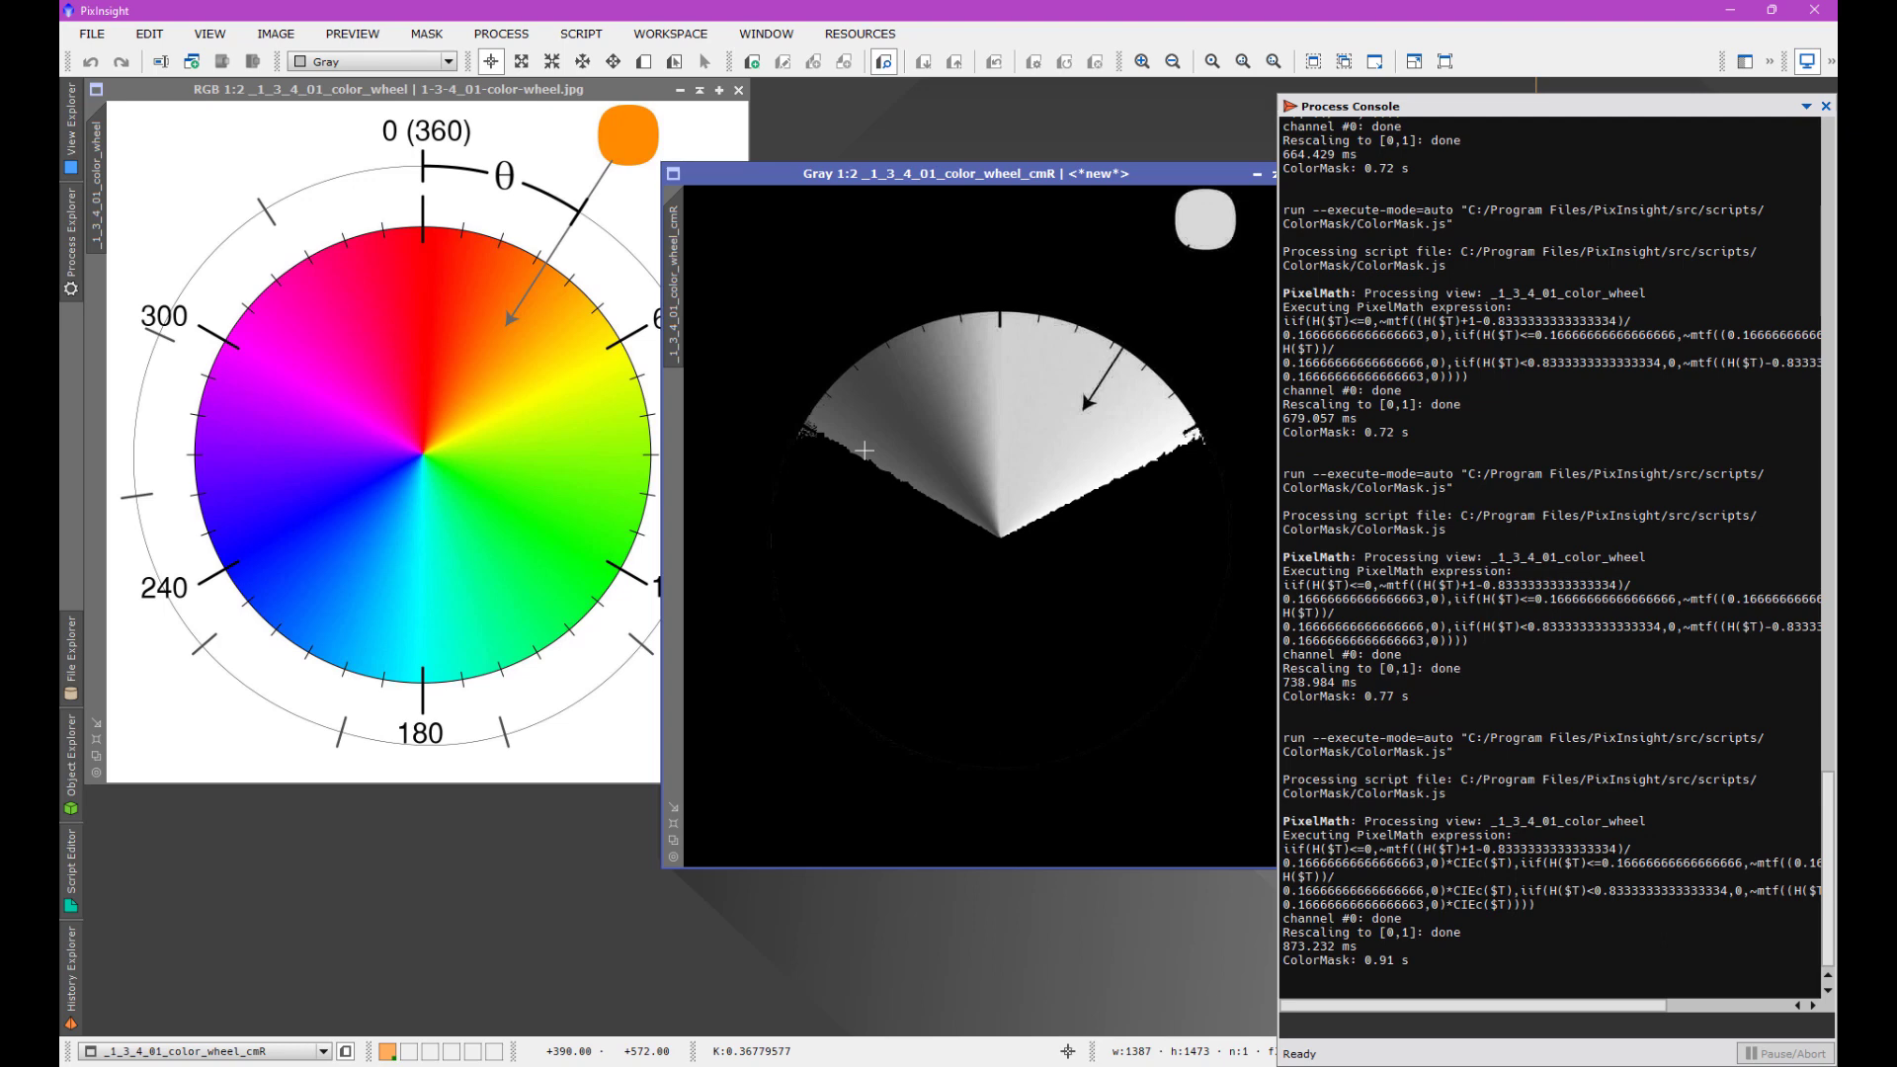
pyautogui.moveTo(869, 395)
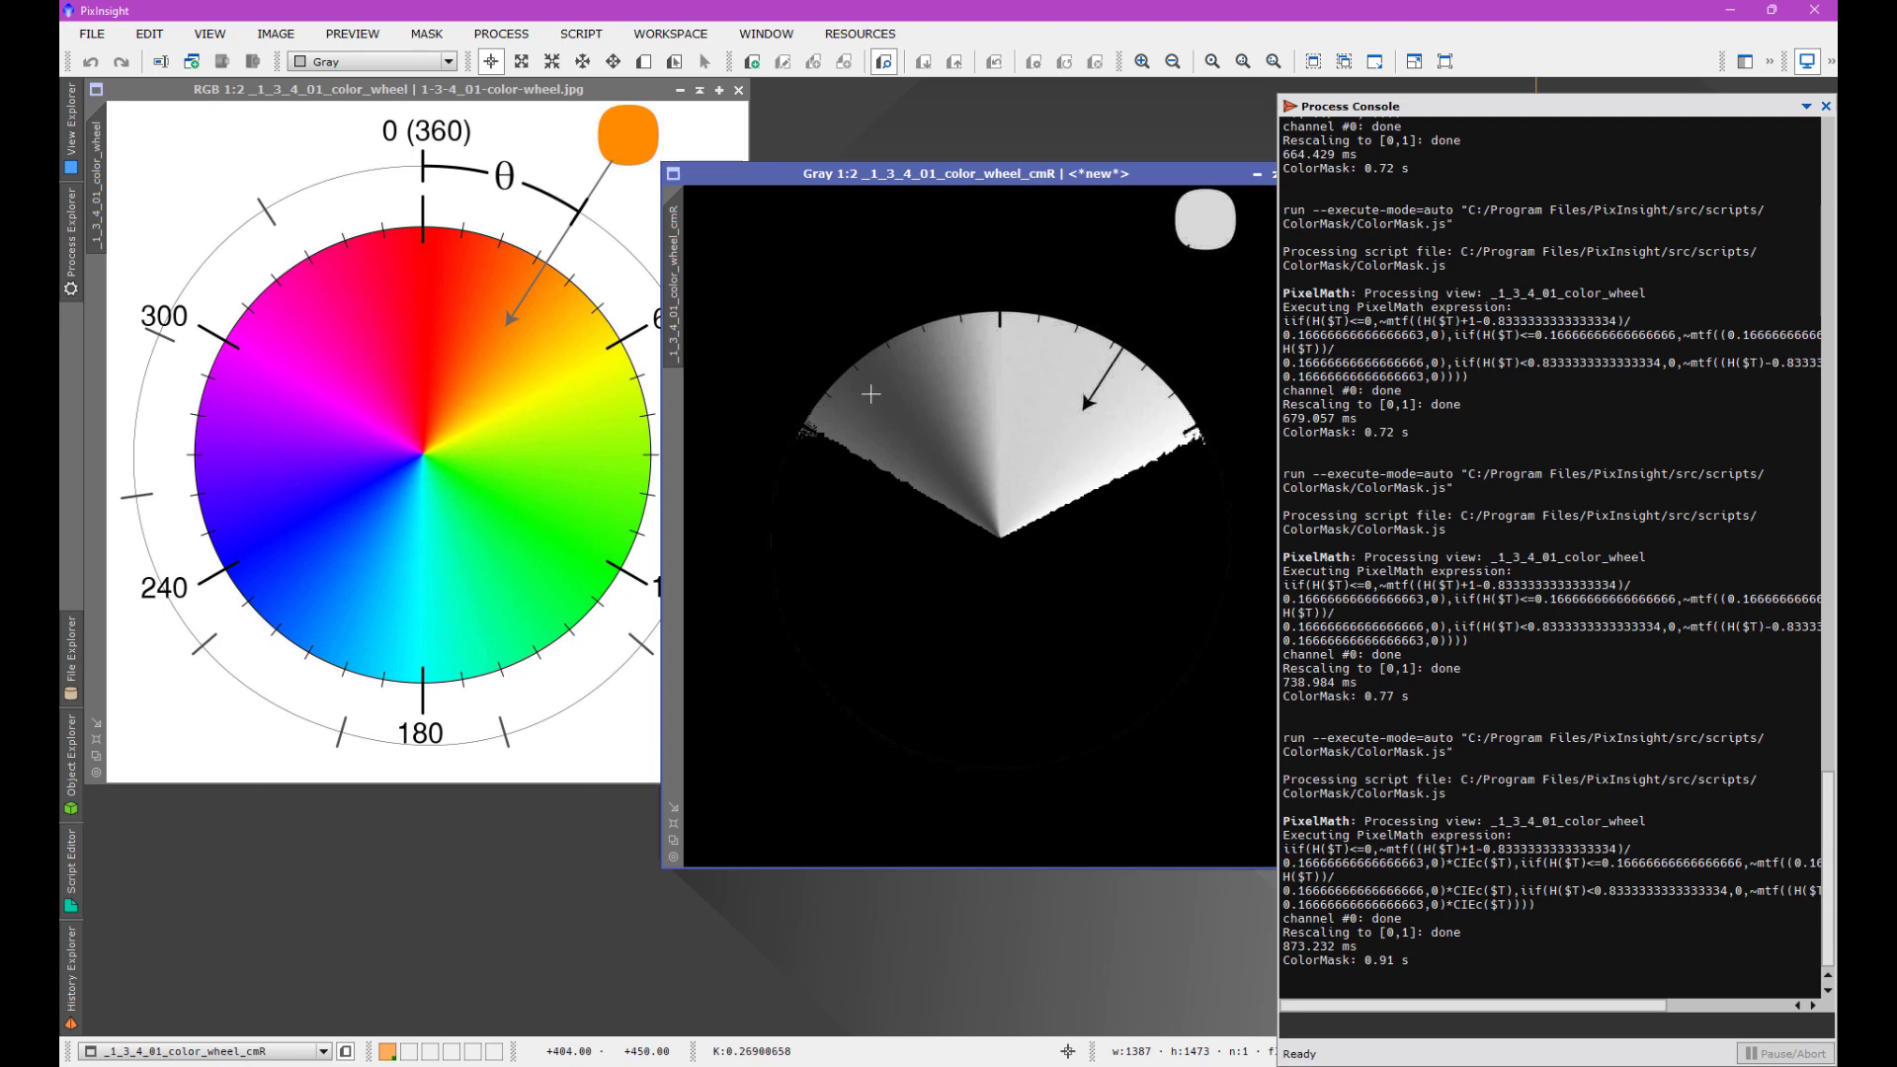
pyautogui.moveTo(275, 349)
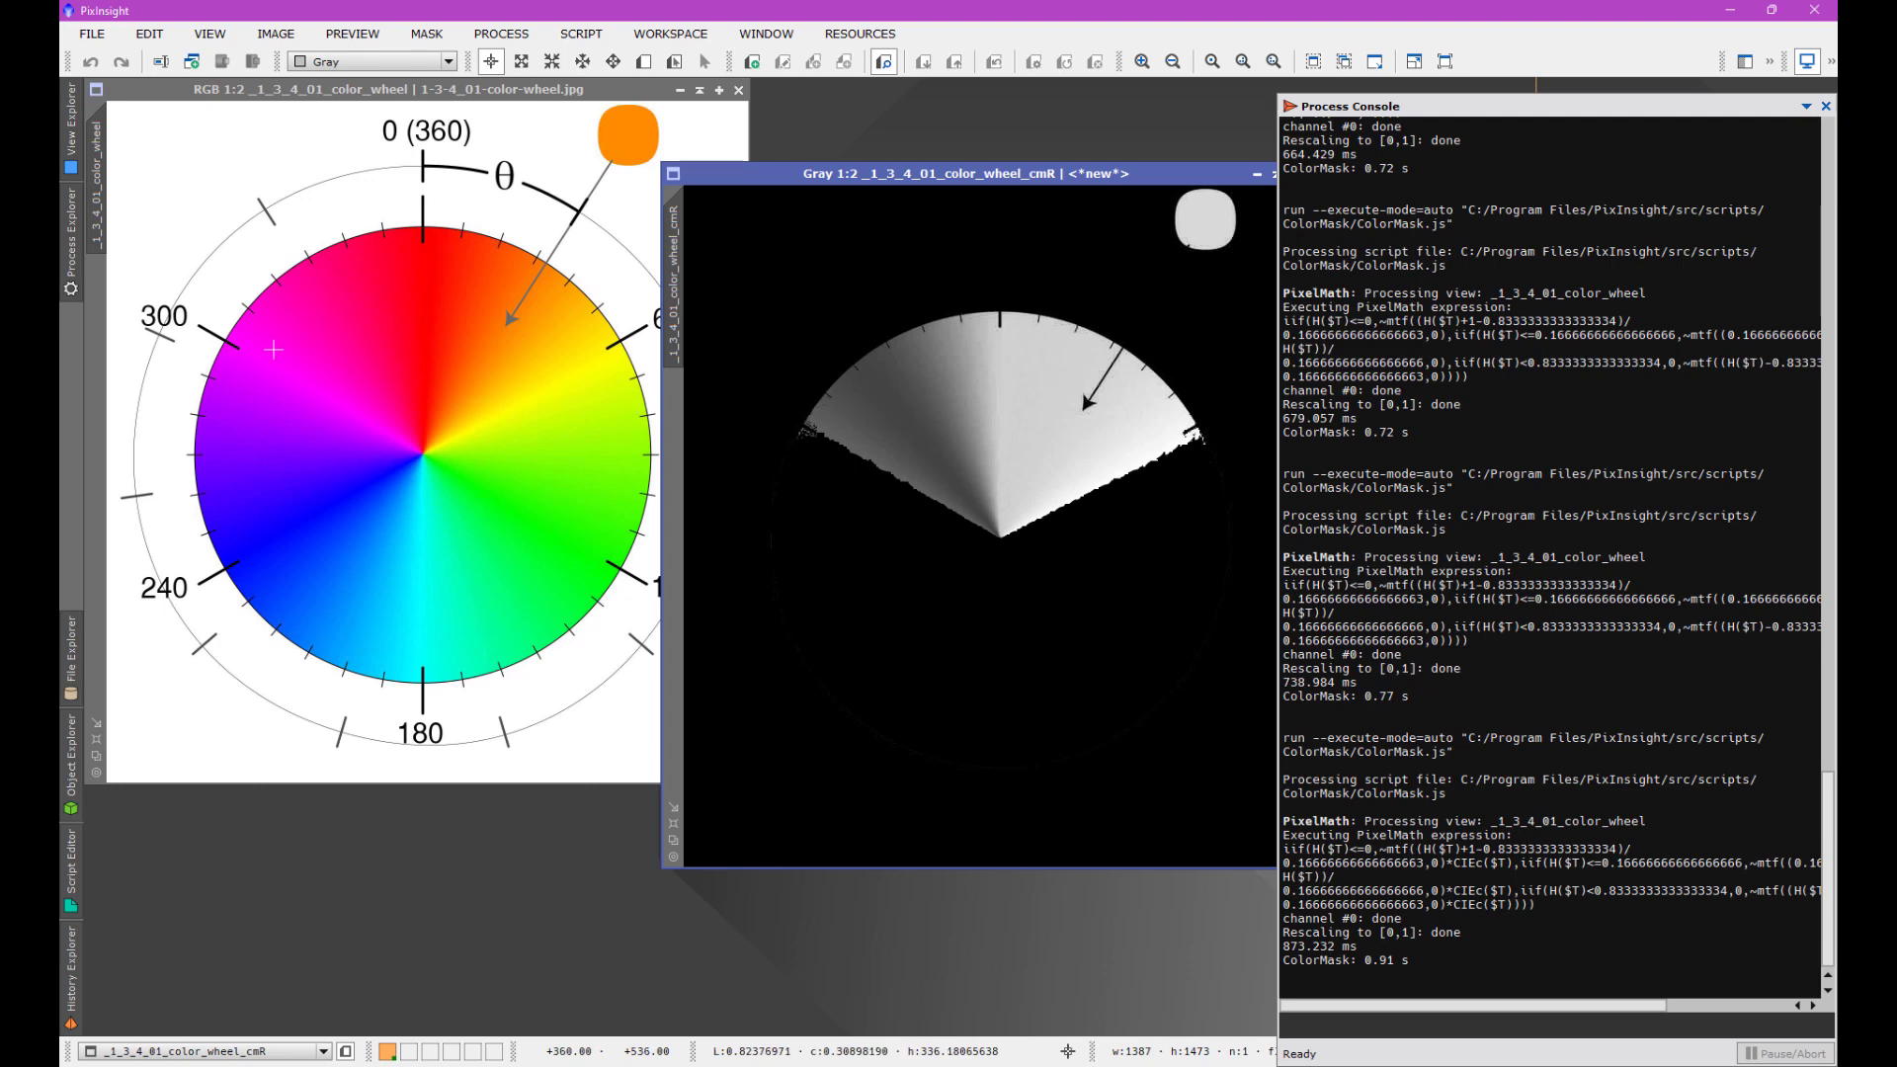
pyautogui.moveTo(1074, 443)
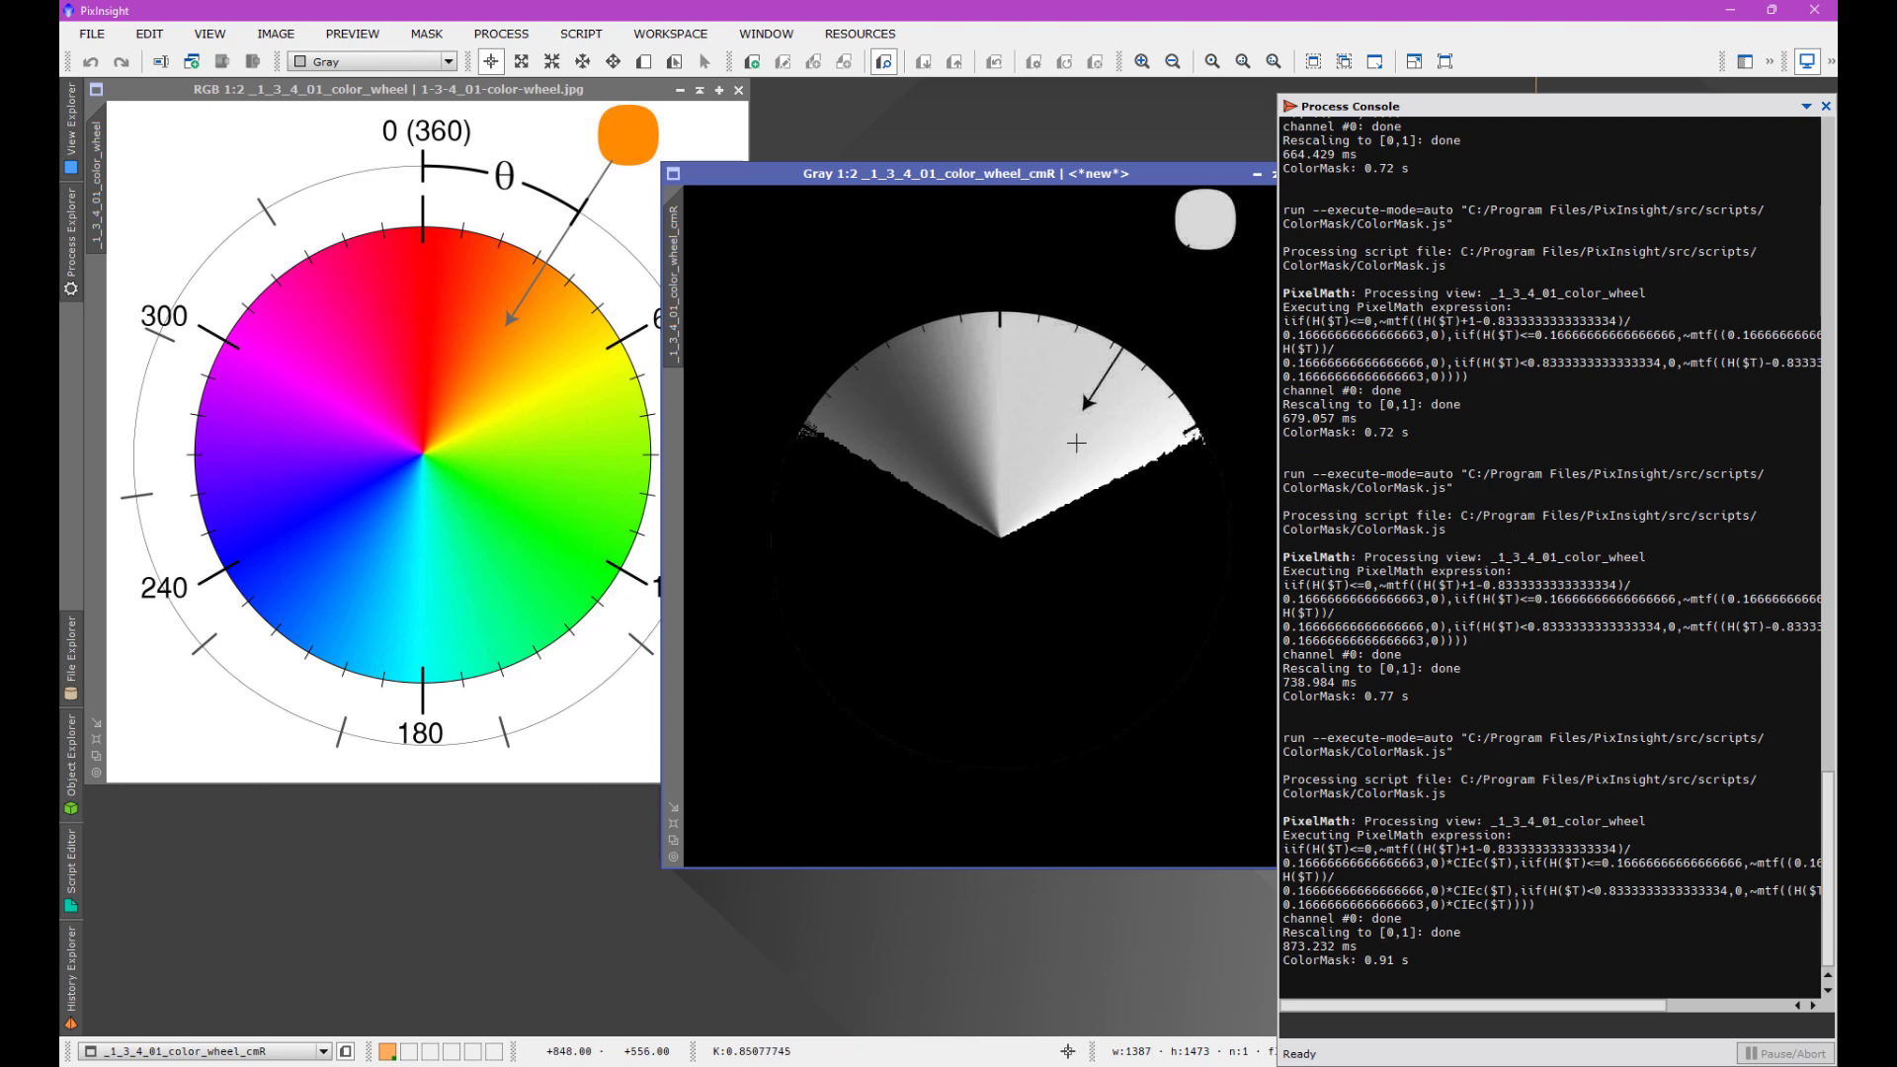
pyautogui.moveTo(1138, 442)
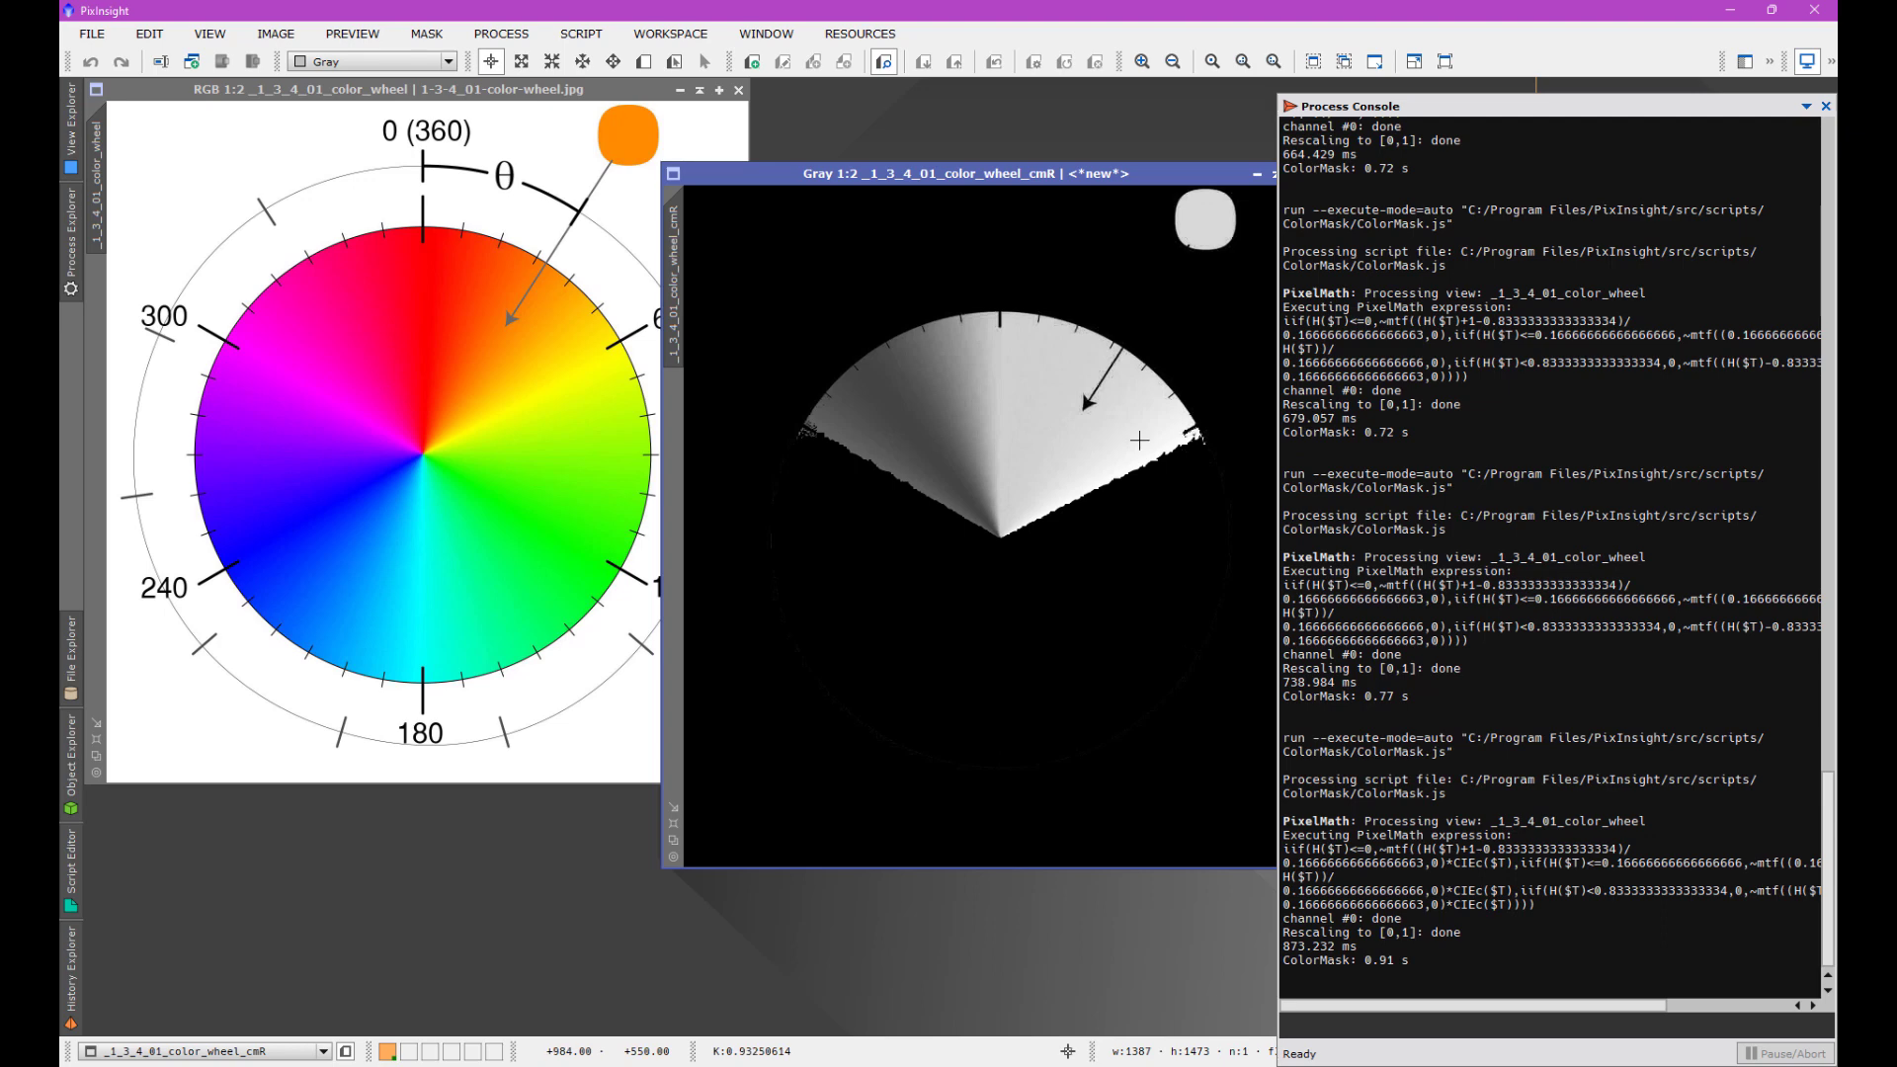
pyautogui.moveTo(828, 204)
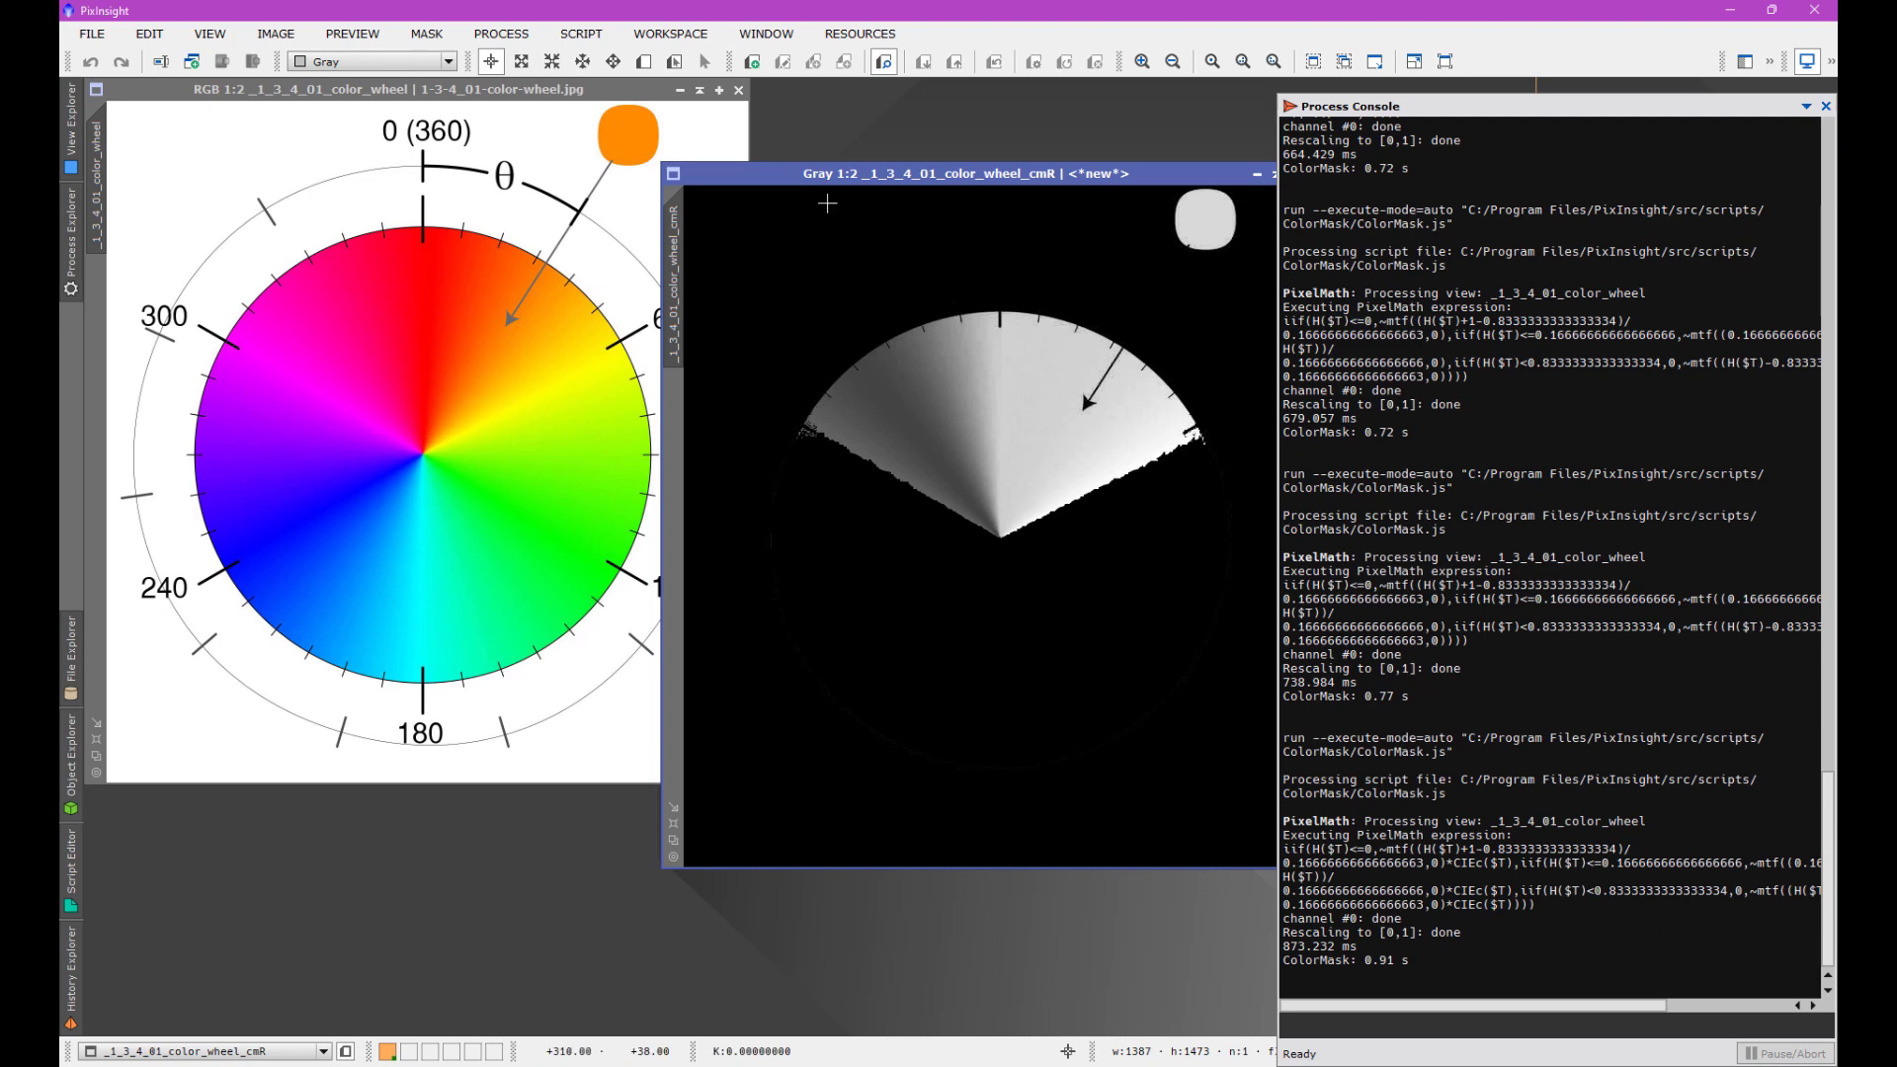
pyautogui.moveTo(608, 106)
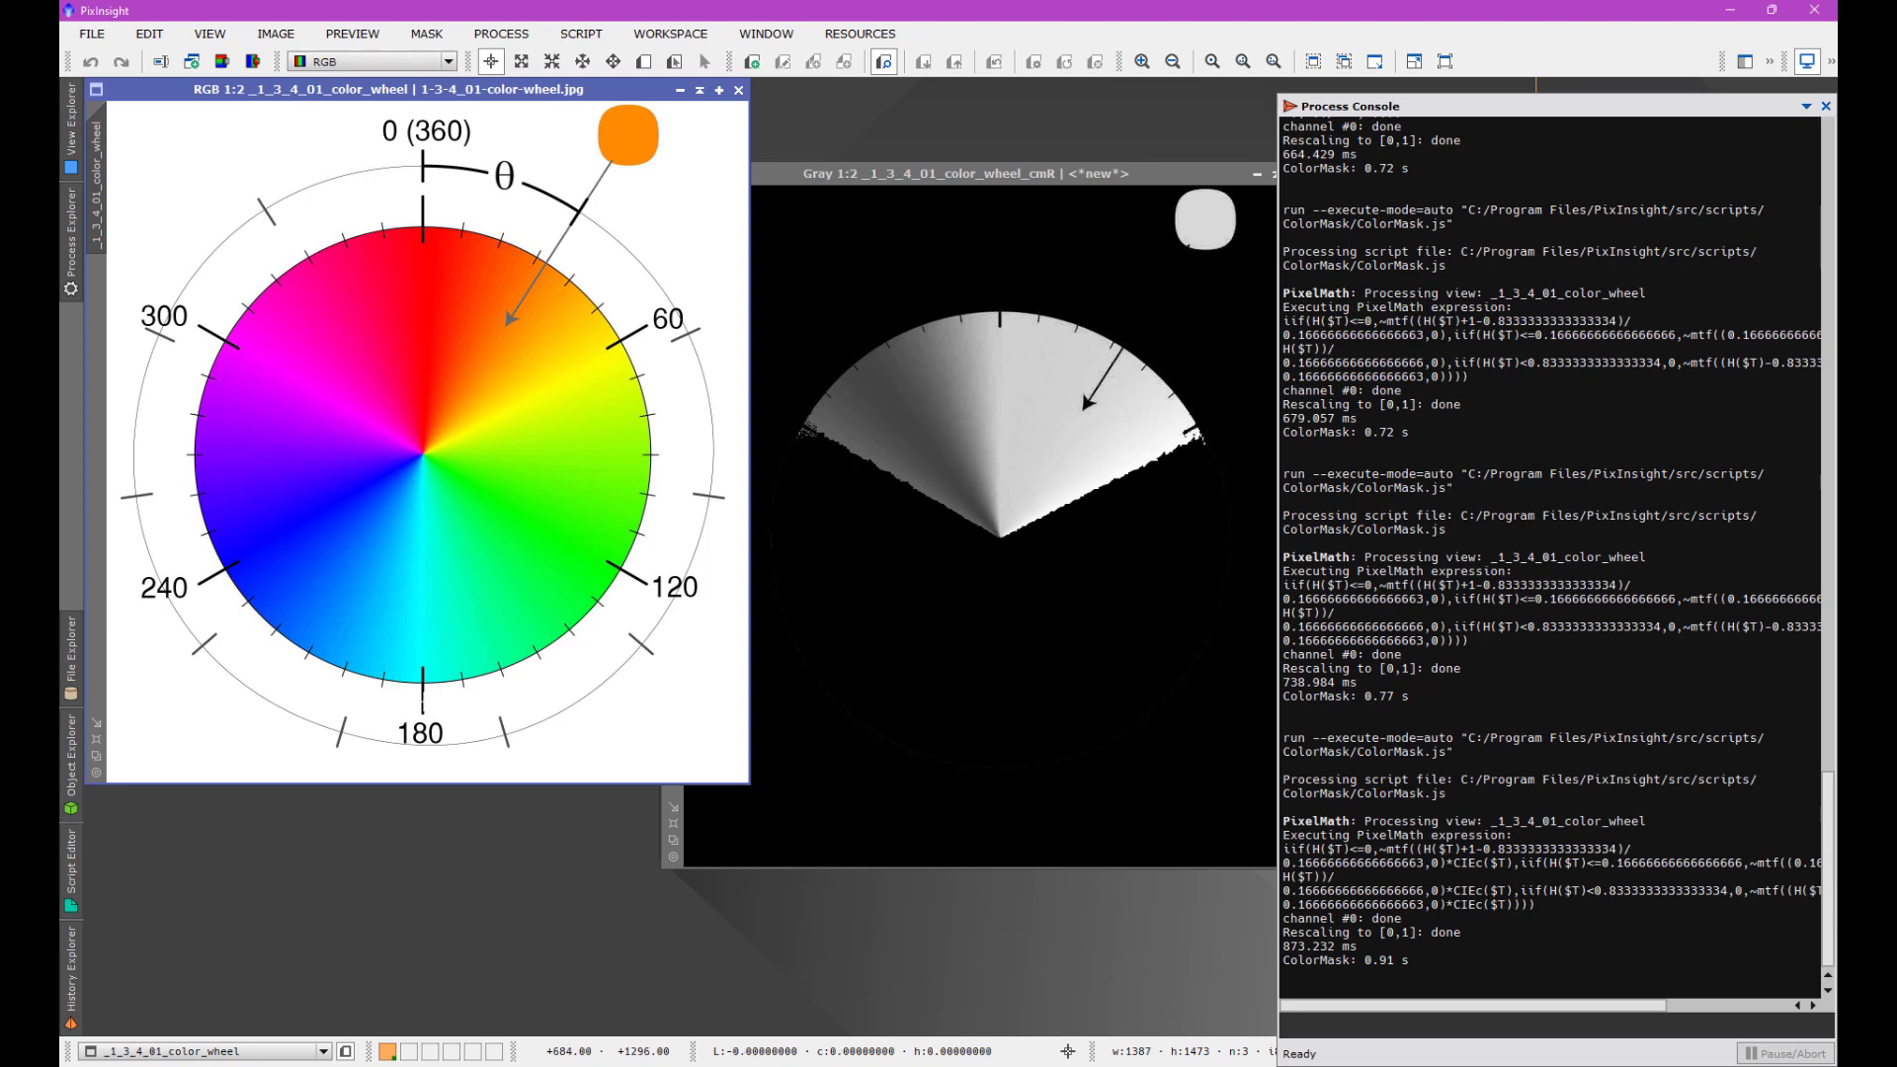
pyautogui.moveTo(444, 147)
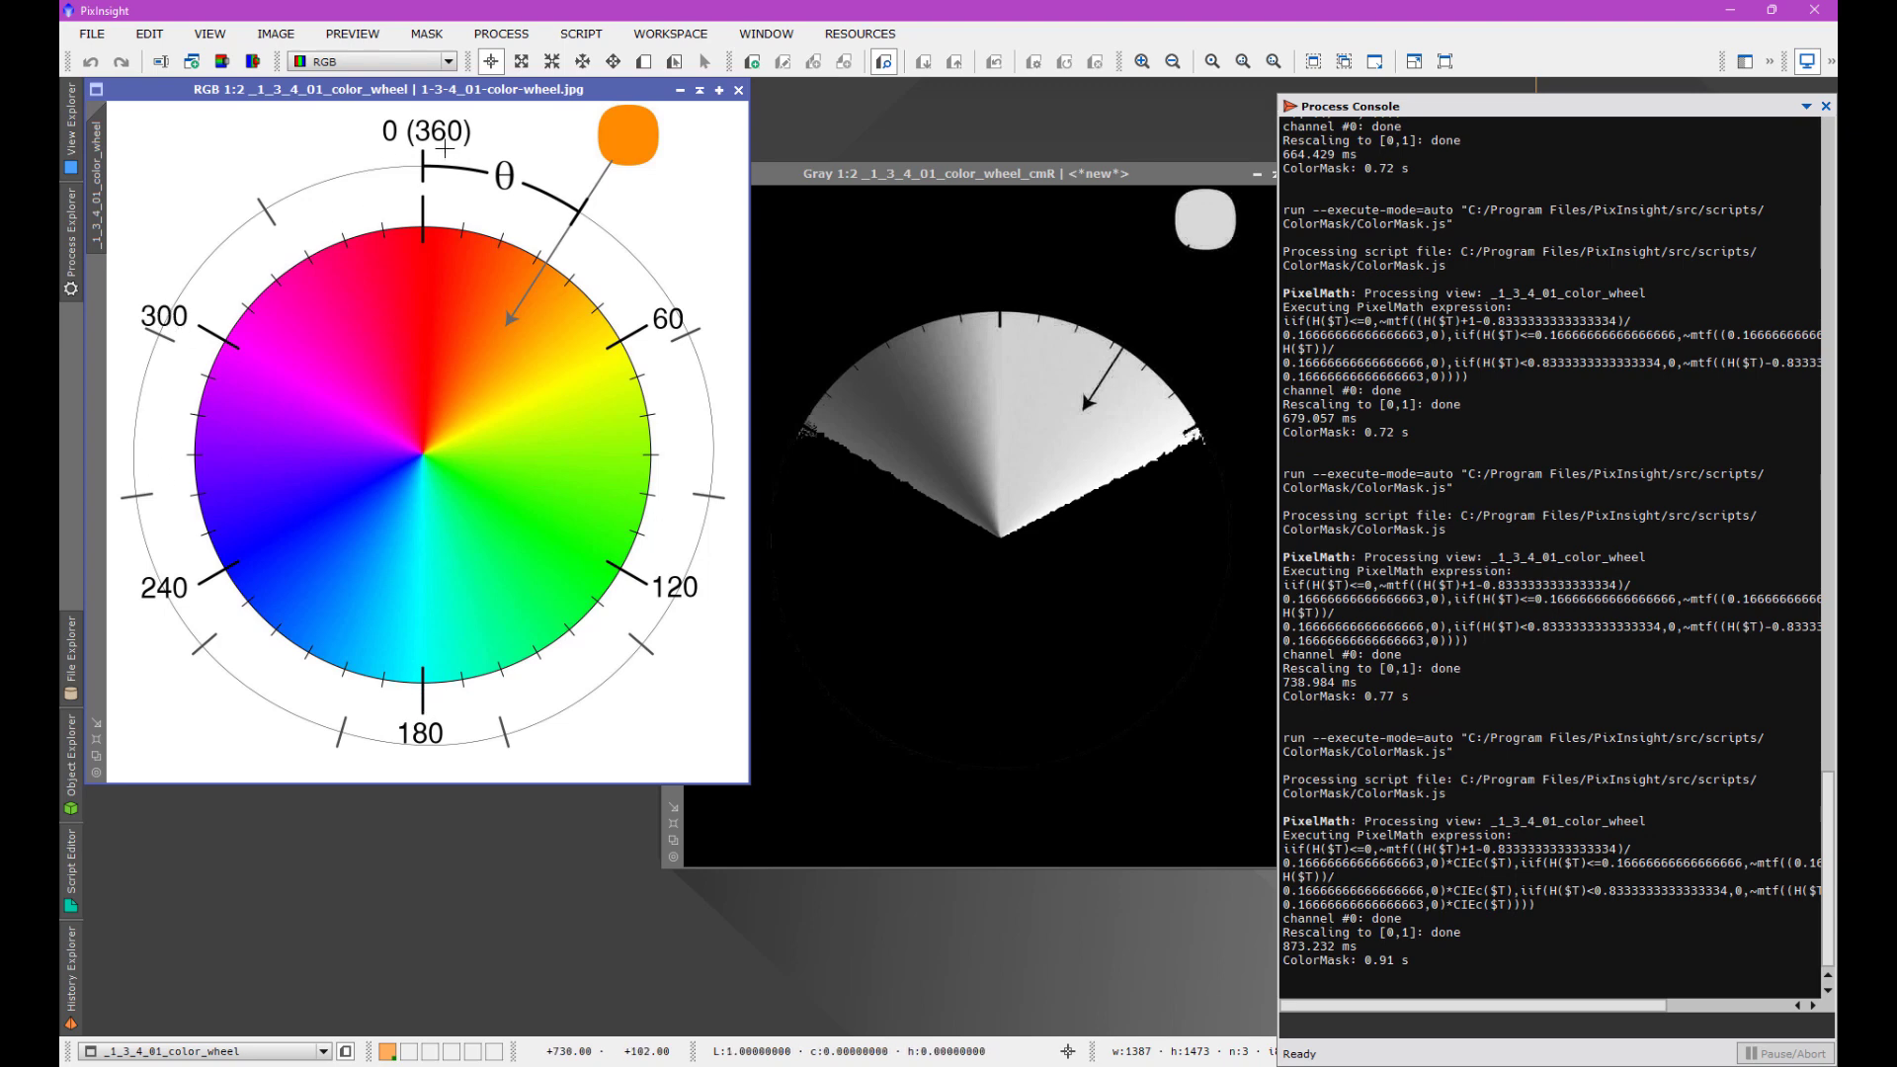
# Step: Launch ColorMask, enter Start Hue 180 and End Hue 300, and generate the mask
pyautogui.click(582, 32)
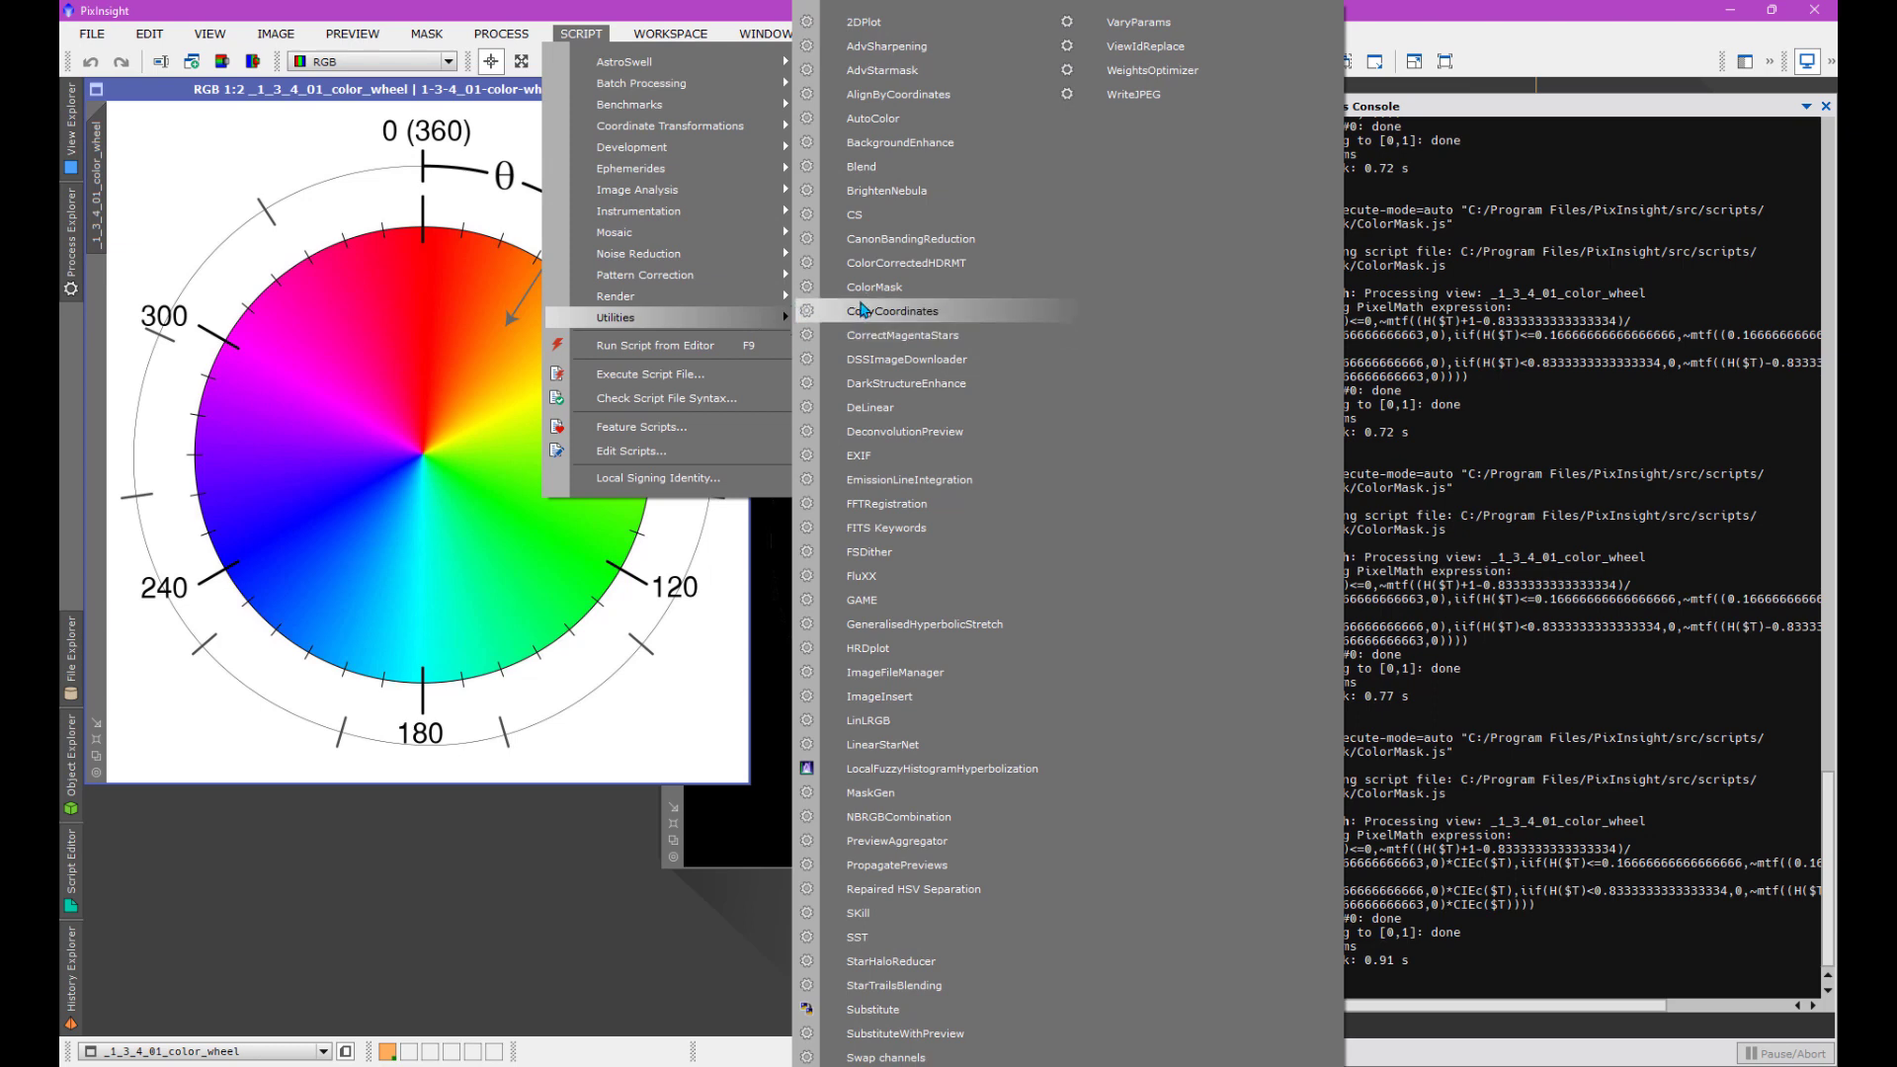
pyautogui.click(874, 287)
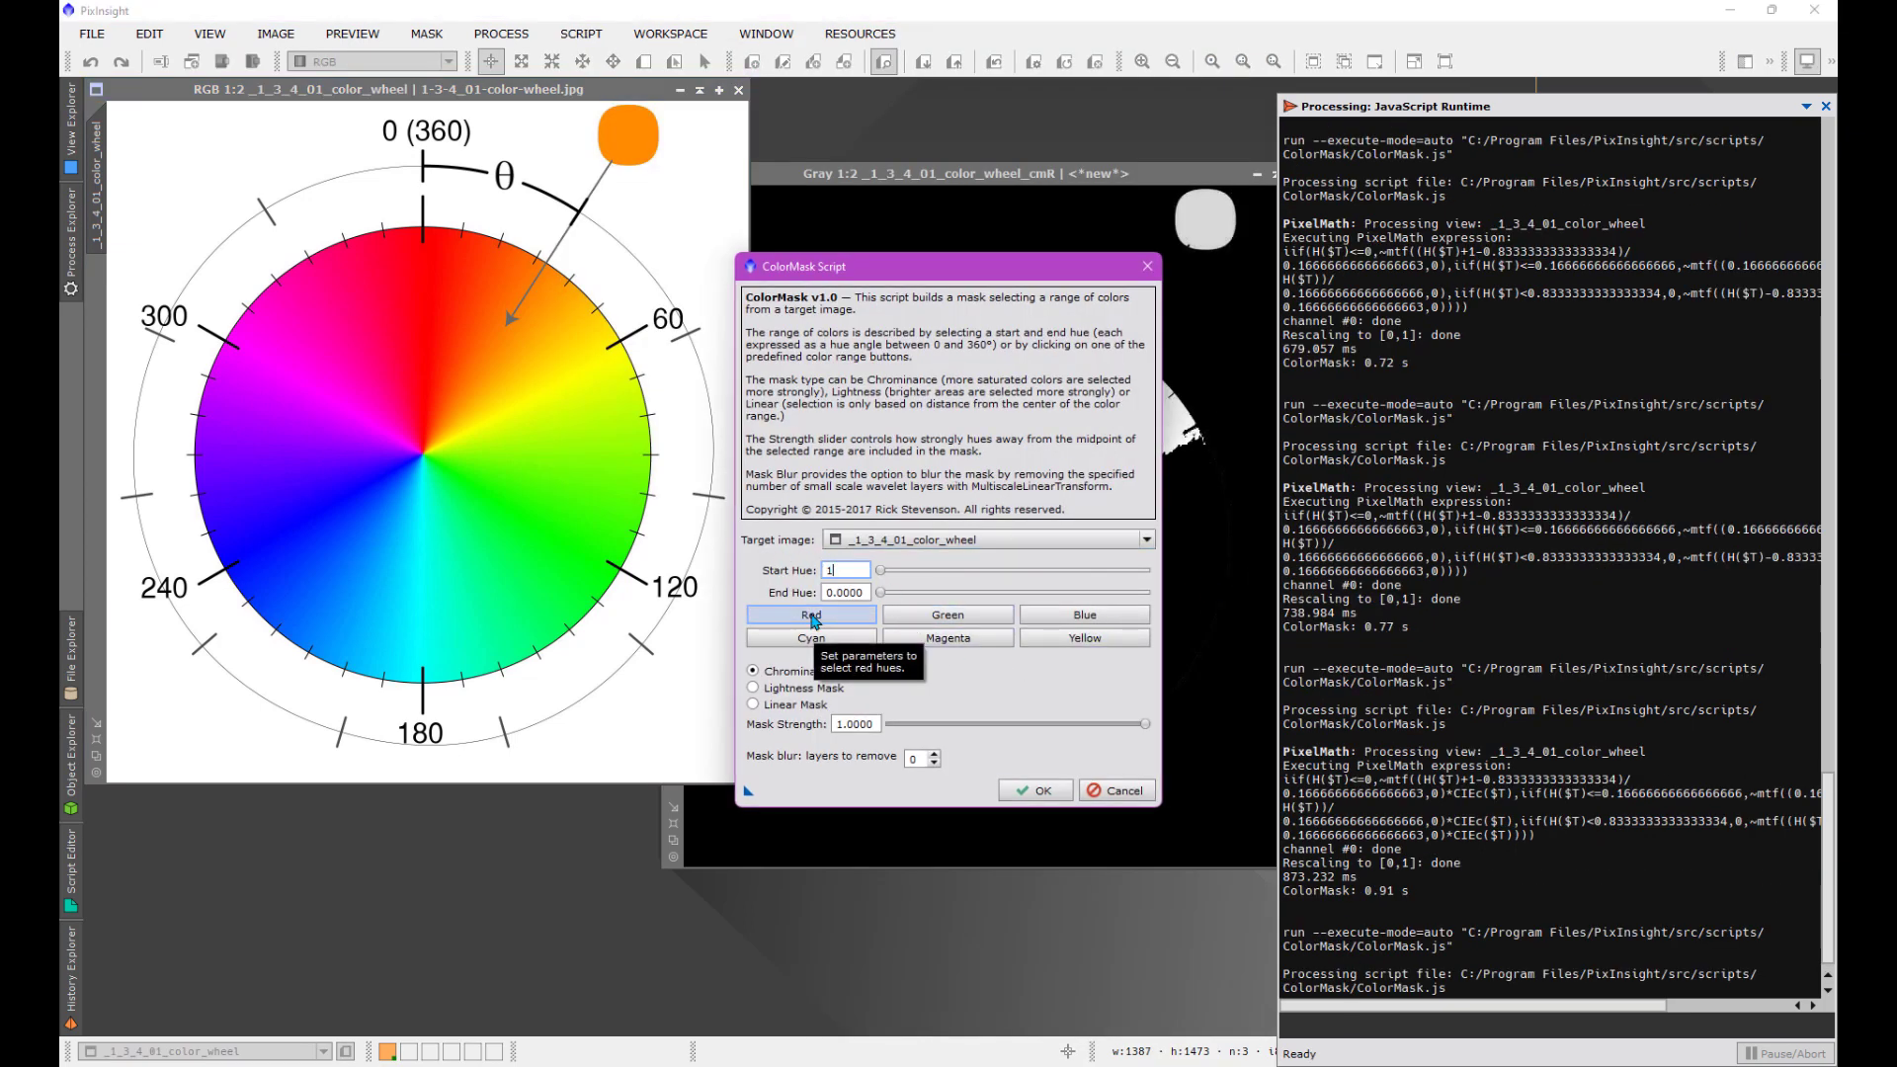
pyautogui.write('180')
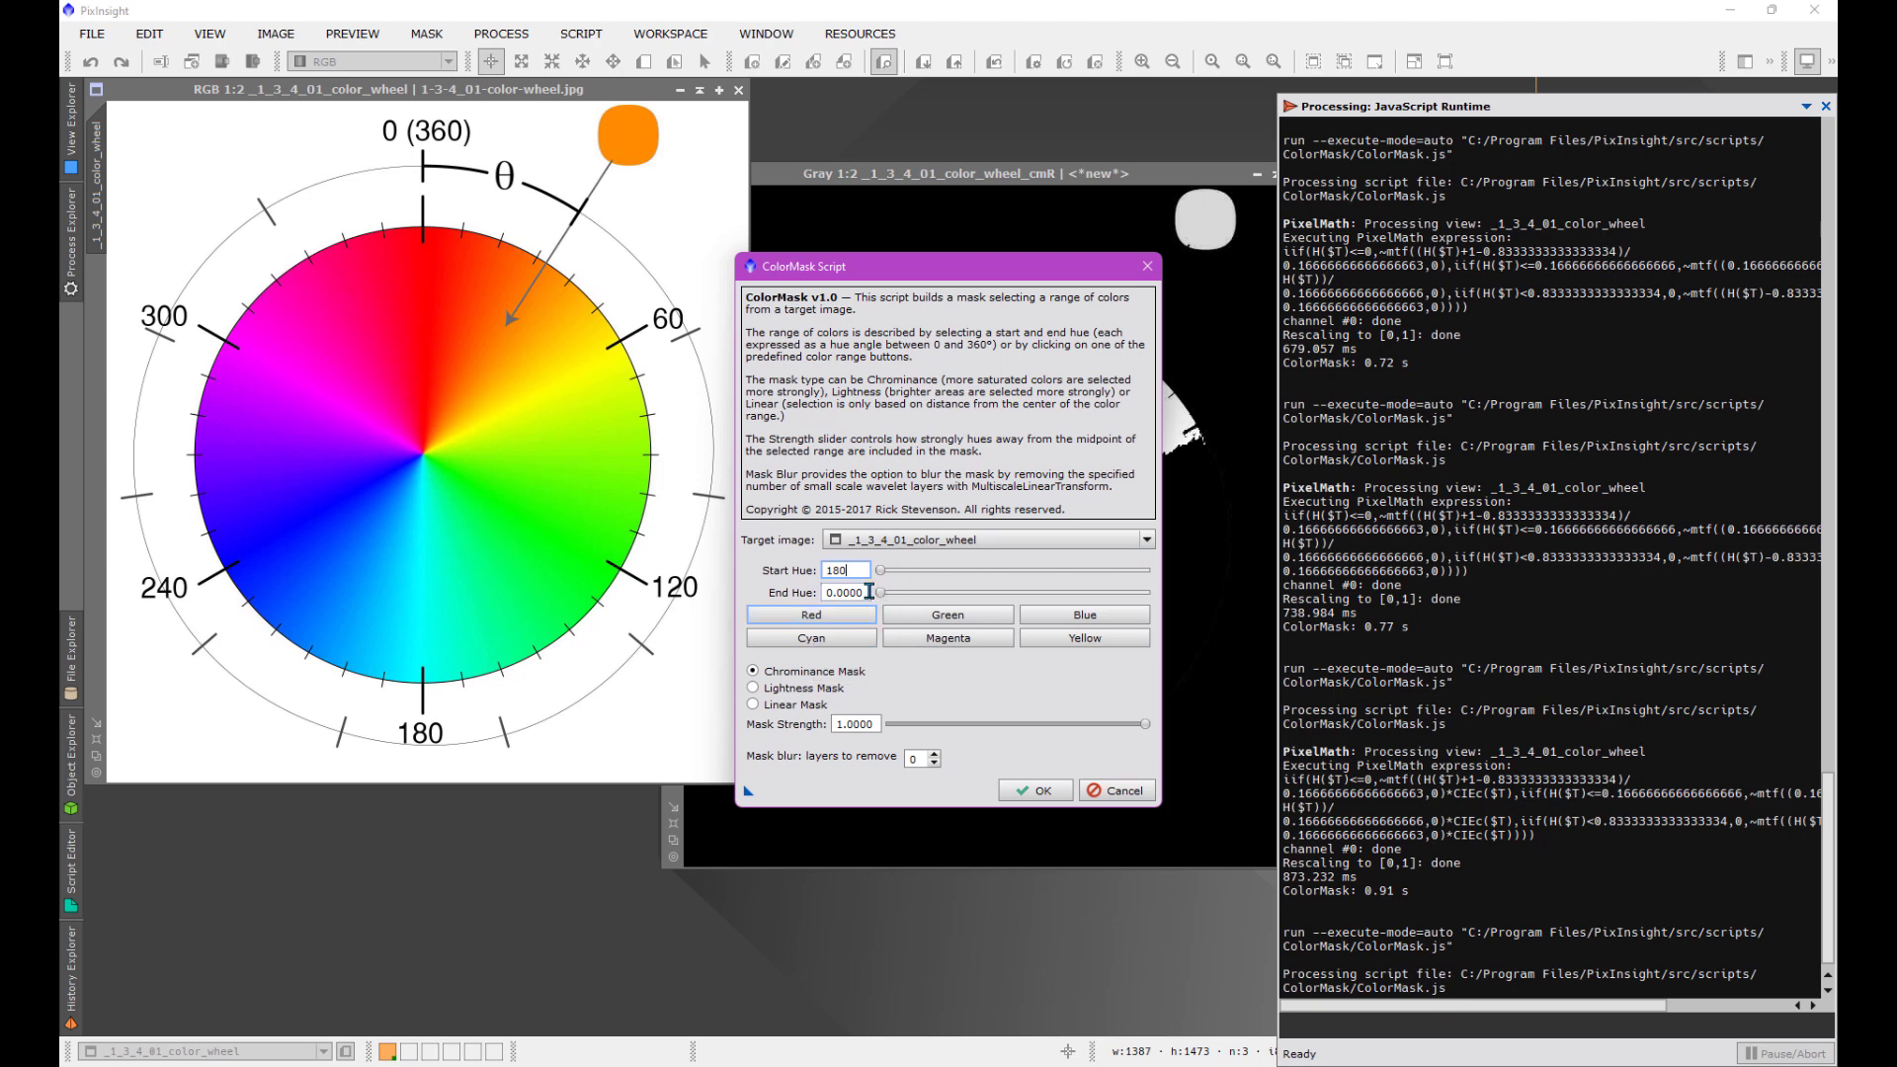
pyautogui.write('300')
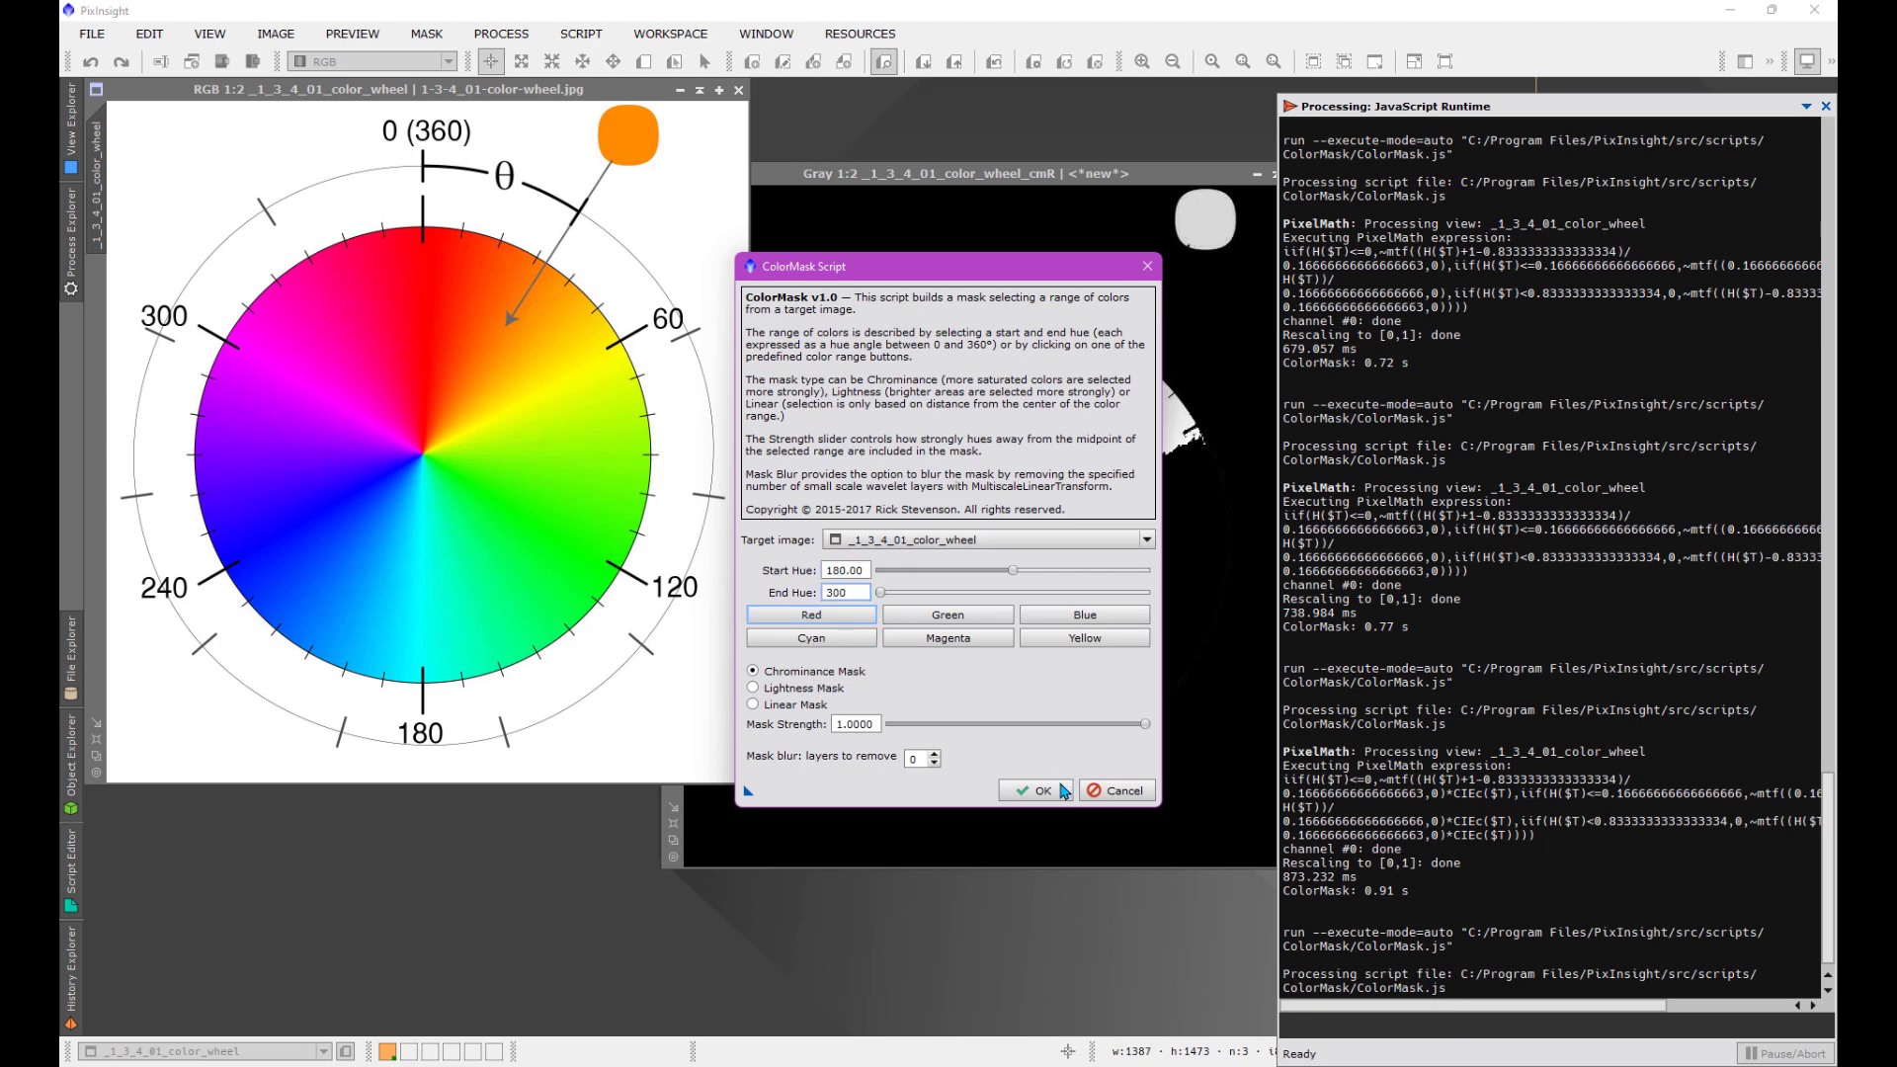
pyautogui.click(1025, 792)
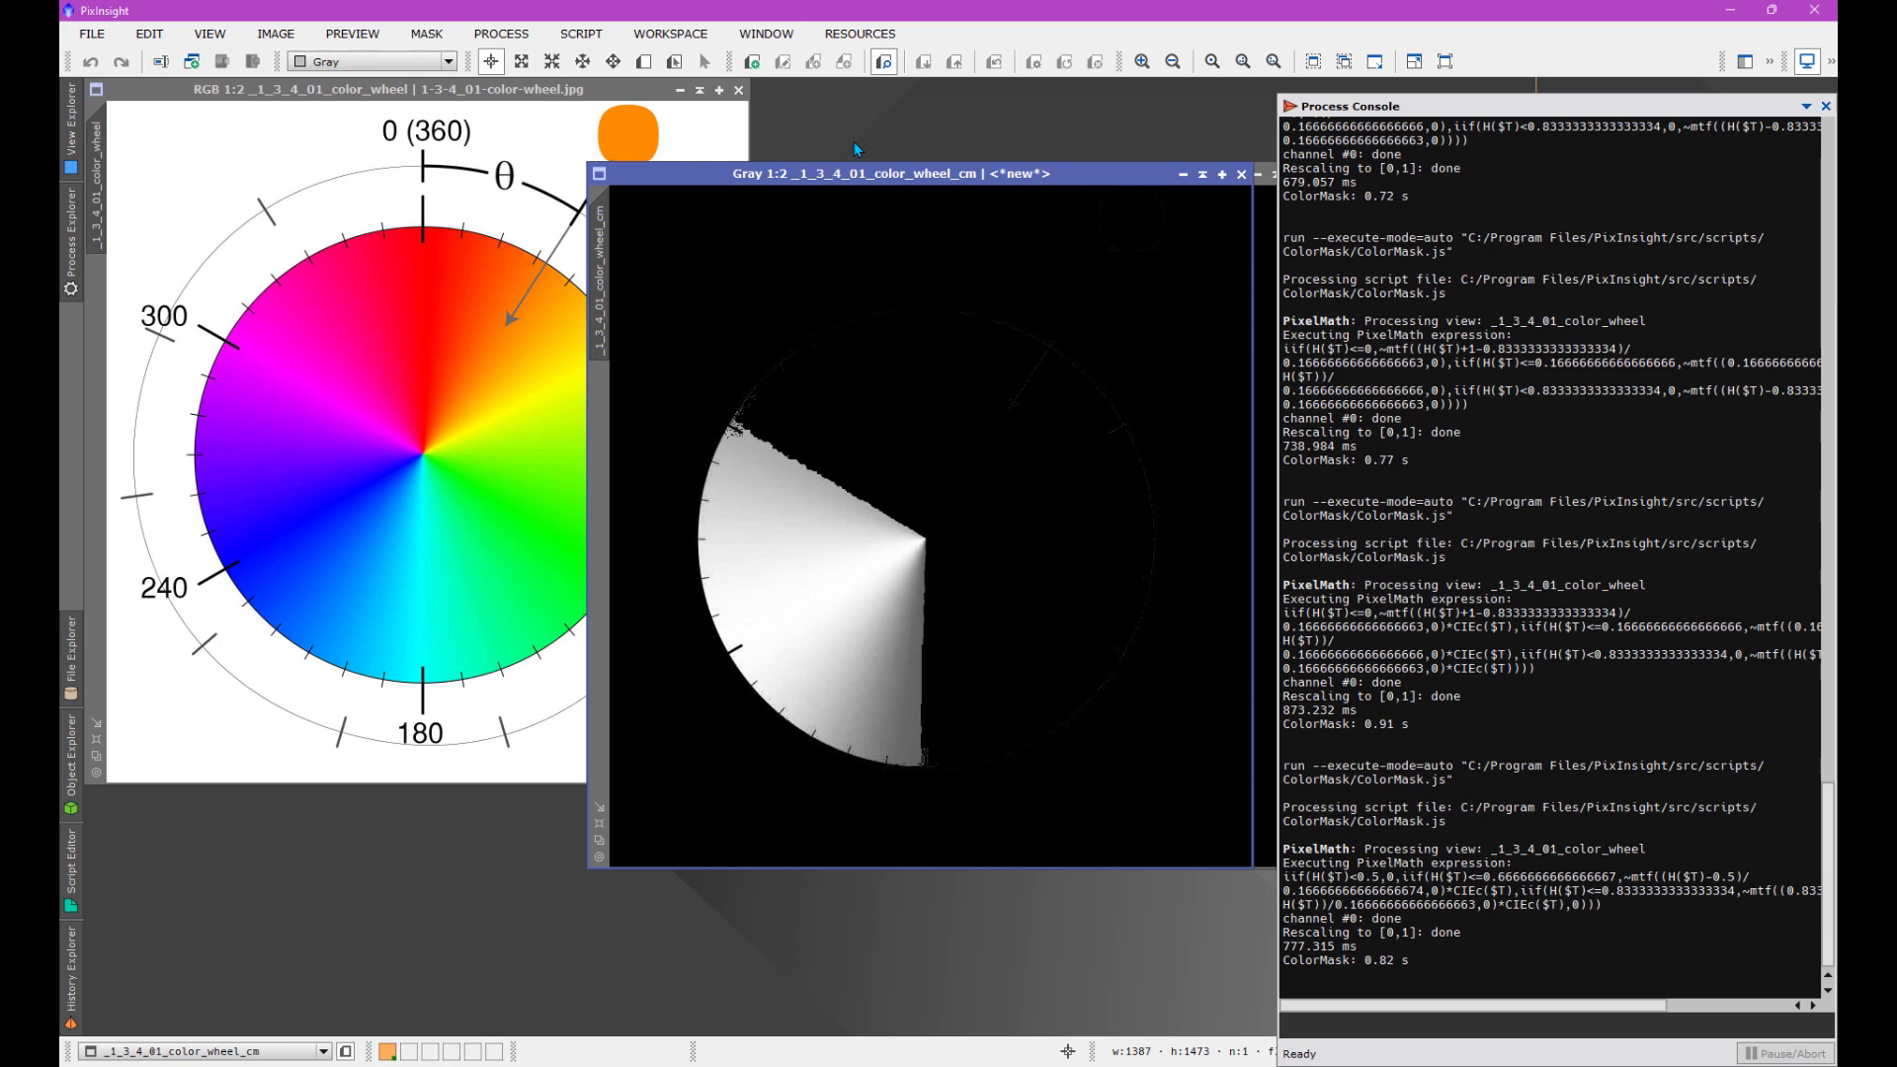
pyautogui.moveTo(874, 185)
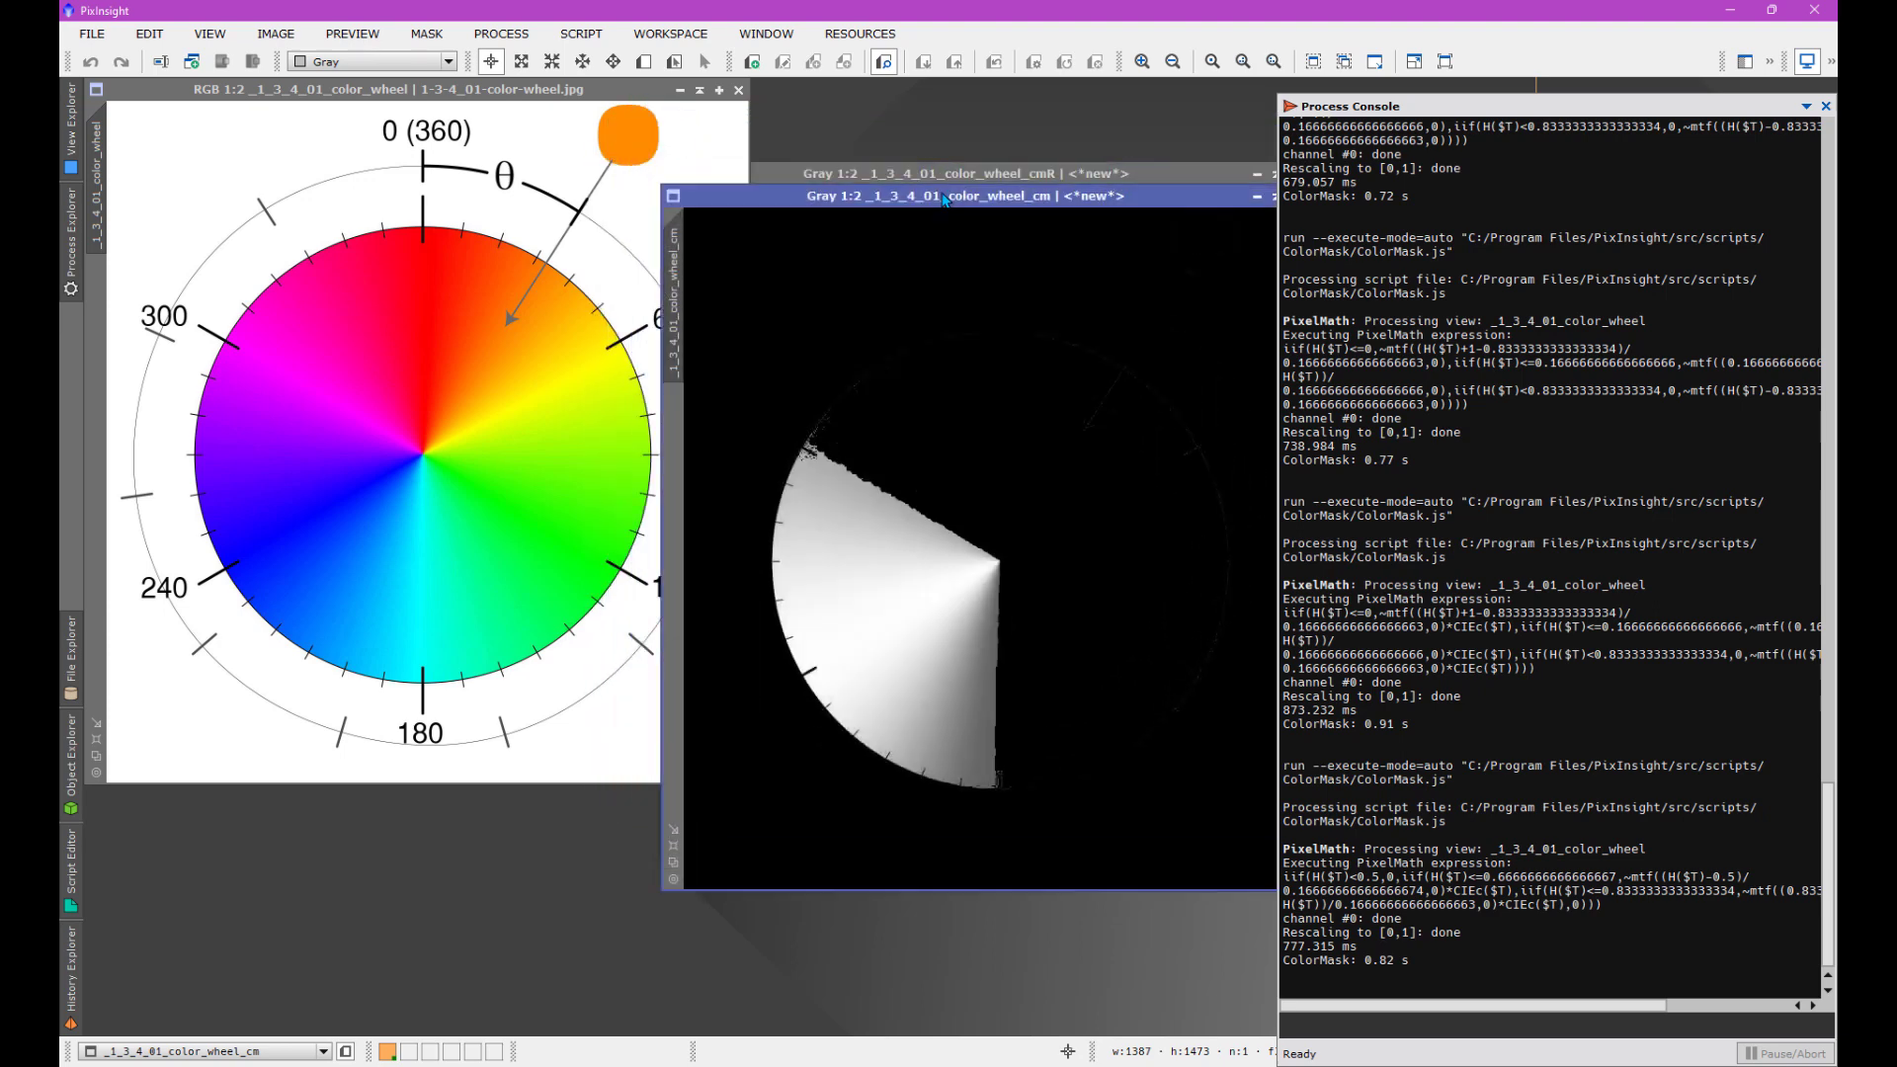
pyautogui.moveTo(917, 175)
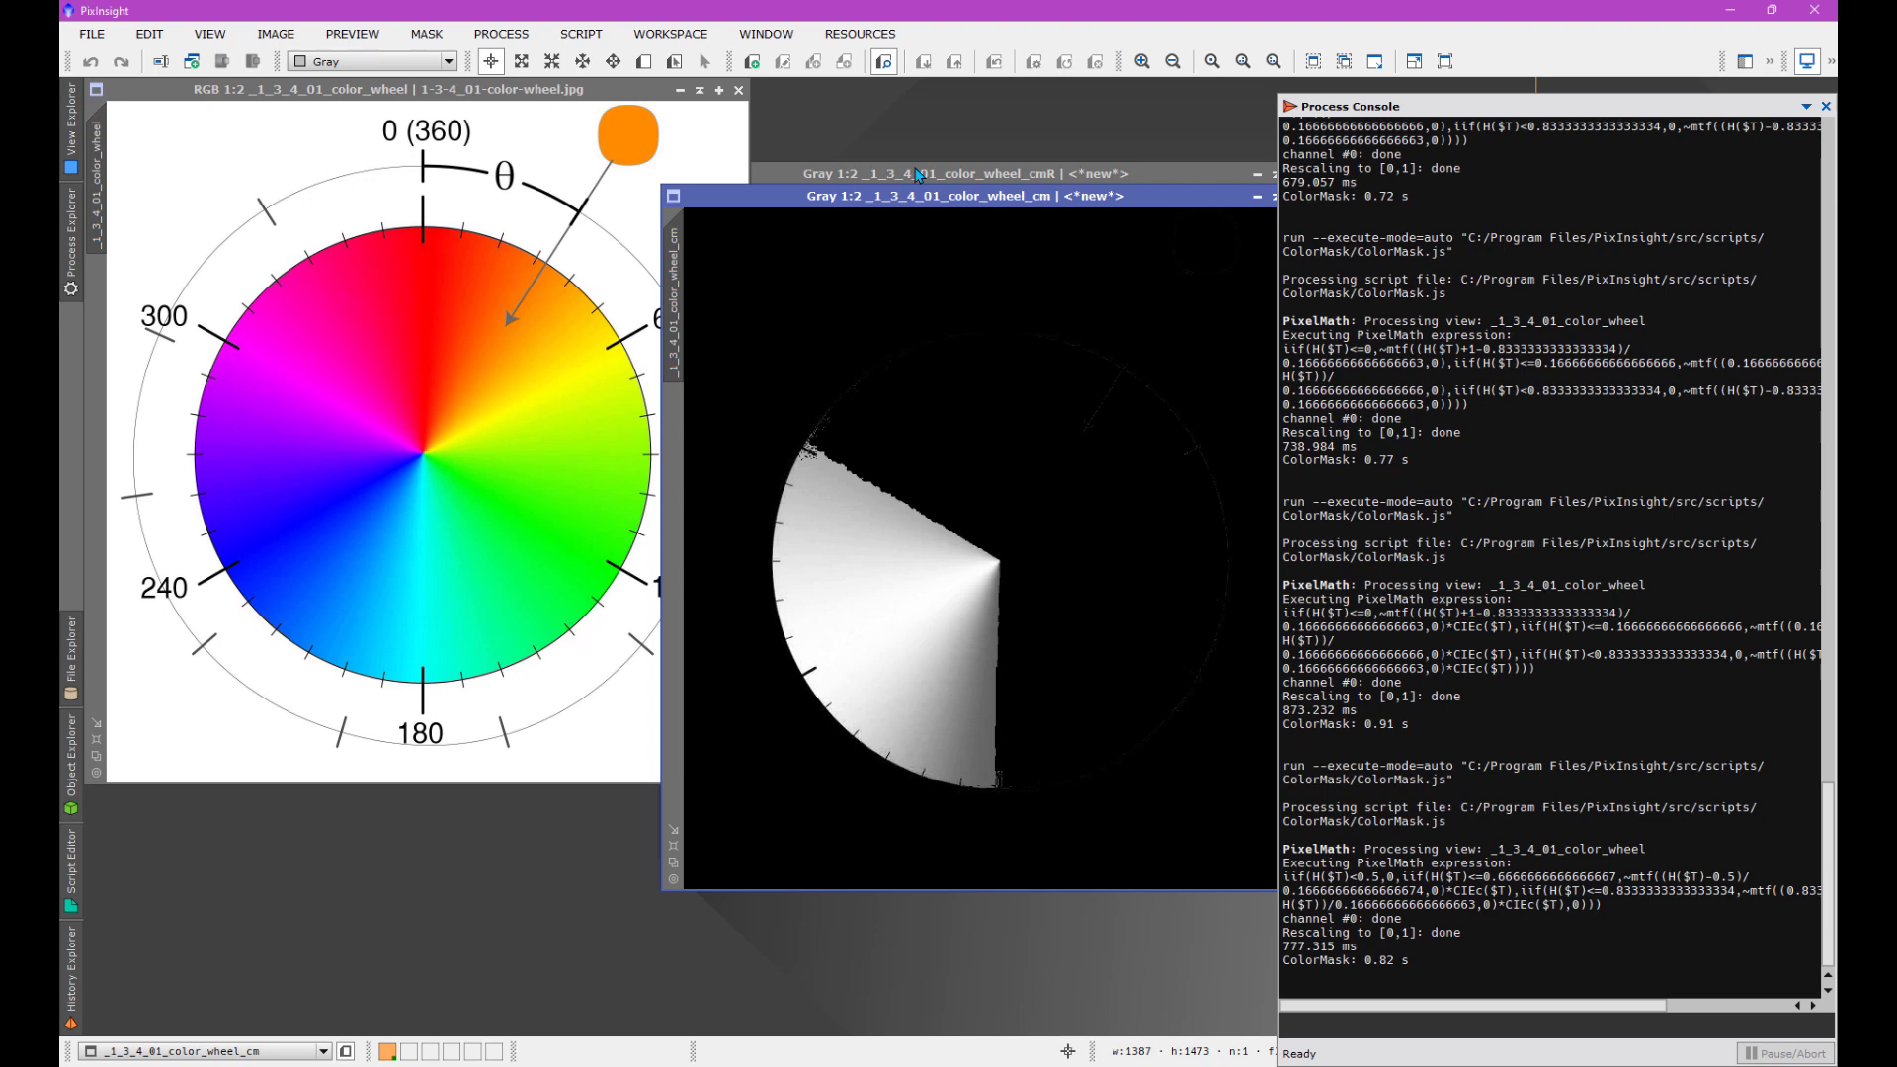
pyautogui.moveTo(885, 496)
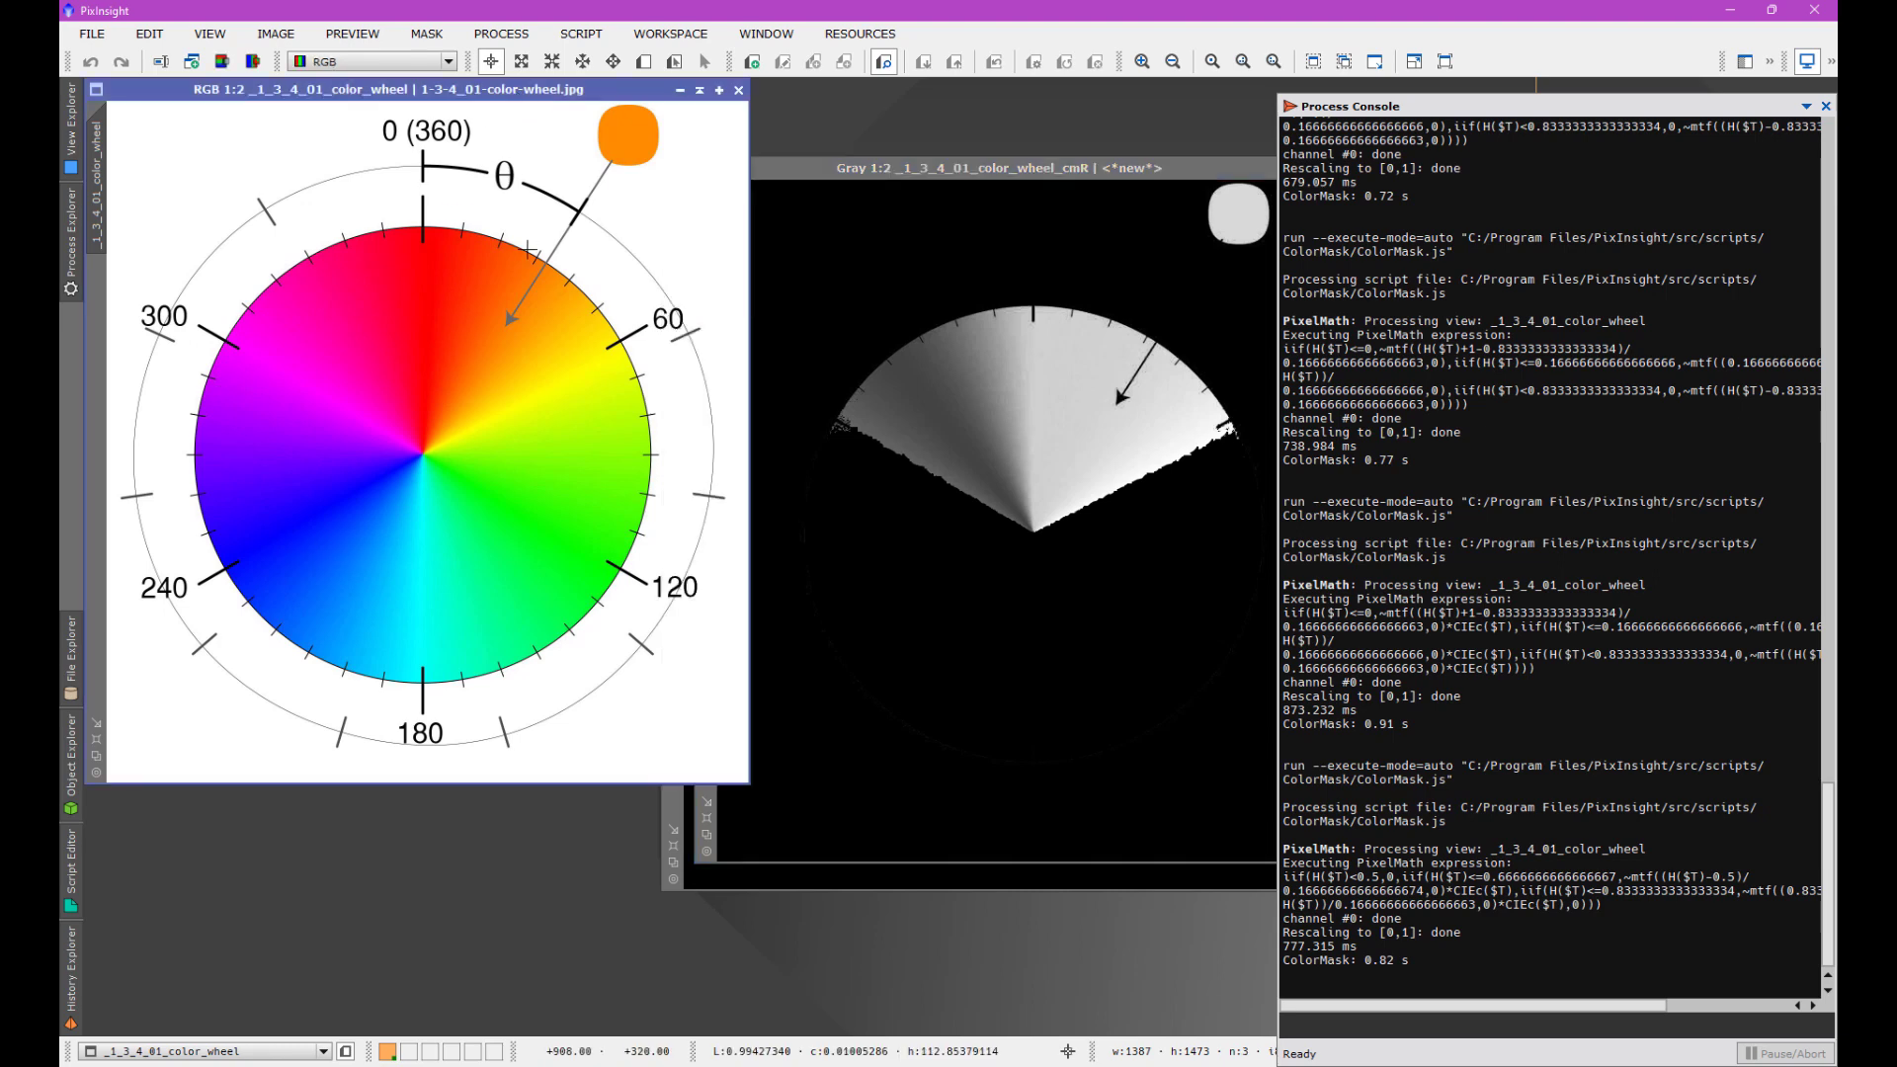
pyautogui.moveTo(526, 248)
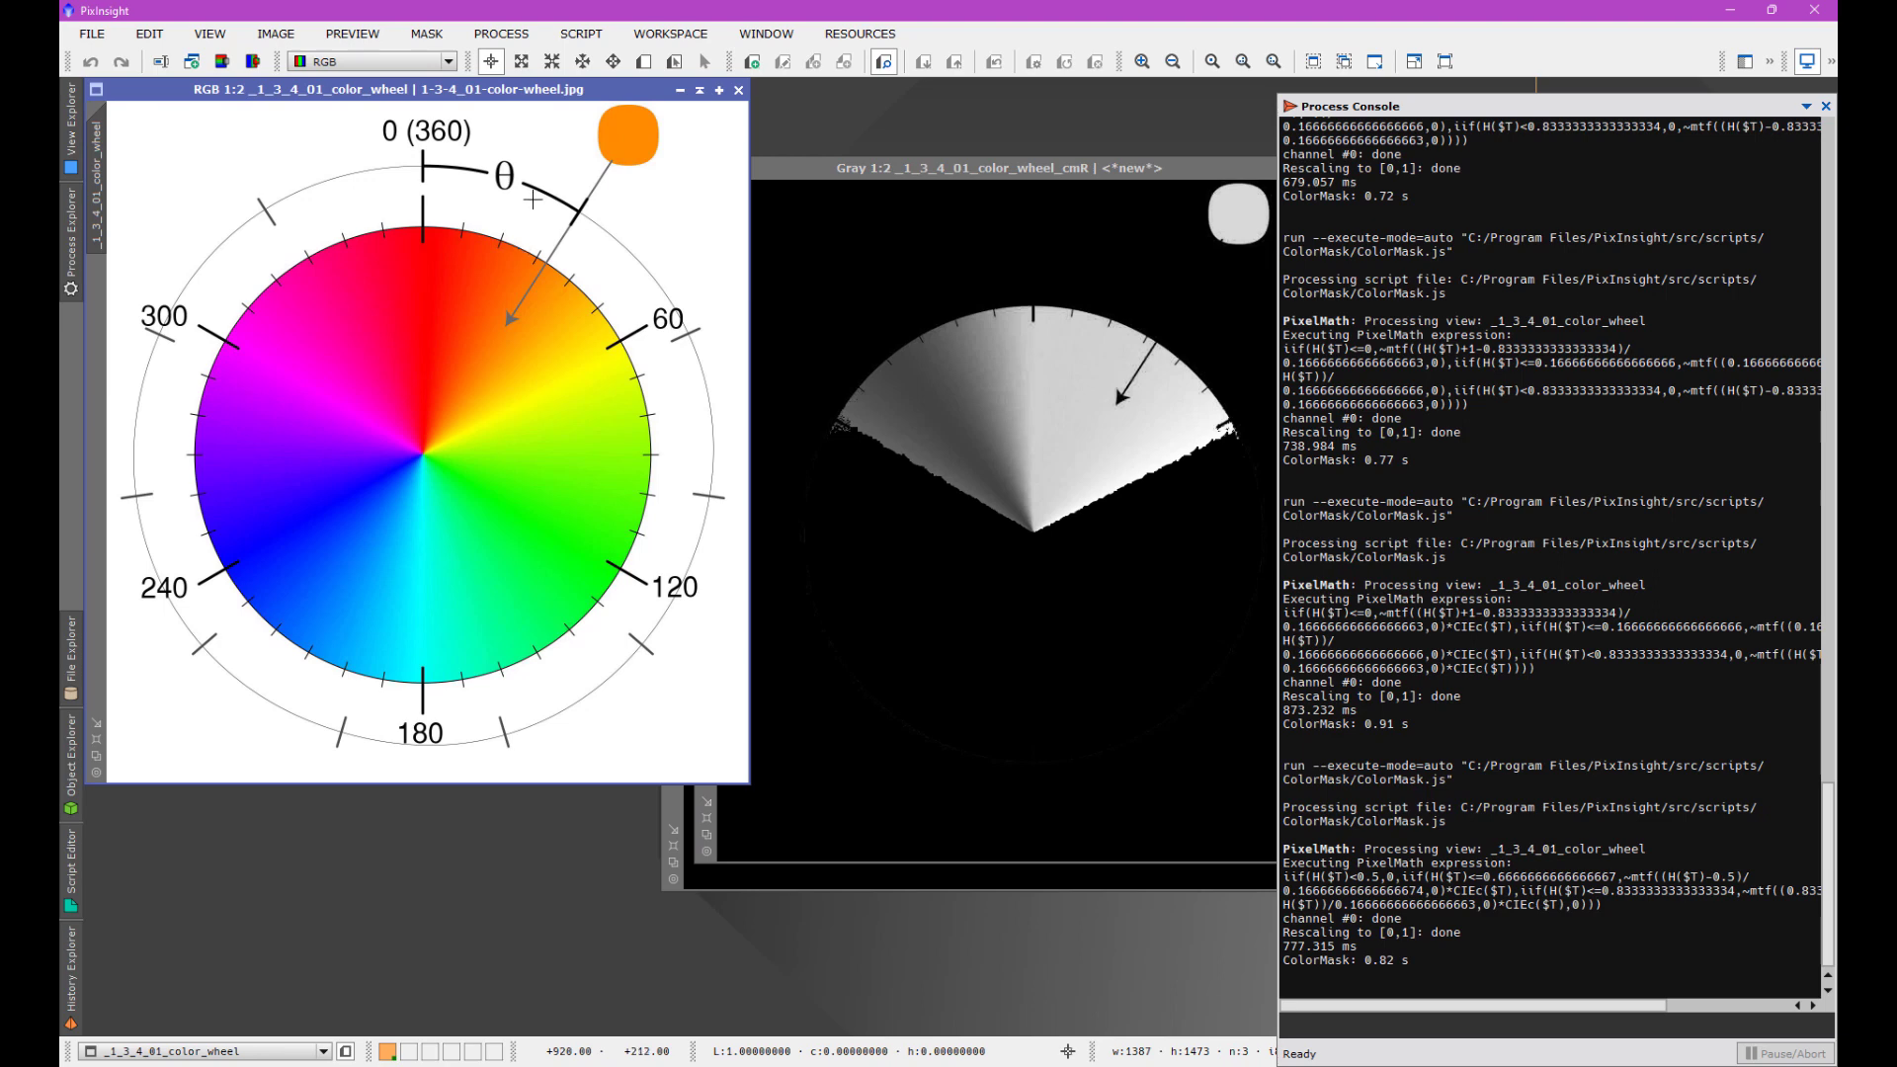
pyautogui.moveTo(514, 510)
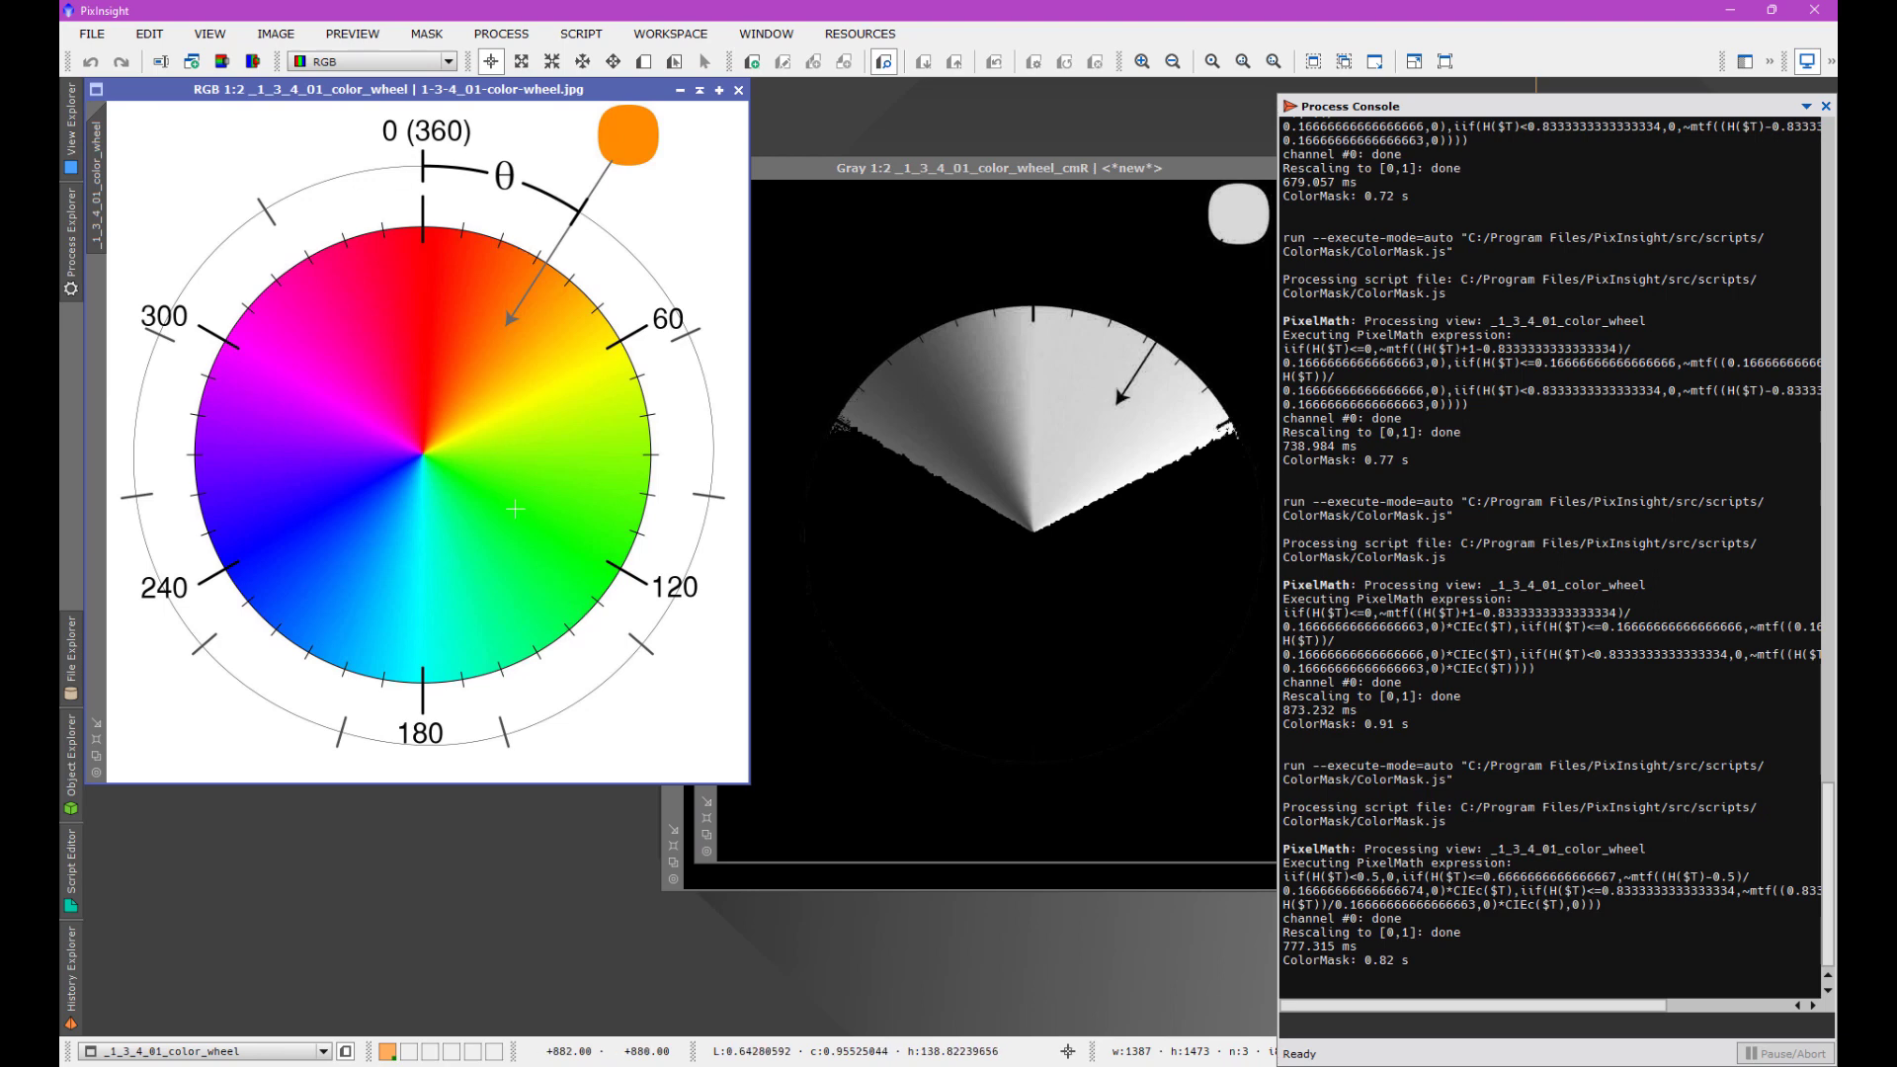